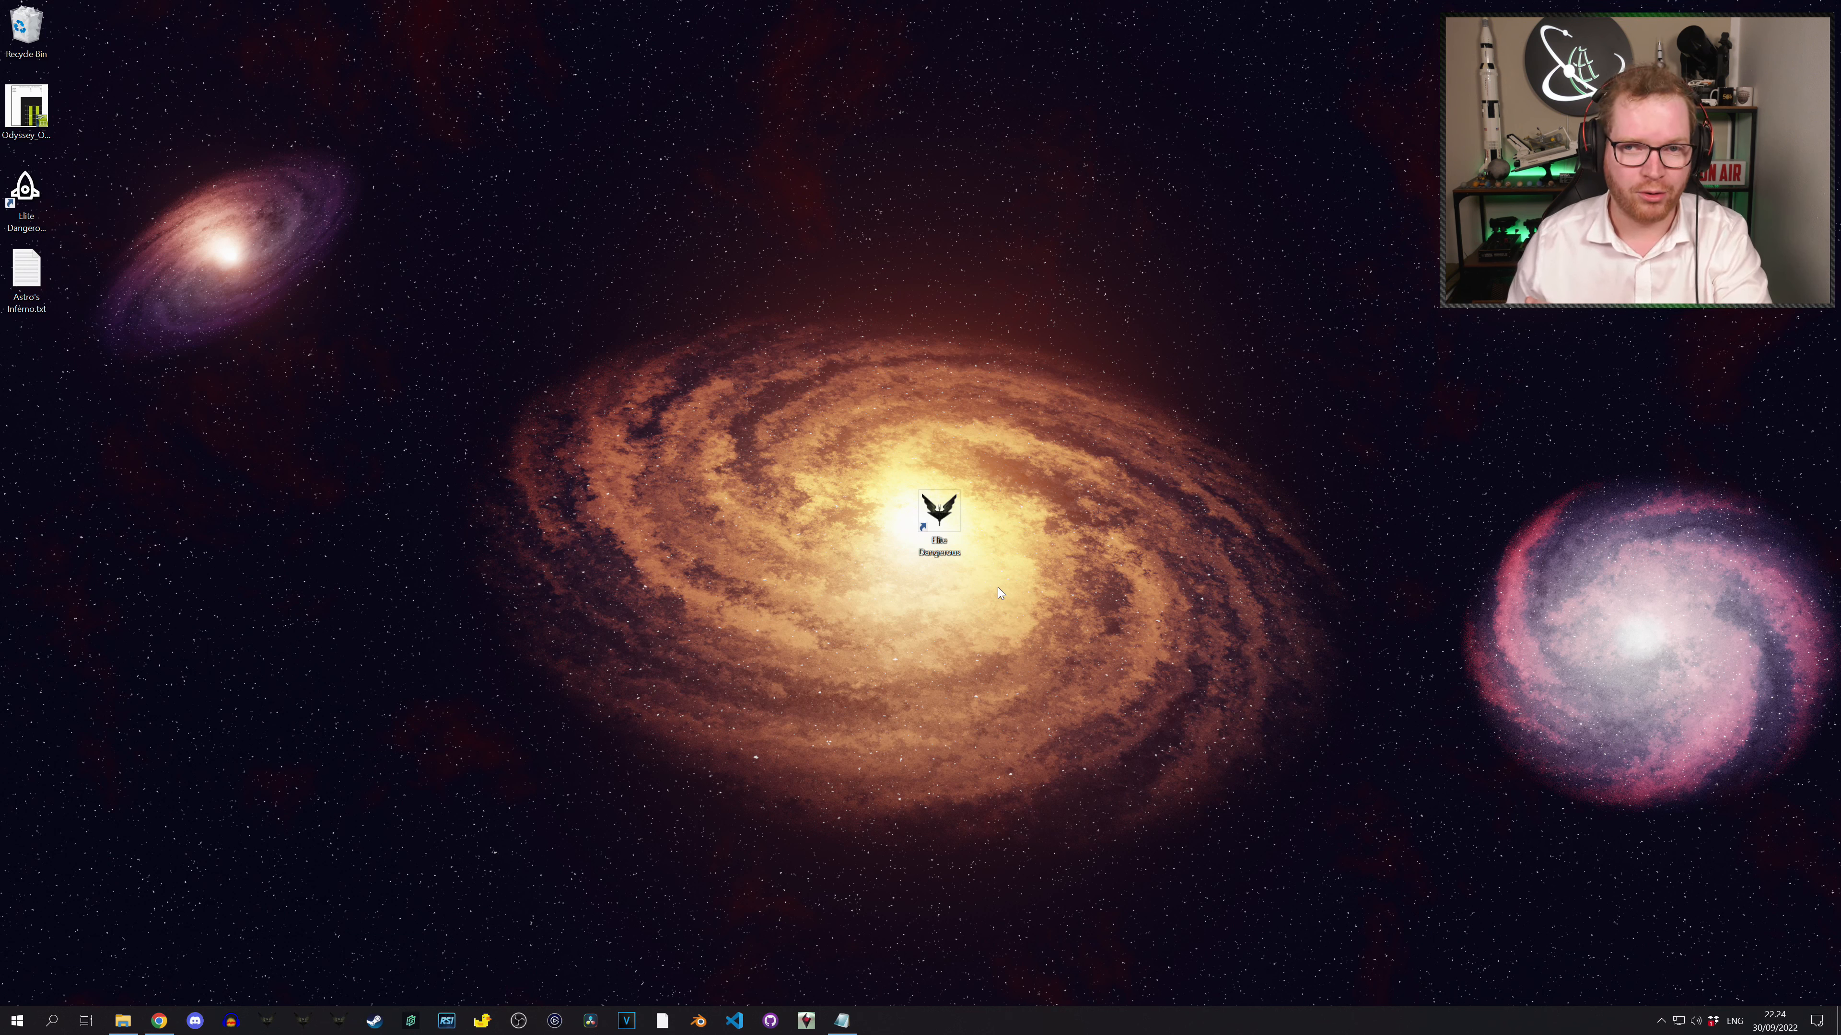
pyautogui.moveTo(966, 575)
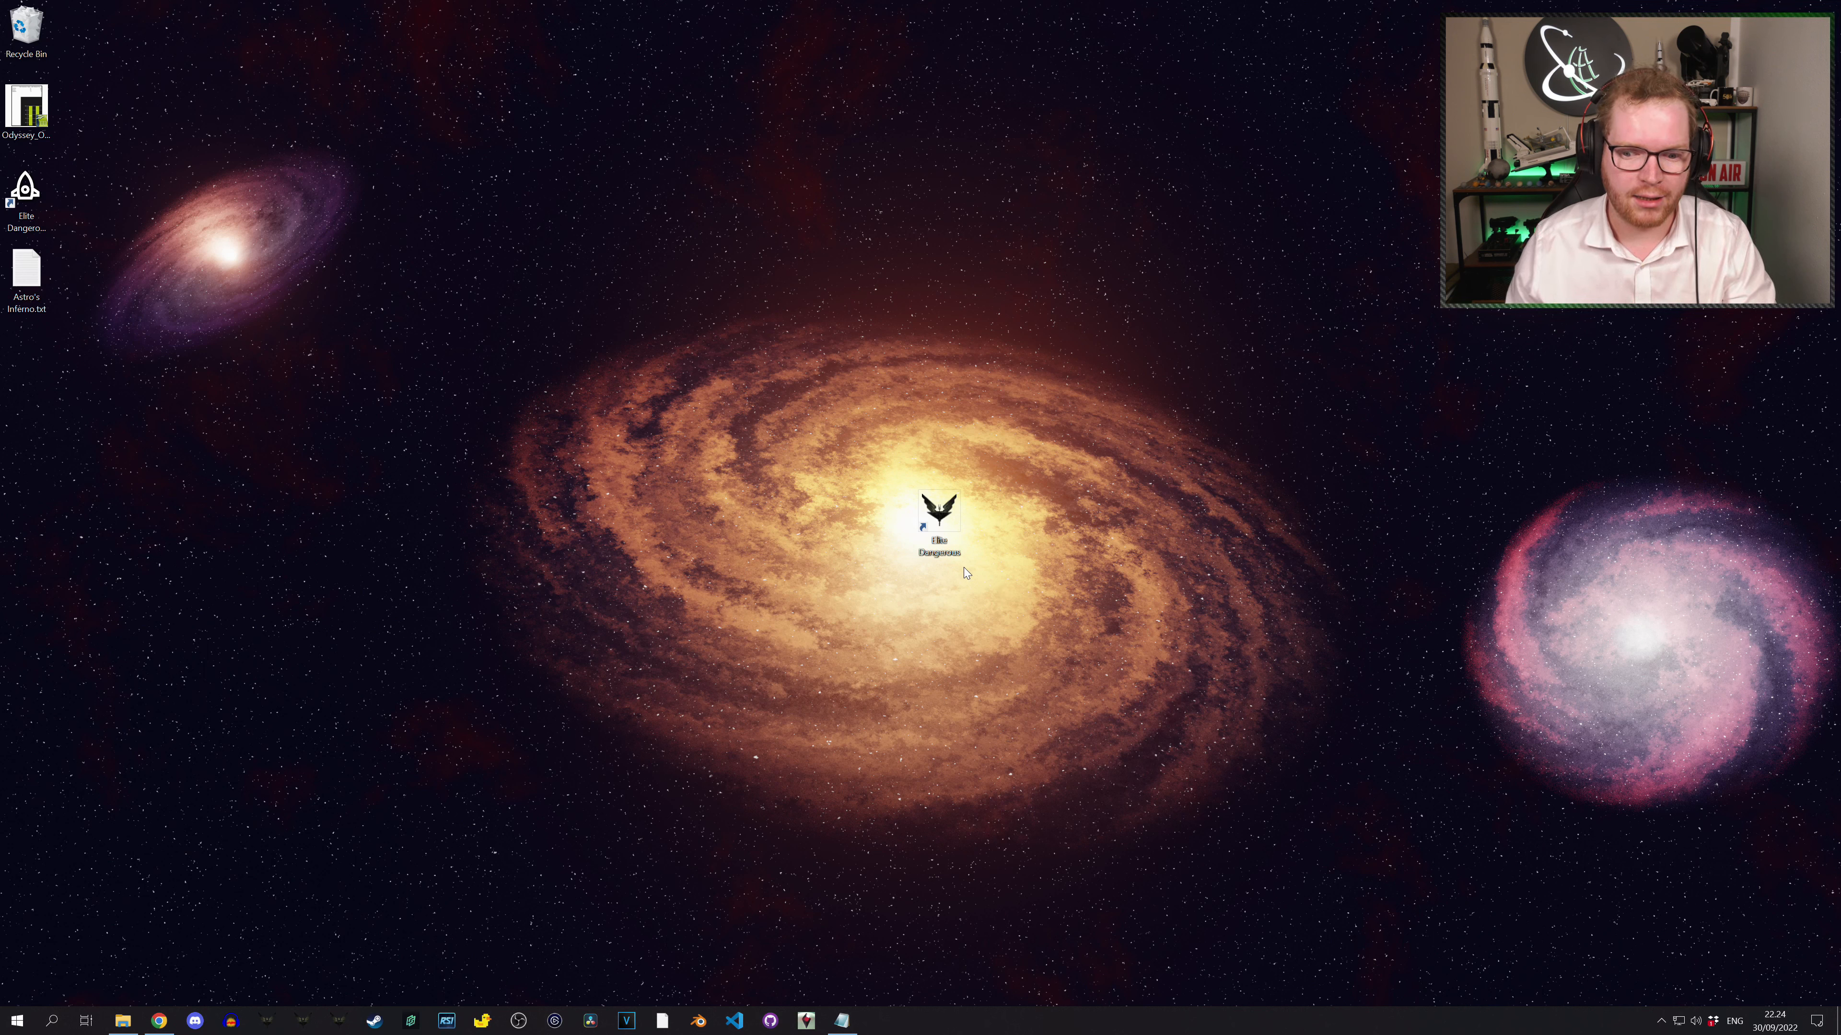
pyautogui.moveTo(940, 511)
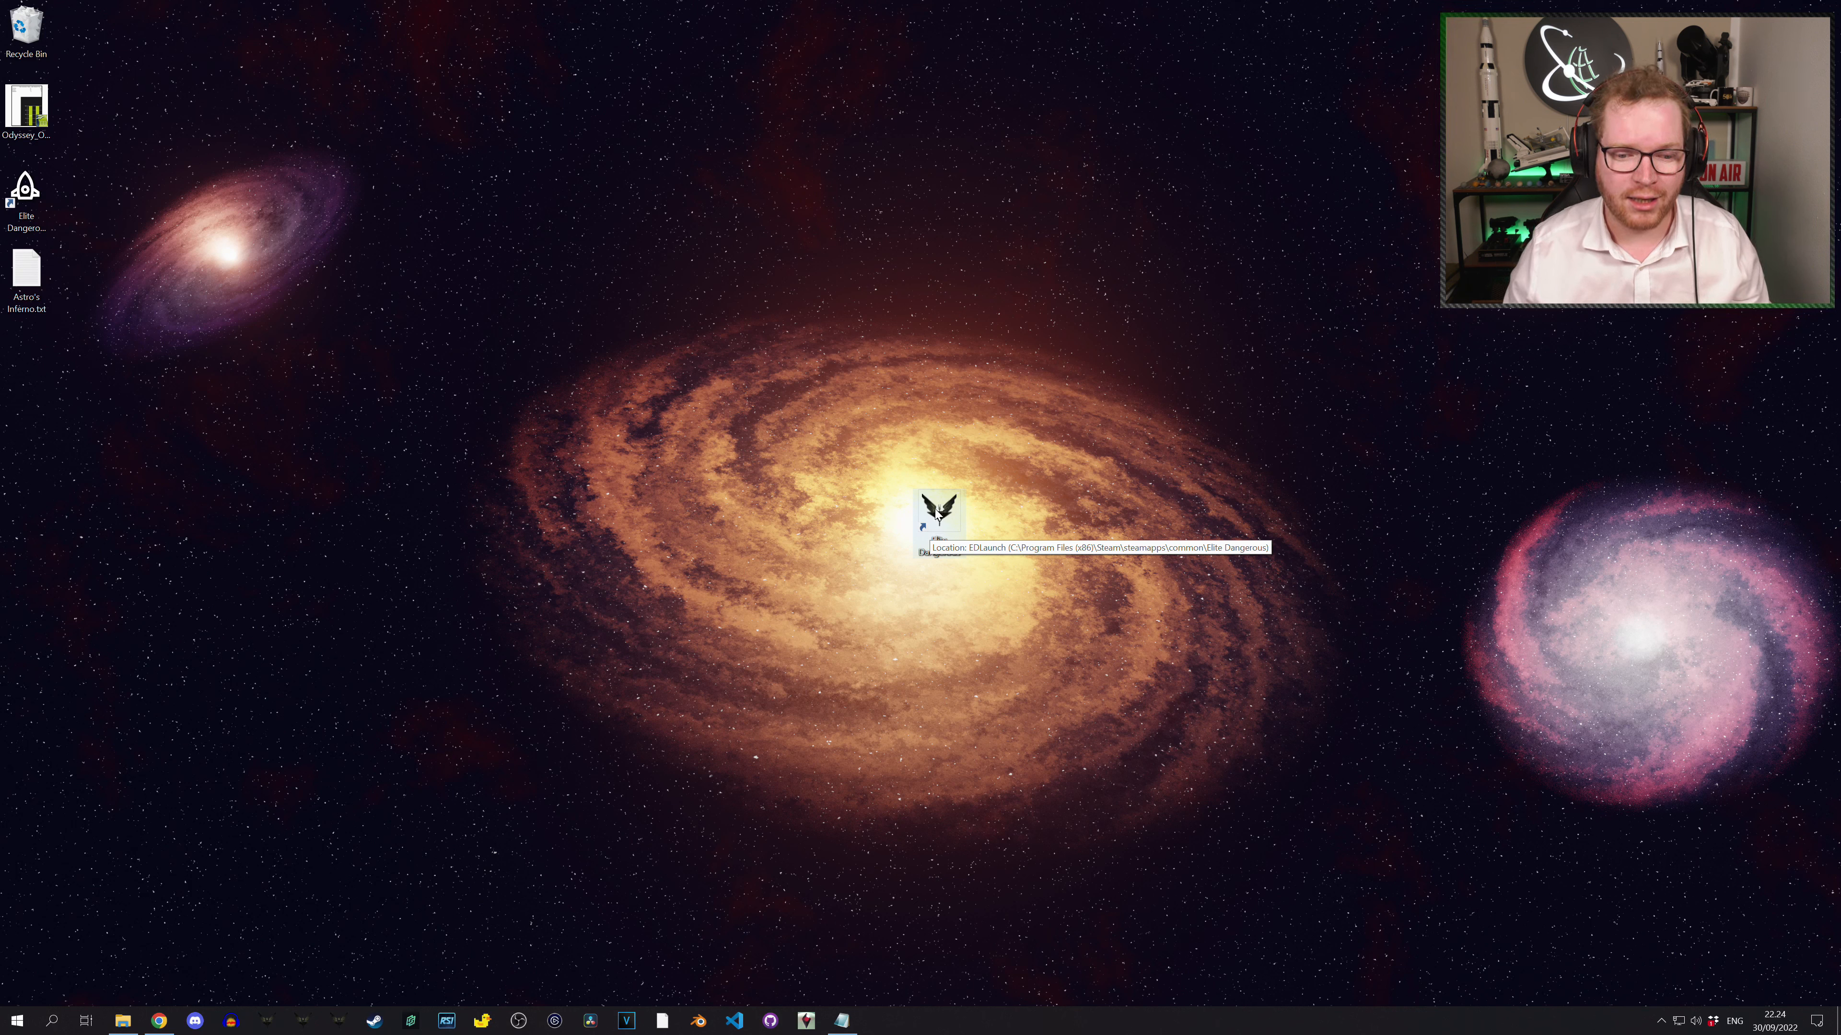
# Append /NOVR /AUTORUN to the Elite Dangerous shortcut's Target in Properties and save it.
pyautogui.rightClick(940, 517)
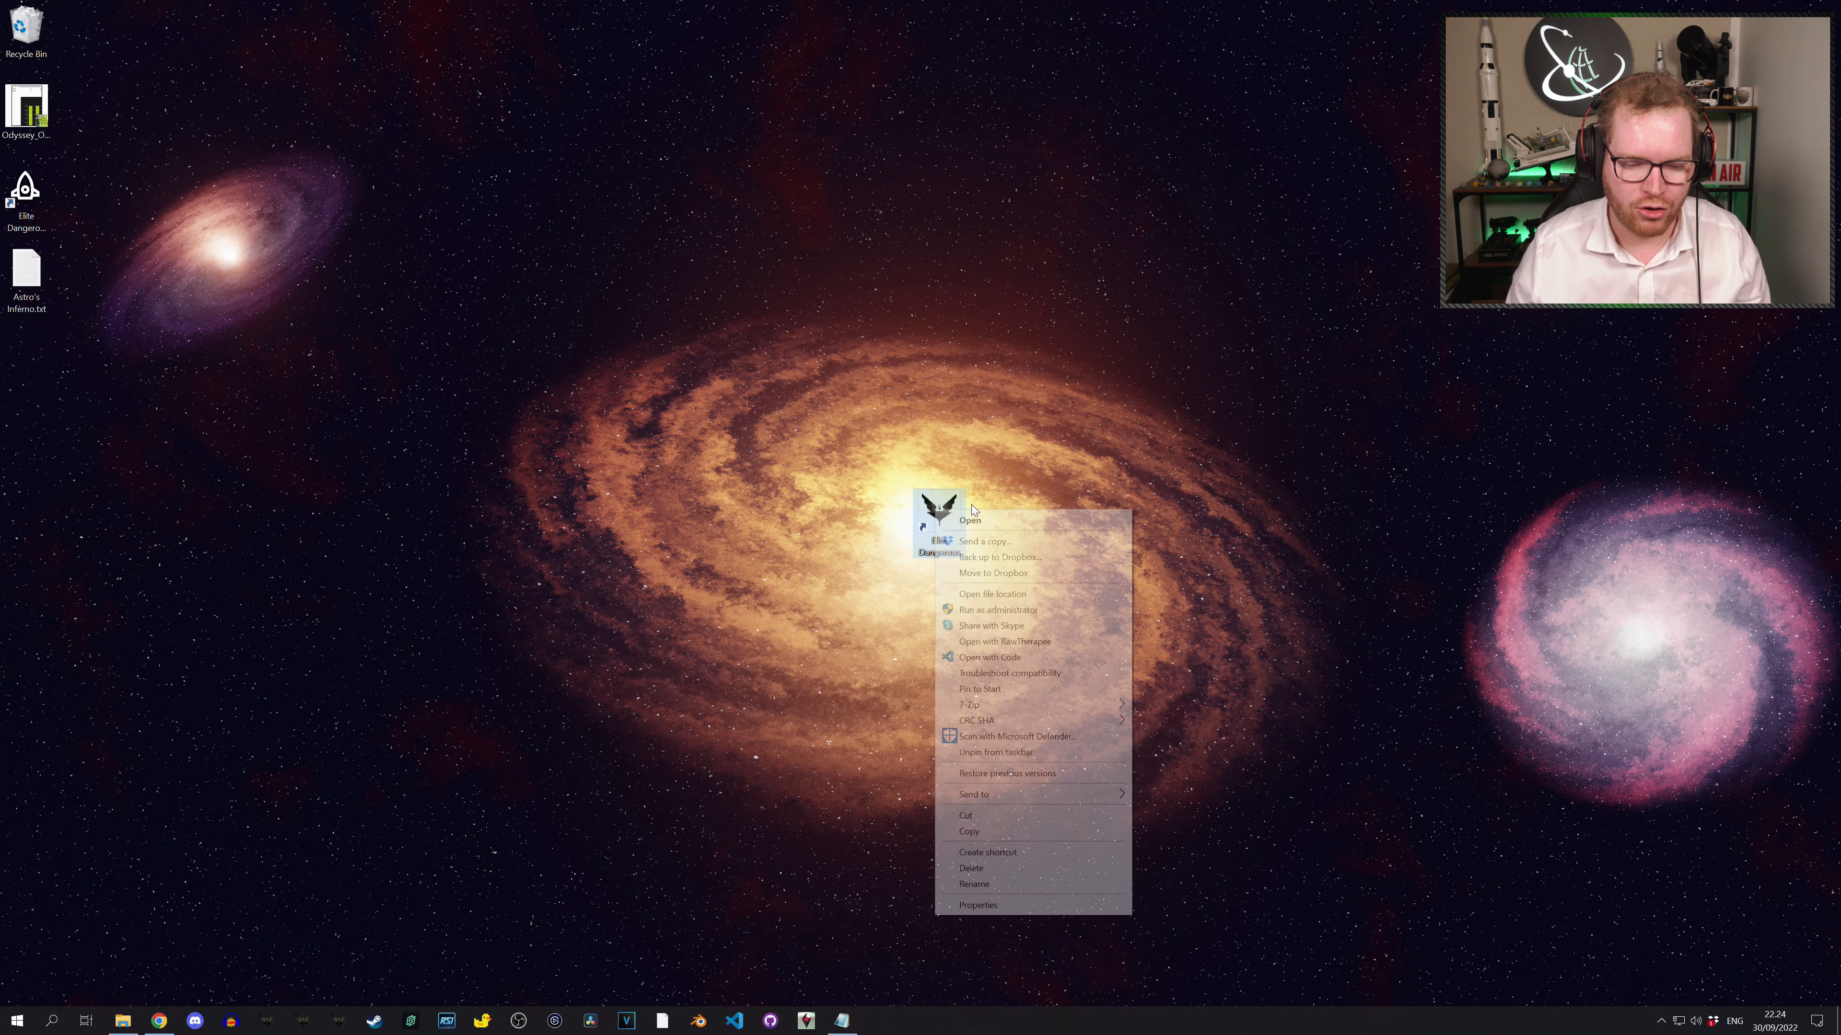
pyautogui.click(977, 904)
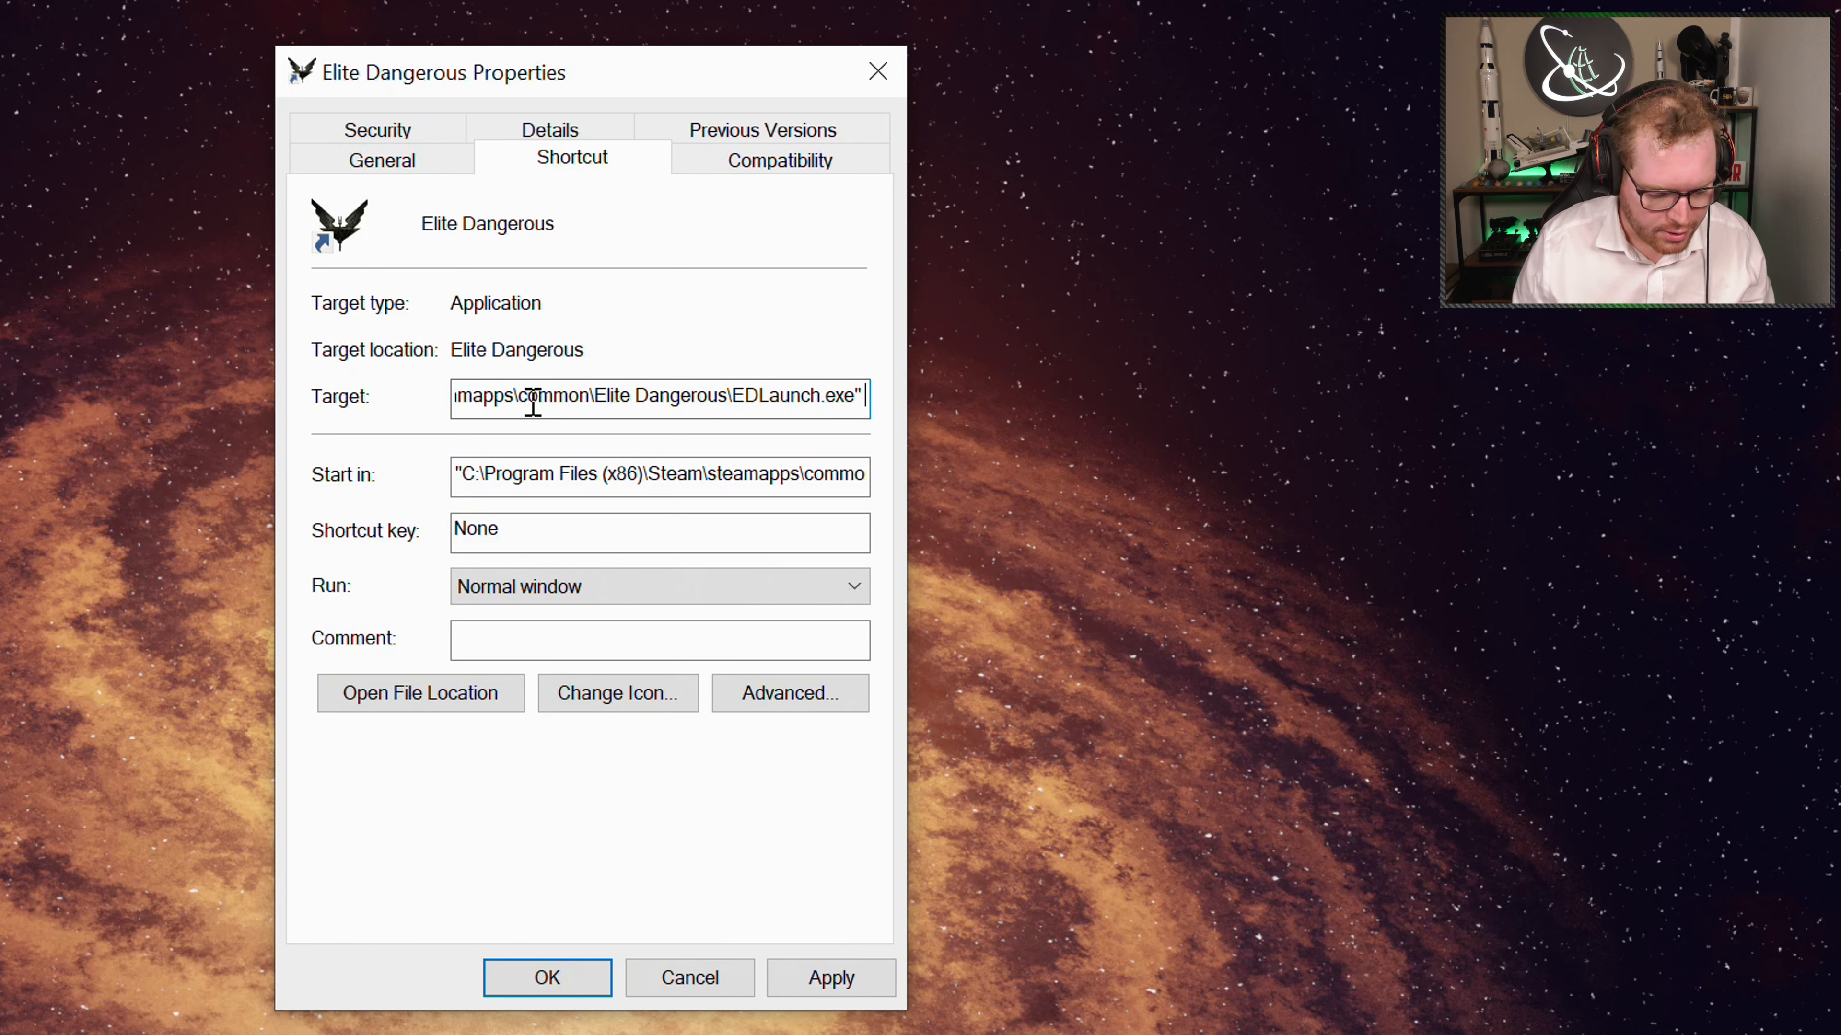
pyautogui.write('/NOVR')
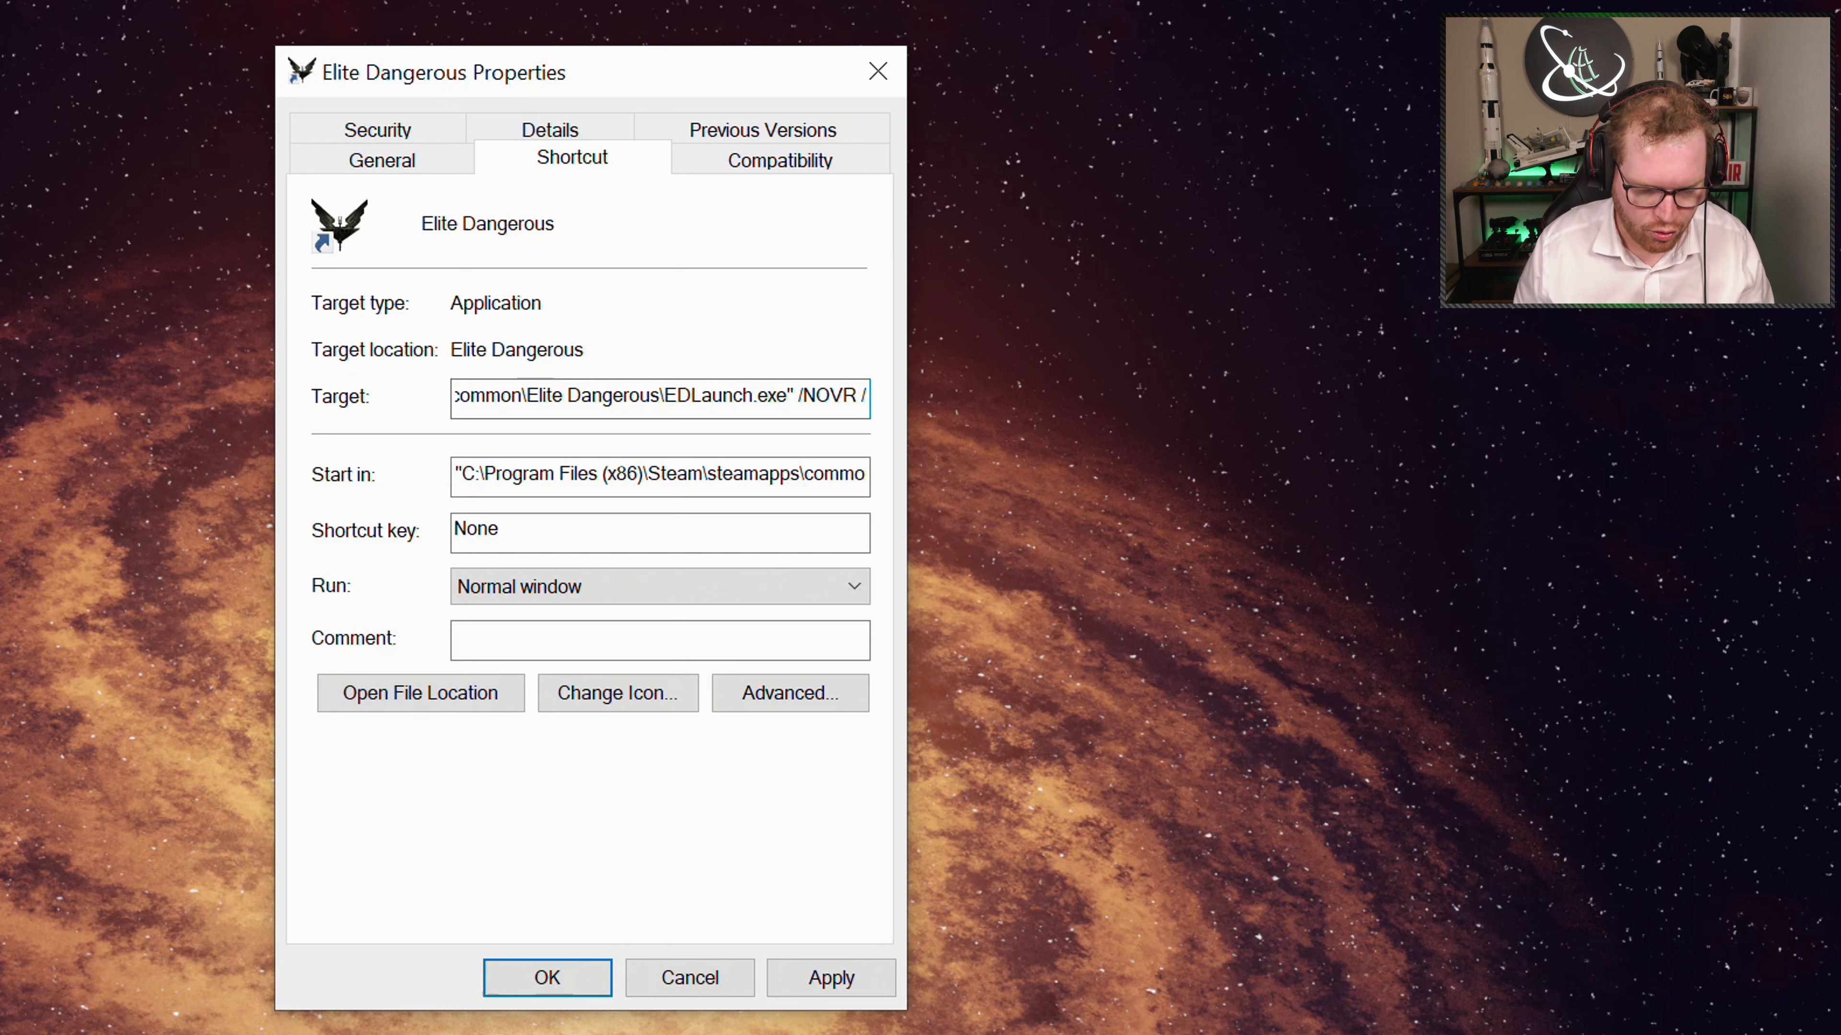
pyautogui.write('/AUTORUN')
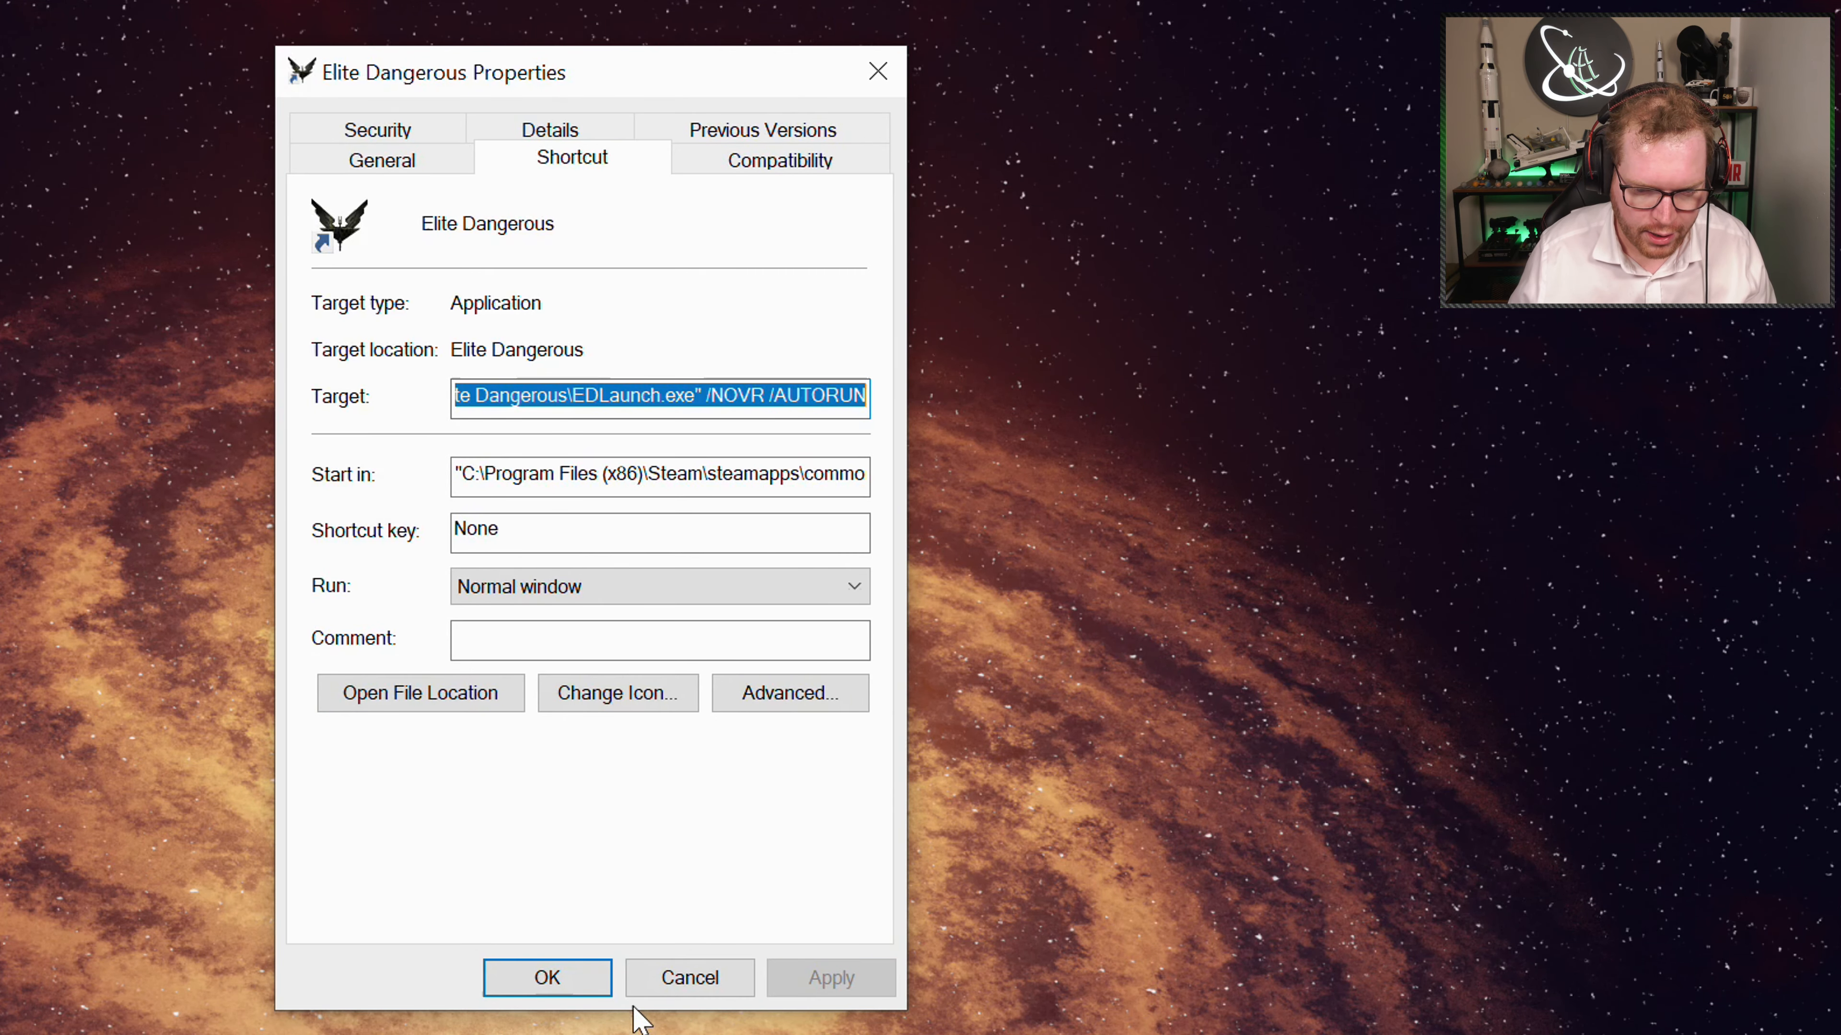
pyautogui.click(545, 977)
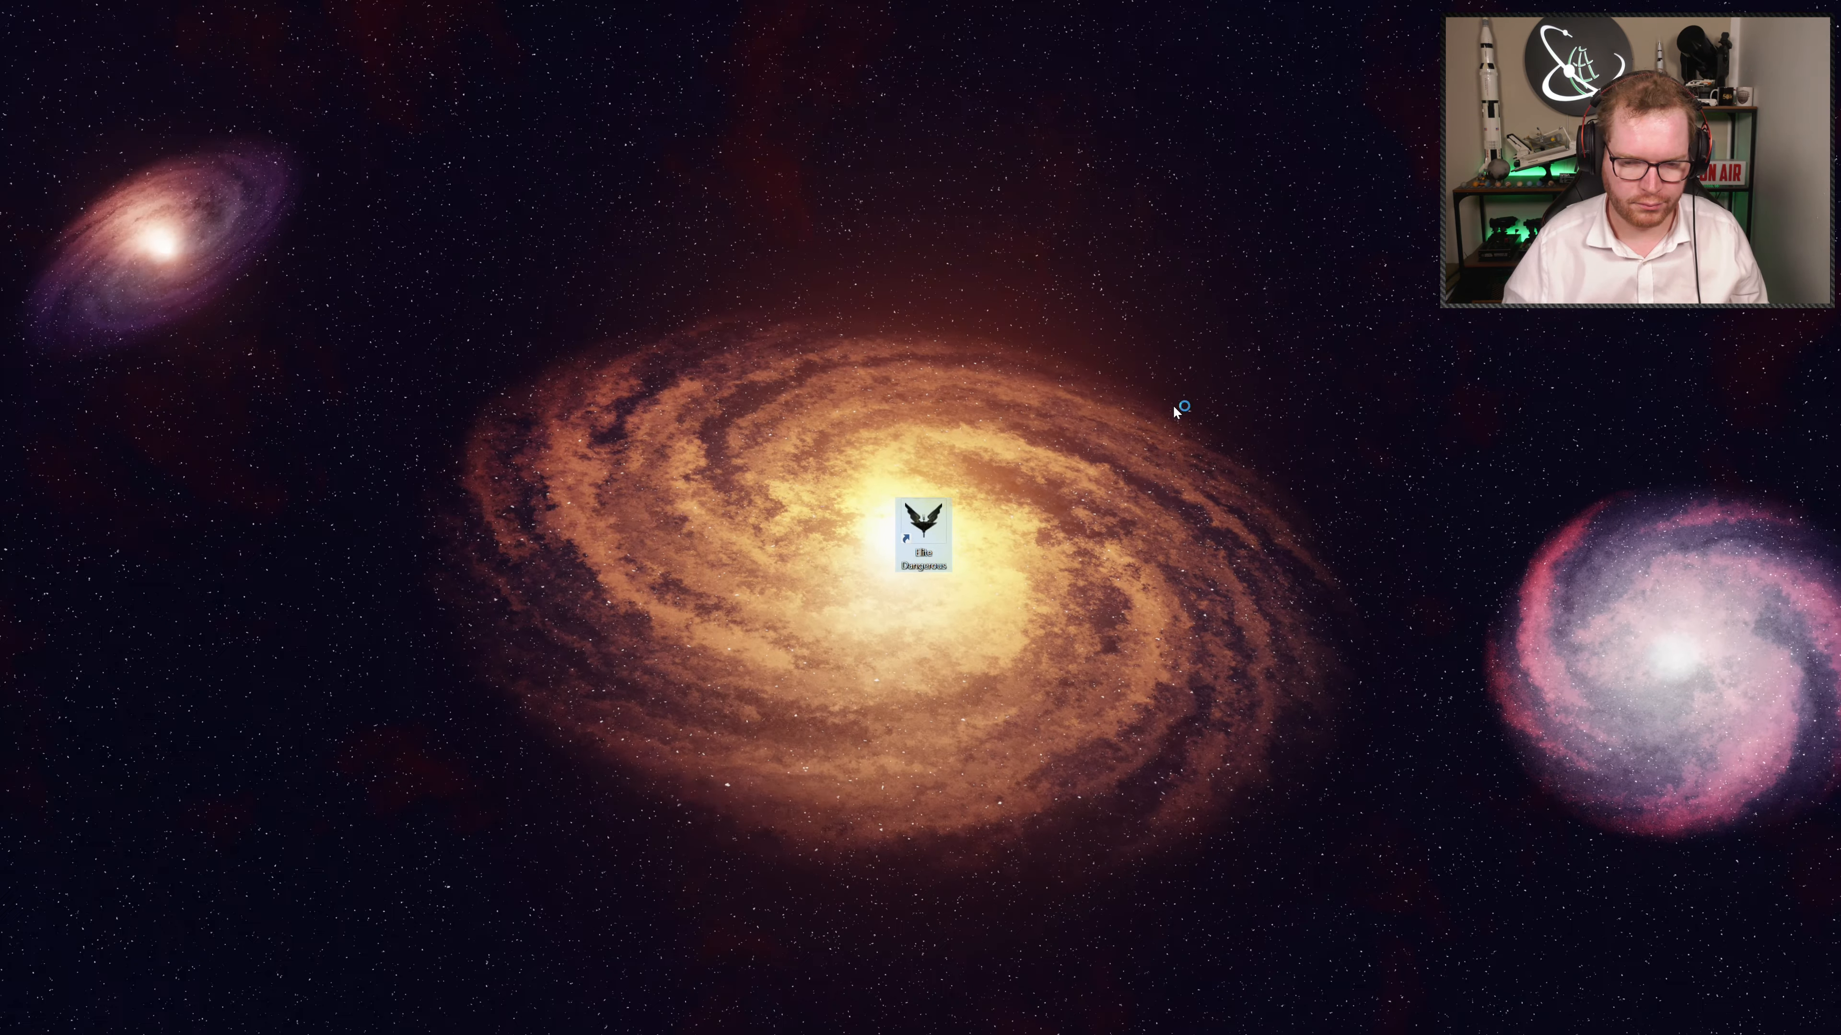
pyautogui.doubleClick(923, 534)
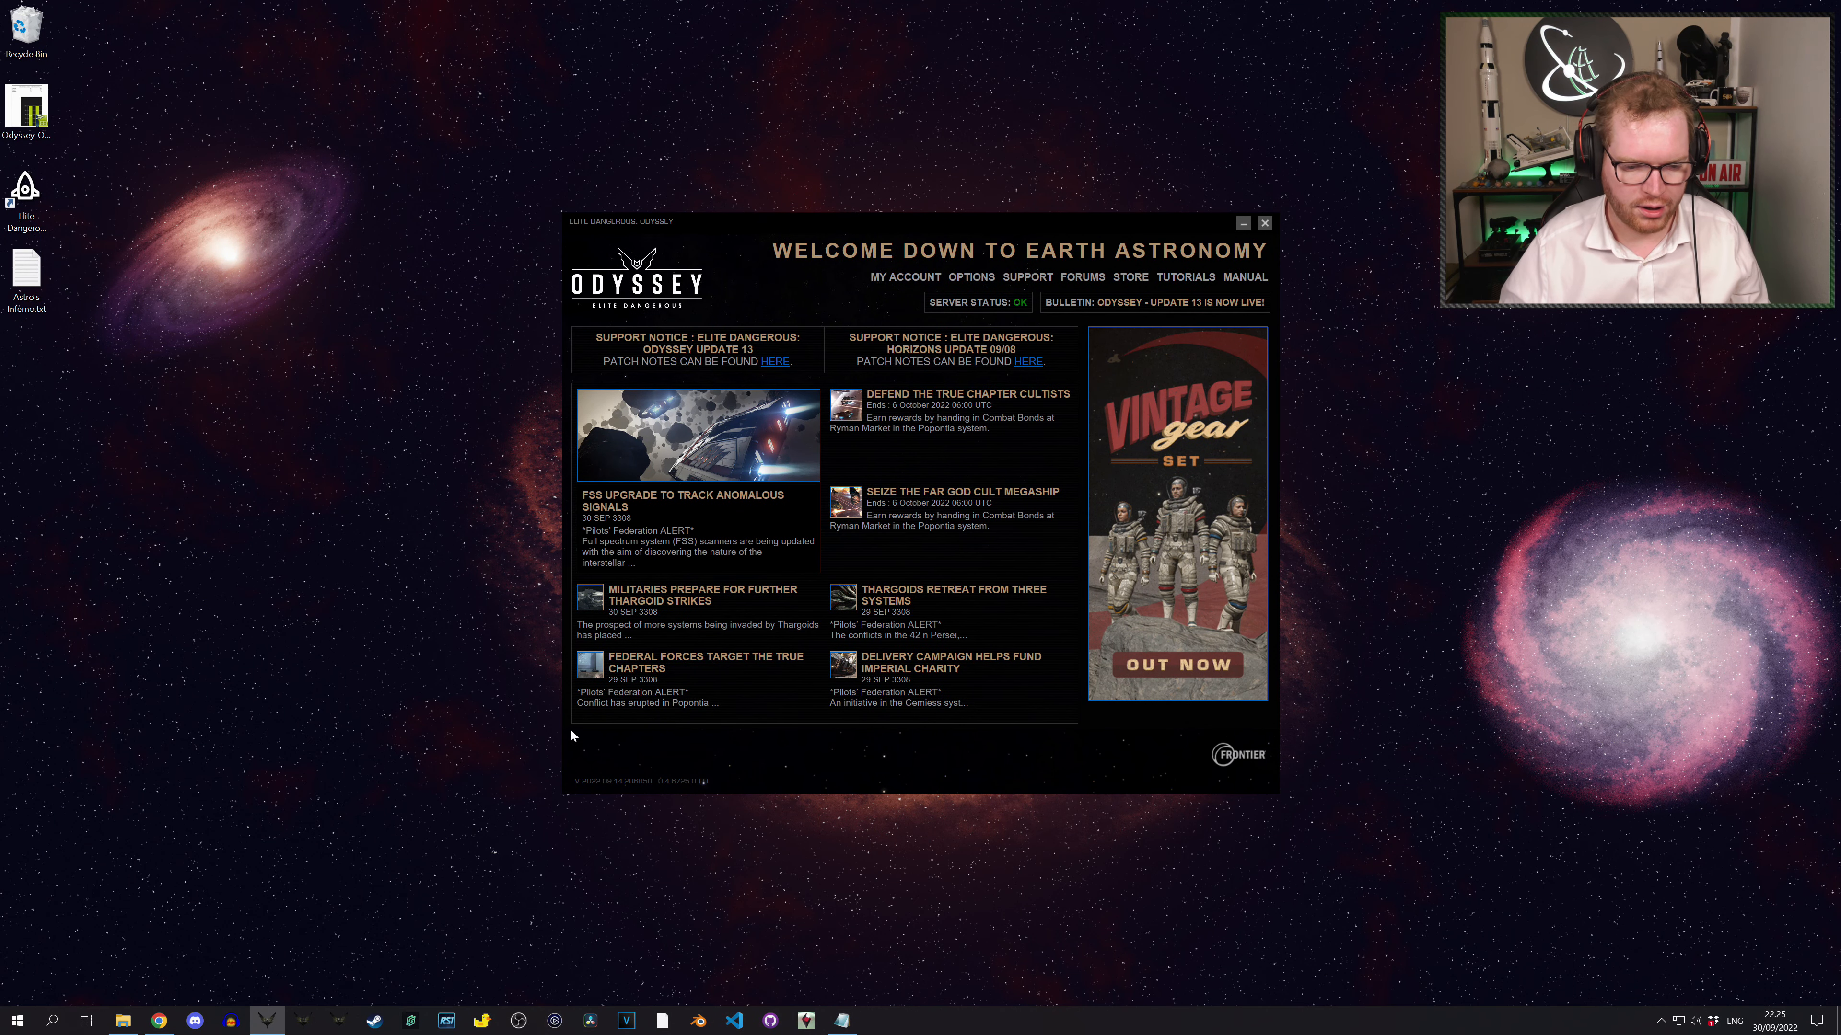
pyautogui.moveTo(643, 752)
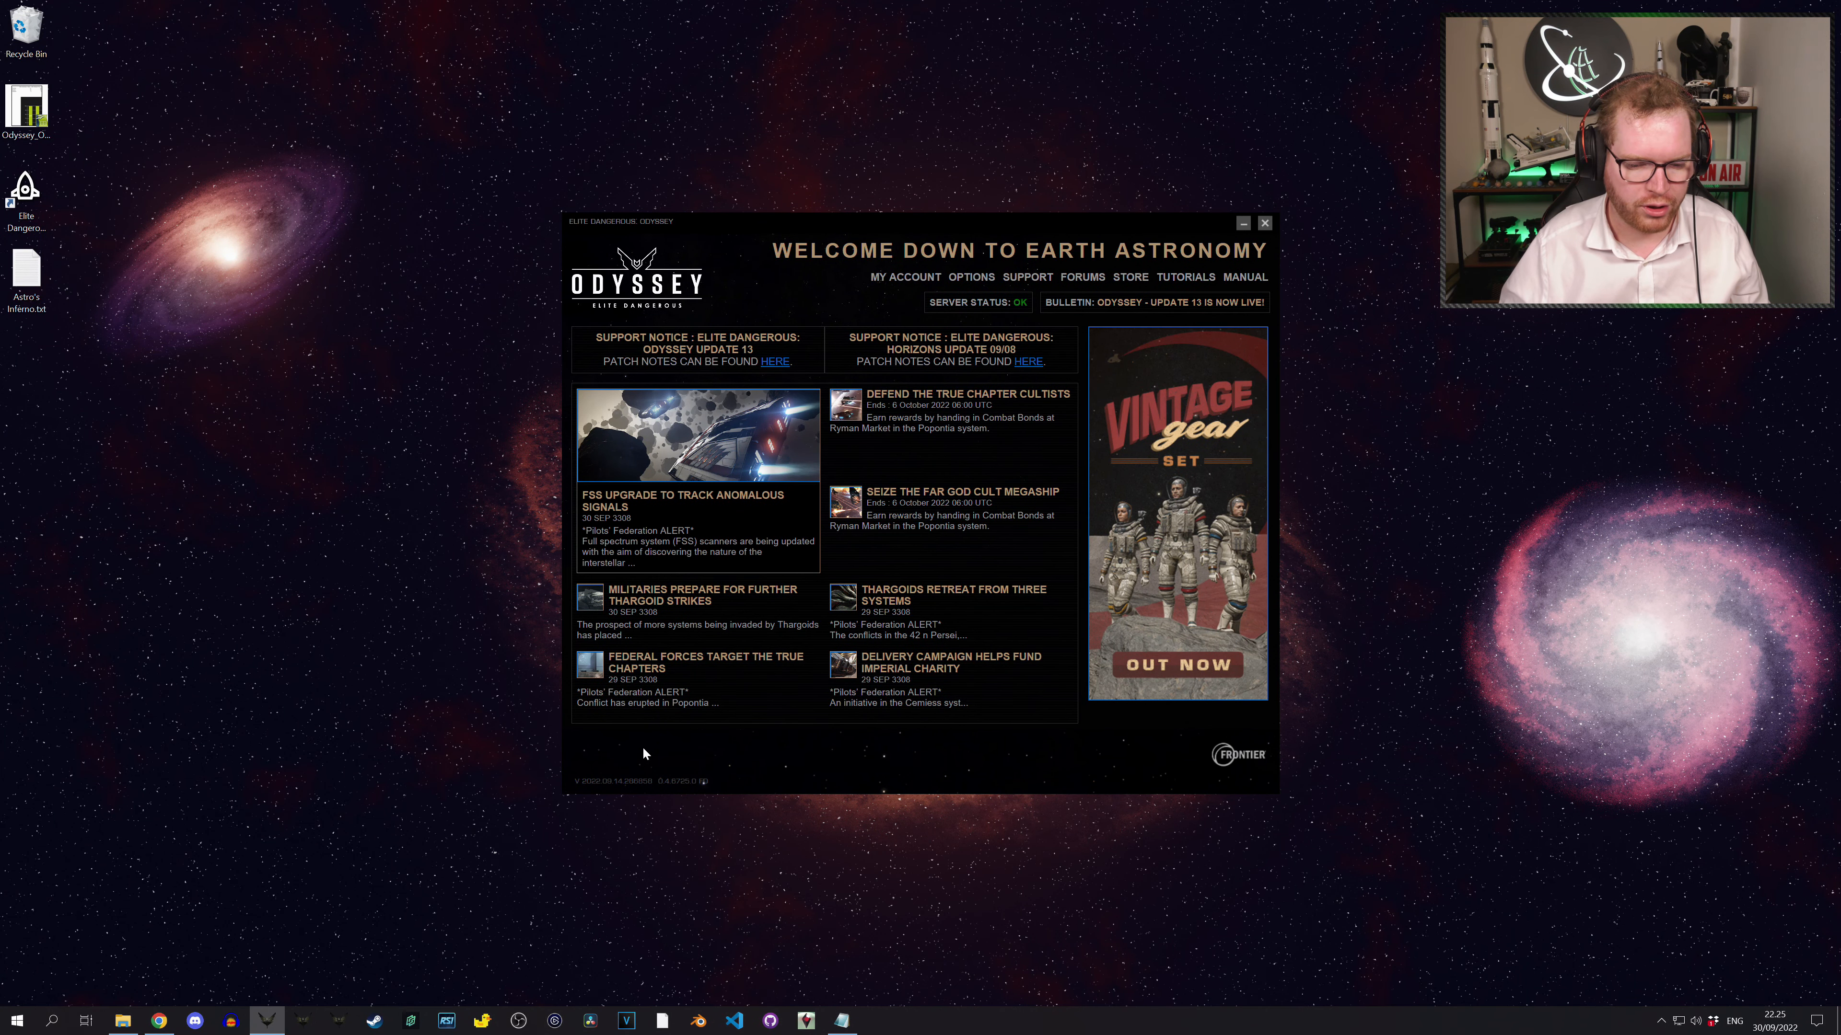
pyautogui.moveTo(760, 763)
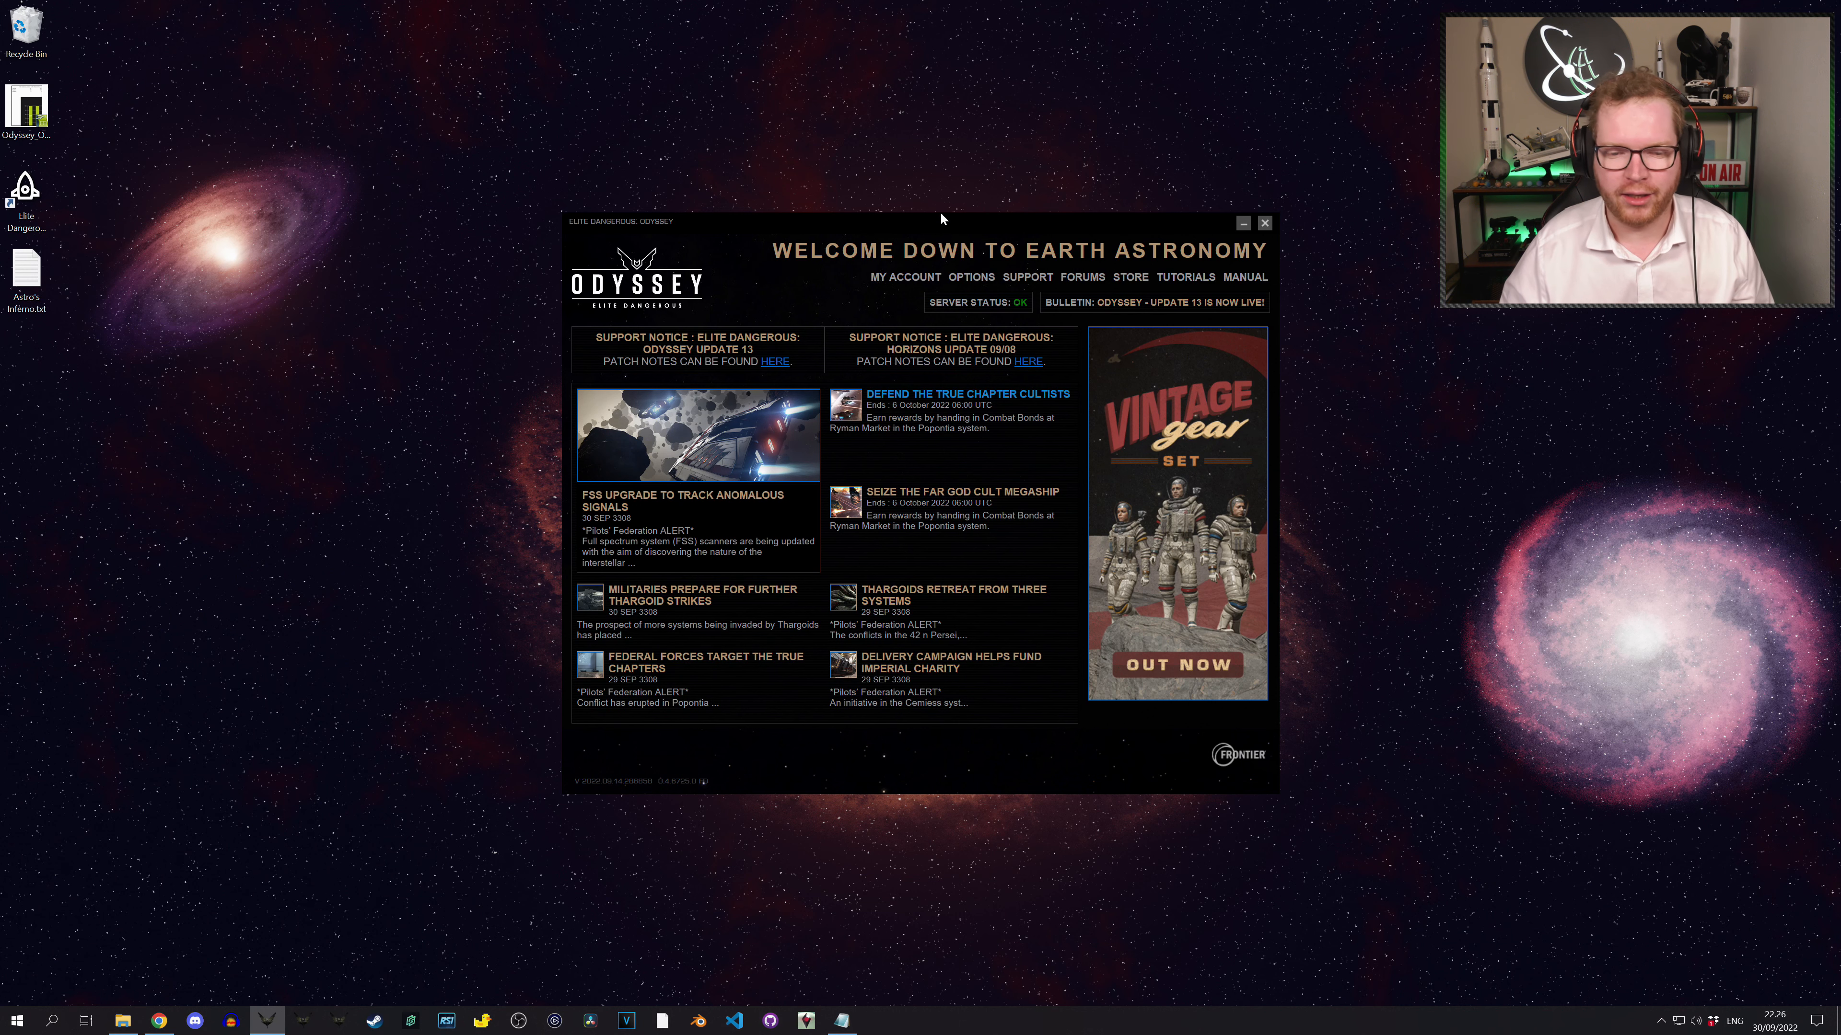
pyautogui.moveTo(782, 229)
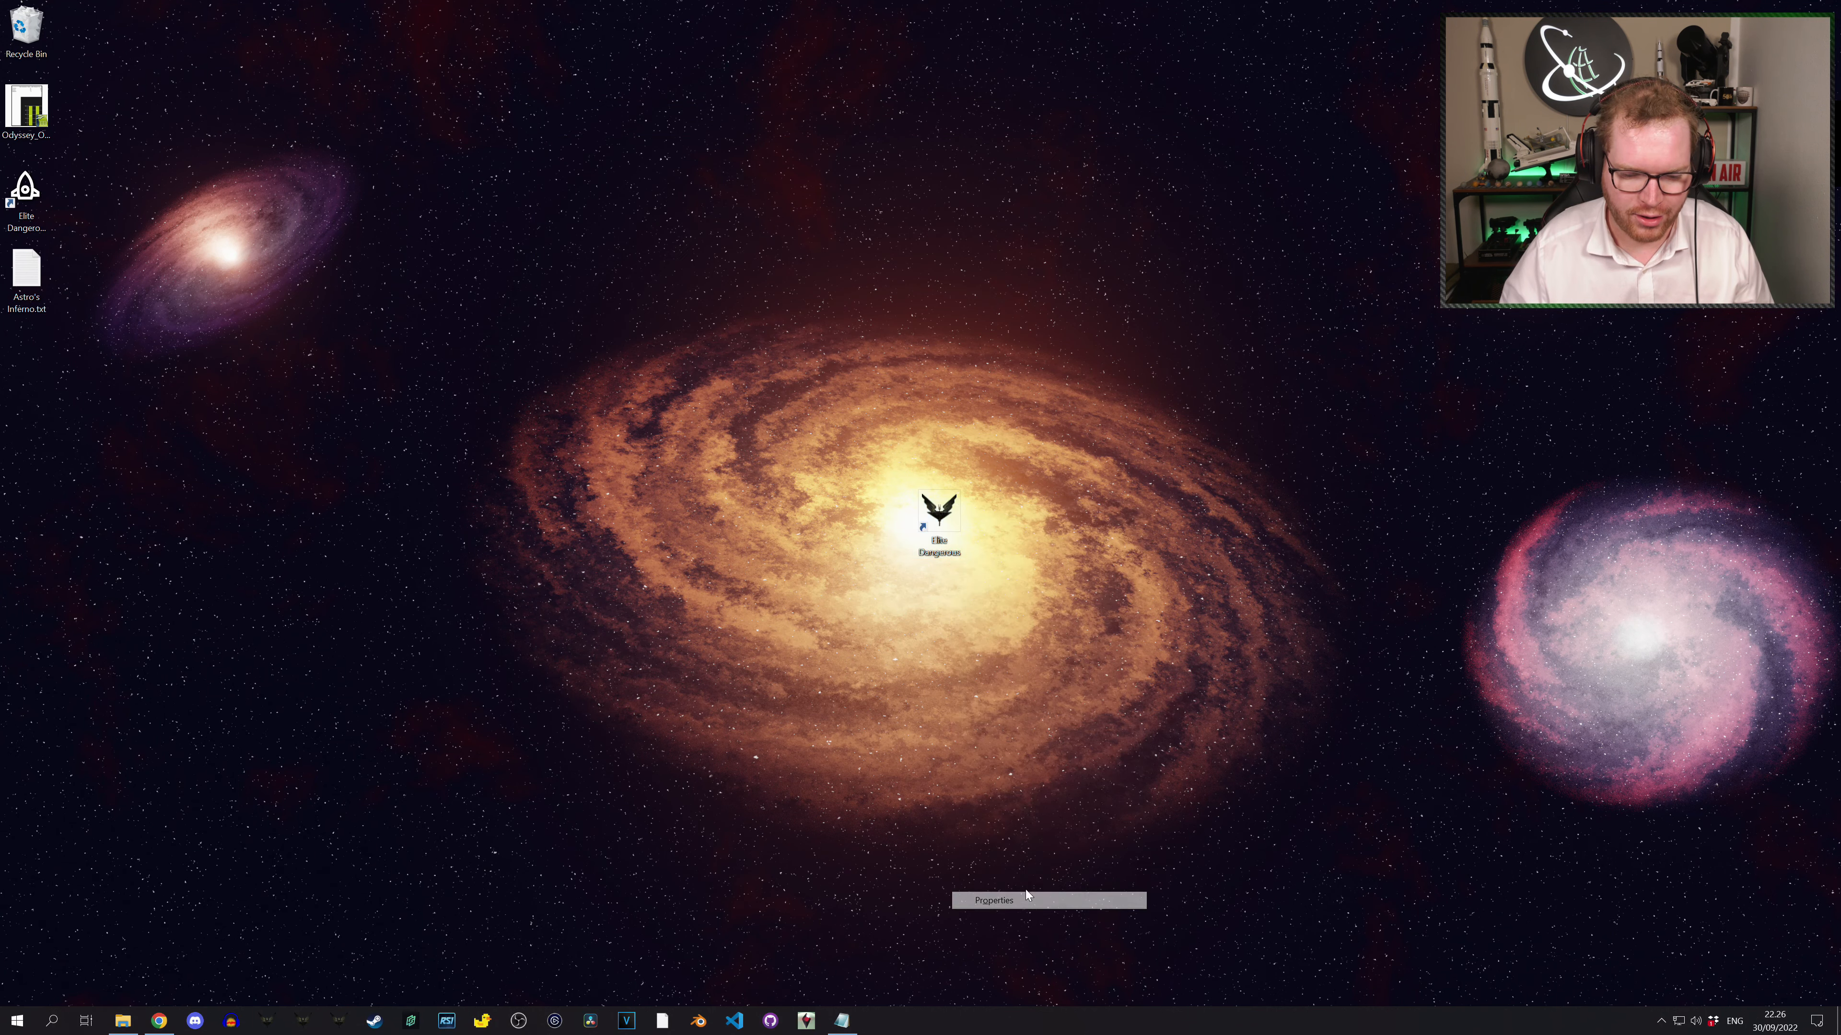
# Add /AUTOQUIT to the end of the shortcut's Target and confirm with OK.
pyautogui.click(993, 900)
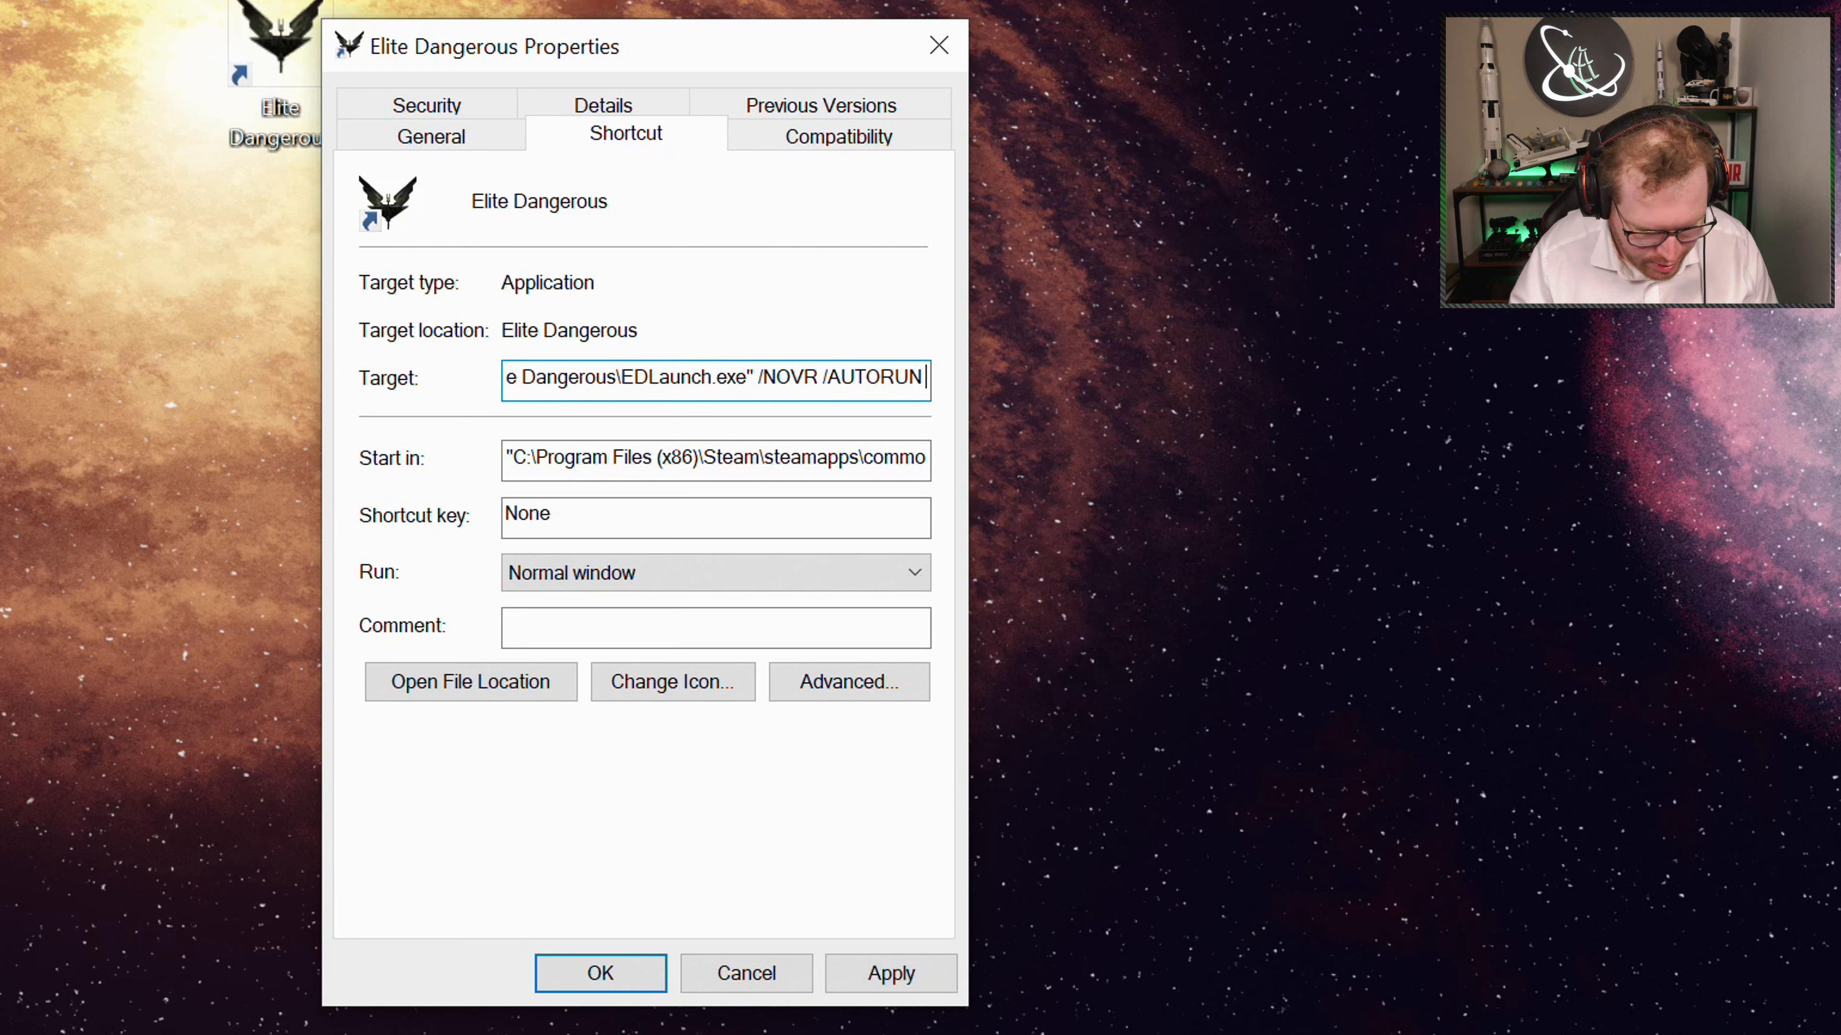
pyautogui.write('/AUTOQUIT')
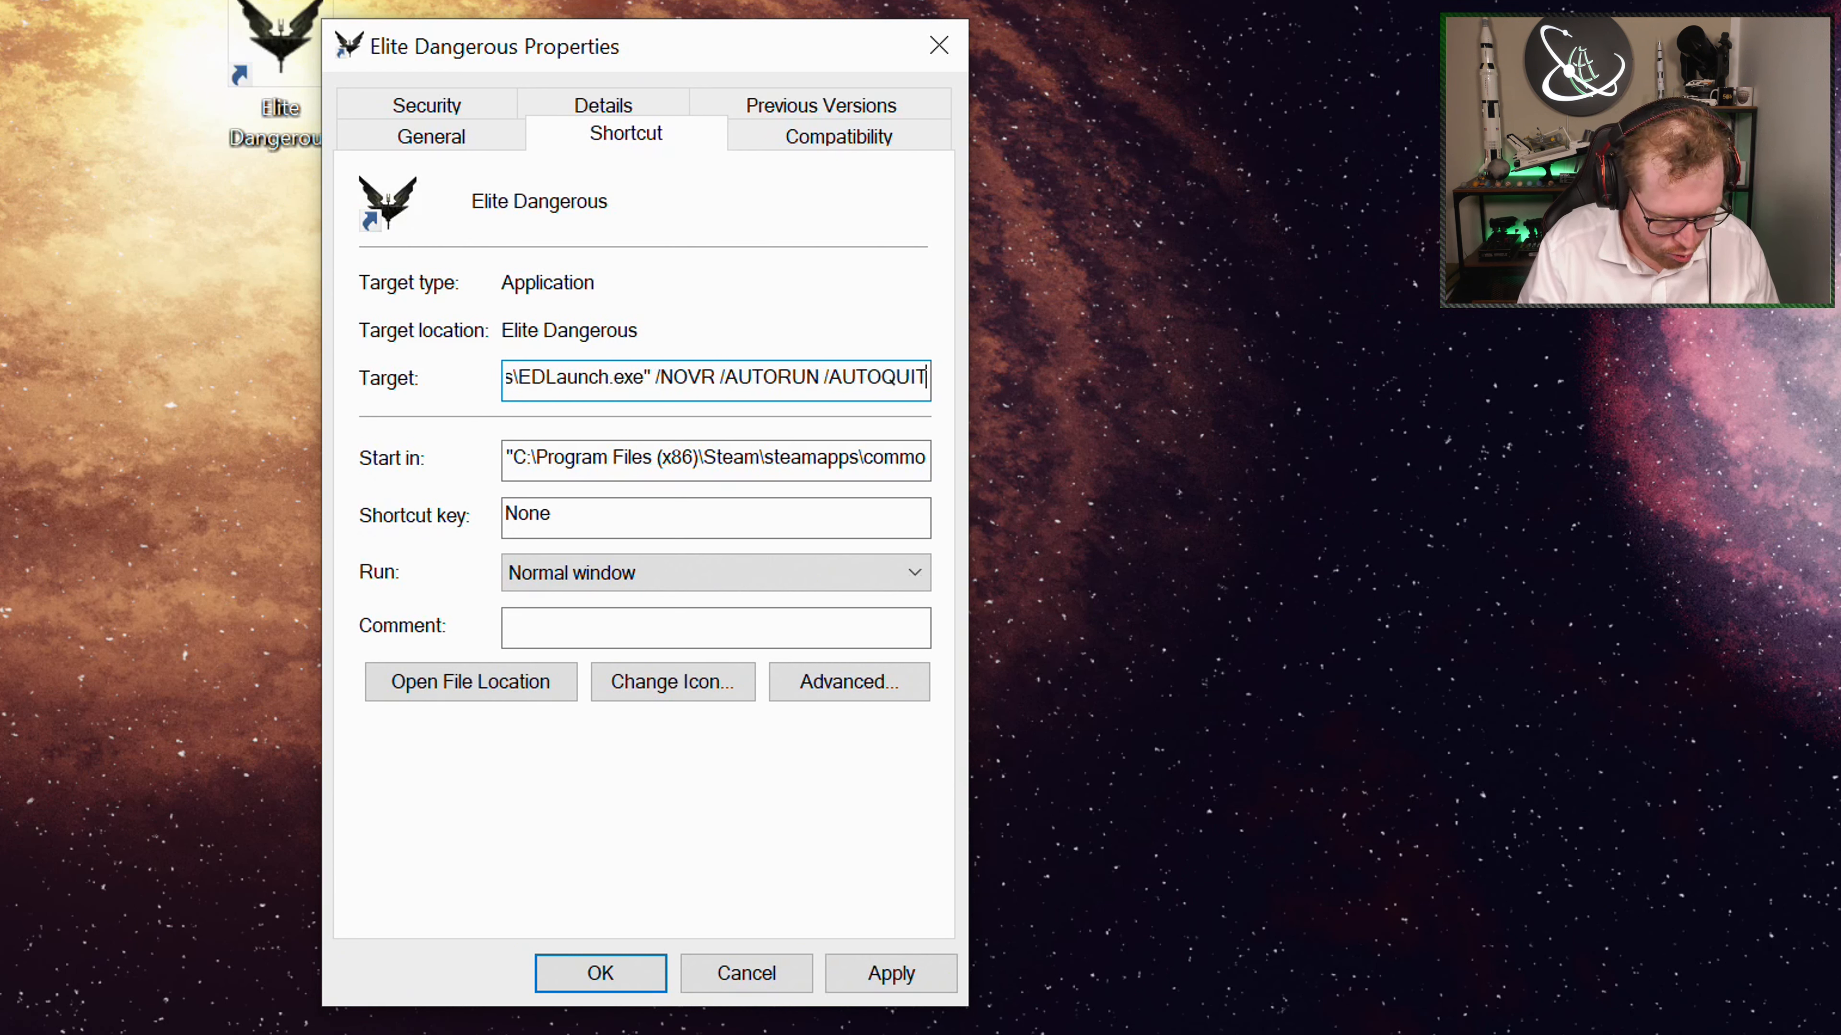
pyautogui.moveTo(763, 452)
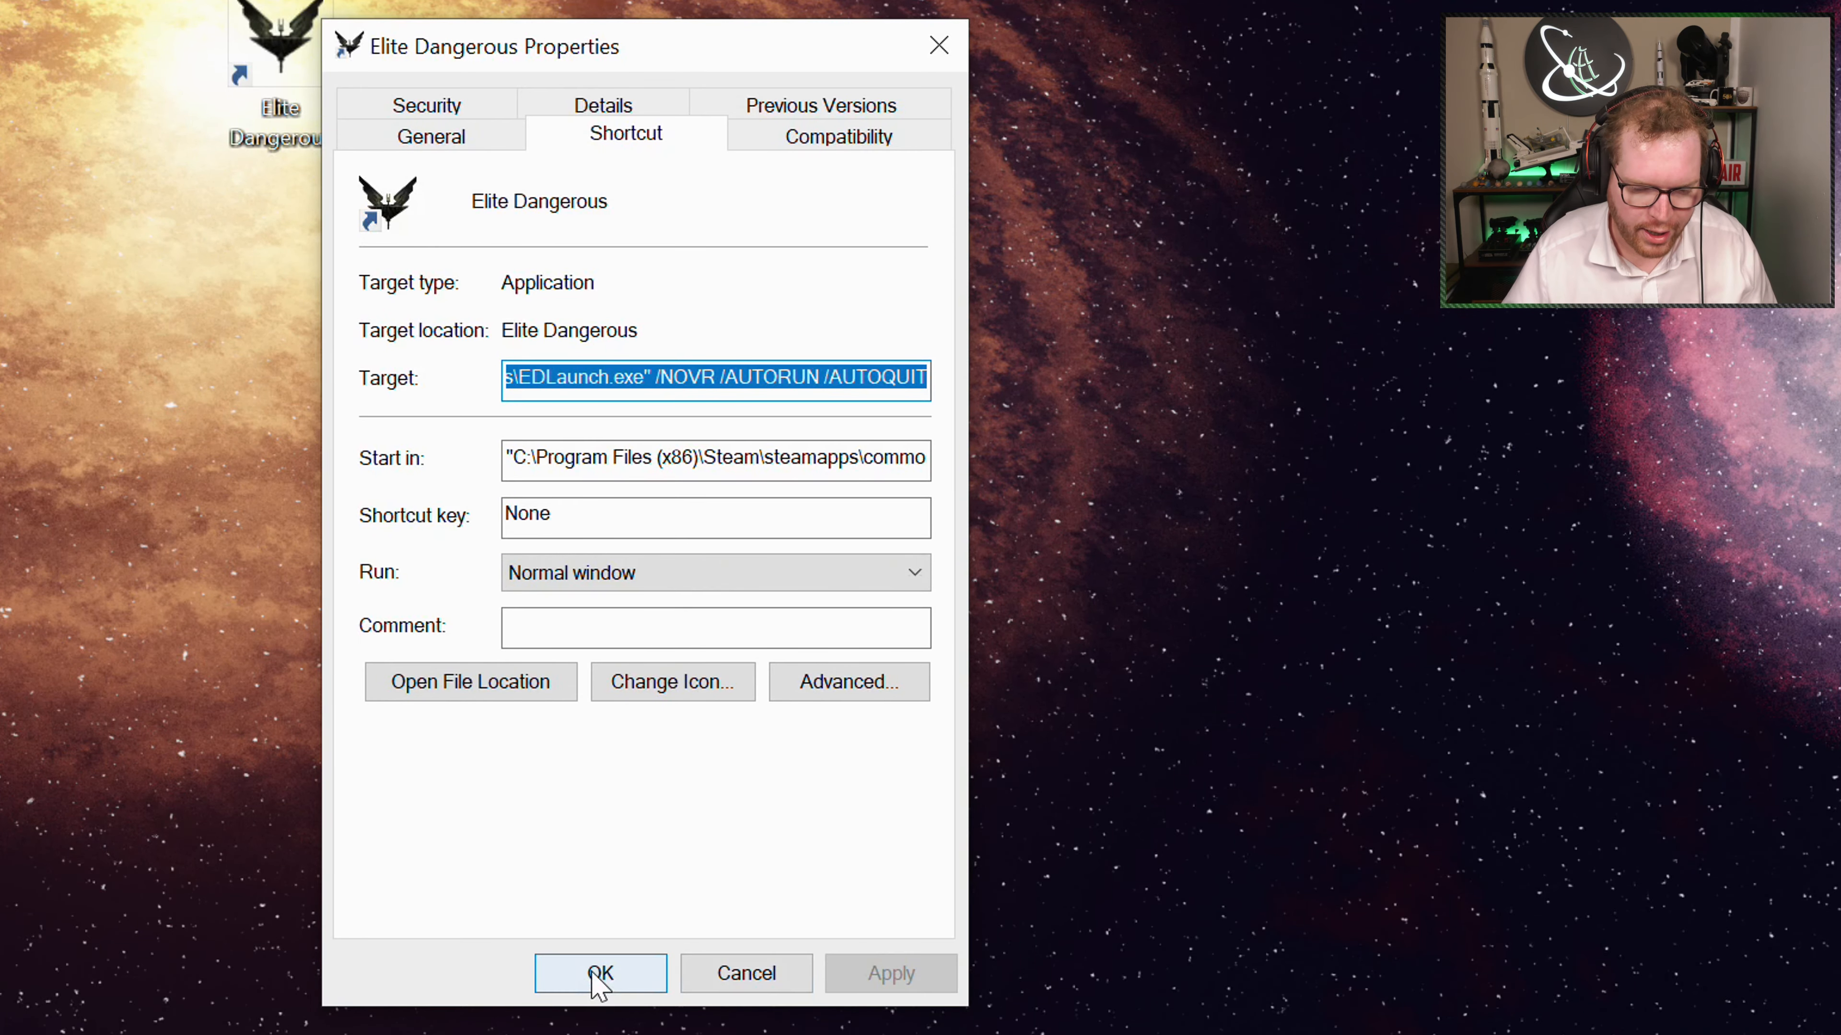
pyautogui.click(600, 973)
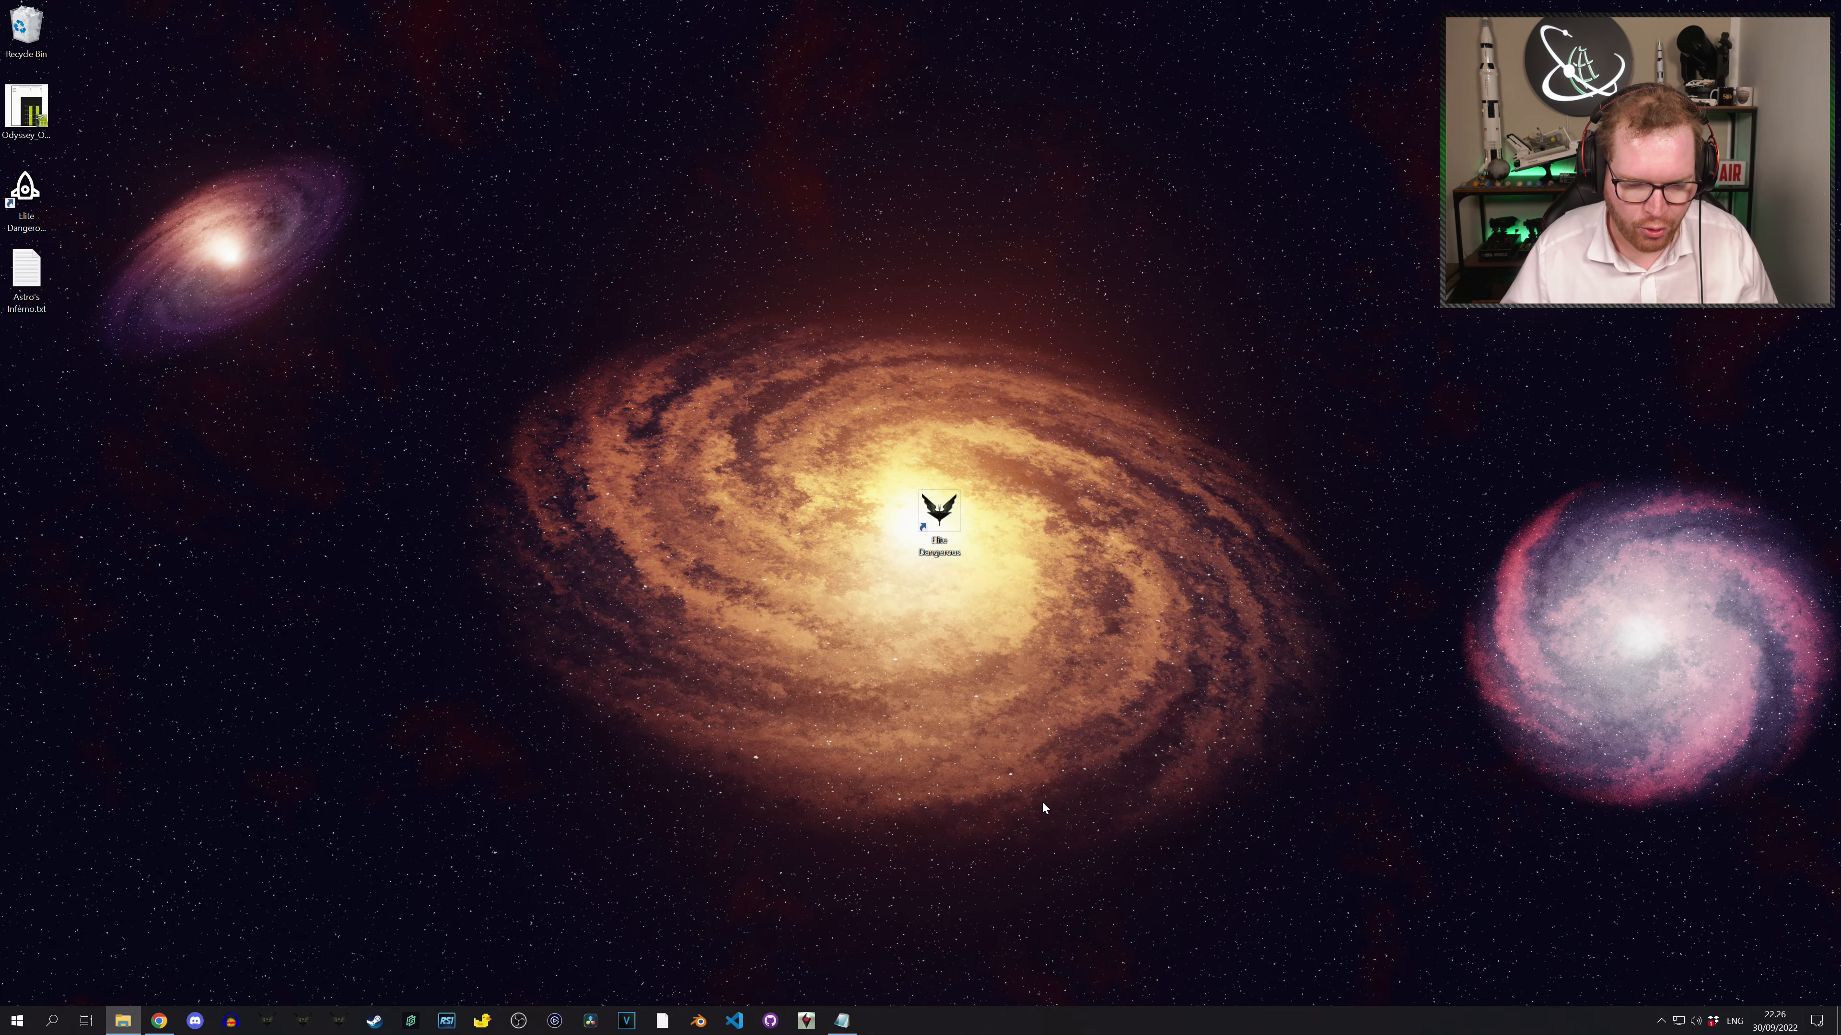
pyautogui.moveTo(1026, 720)
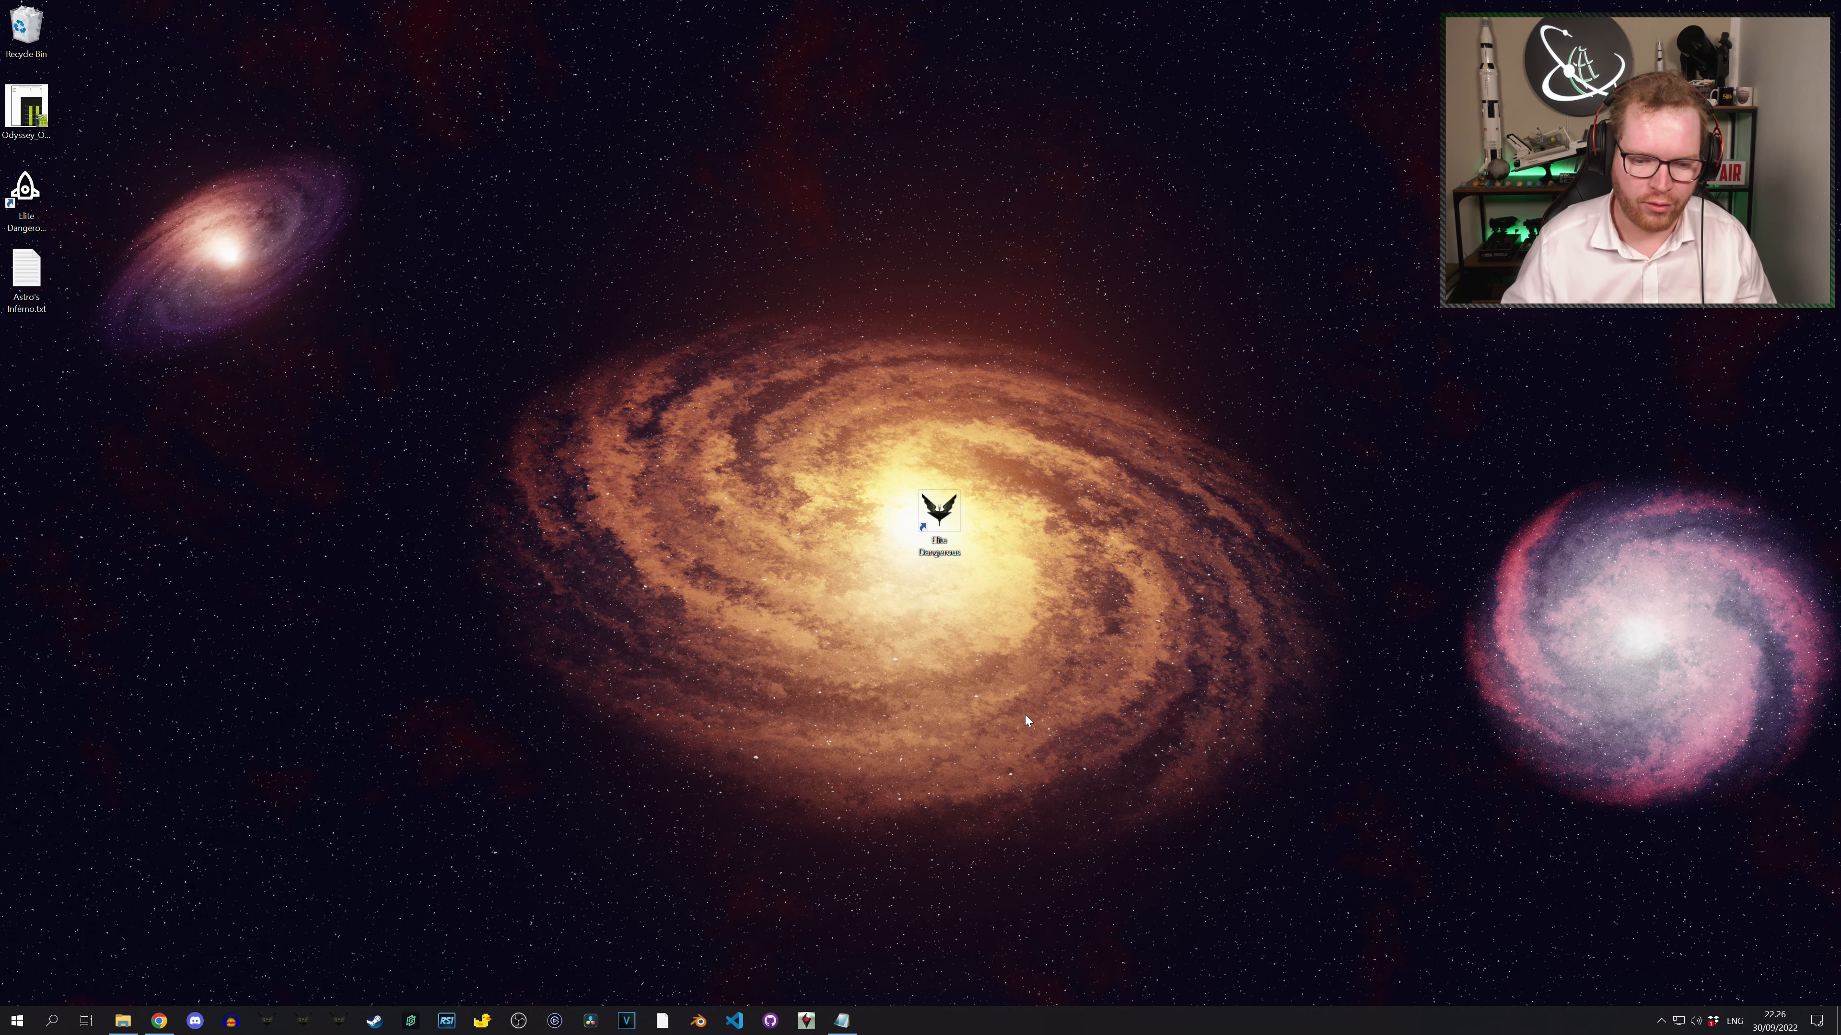
# Launch the updated shortcut and start Elite Dangerous: Horizons from the launcher.
pyautogui.doubleClick(937, 513)
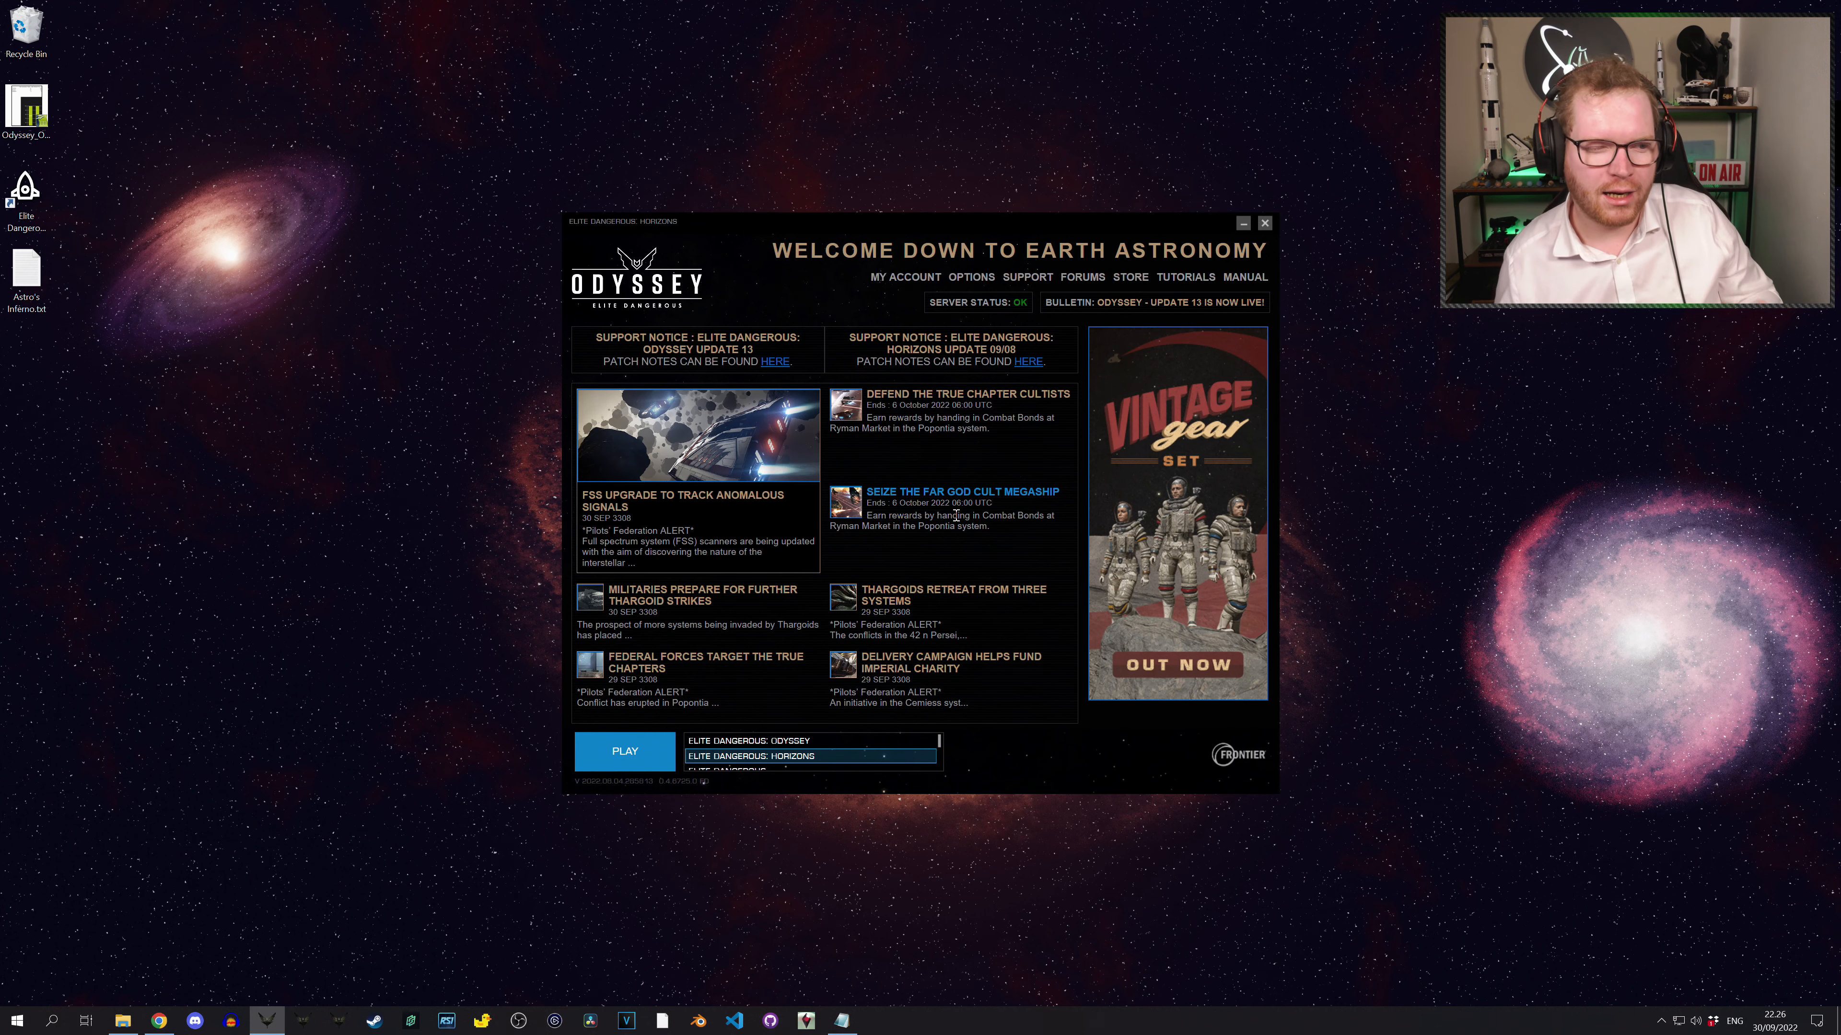
pyautogui.moveTo(728, 449)
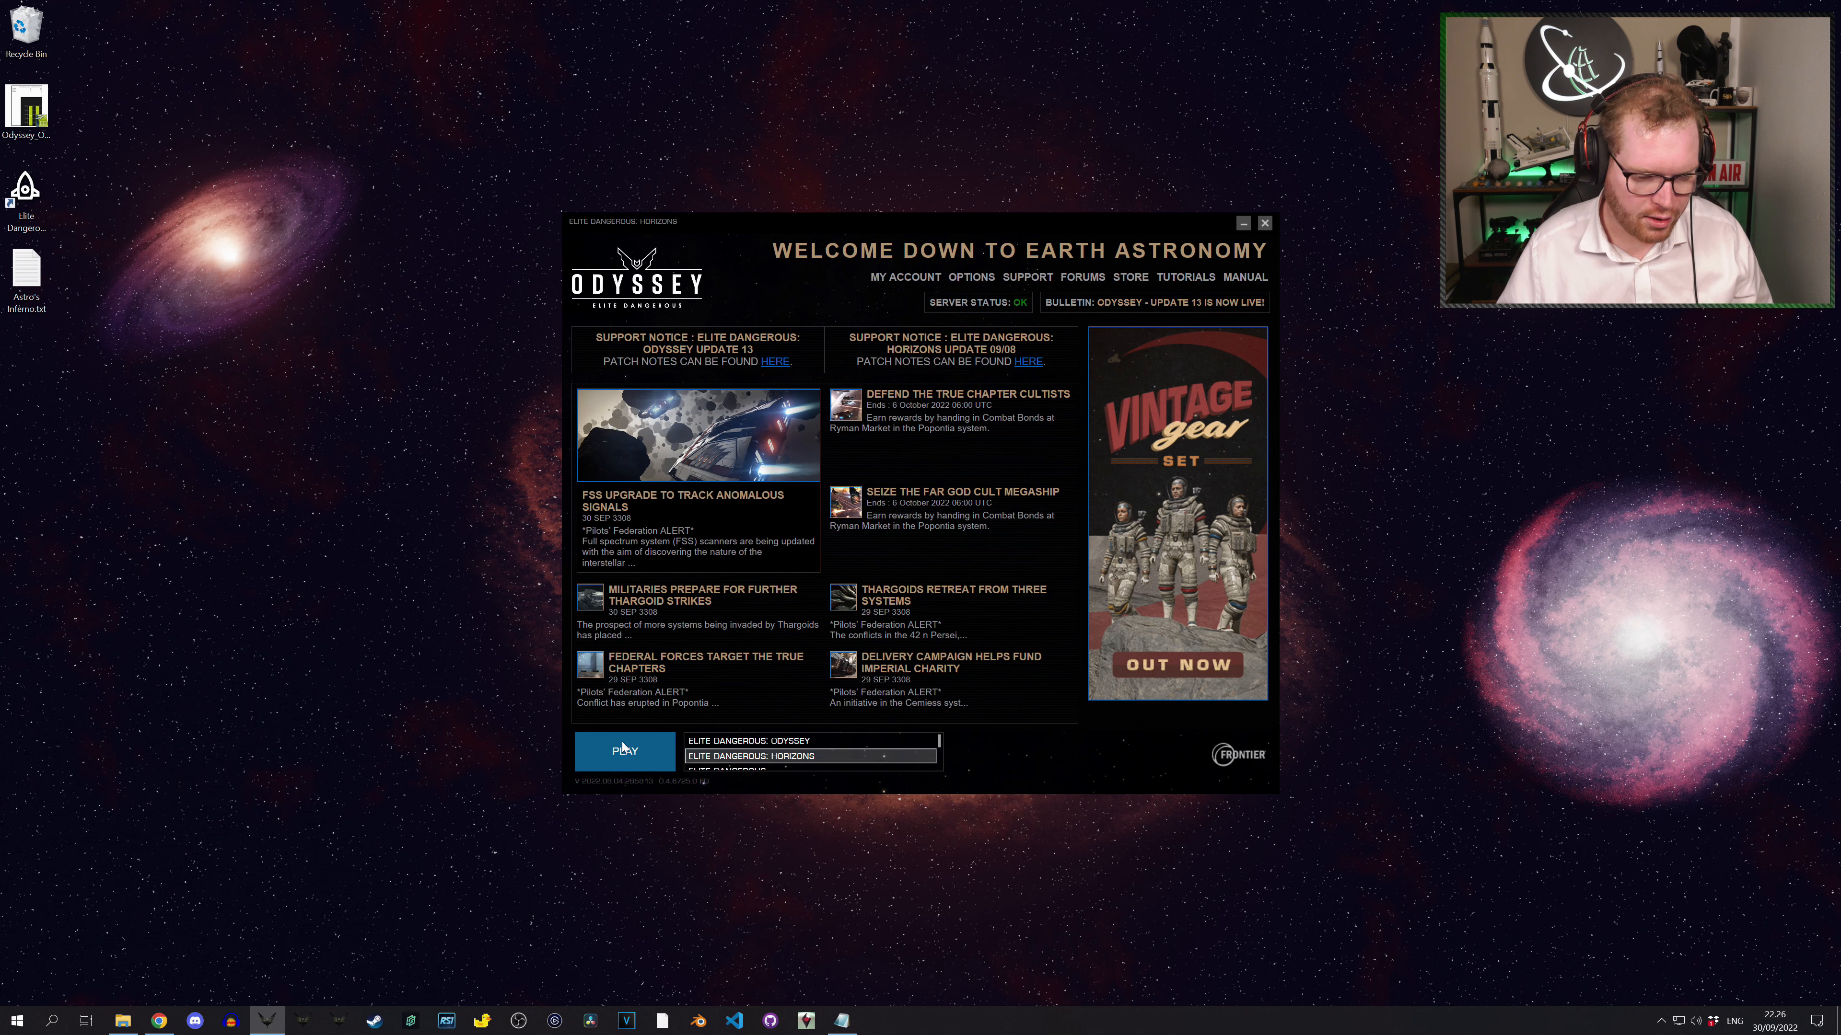
pyautogui.click(624, 751)
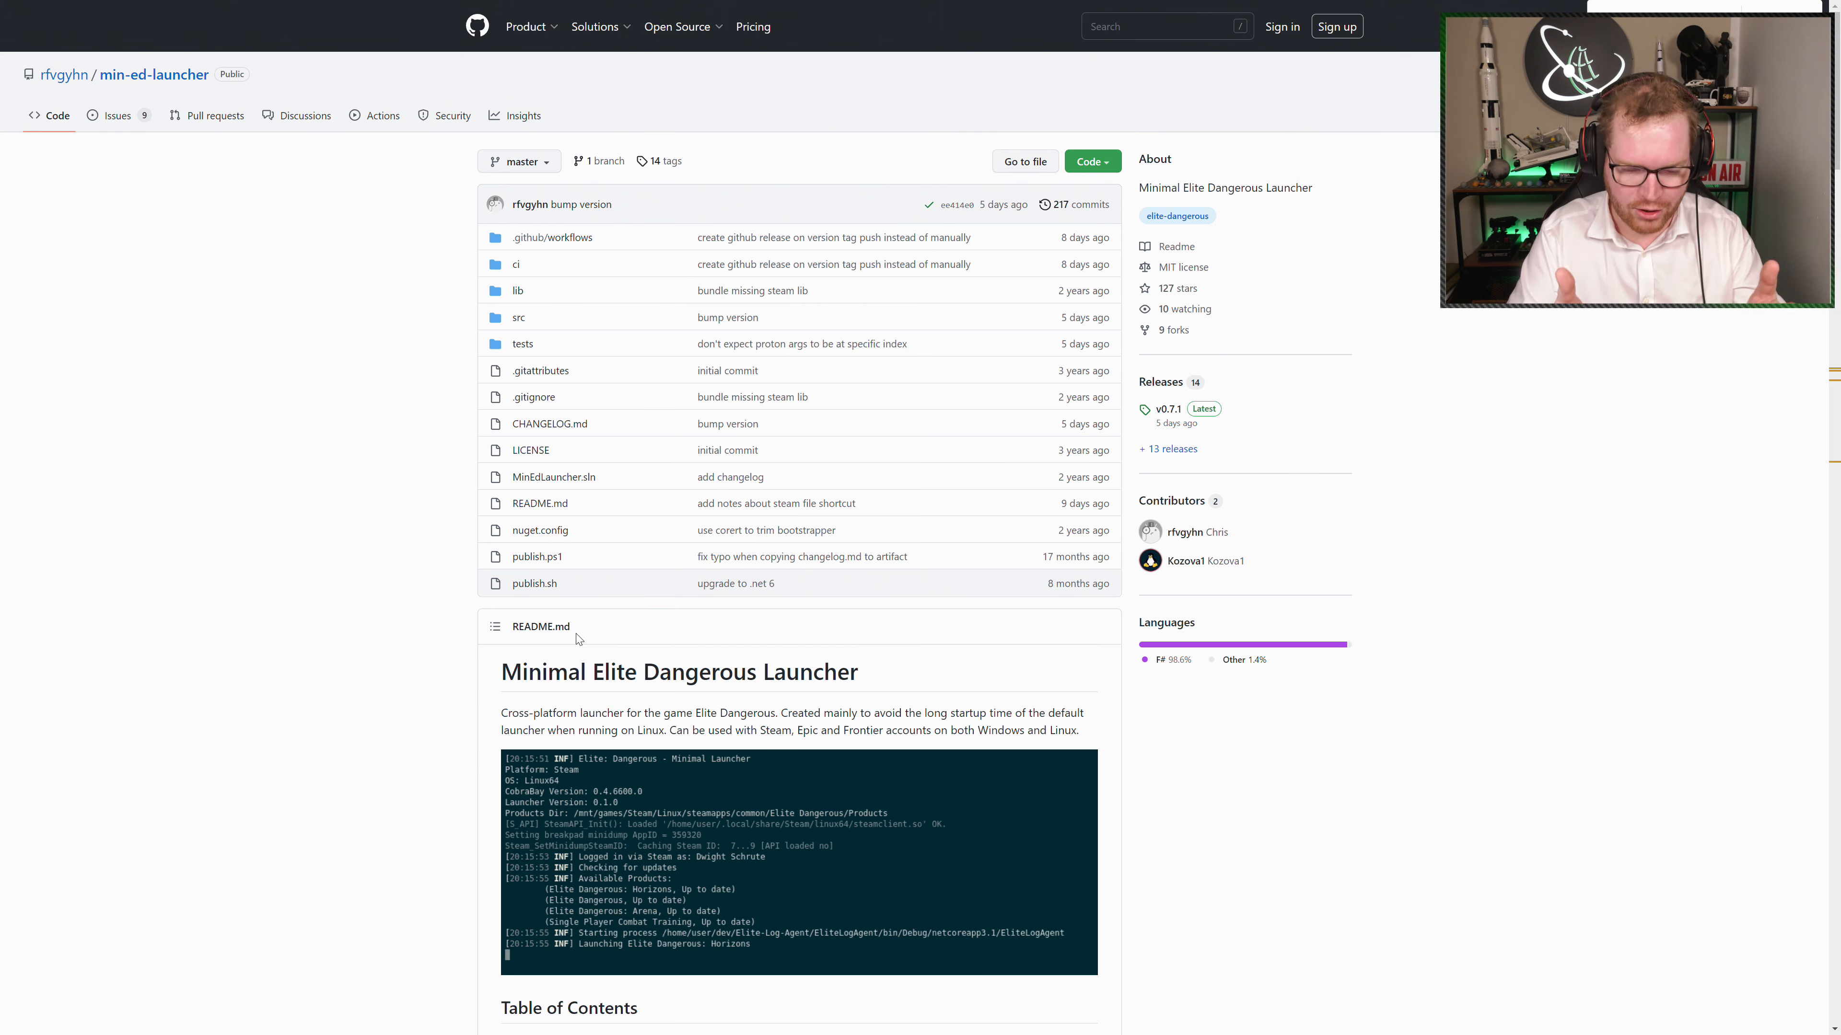
pyautogui.scroll(-3)
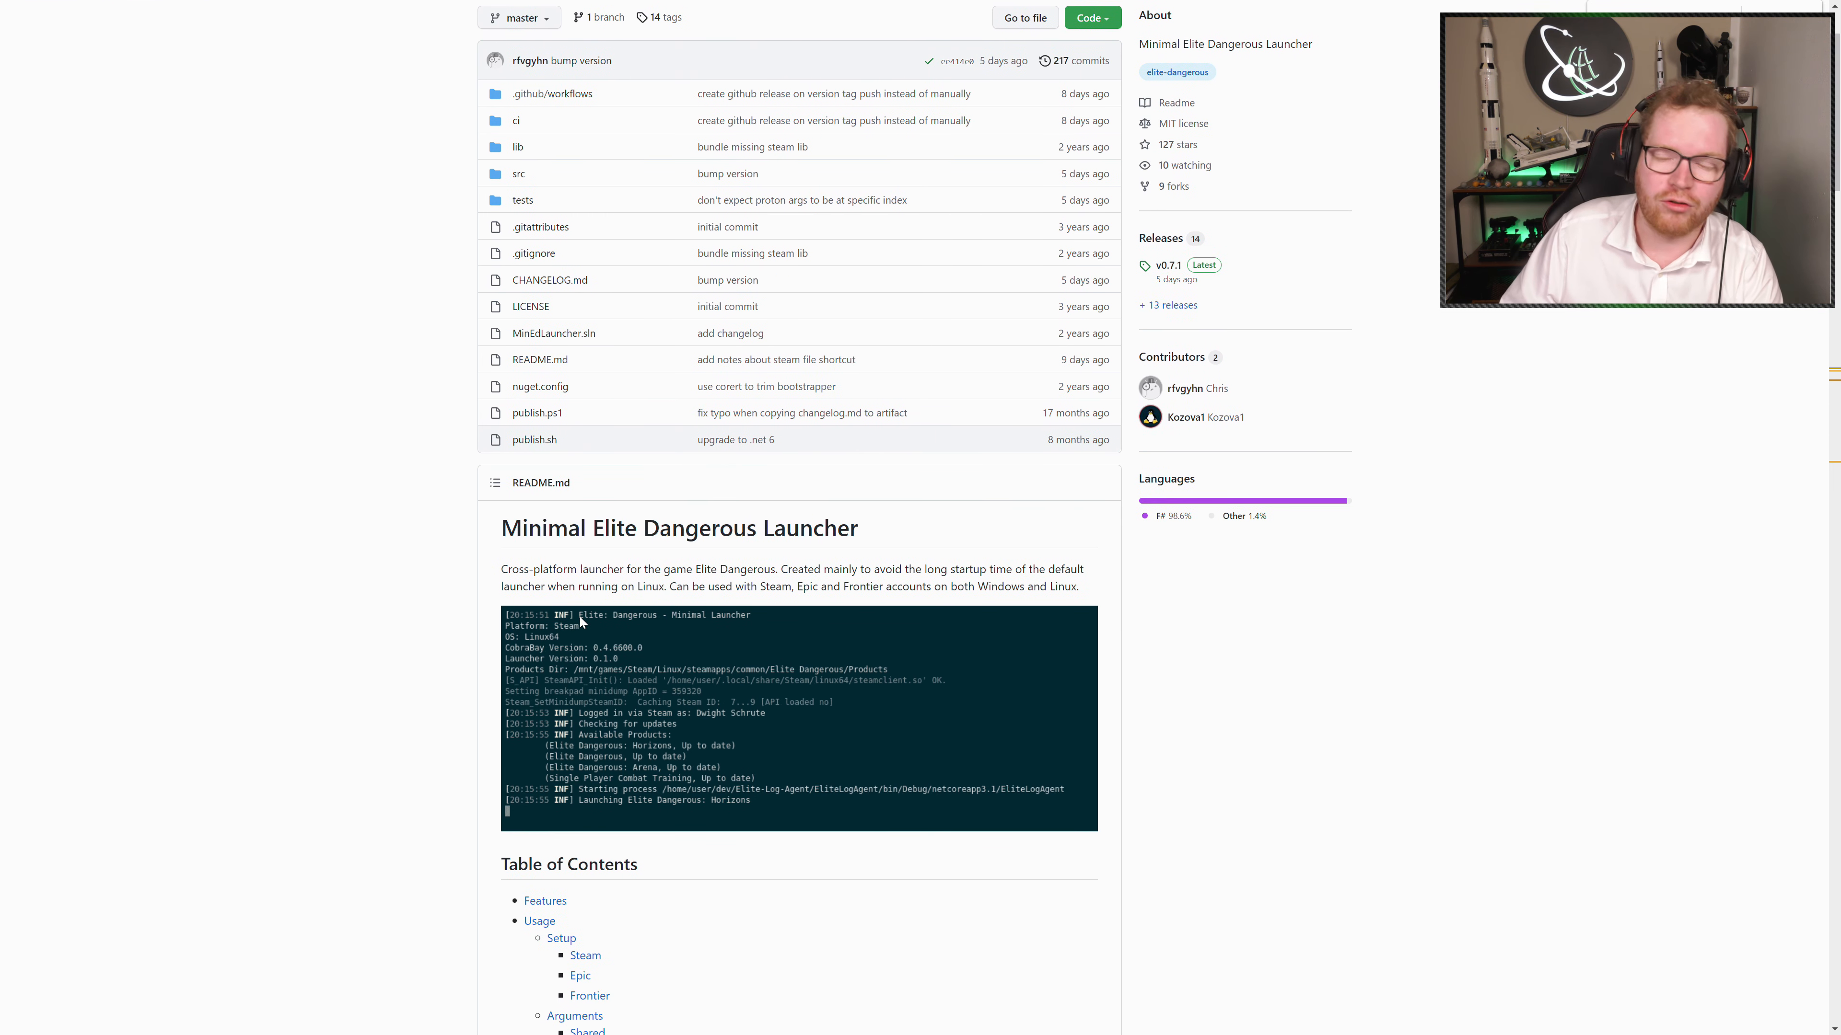
pyautogui.scroll(3)
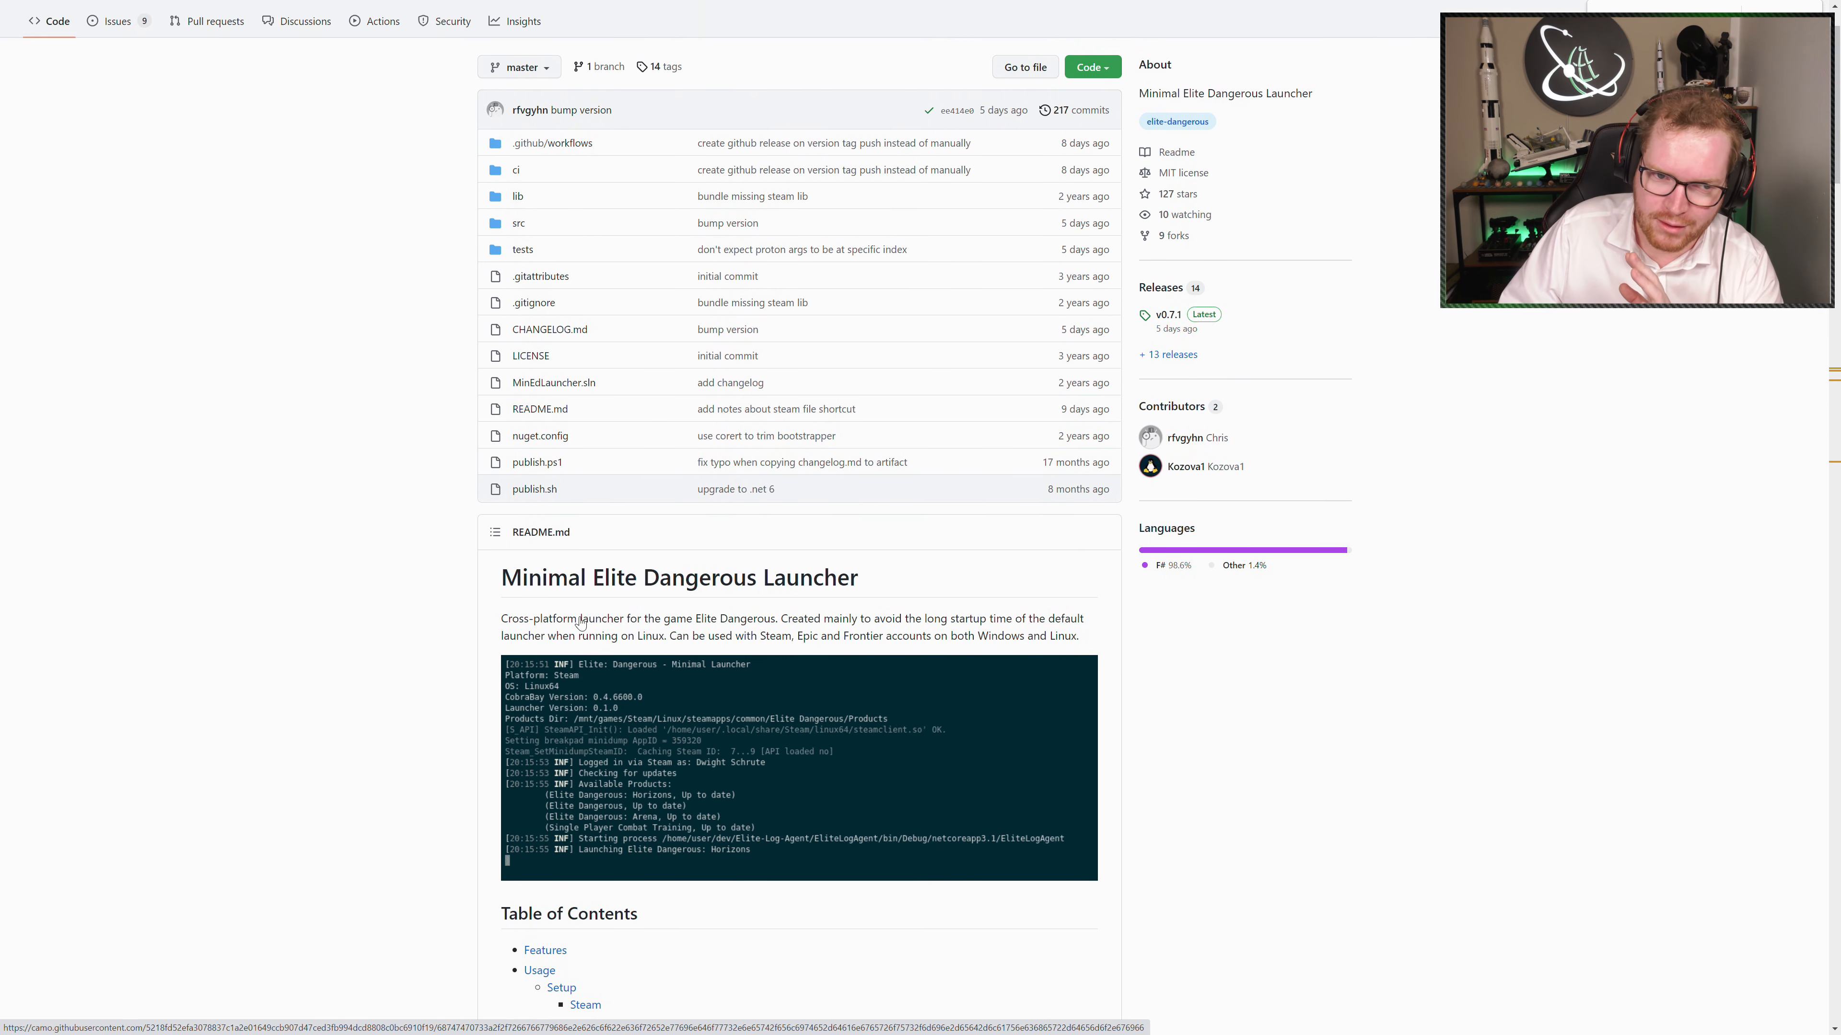
pyautogui.scroll(3)
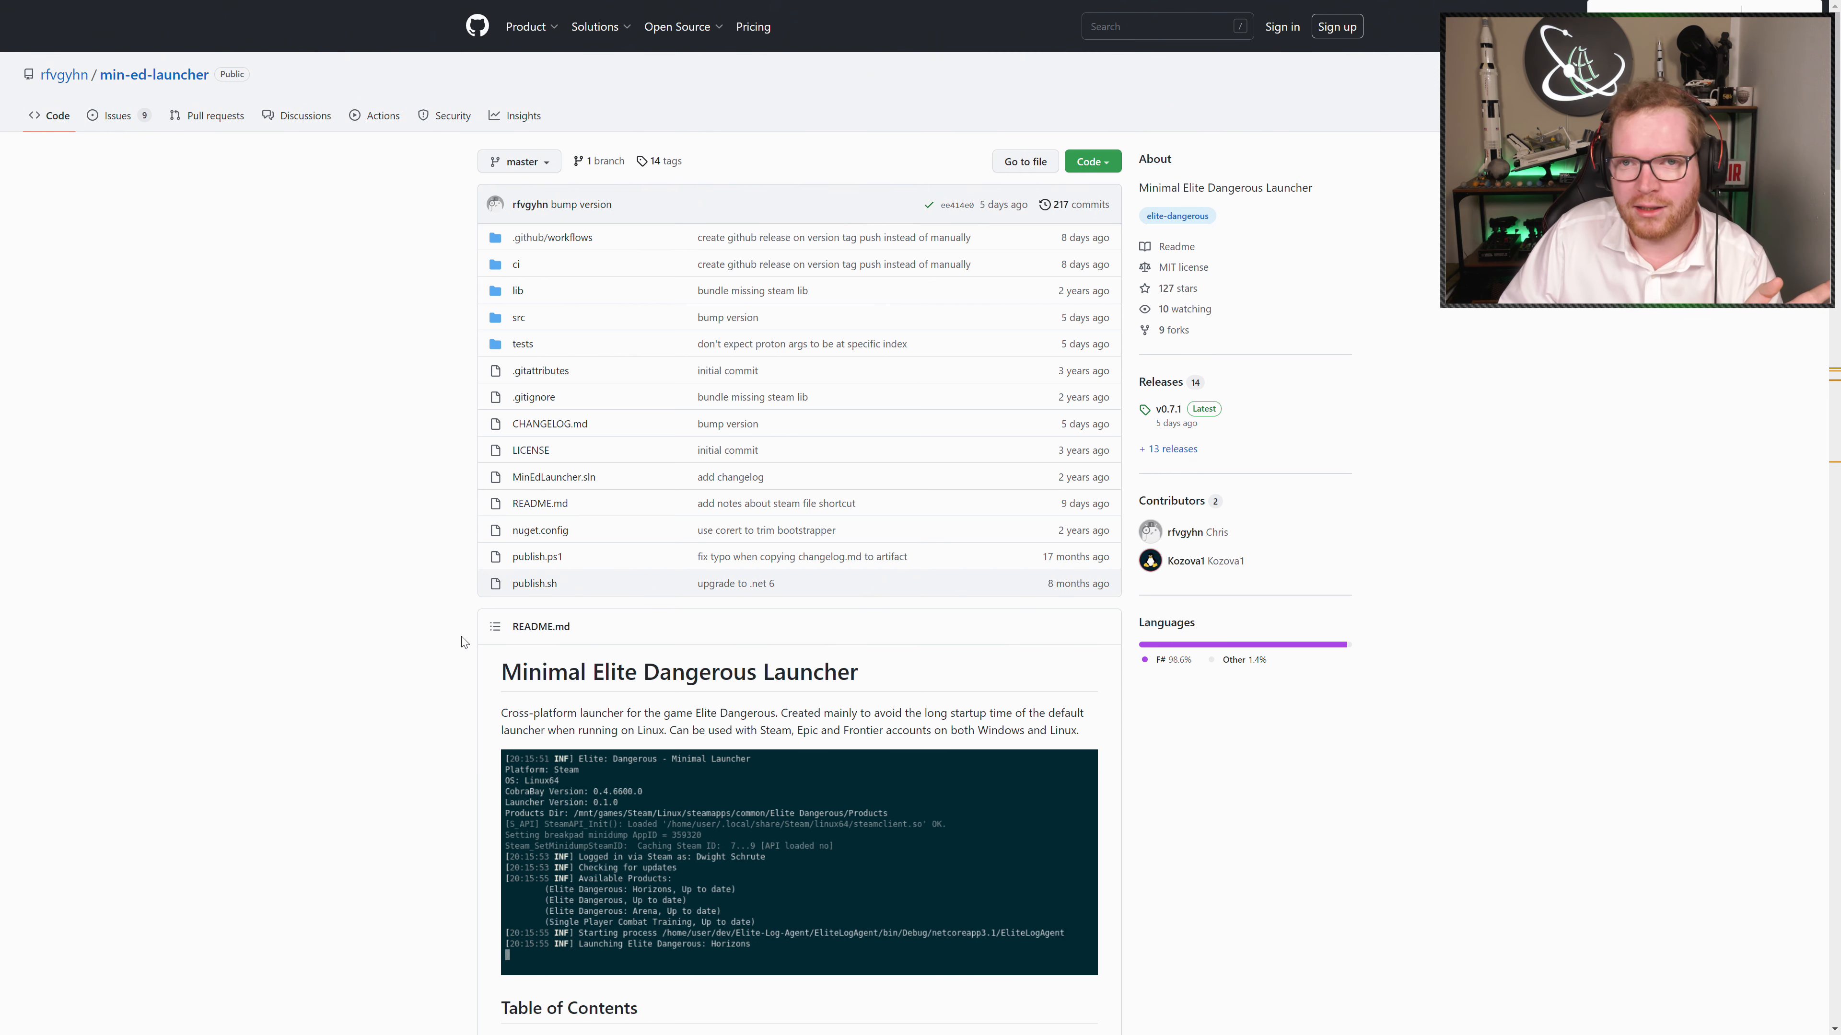
pyautogui.scroll(-3)
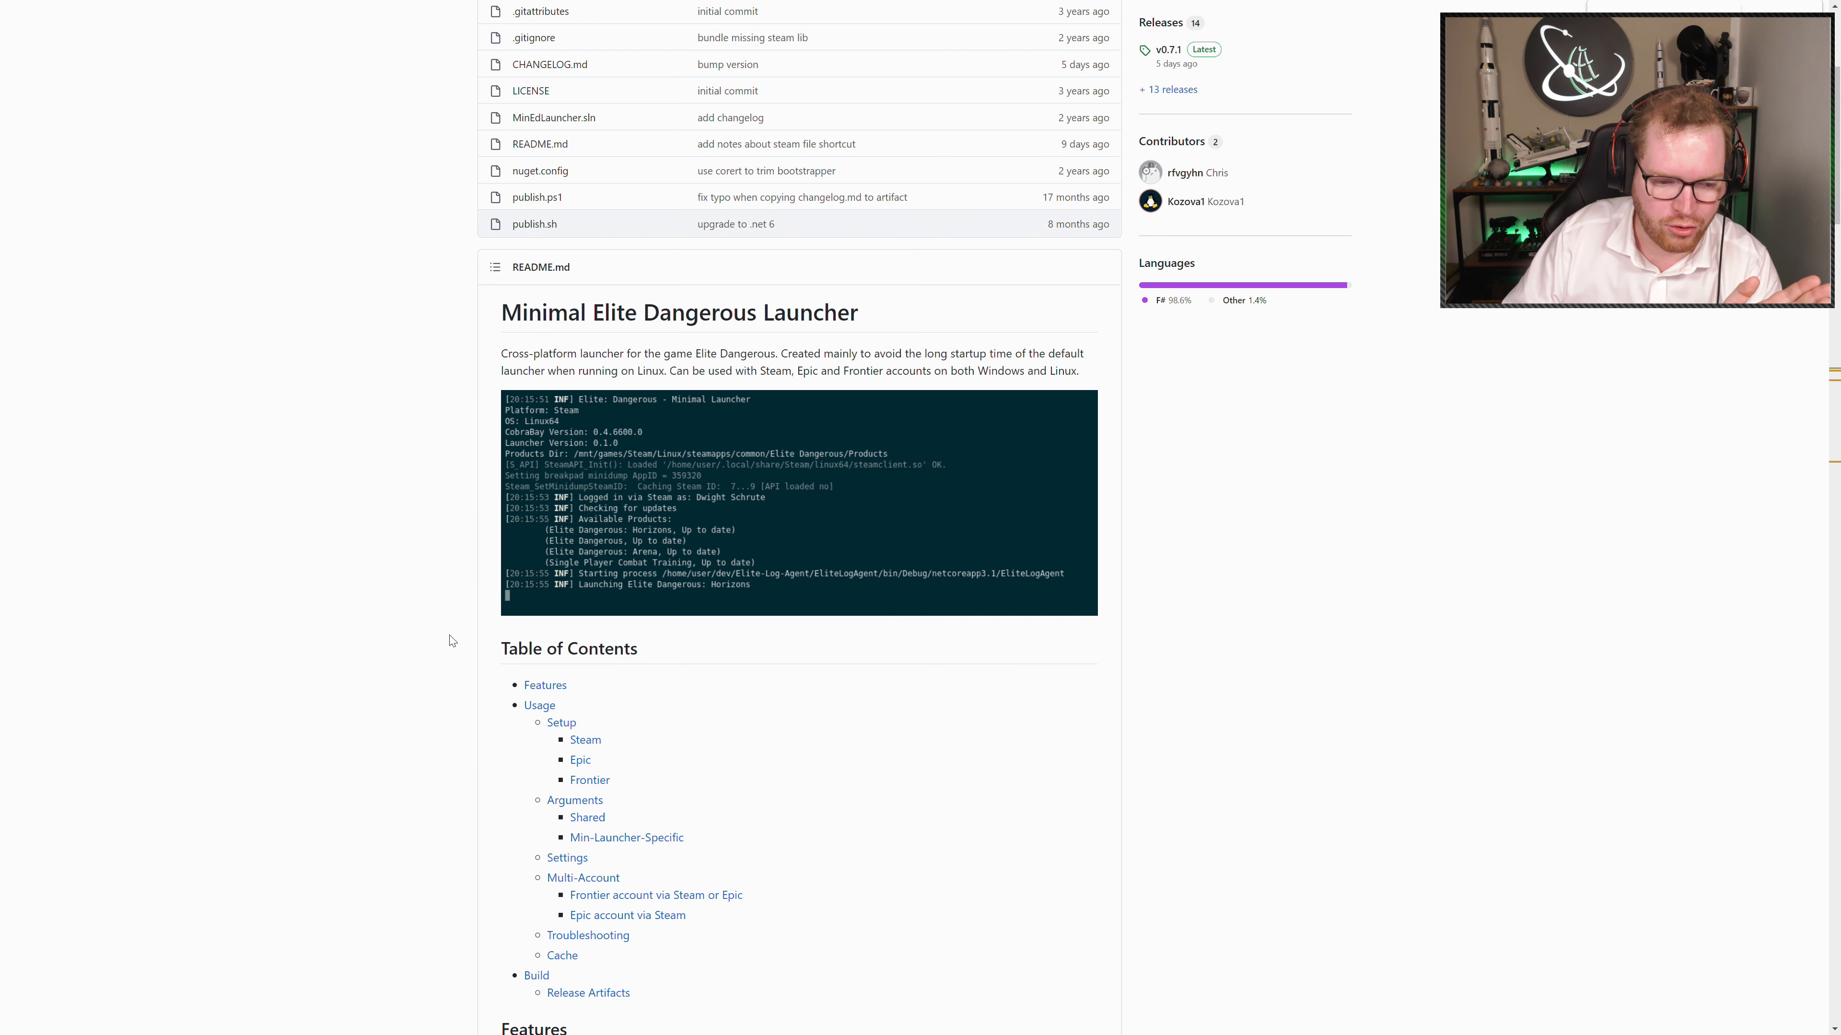
pyautogui.scroll(-3)
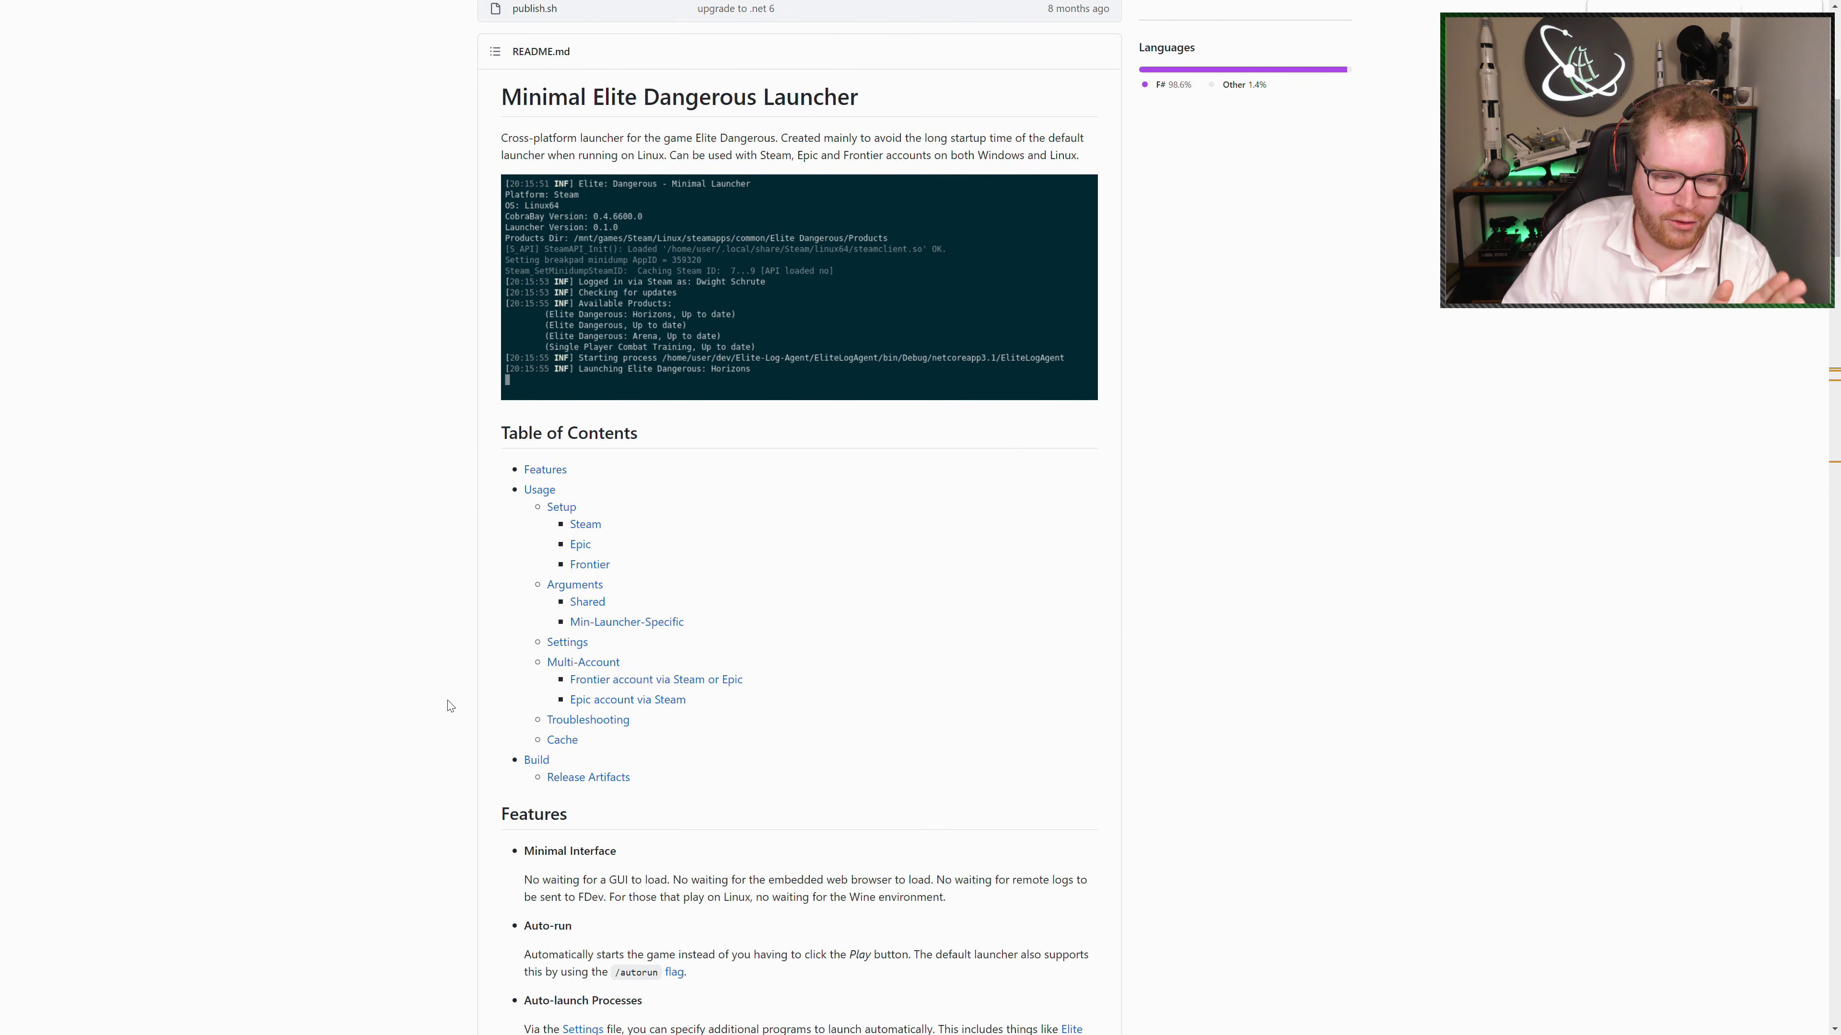
pyautogui.scroll(-3)
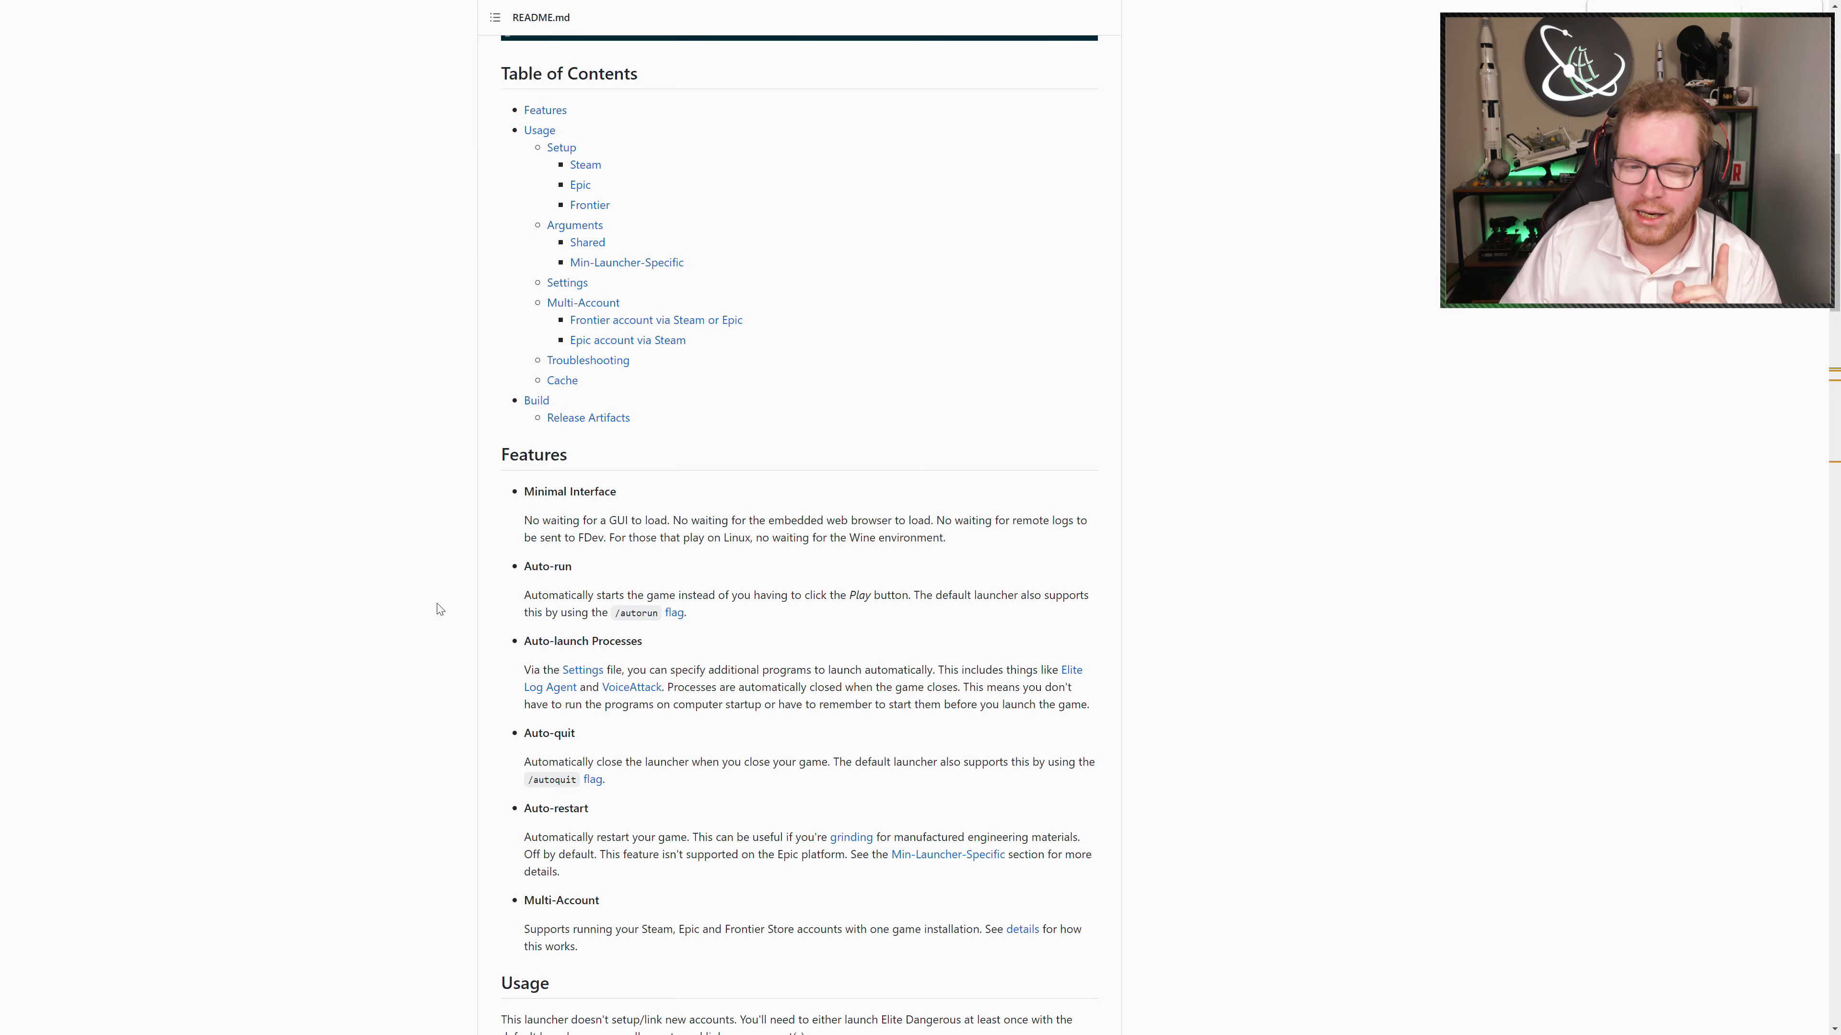
pyautogui.scroll(-3)
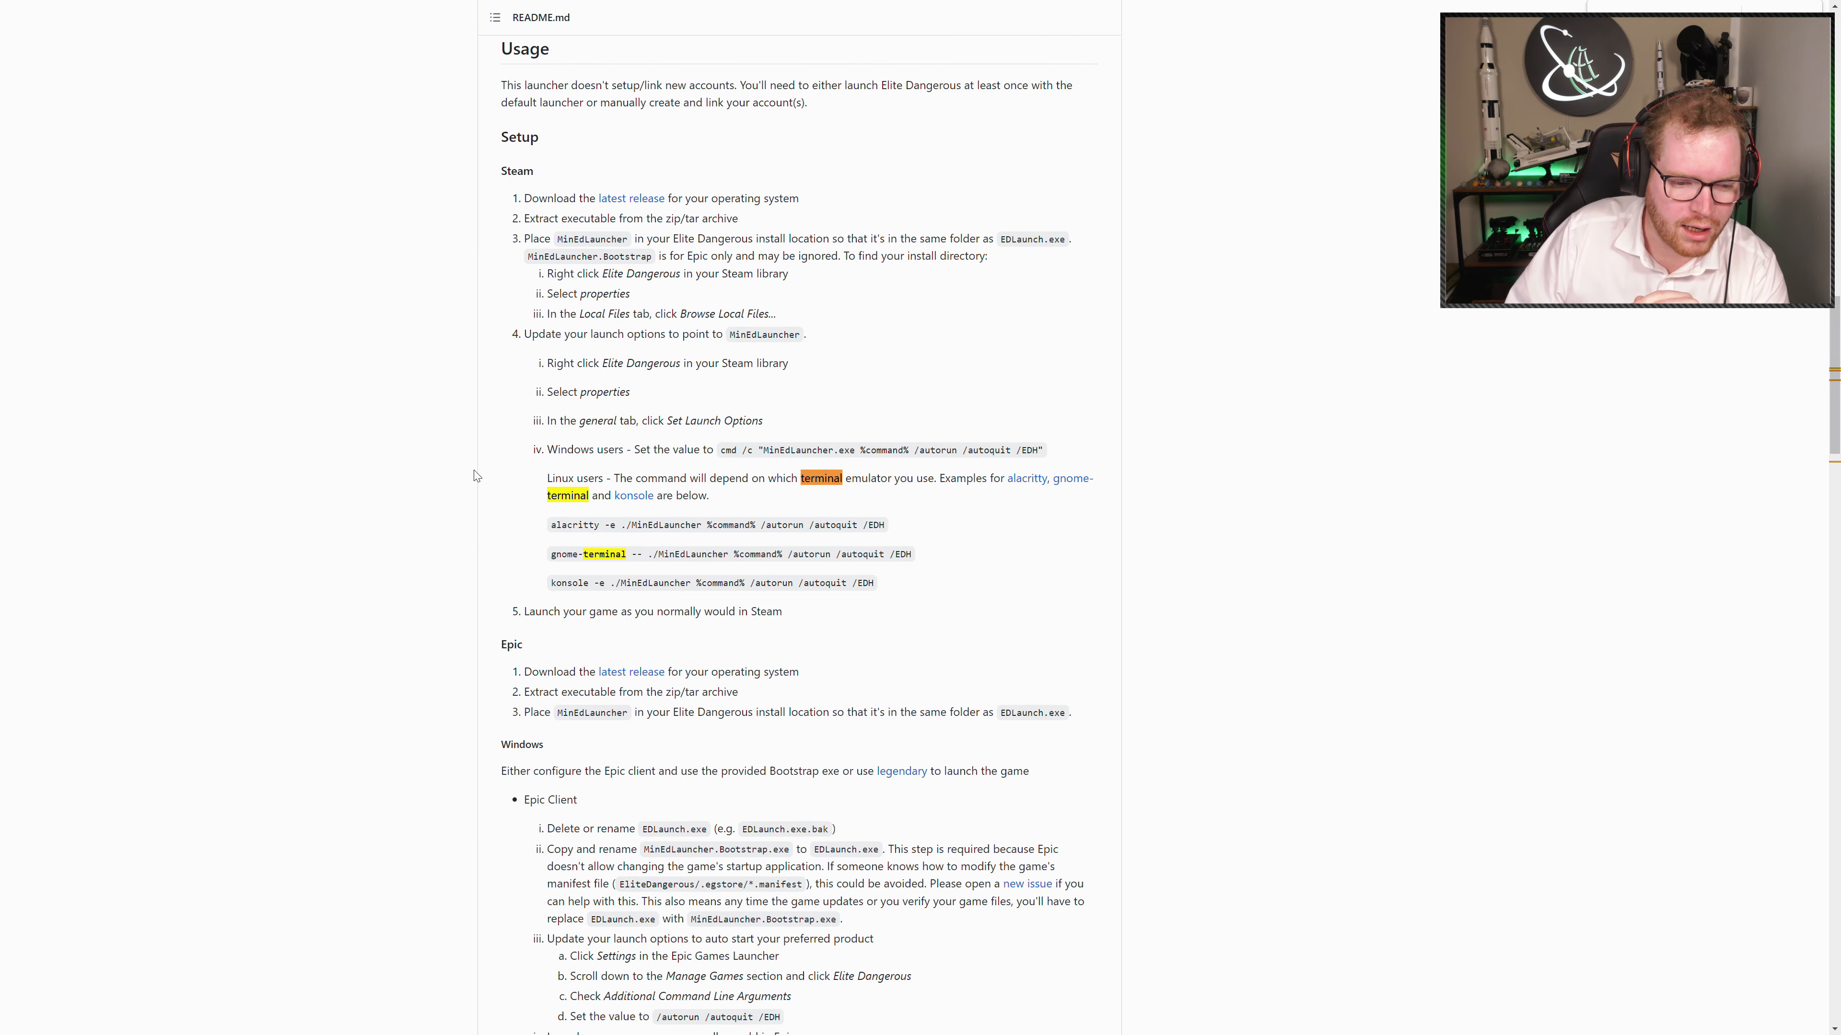
pyautogui.scroll(-3)
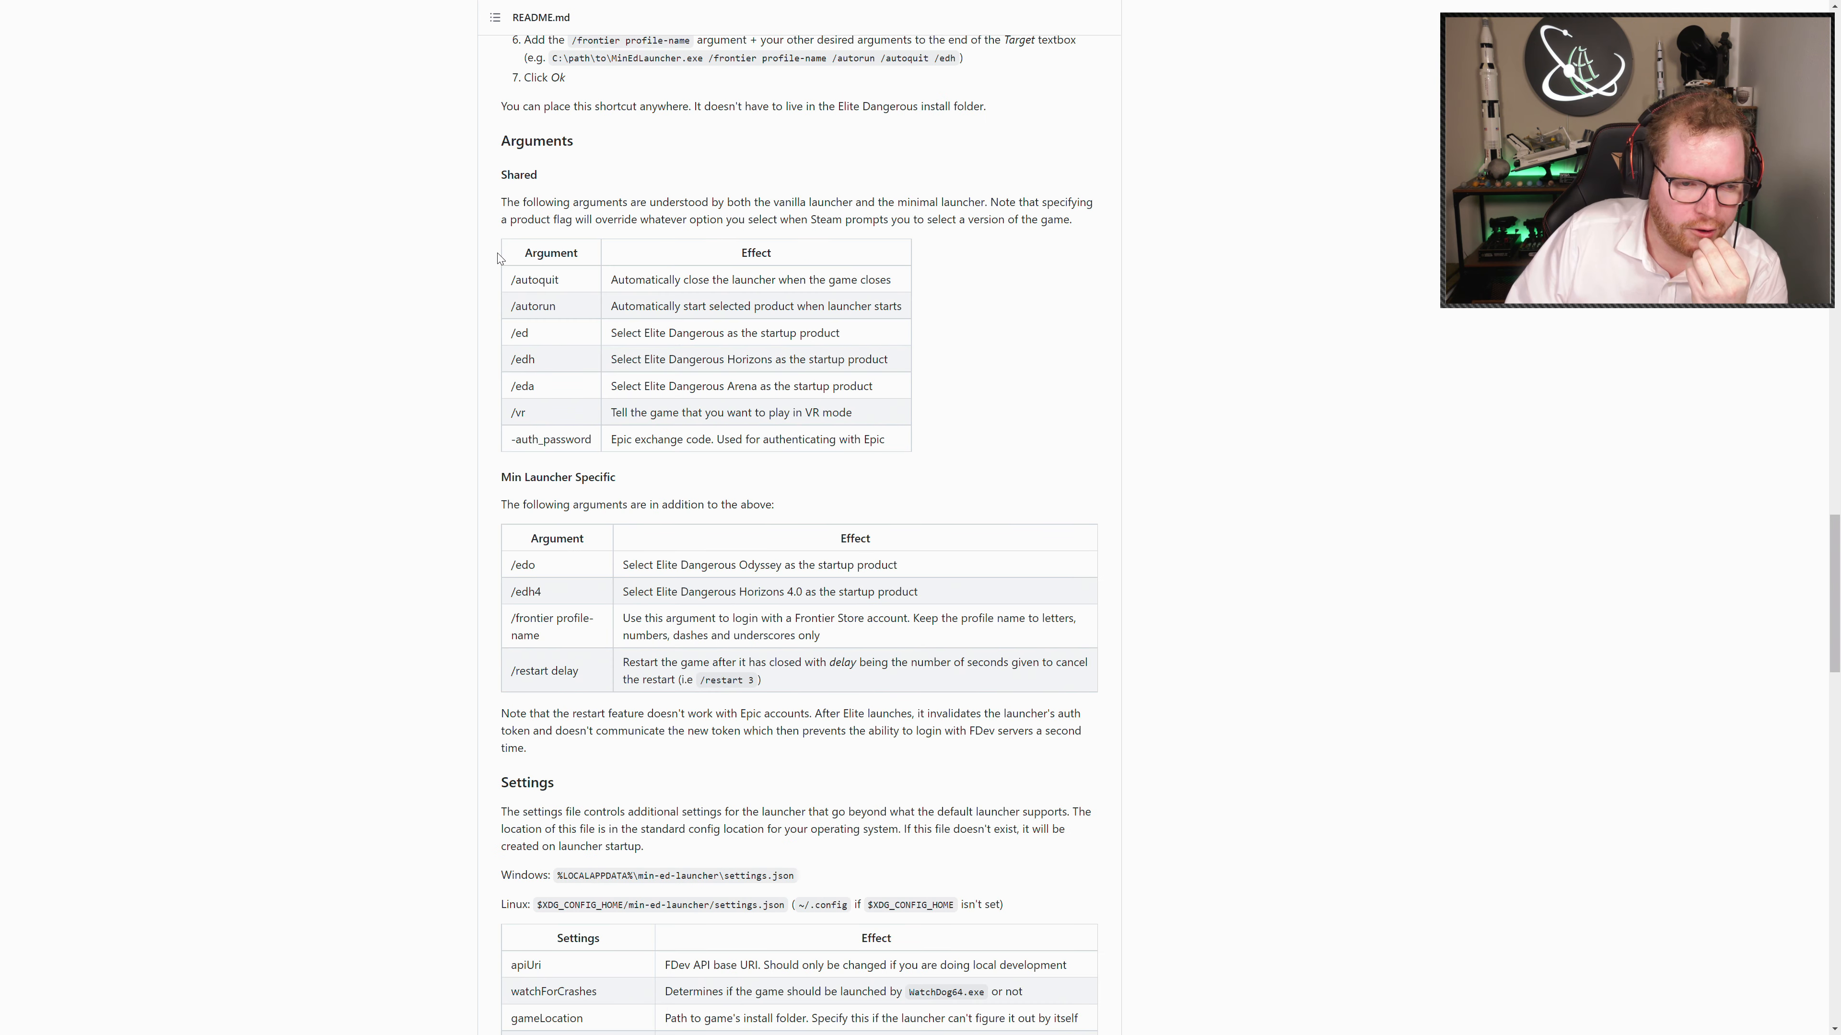
pyautogui.doubleClick(533, 279)
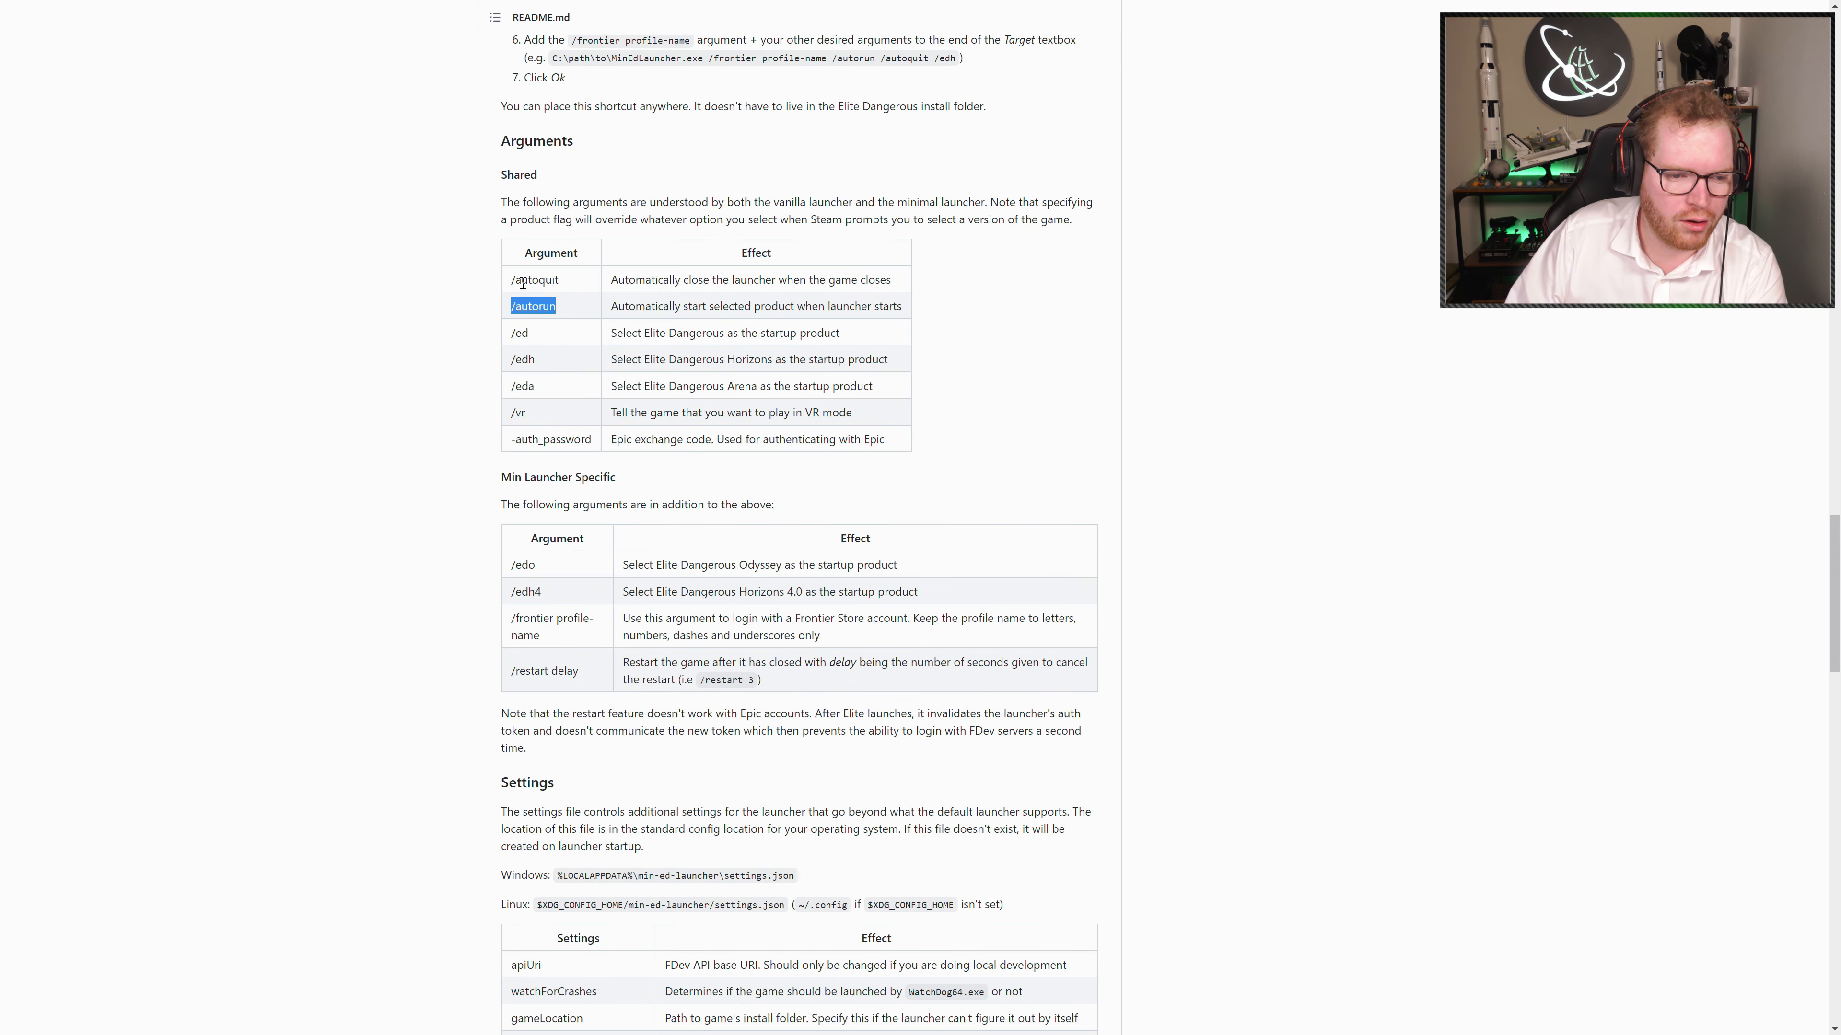
pyautogui.click(518, 412)
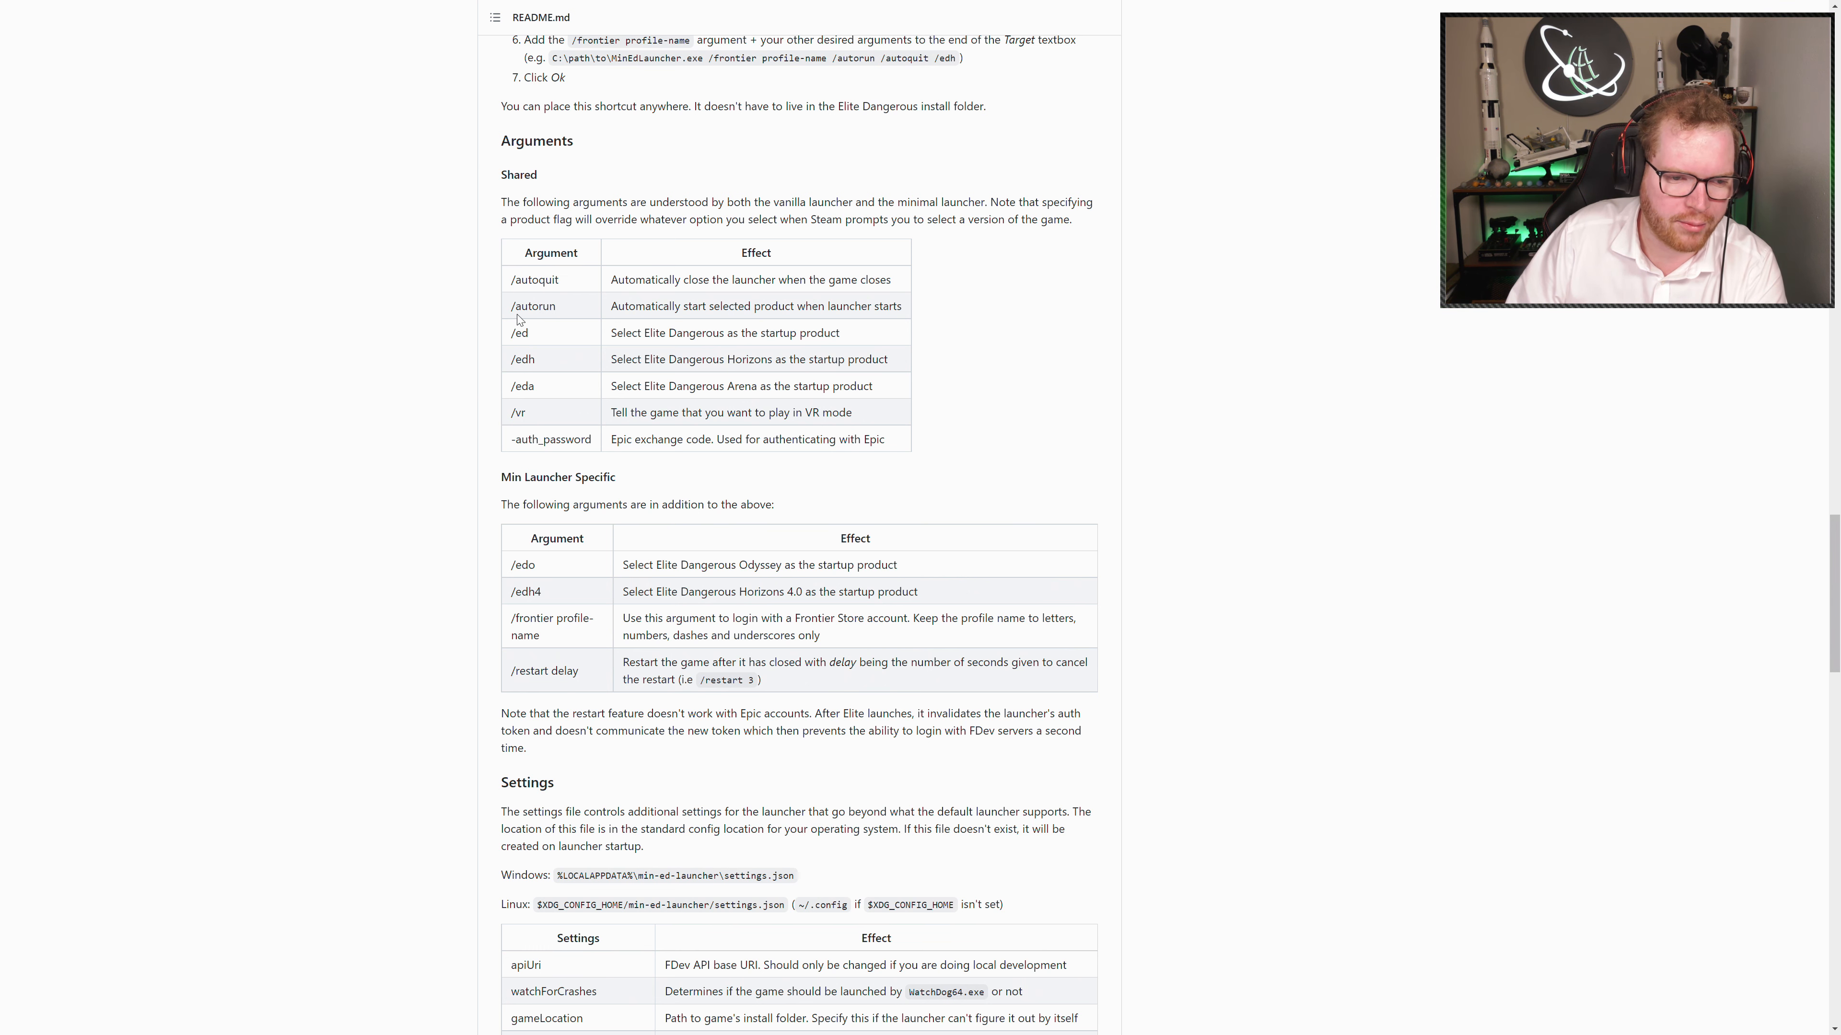
pyautogui.scroll(-3)
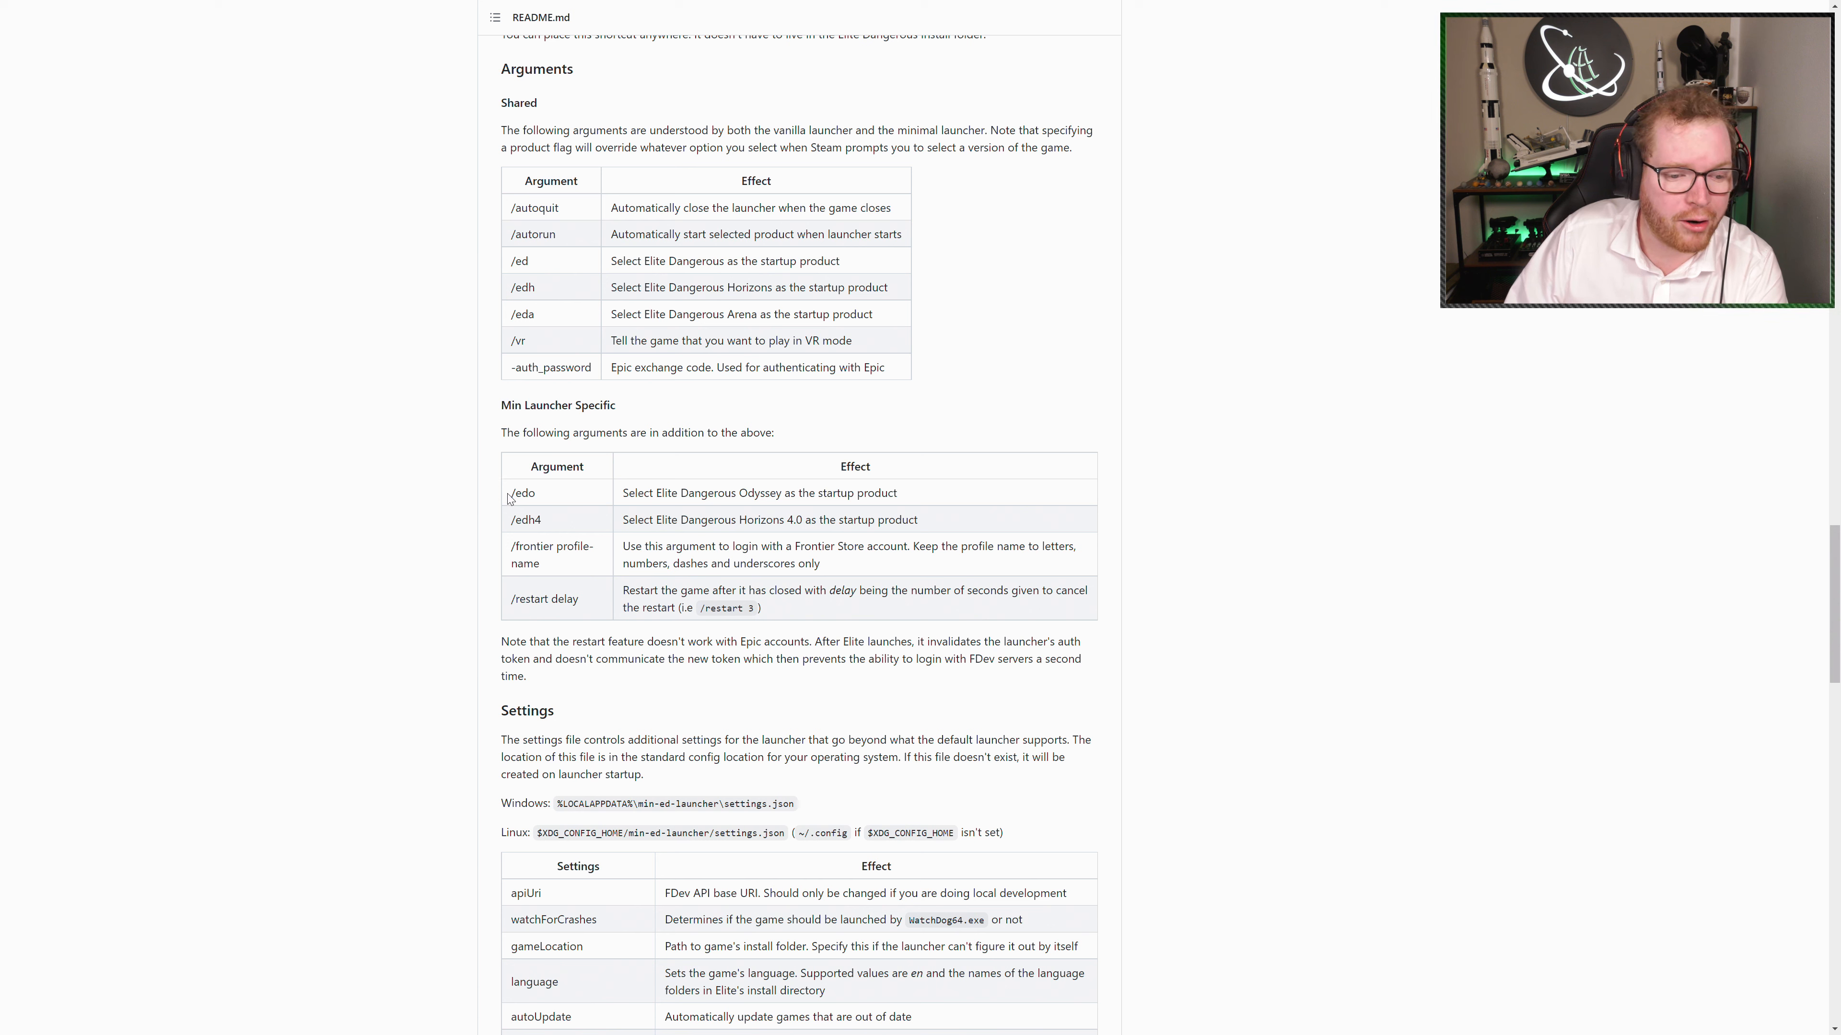
pyautogui.moveTo(507, 528)
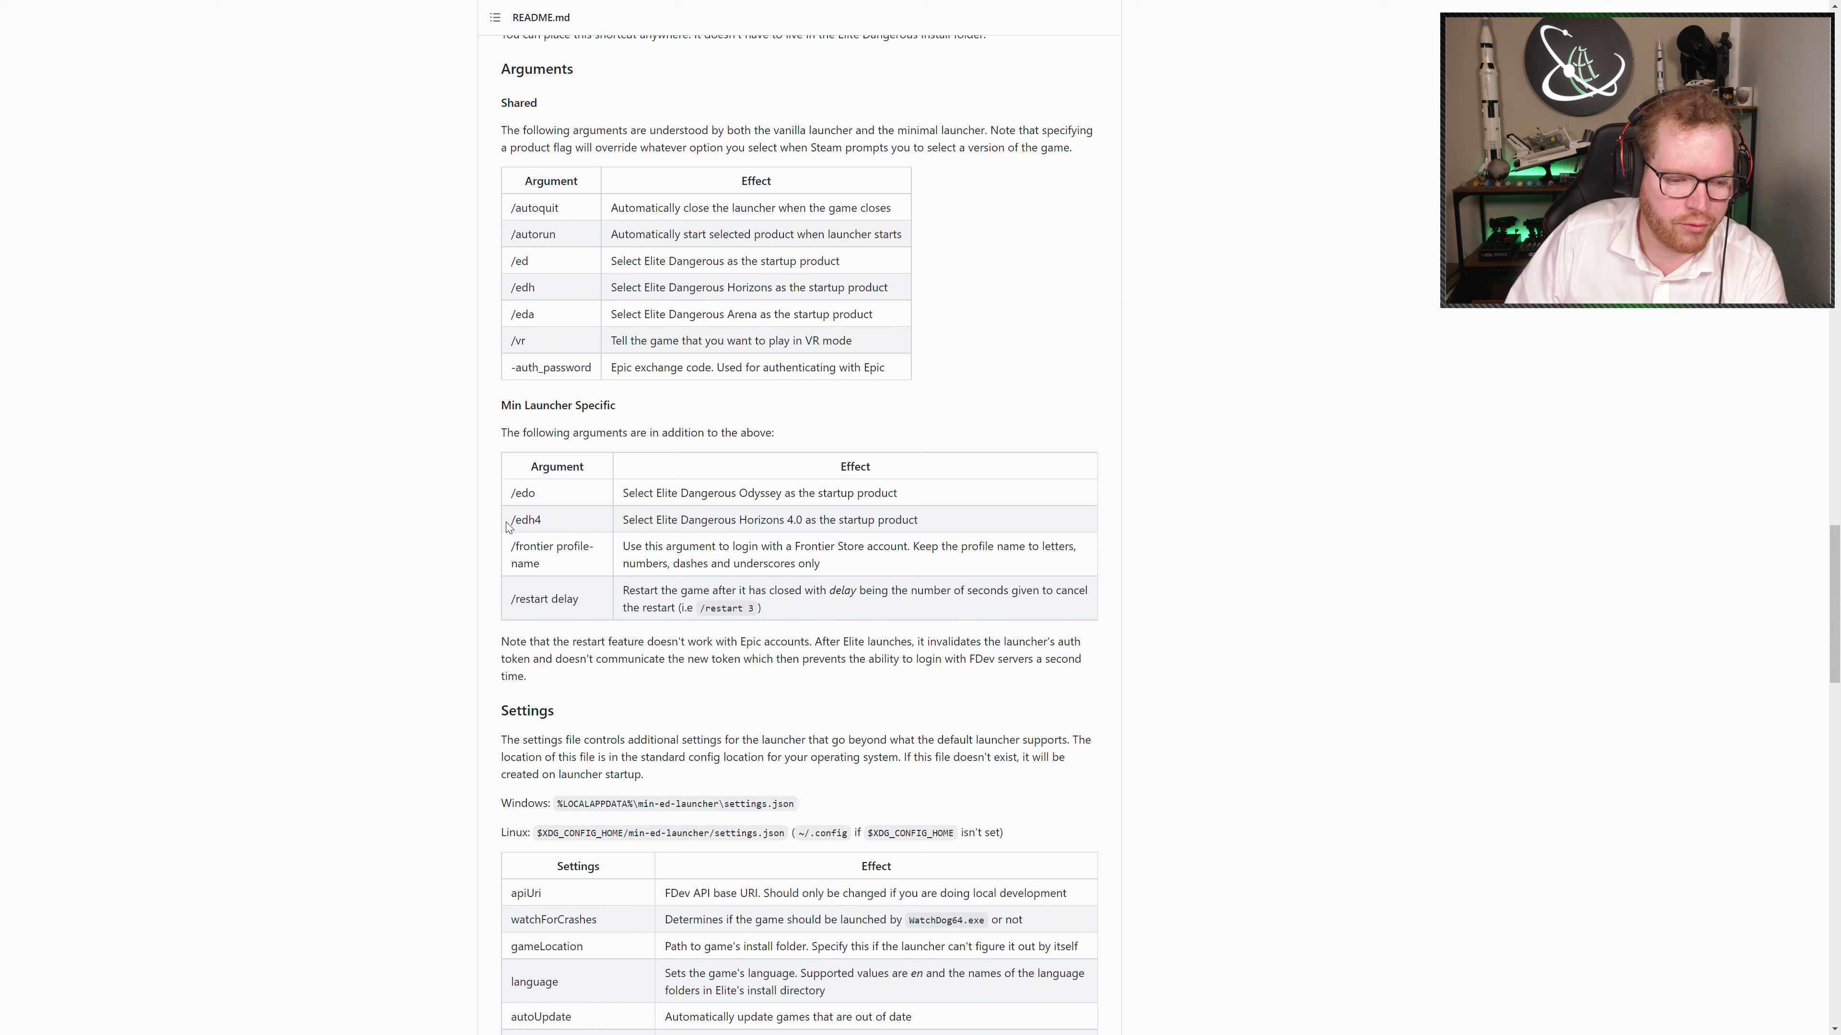
pyautogui.doubleClick(525, 519)
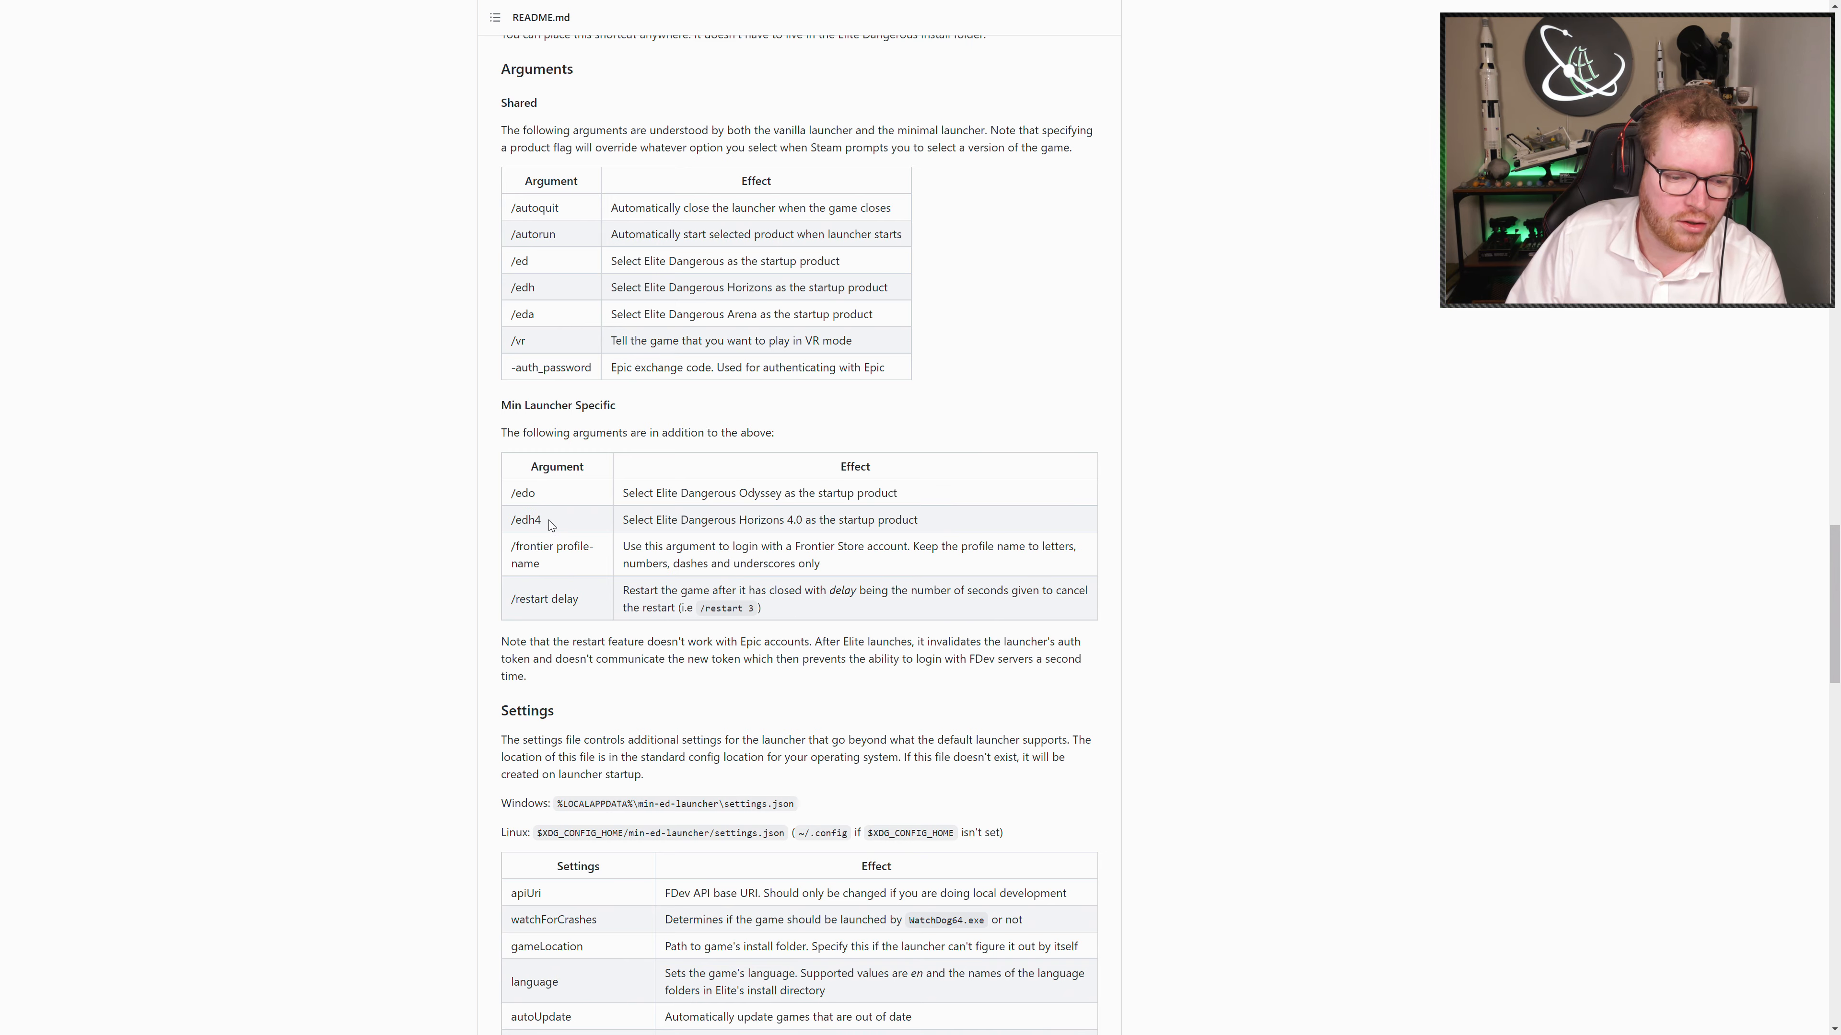
pyautogui.scroll(3)
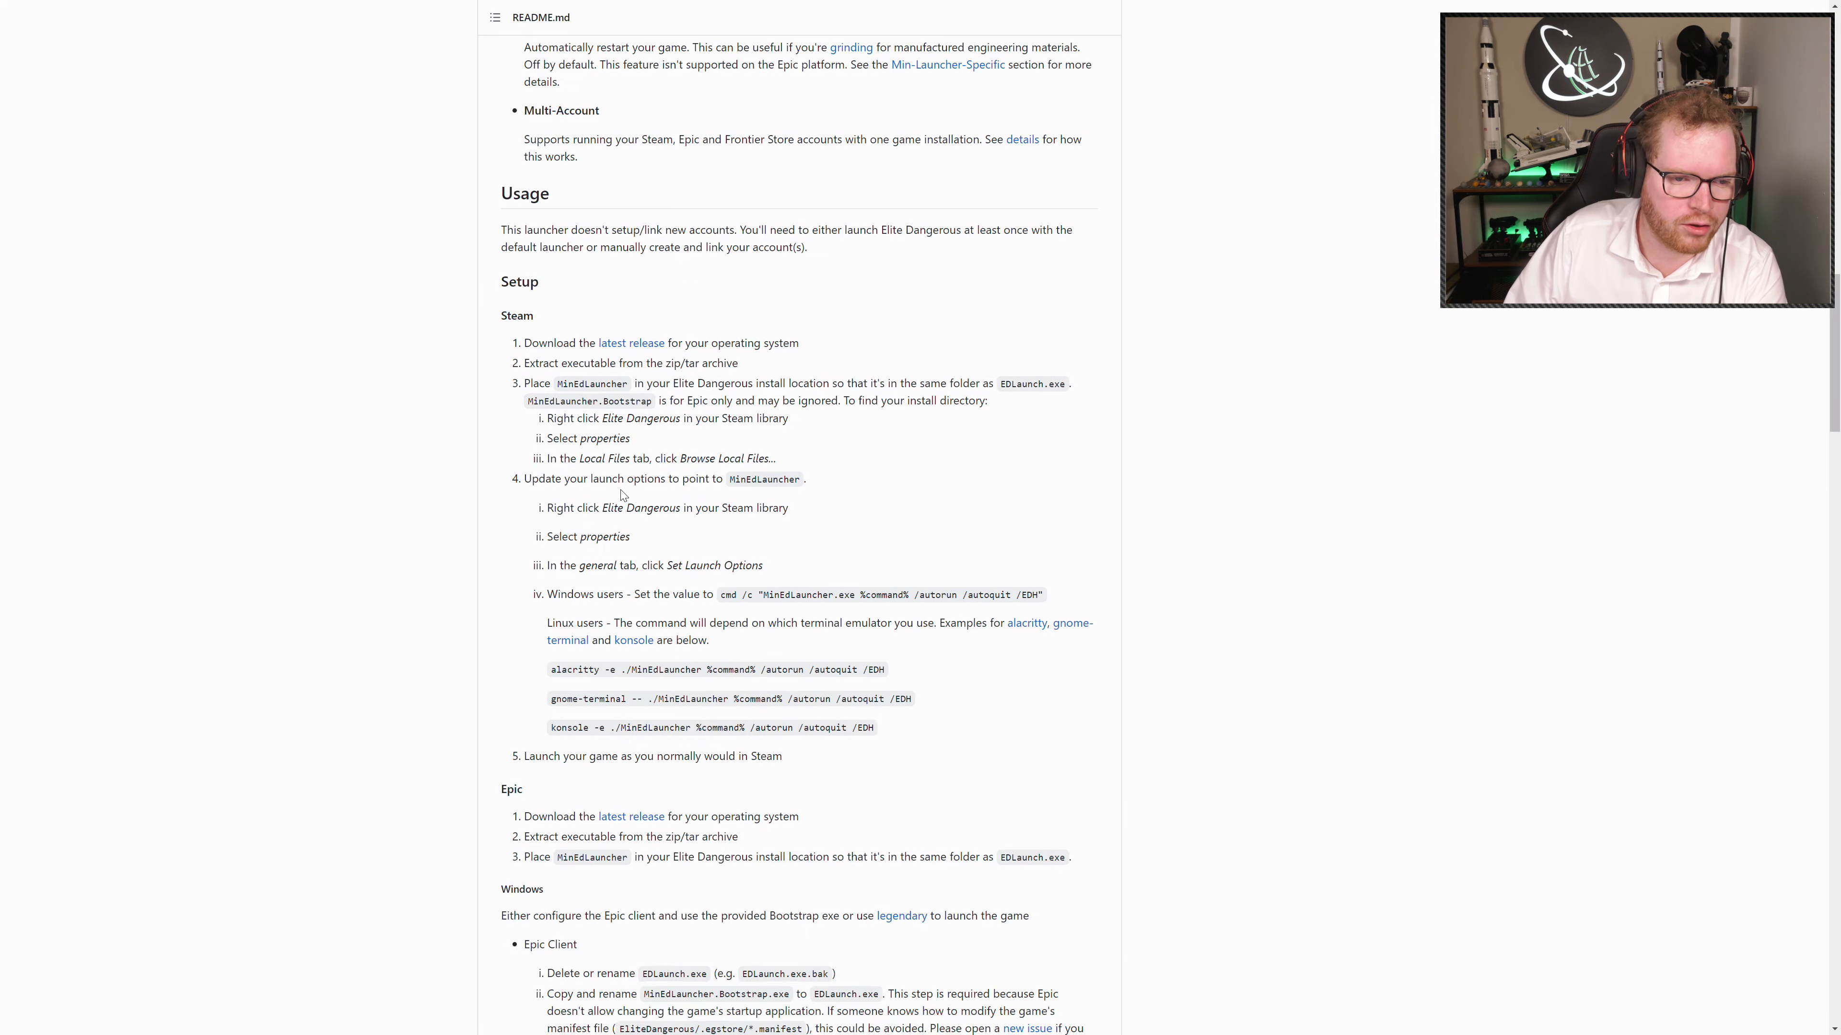
pyautogui.scroll(3)
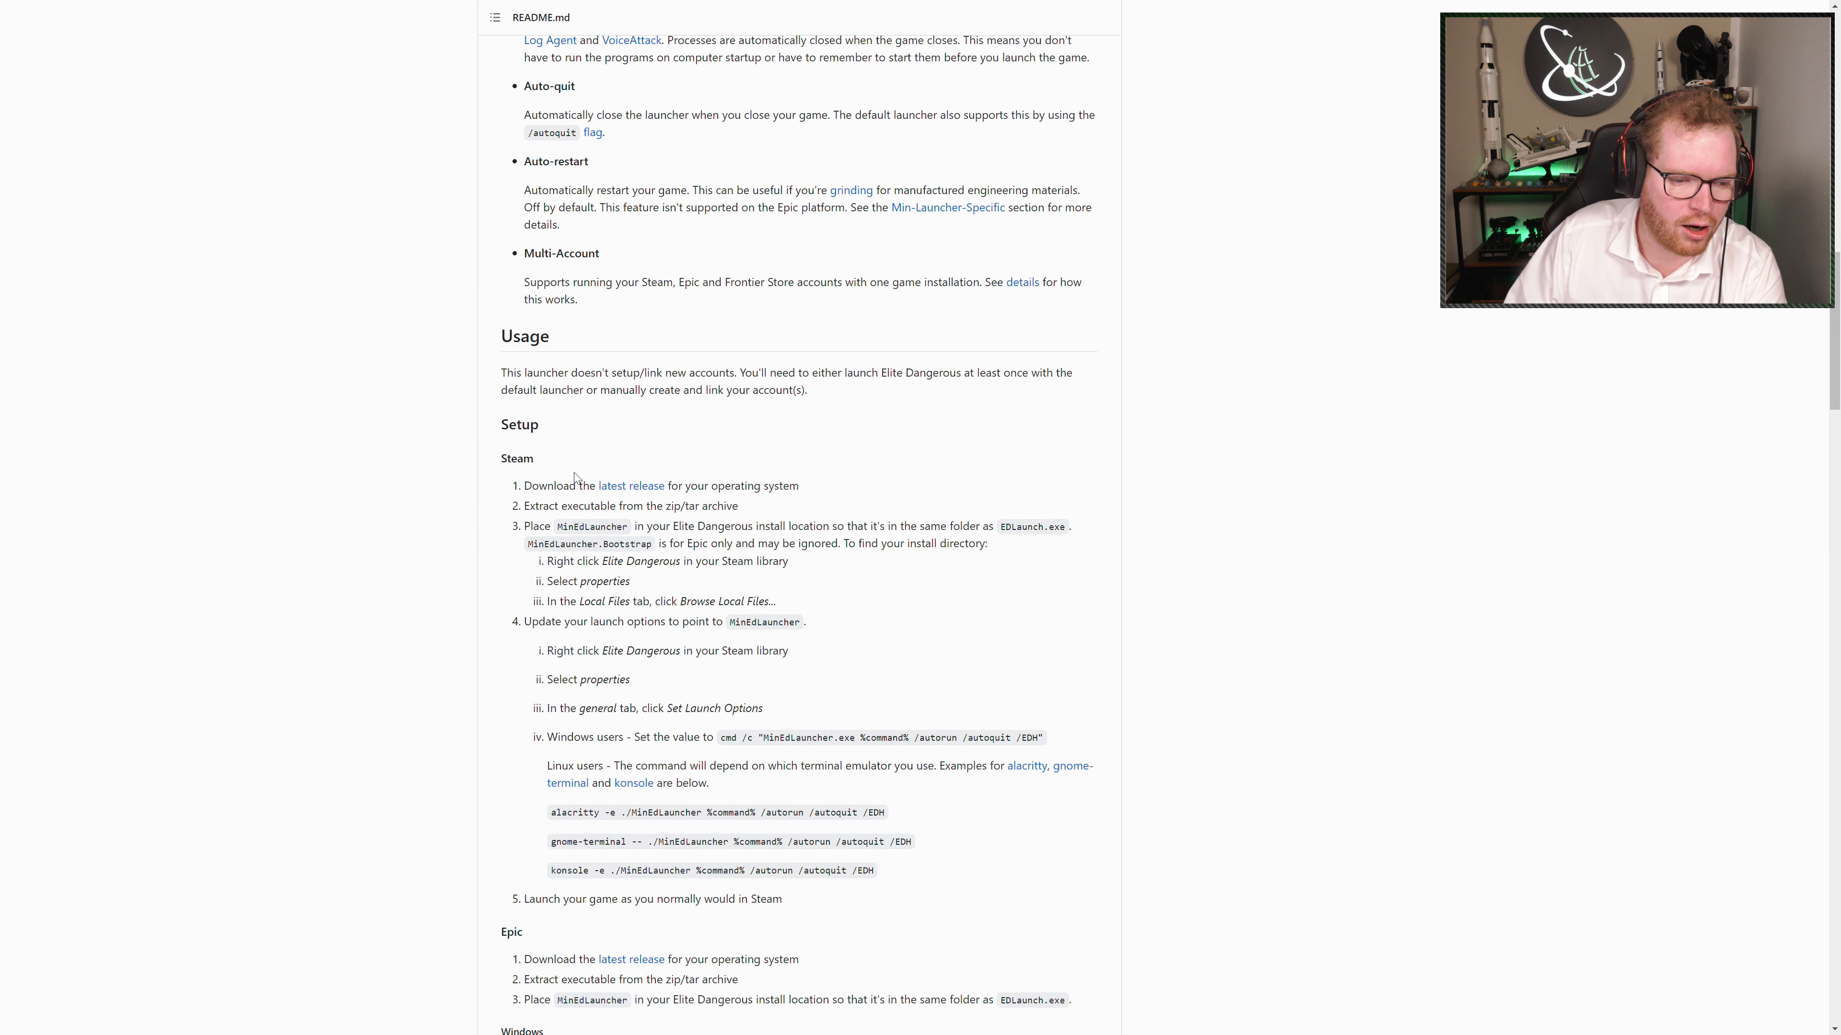
pyautogui.moveTo(517, 458)
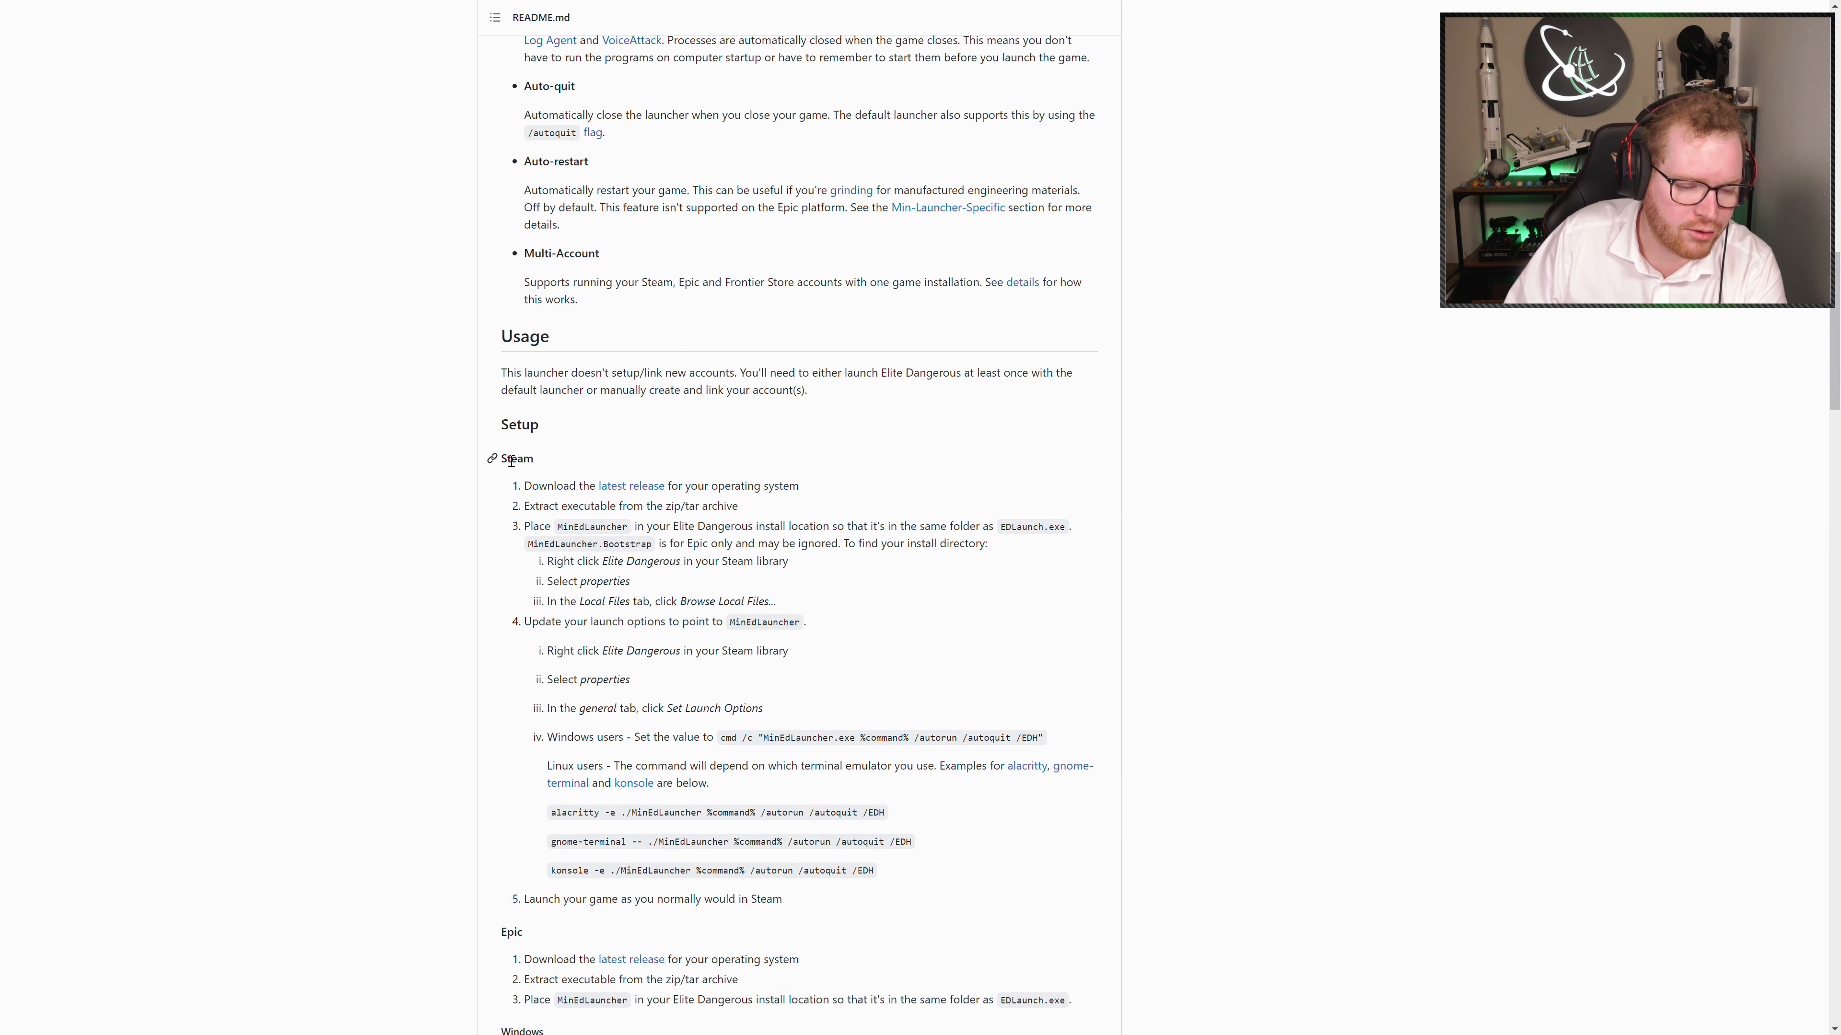
pyautogui.scroll(-3)
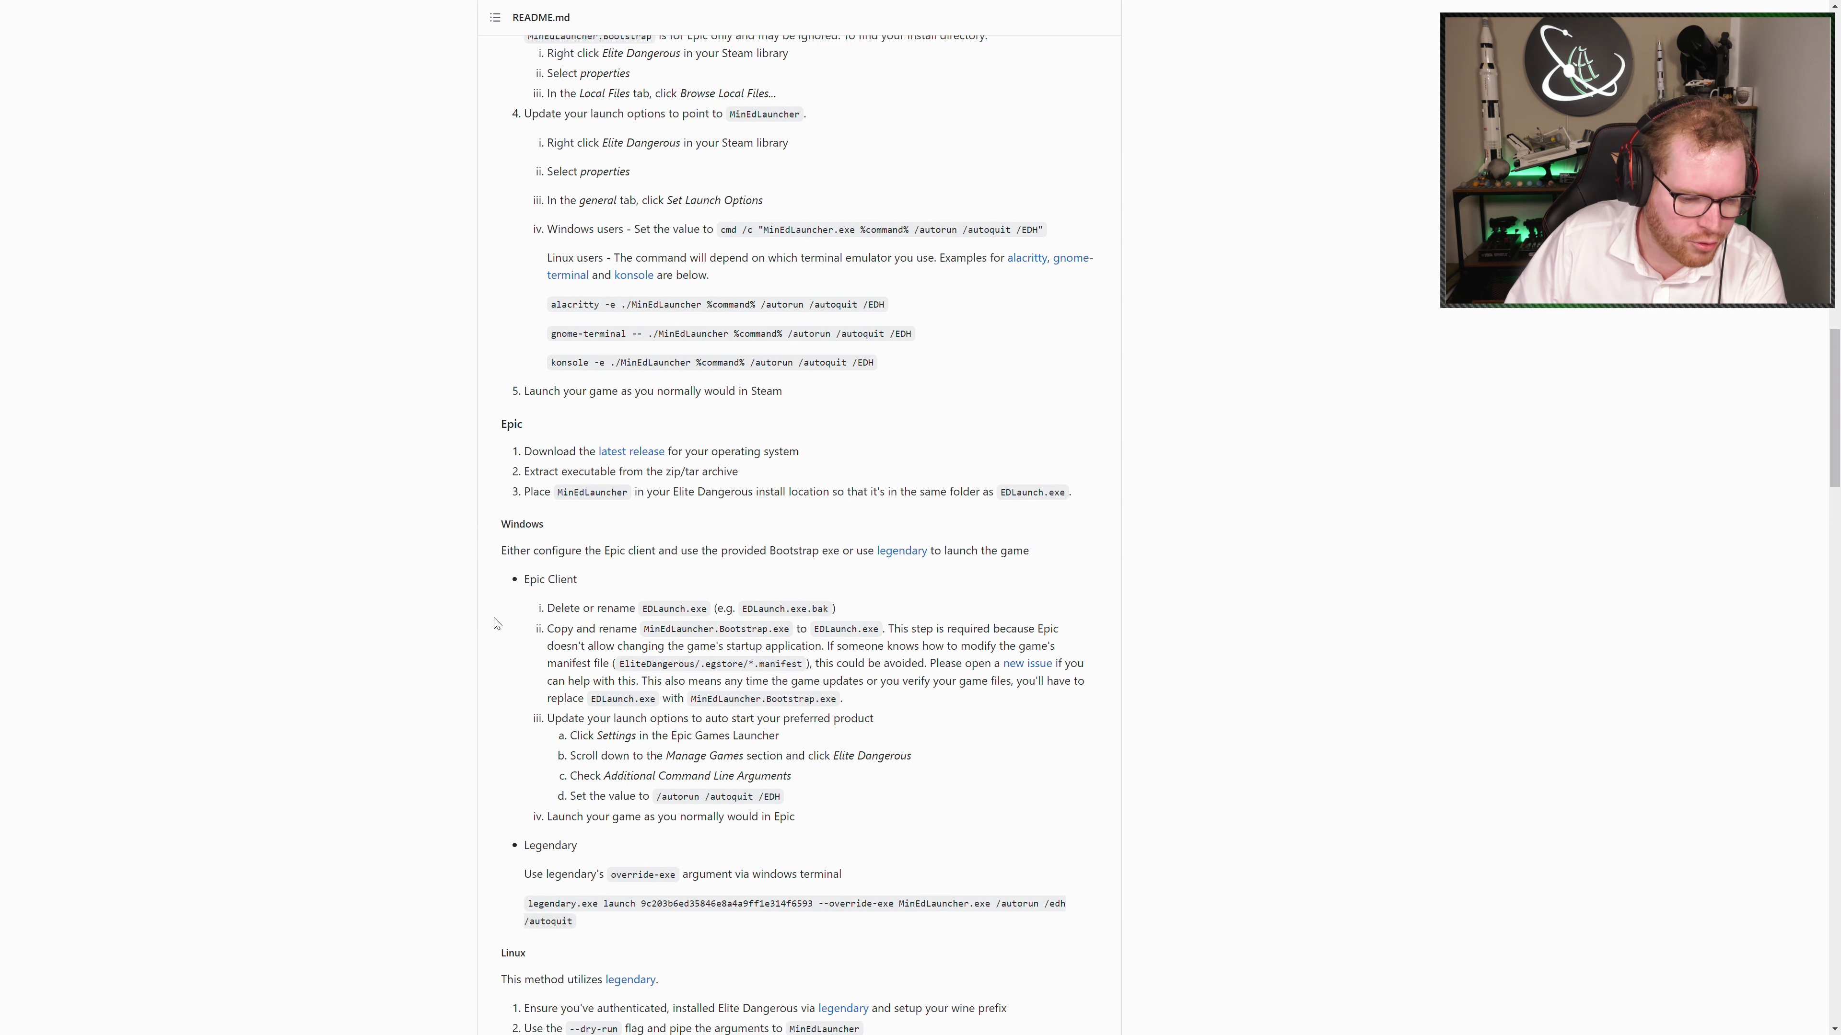
pyautogui.scroll(-3)
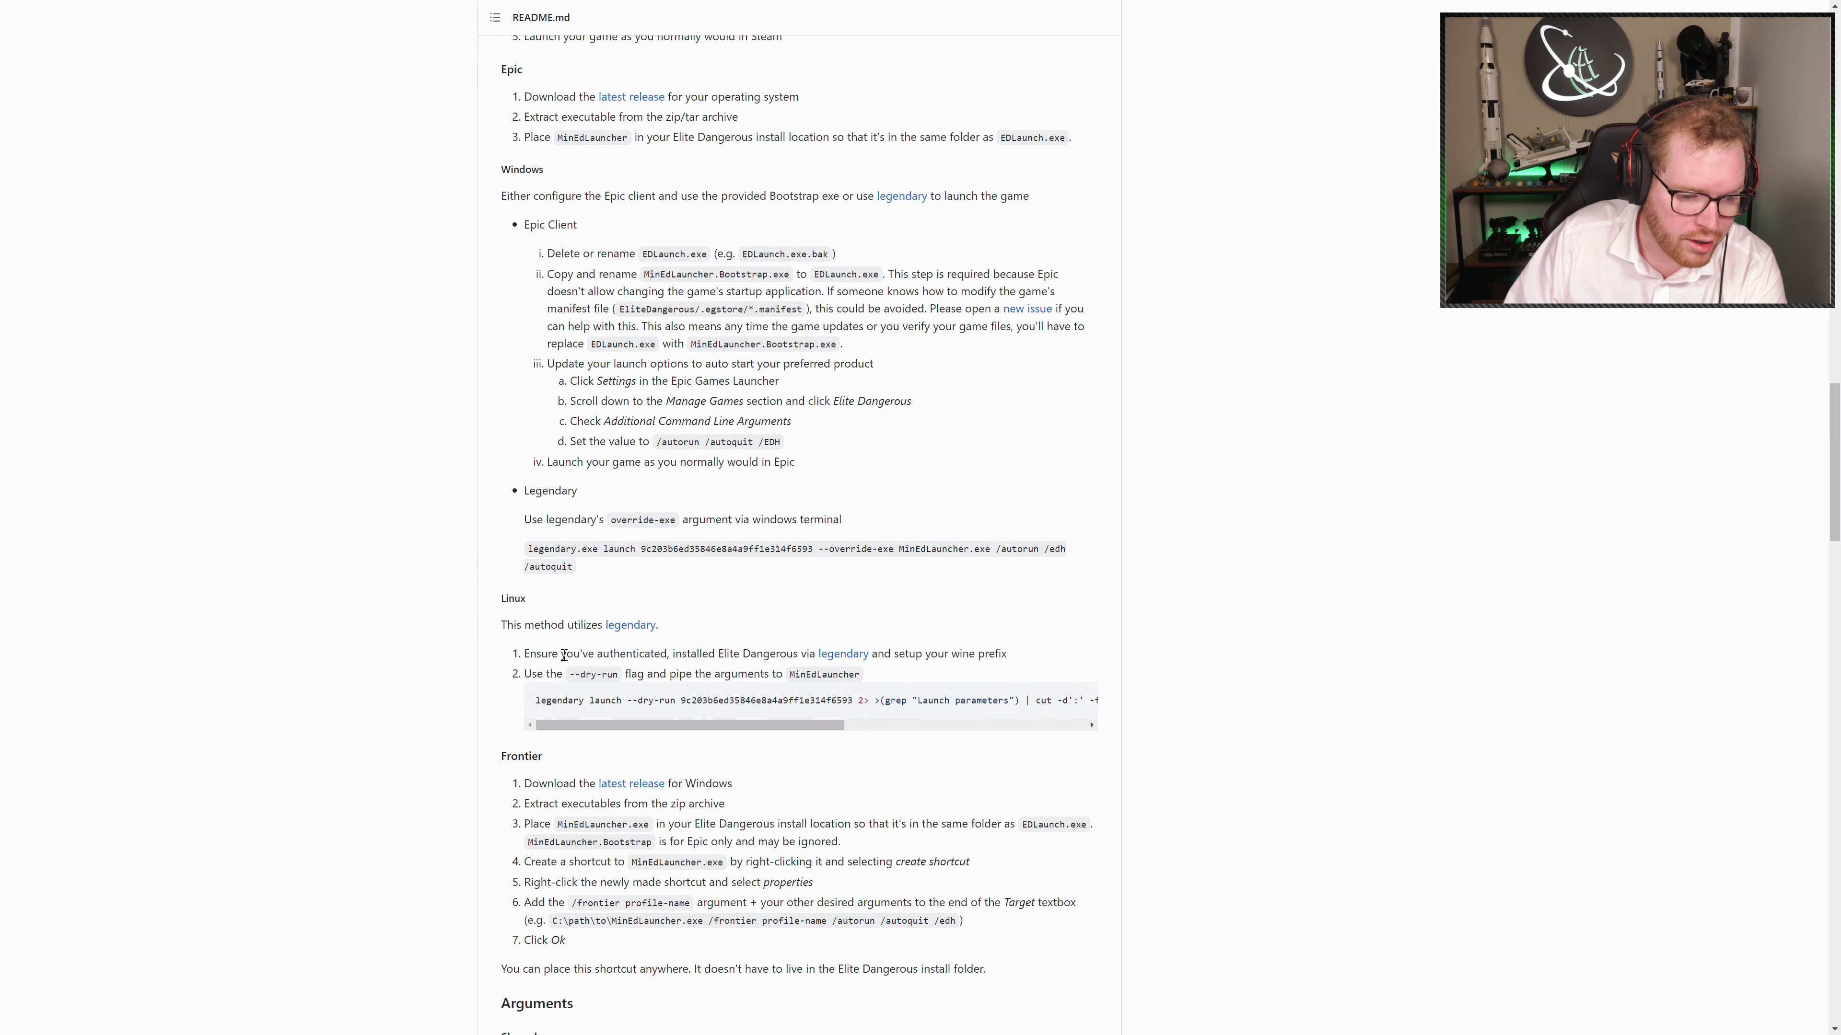
pyautogui.scroll(-3)
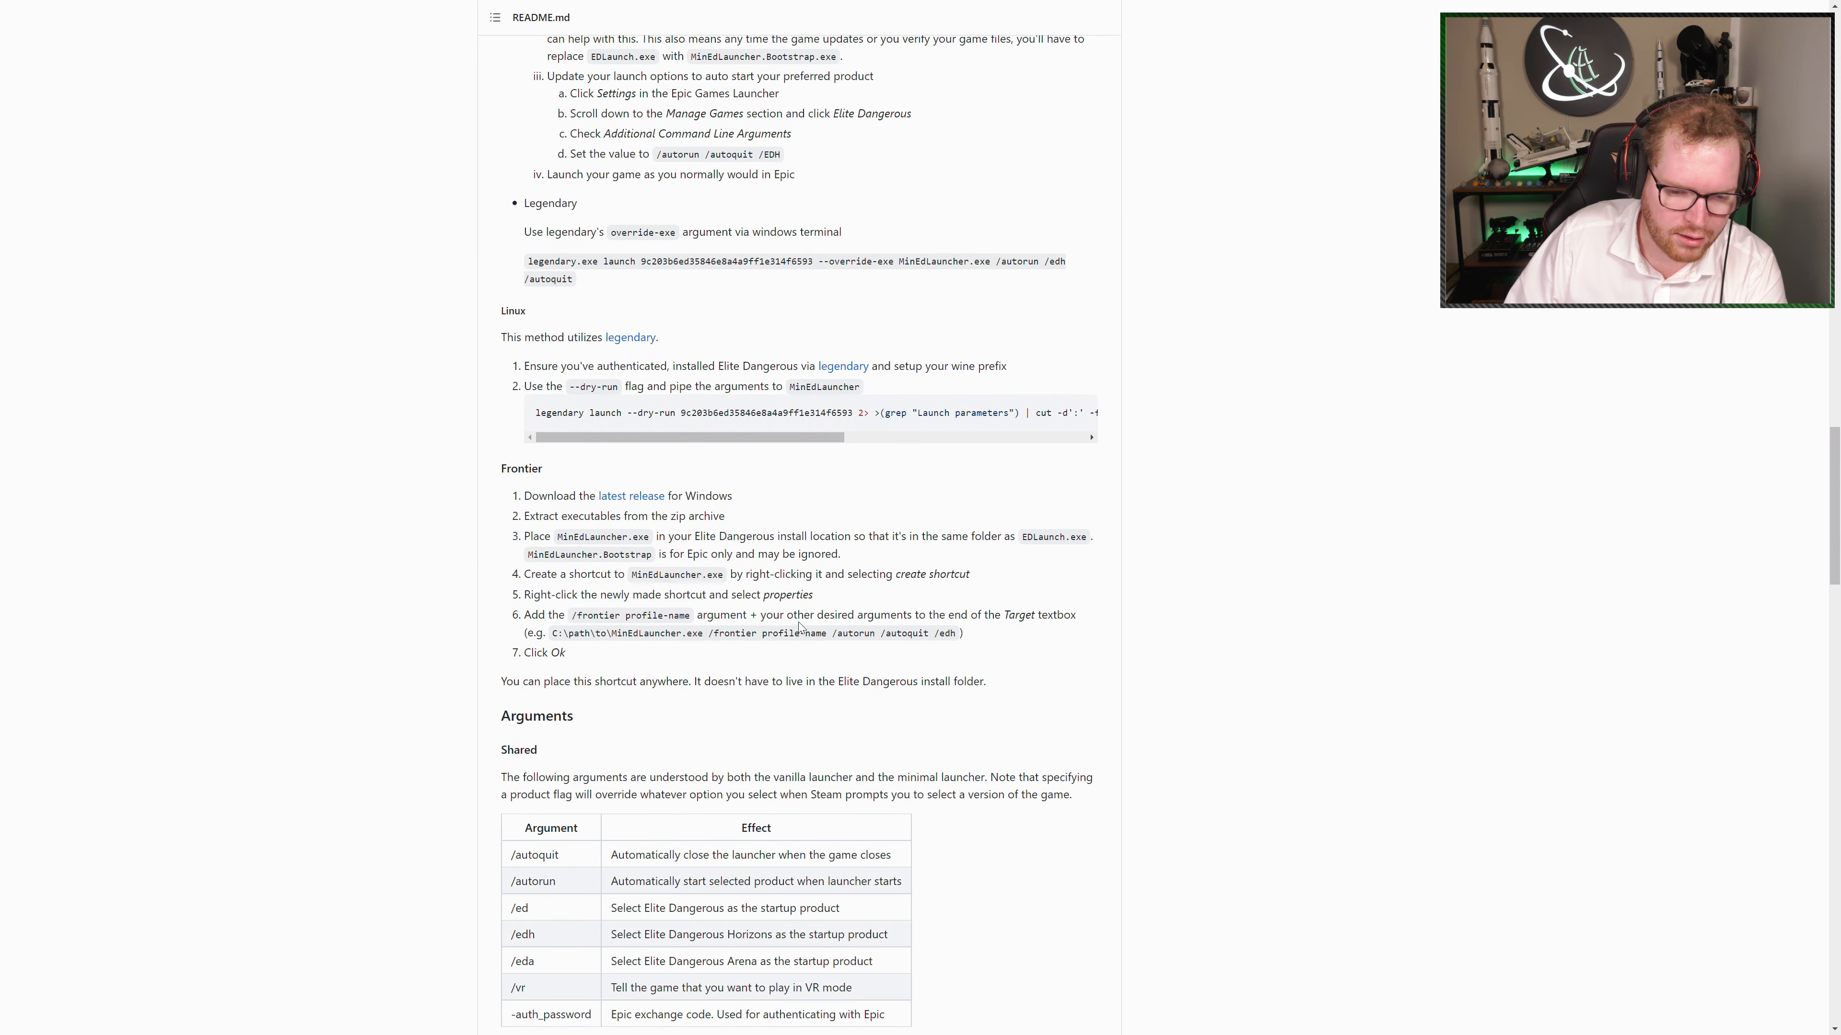
pyautogui.scroll(3)
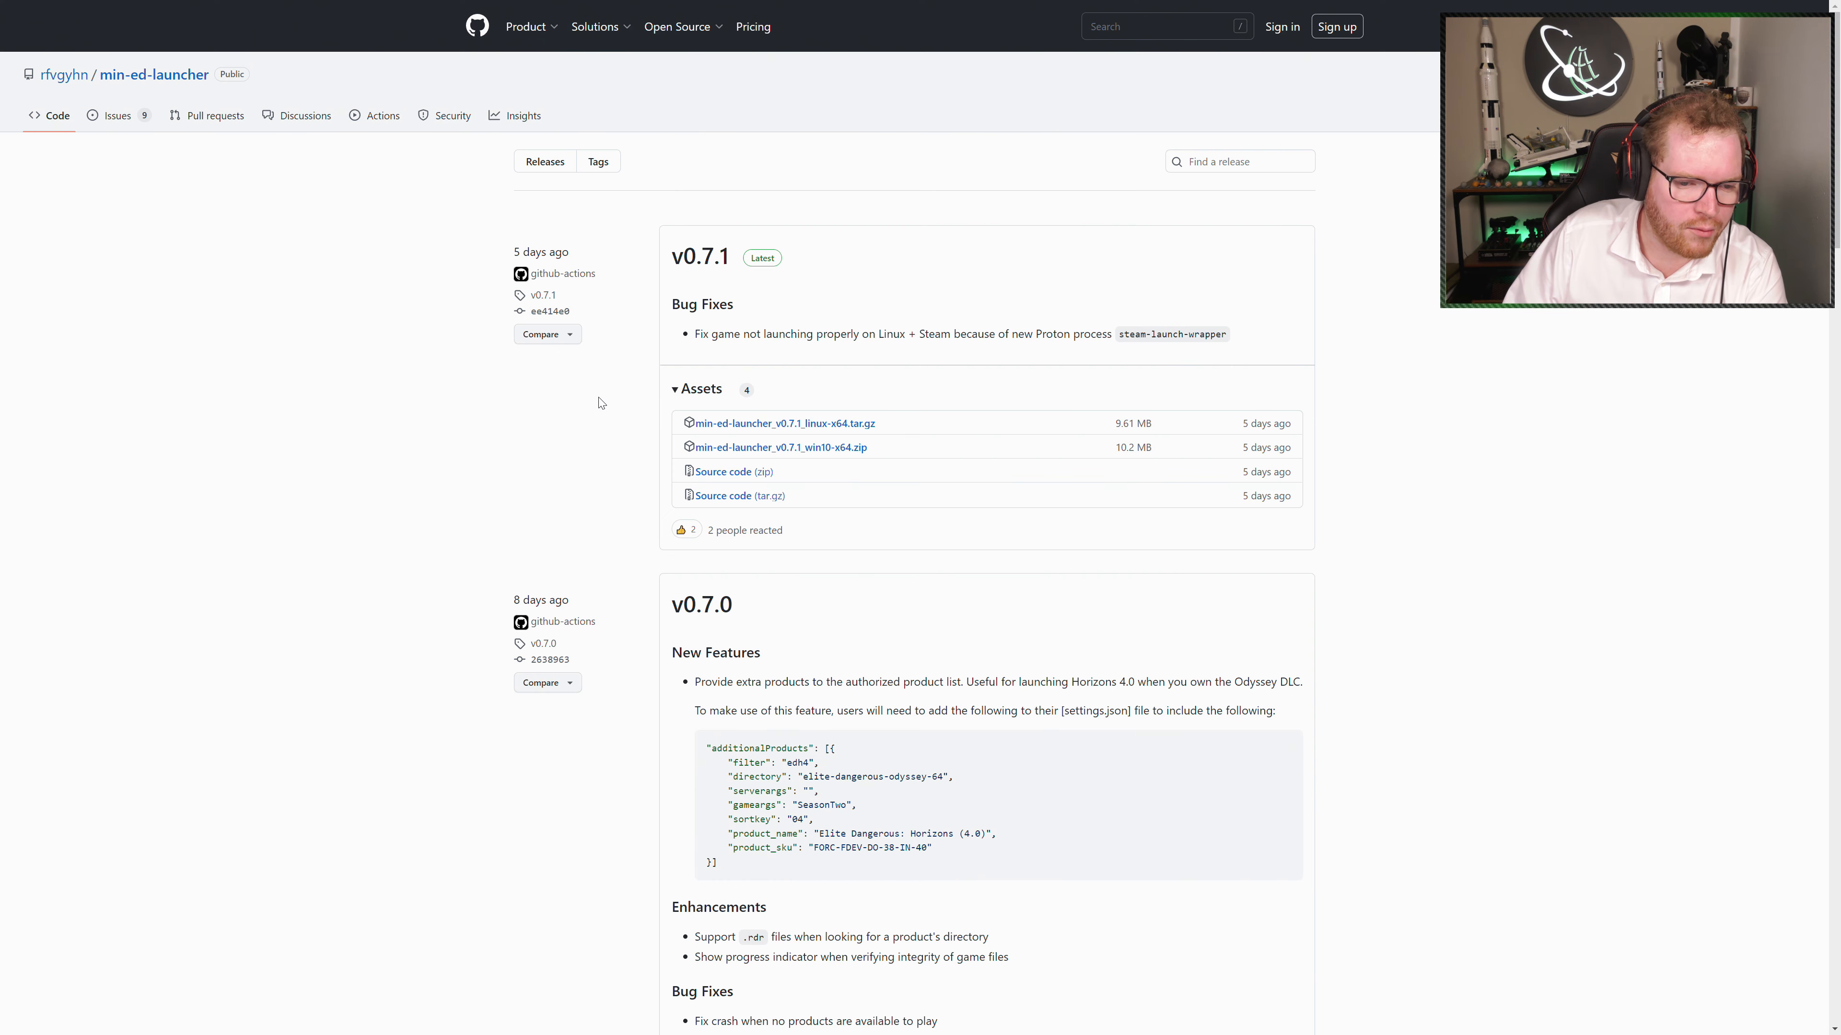
pyautogui.moveTo(697, 486)
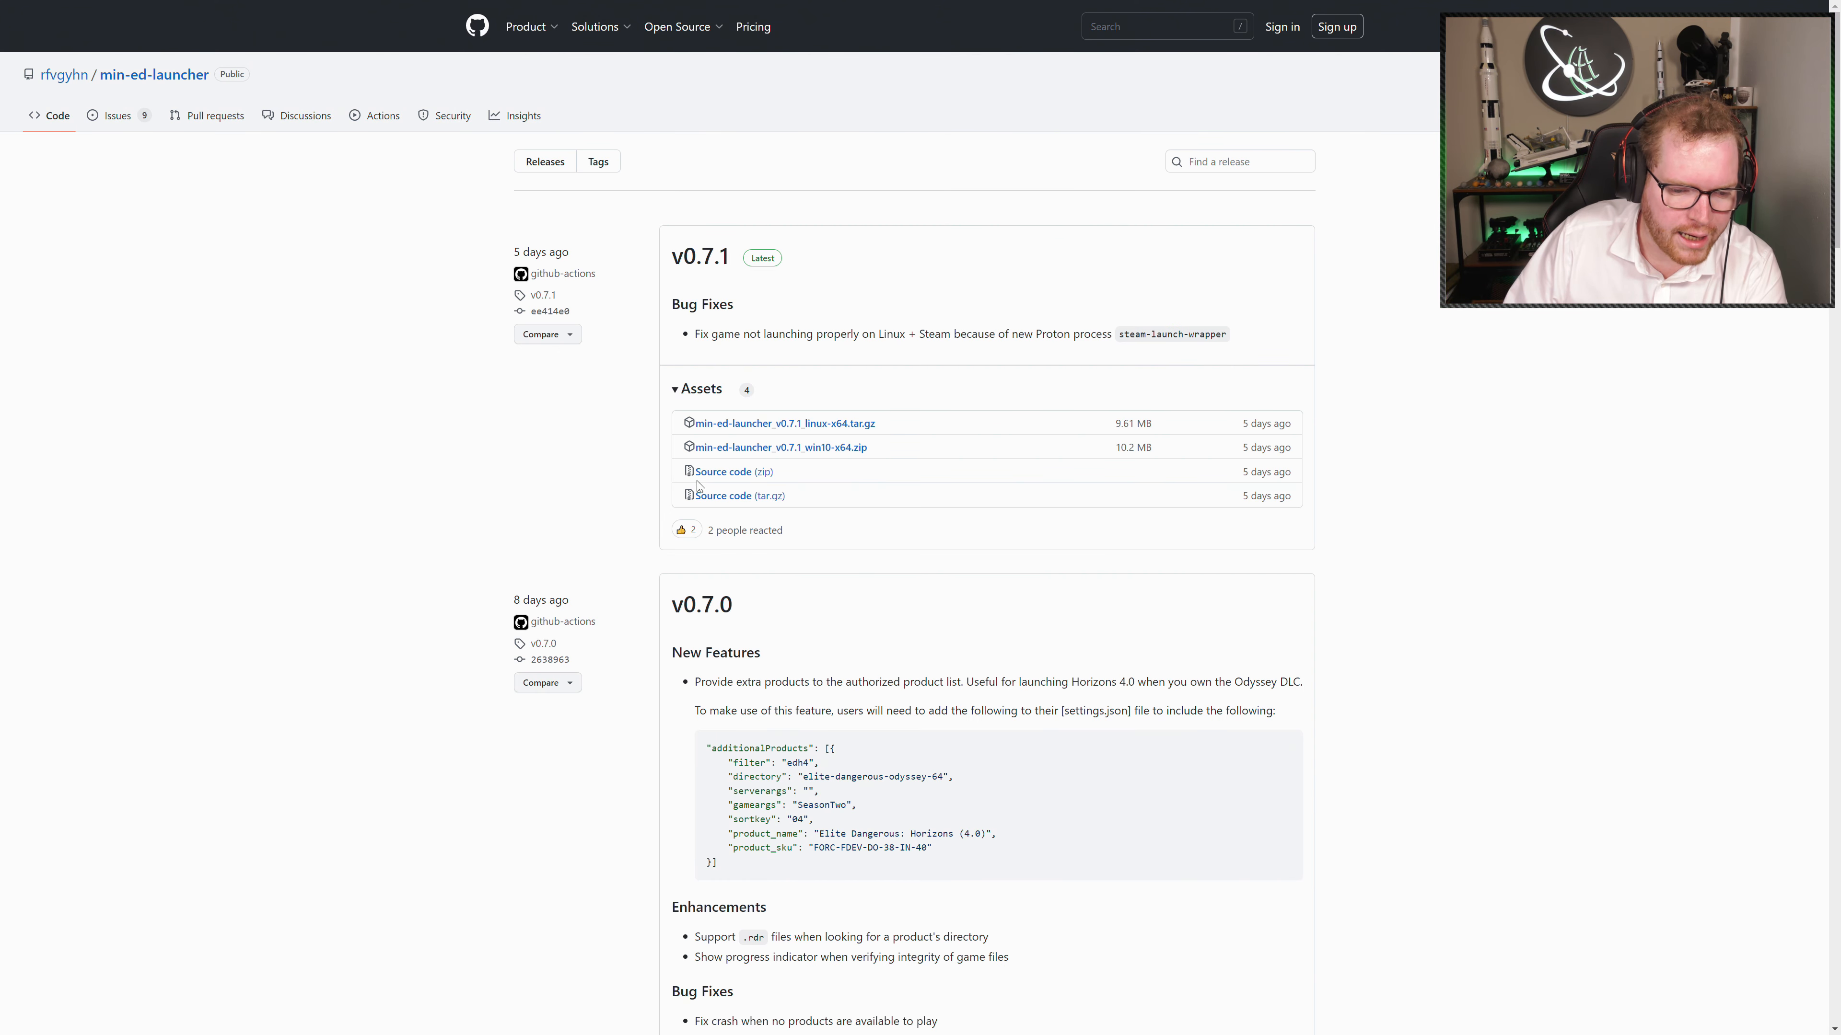
pyautogui.moveTo(780, 448)
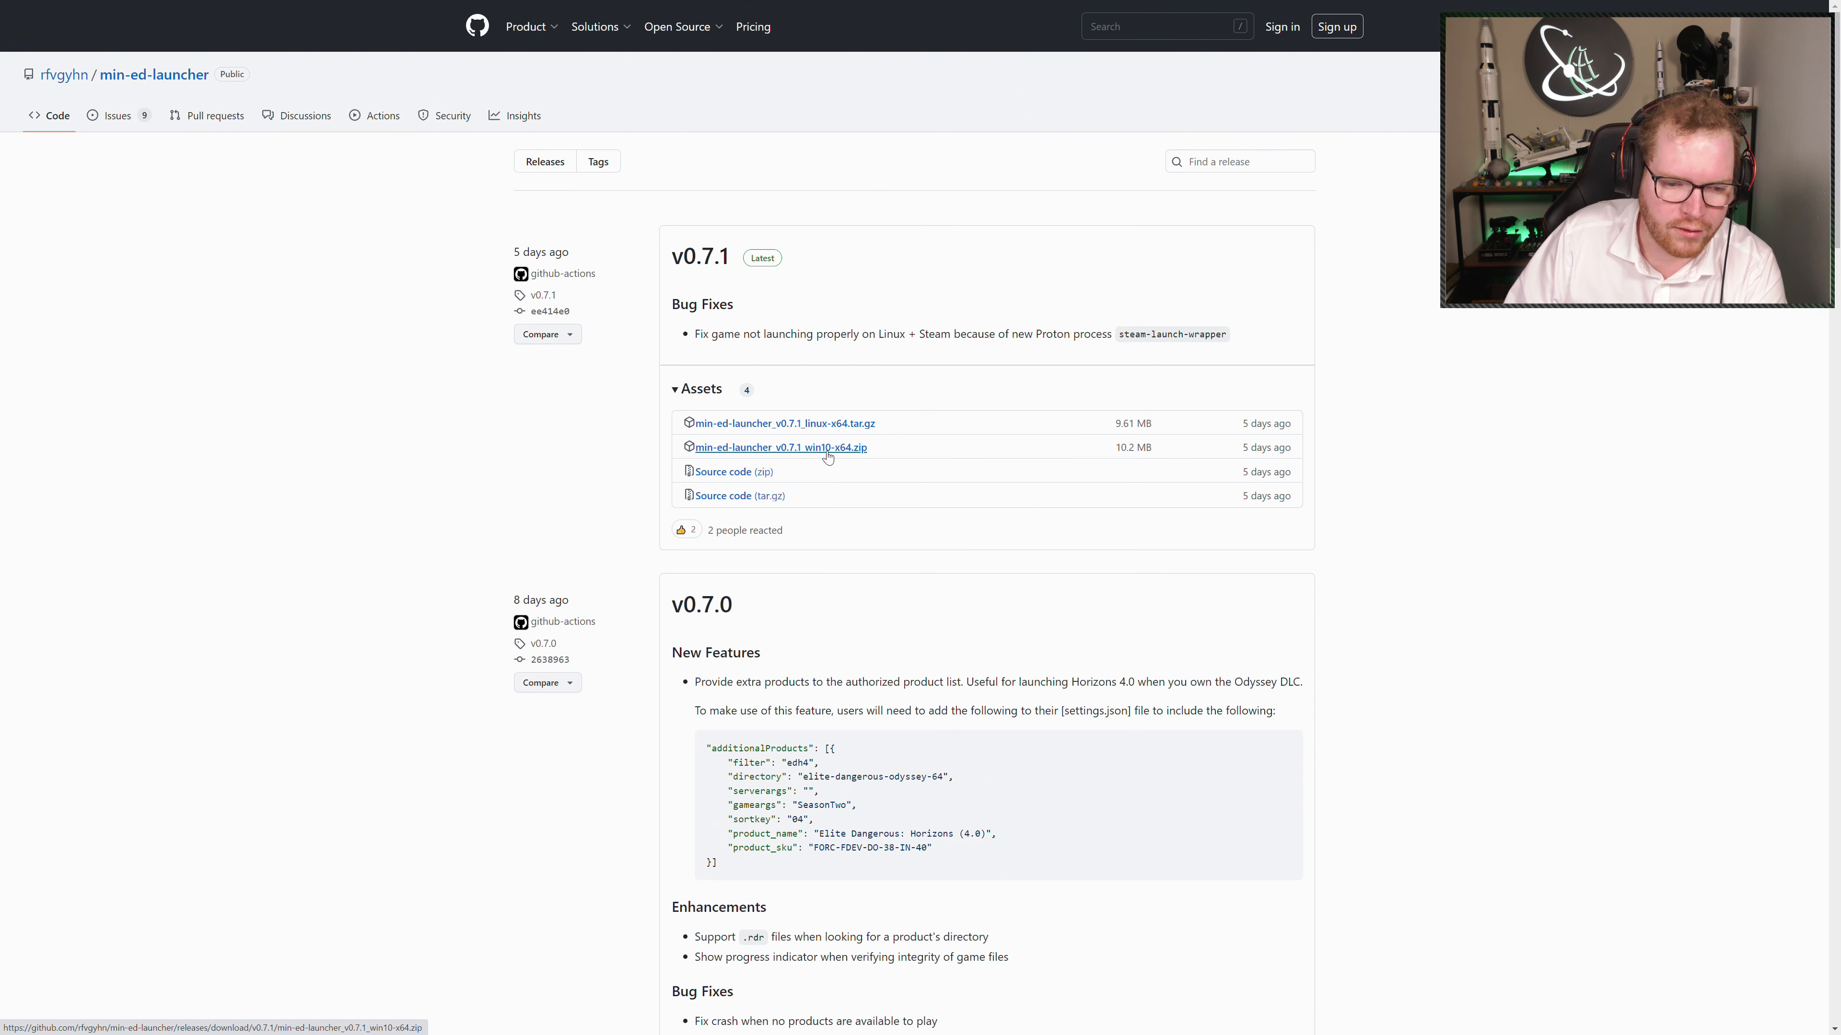
pyautogui.moveTo(723, 471)
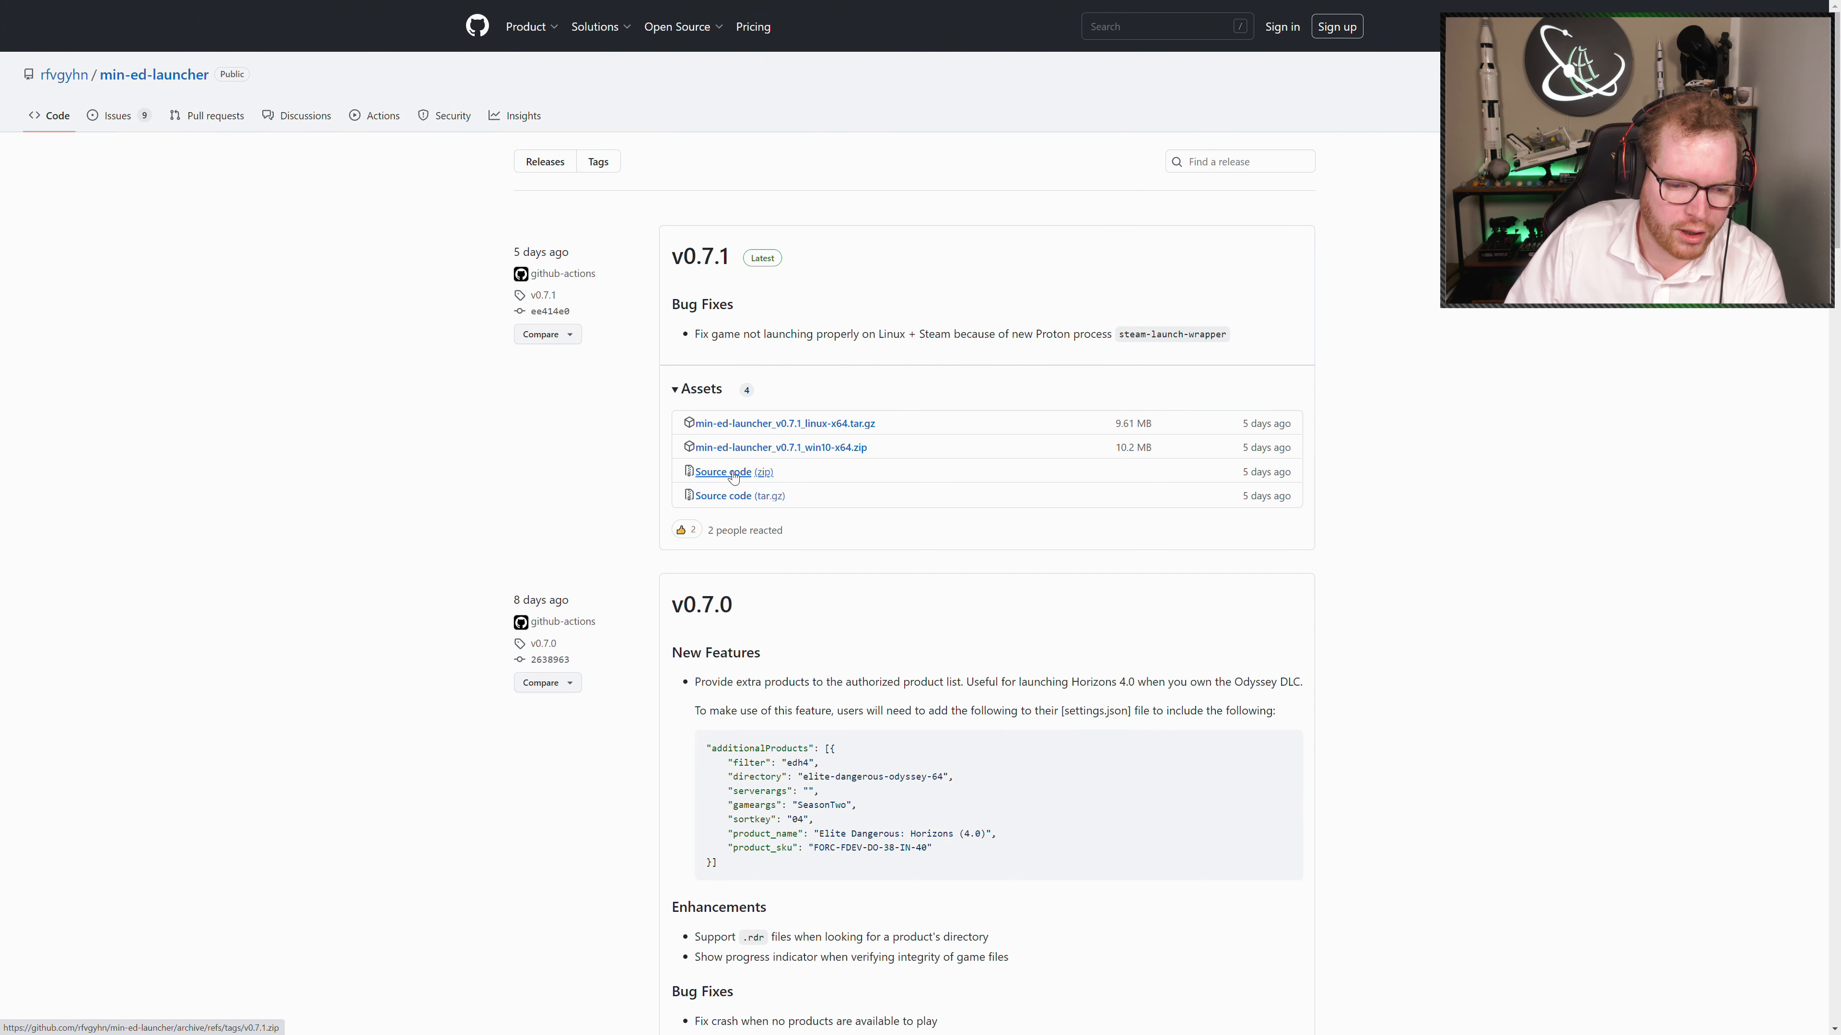
pyautogui.moveTo(778, 446)
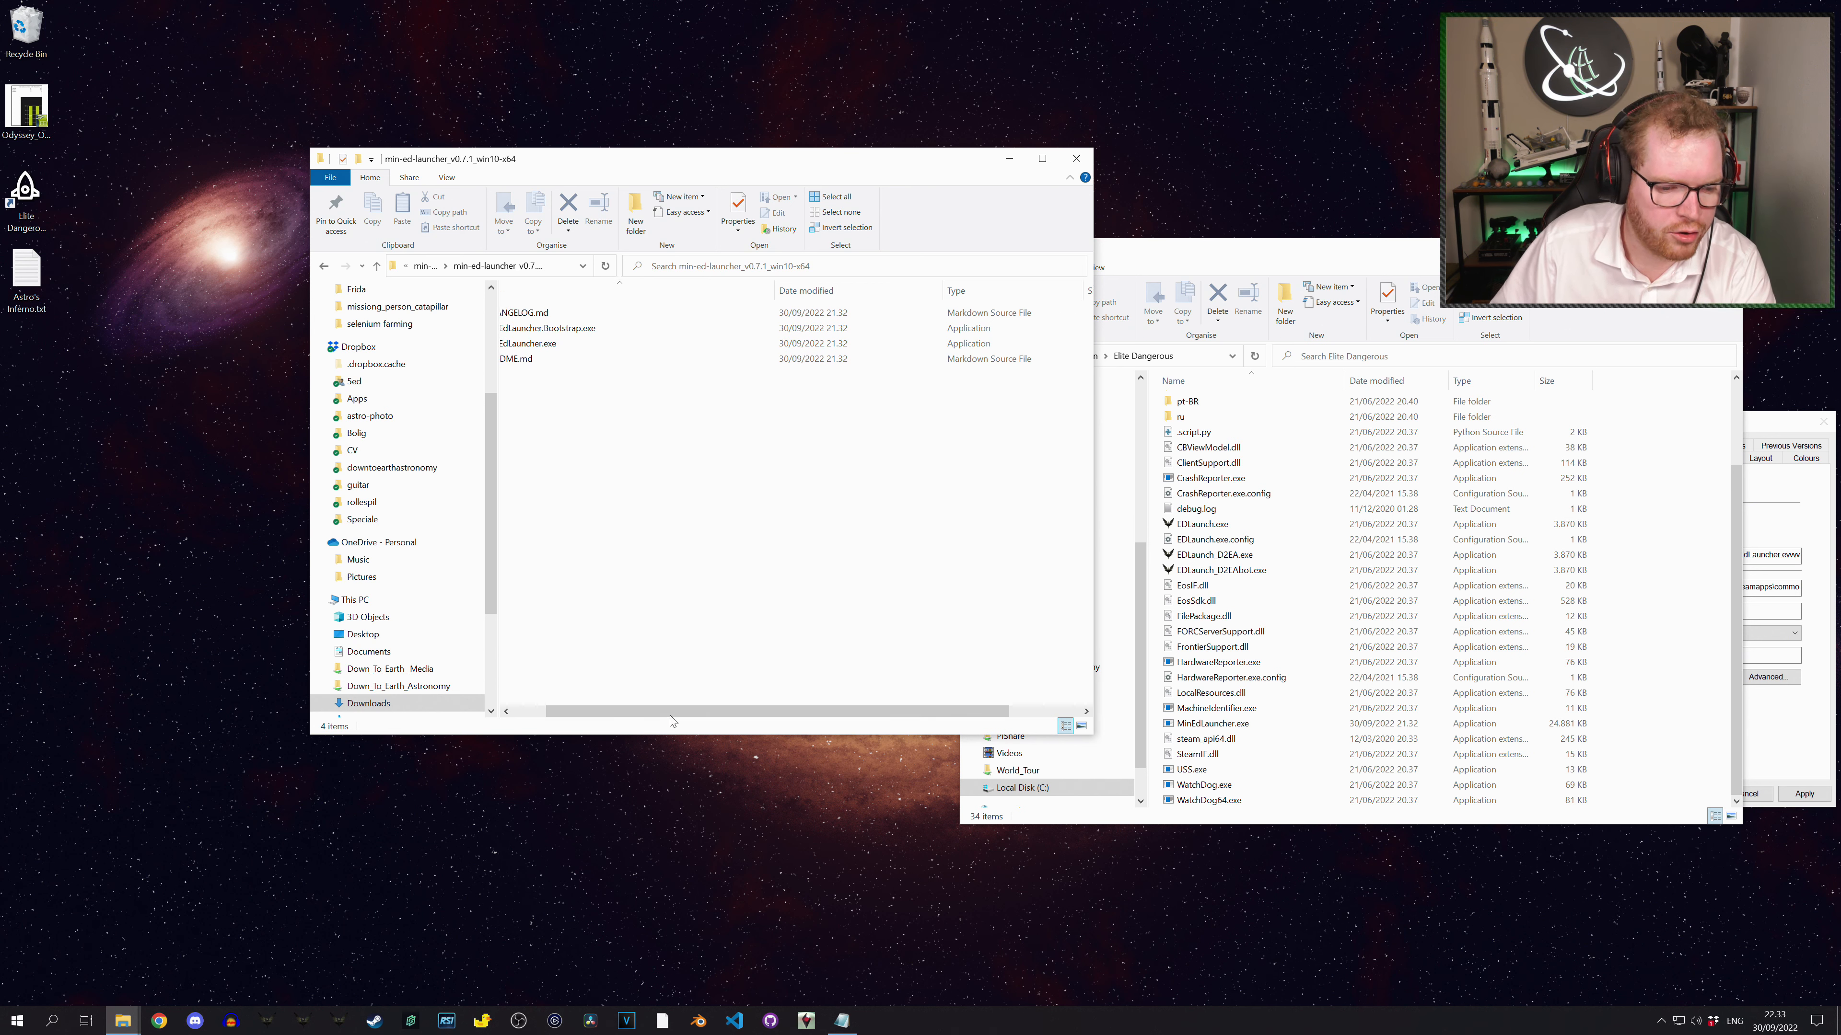
# Review MinEdLauncher.exe in the extracted folder, then bring up actions for it in the game install folder.
pyautogui.click(562, 343)
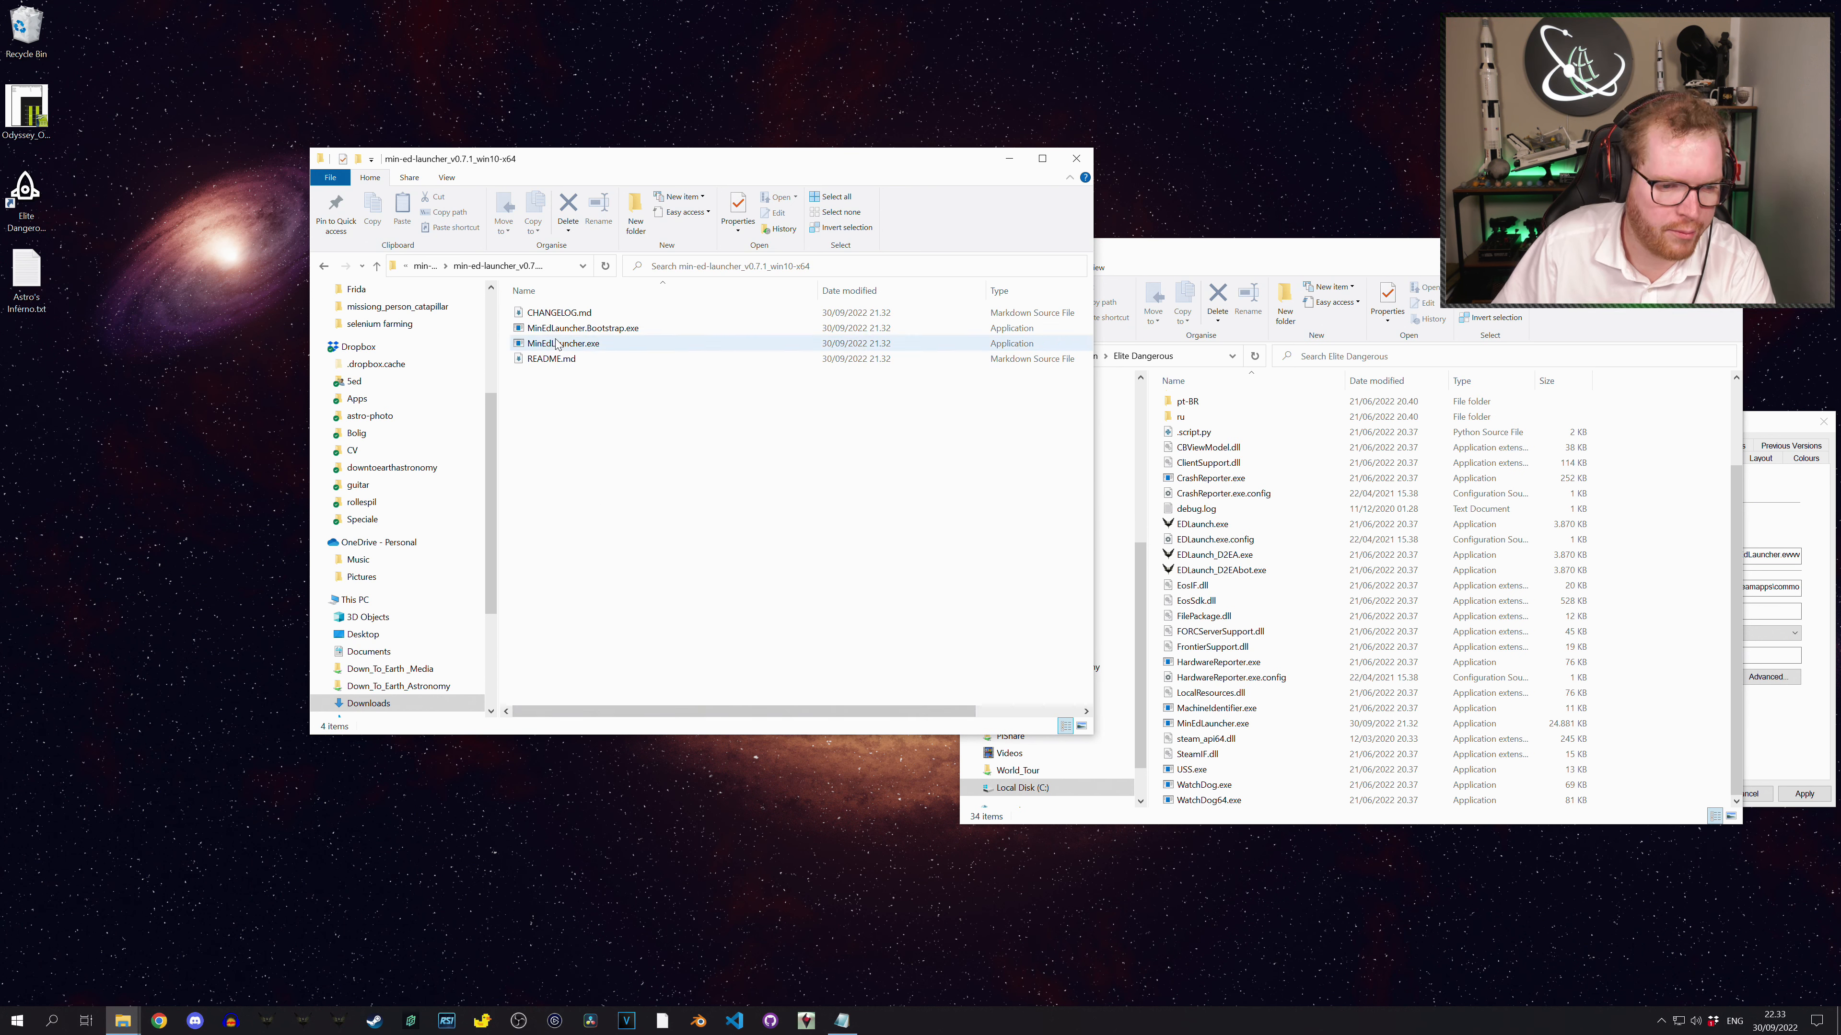
pyautogui.moveTo(564, 343)
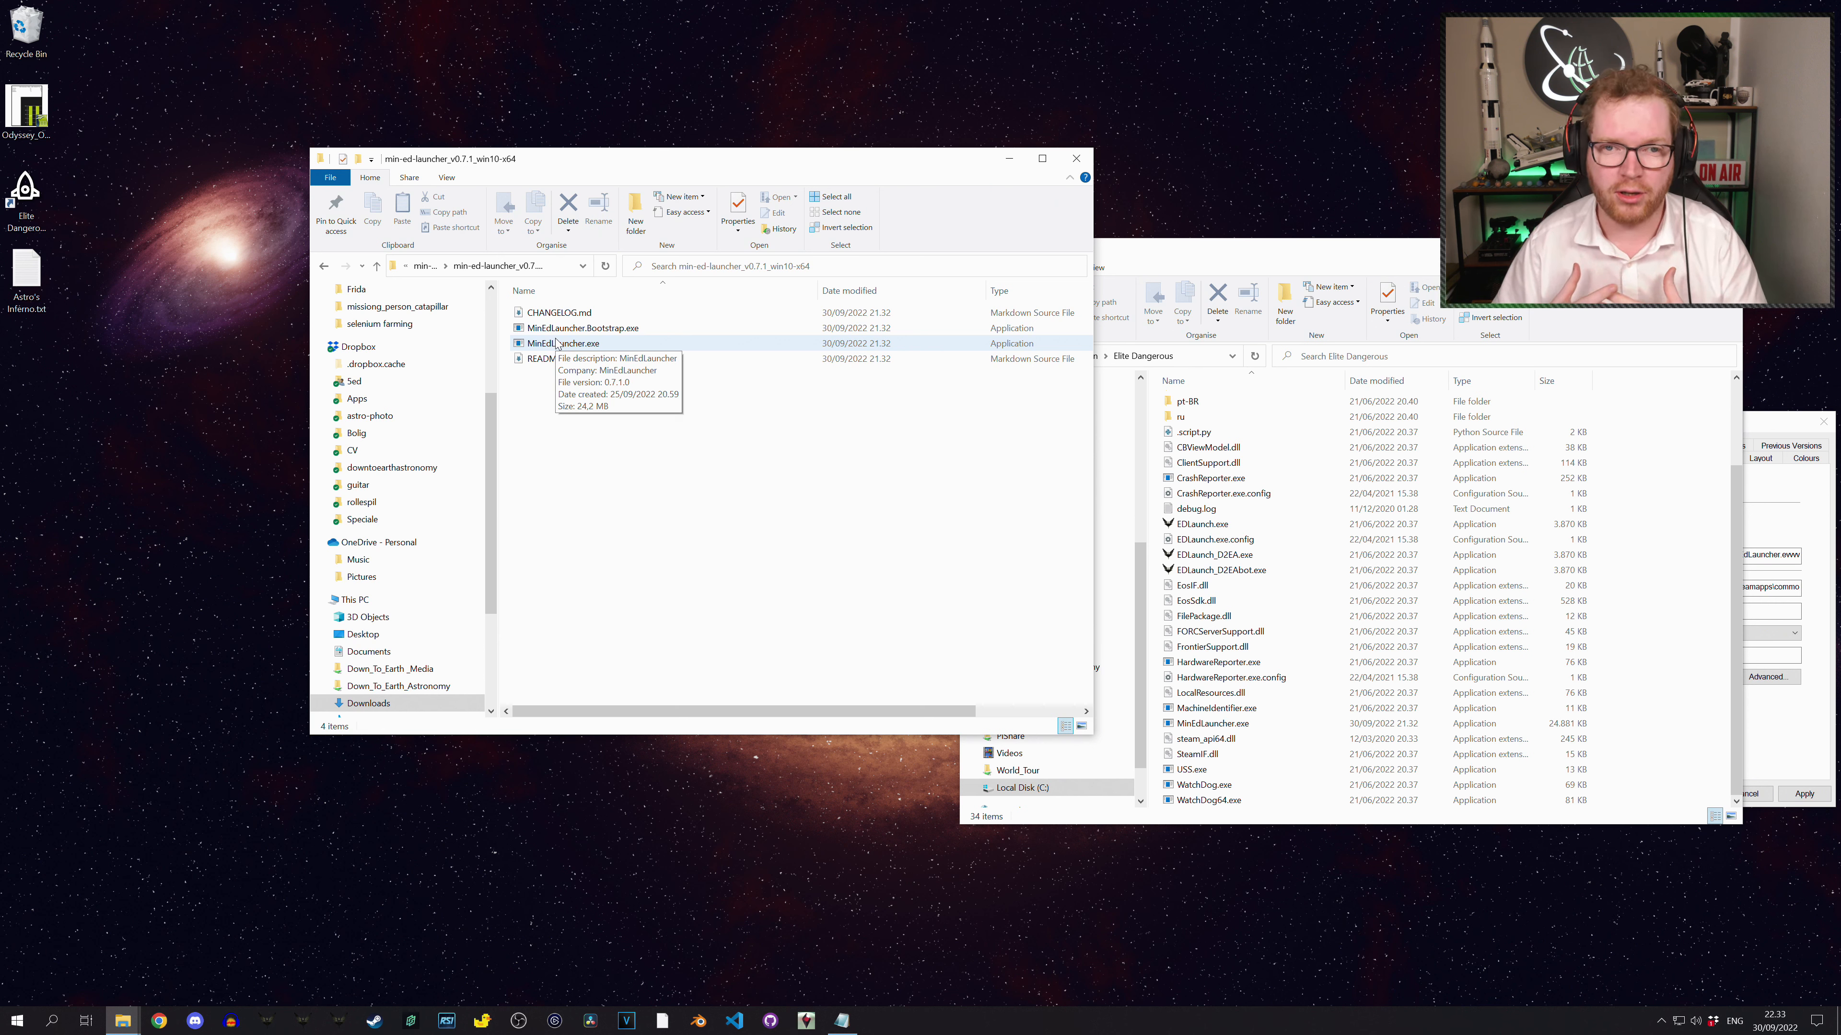
pyautogui.click(549, 357)
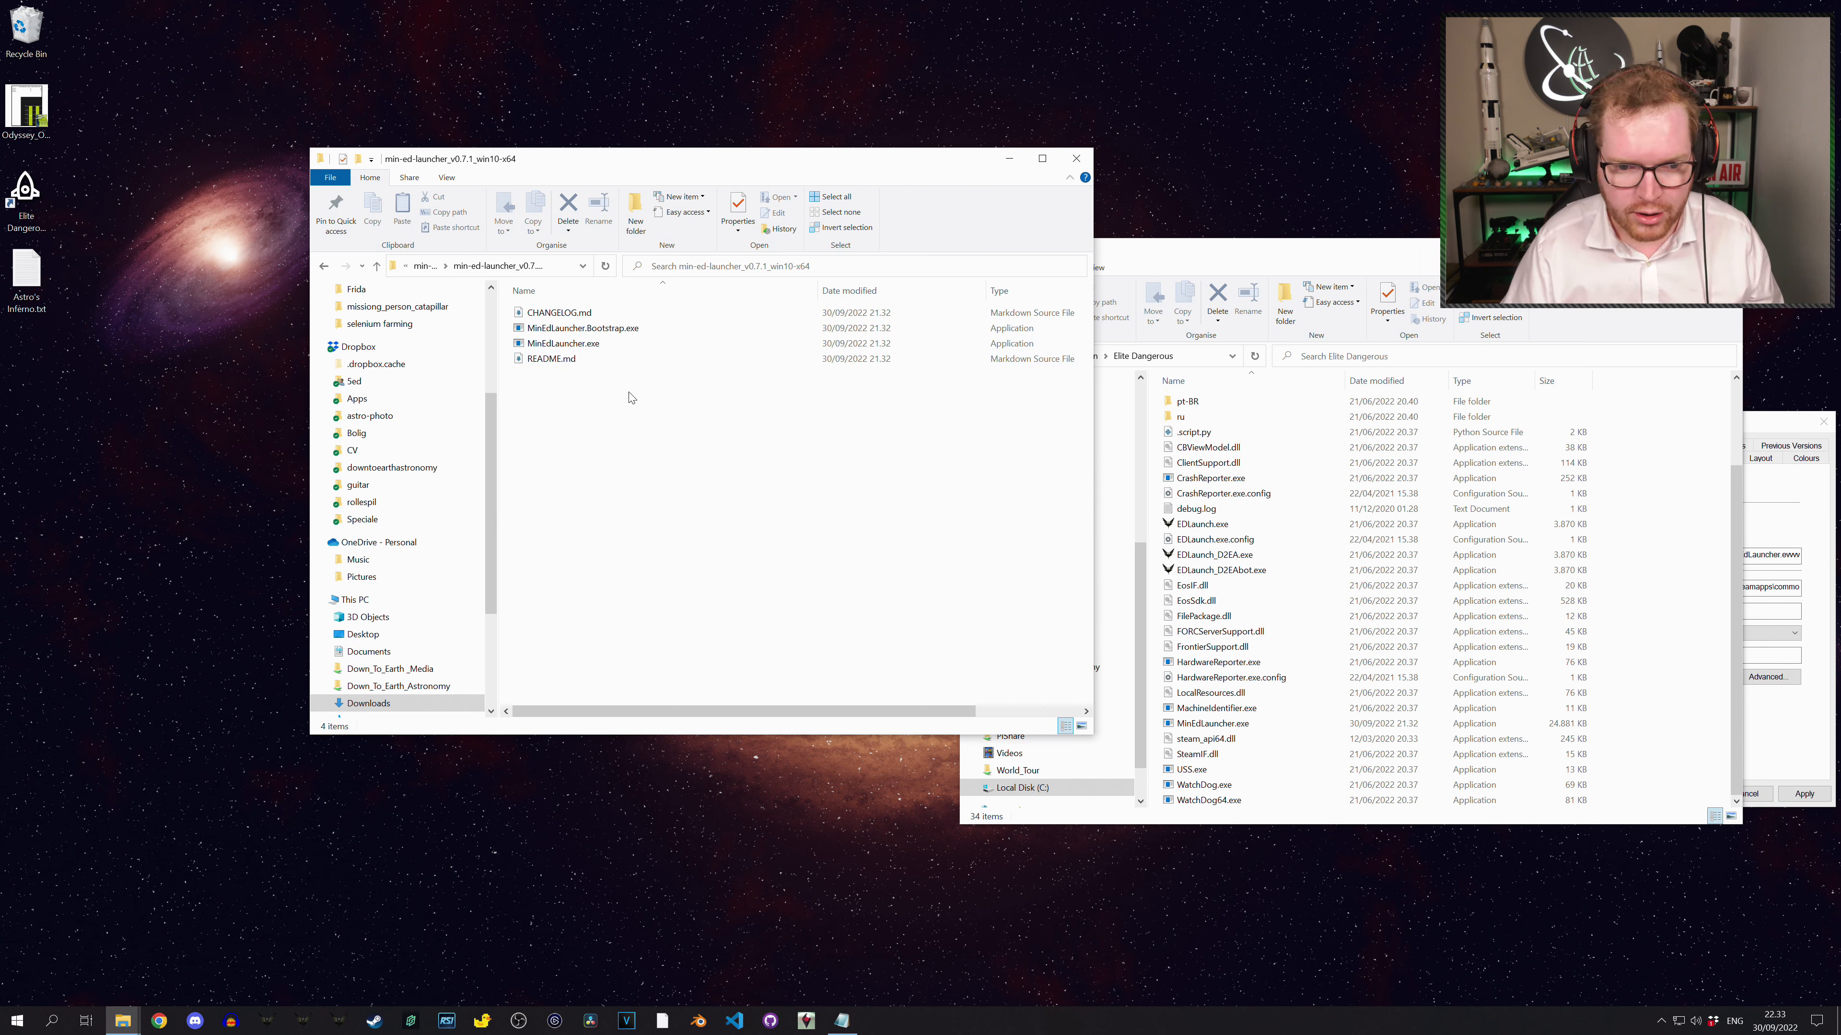
pyautogui.click(564, 343)
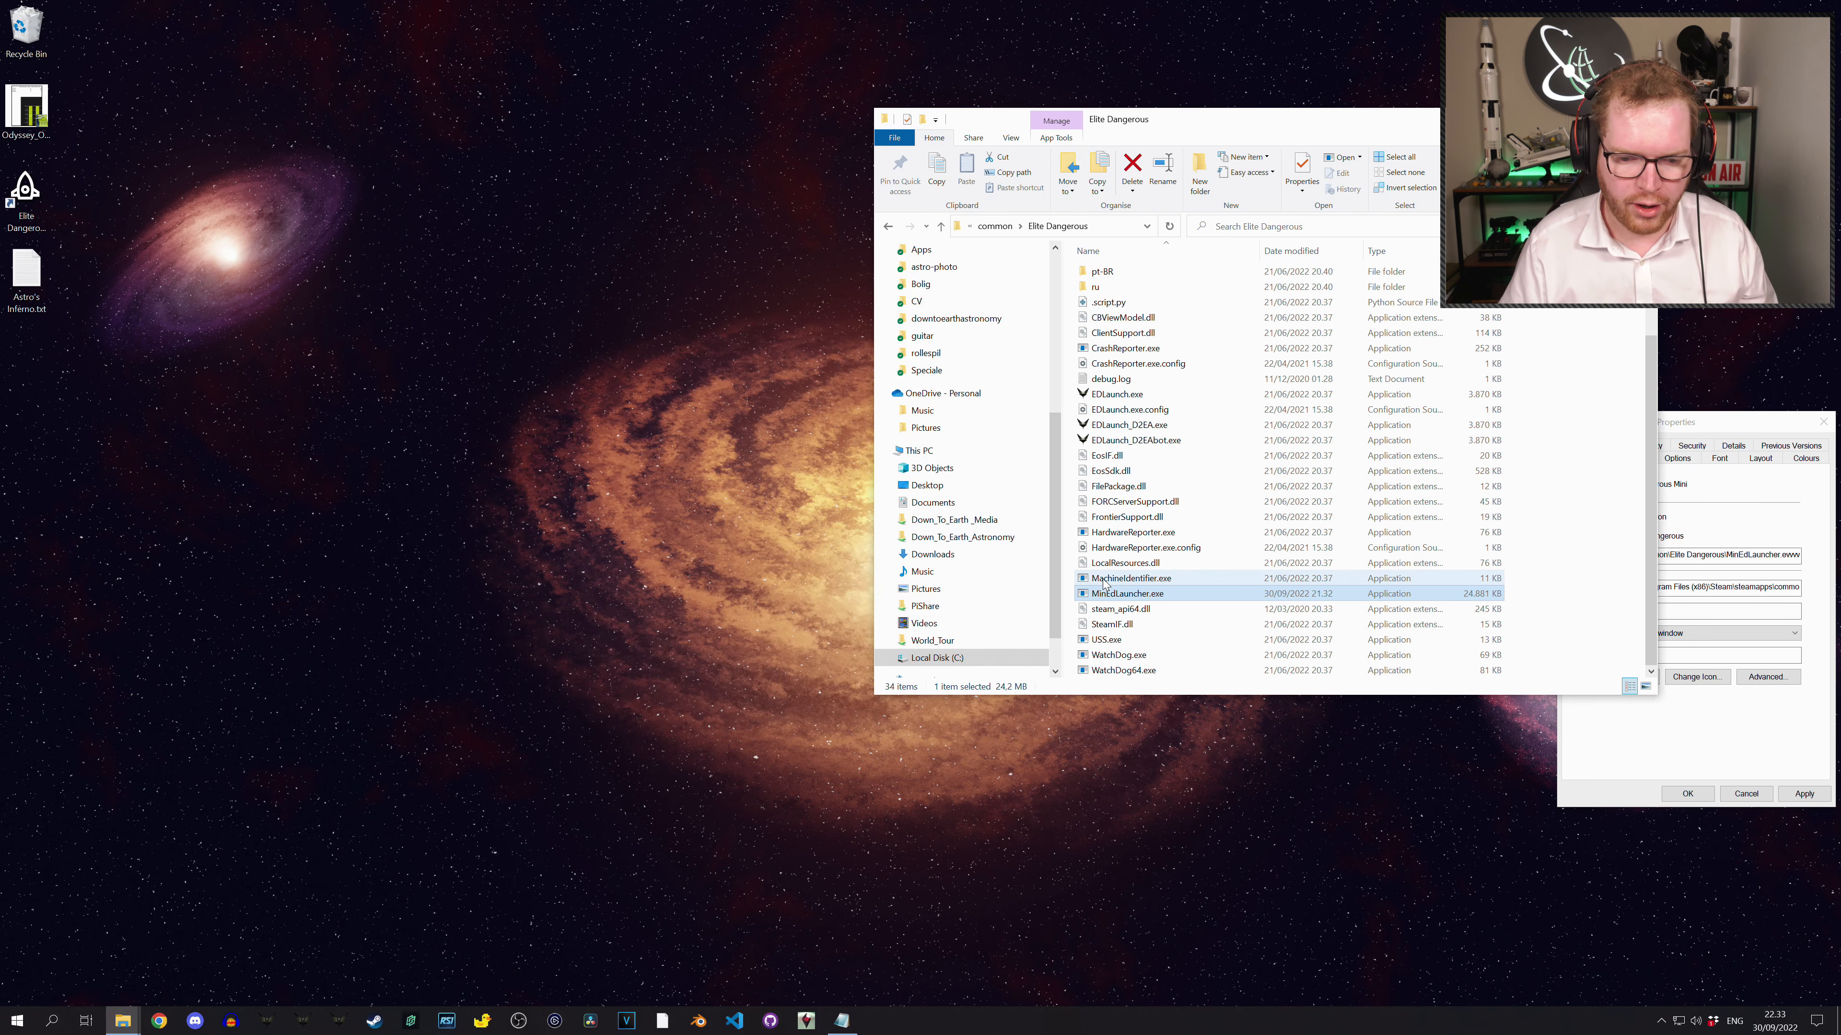
pyautogui.rightClick(1127, 592)
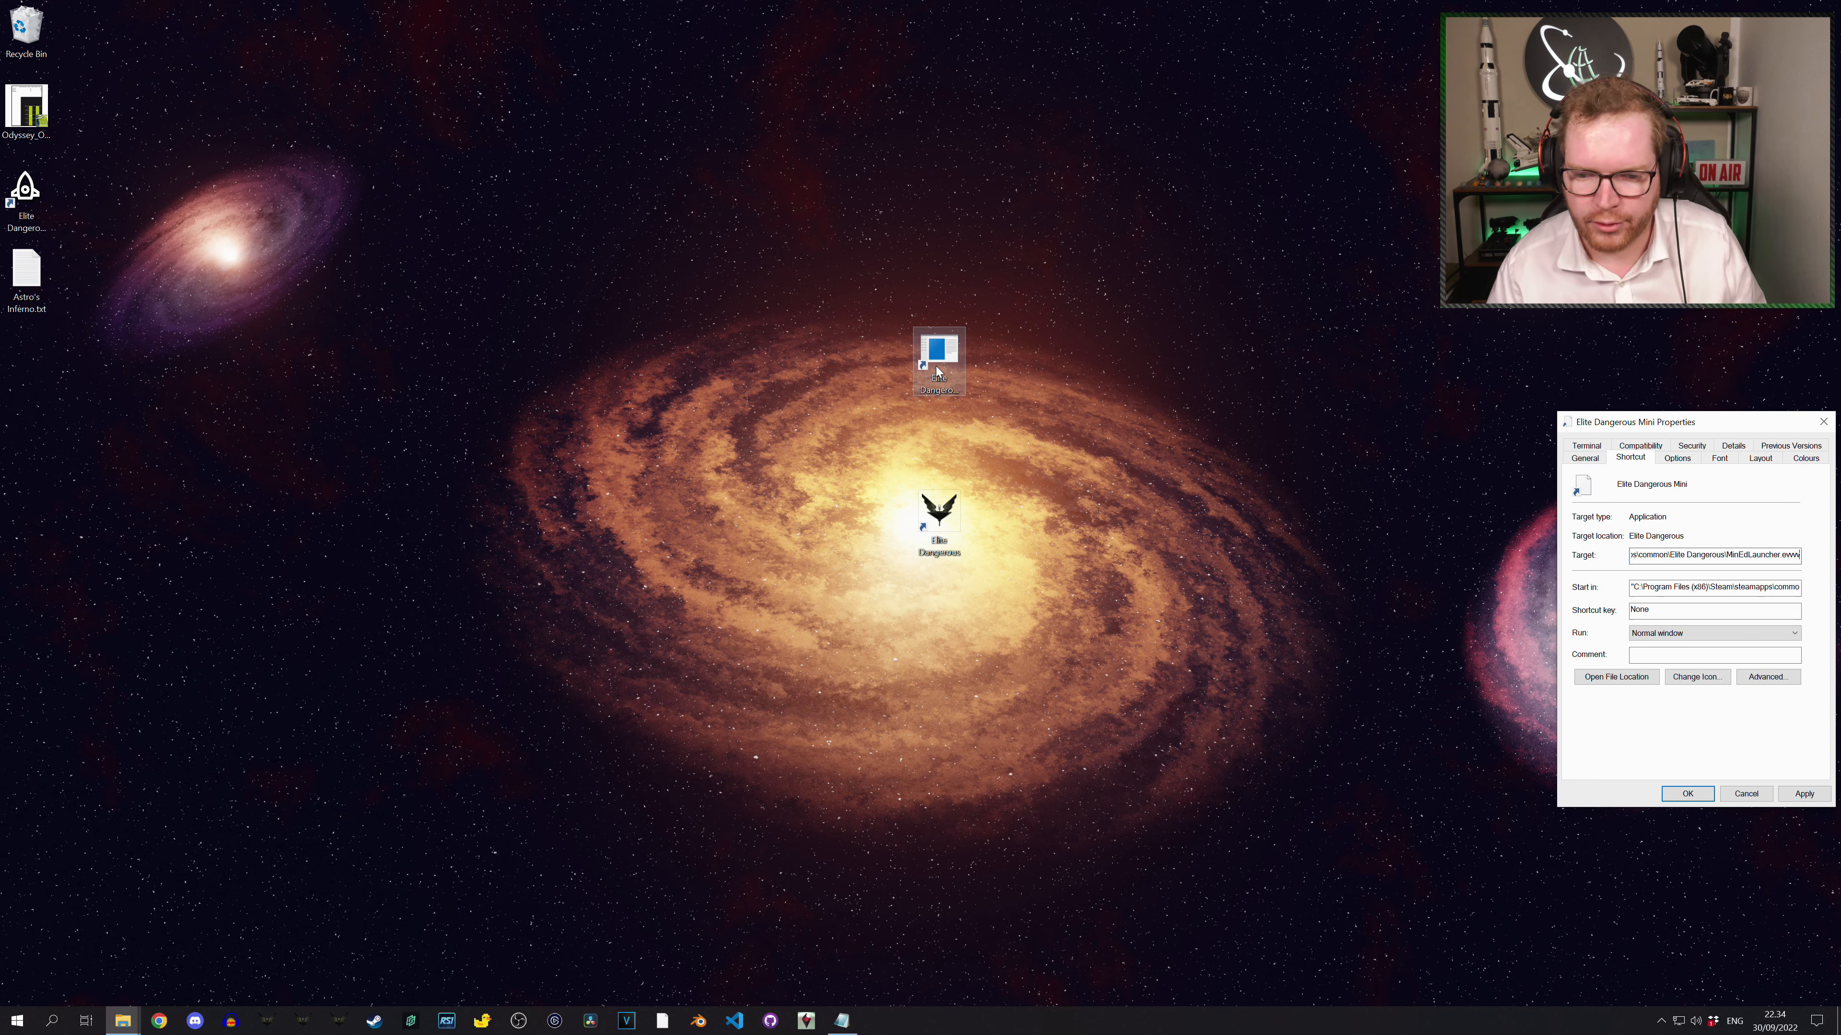
pyautogui.moveTo(1044, 397)
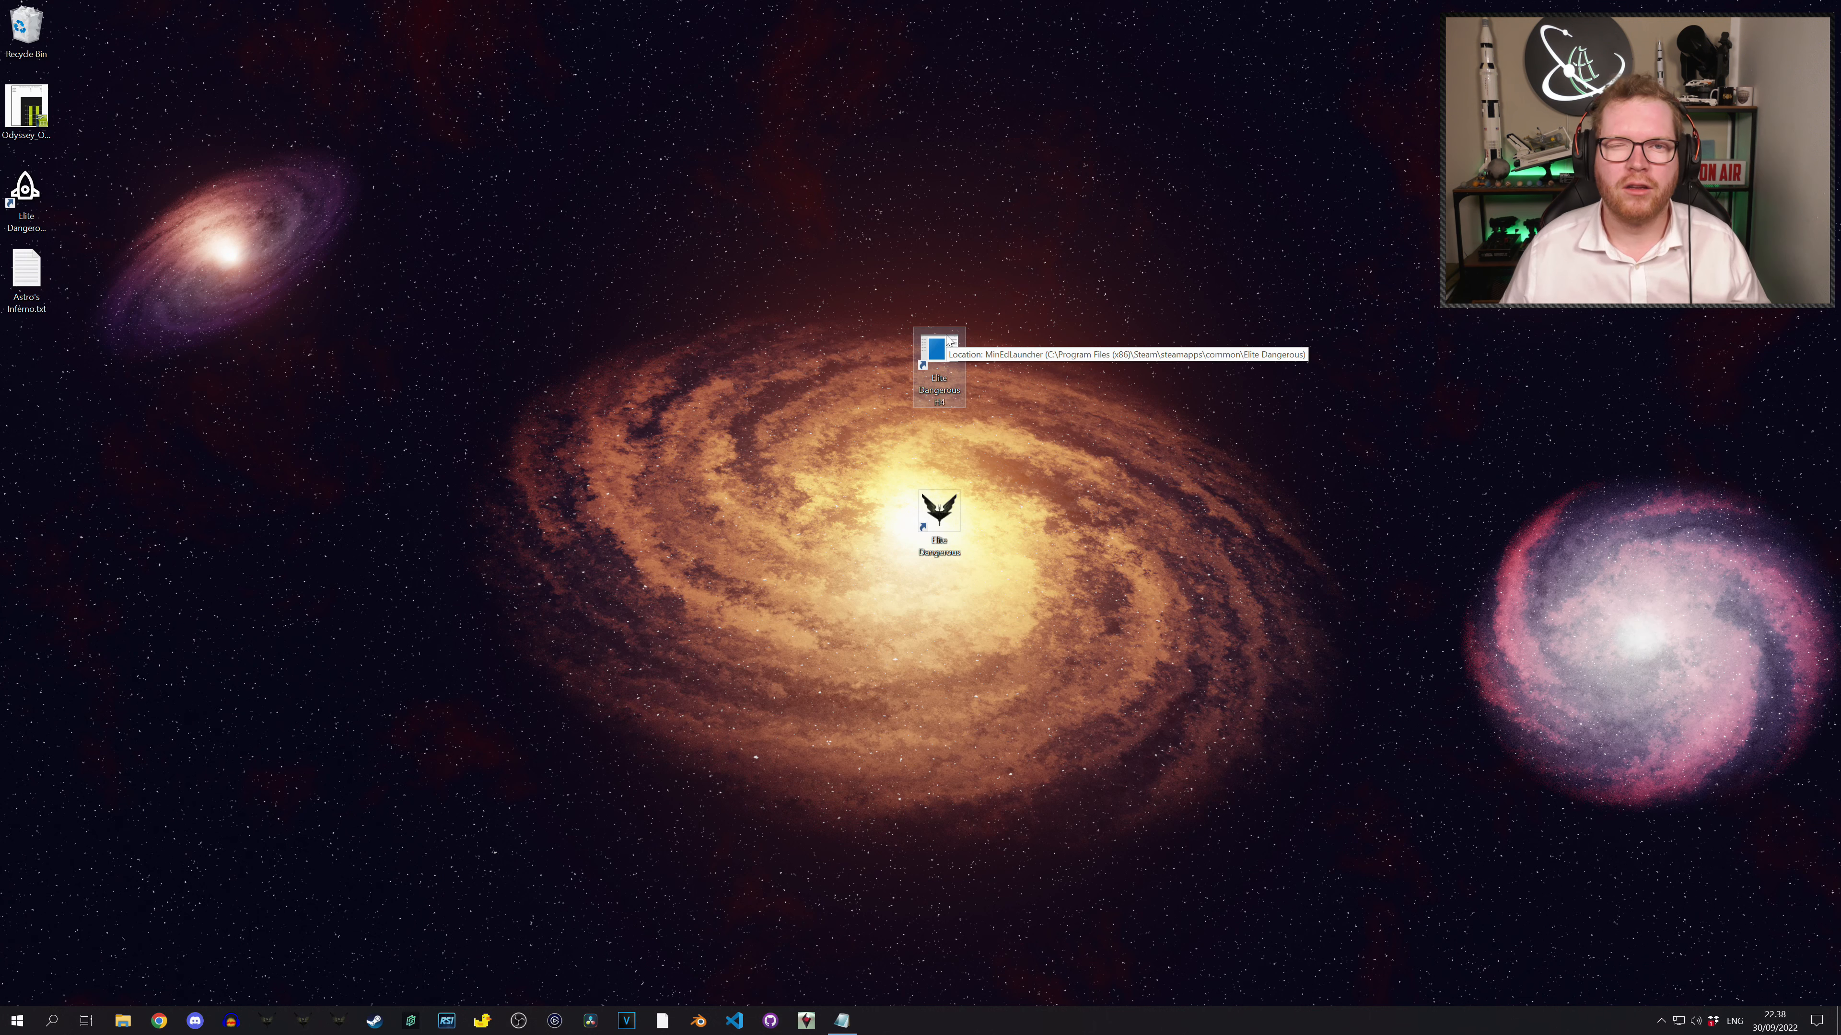
pyautogui.moveTo(937, 352)
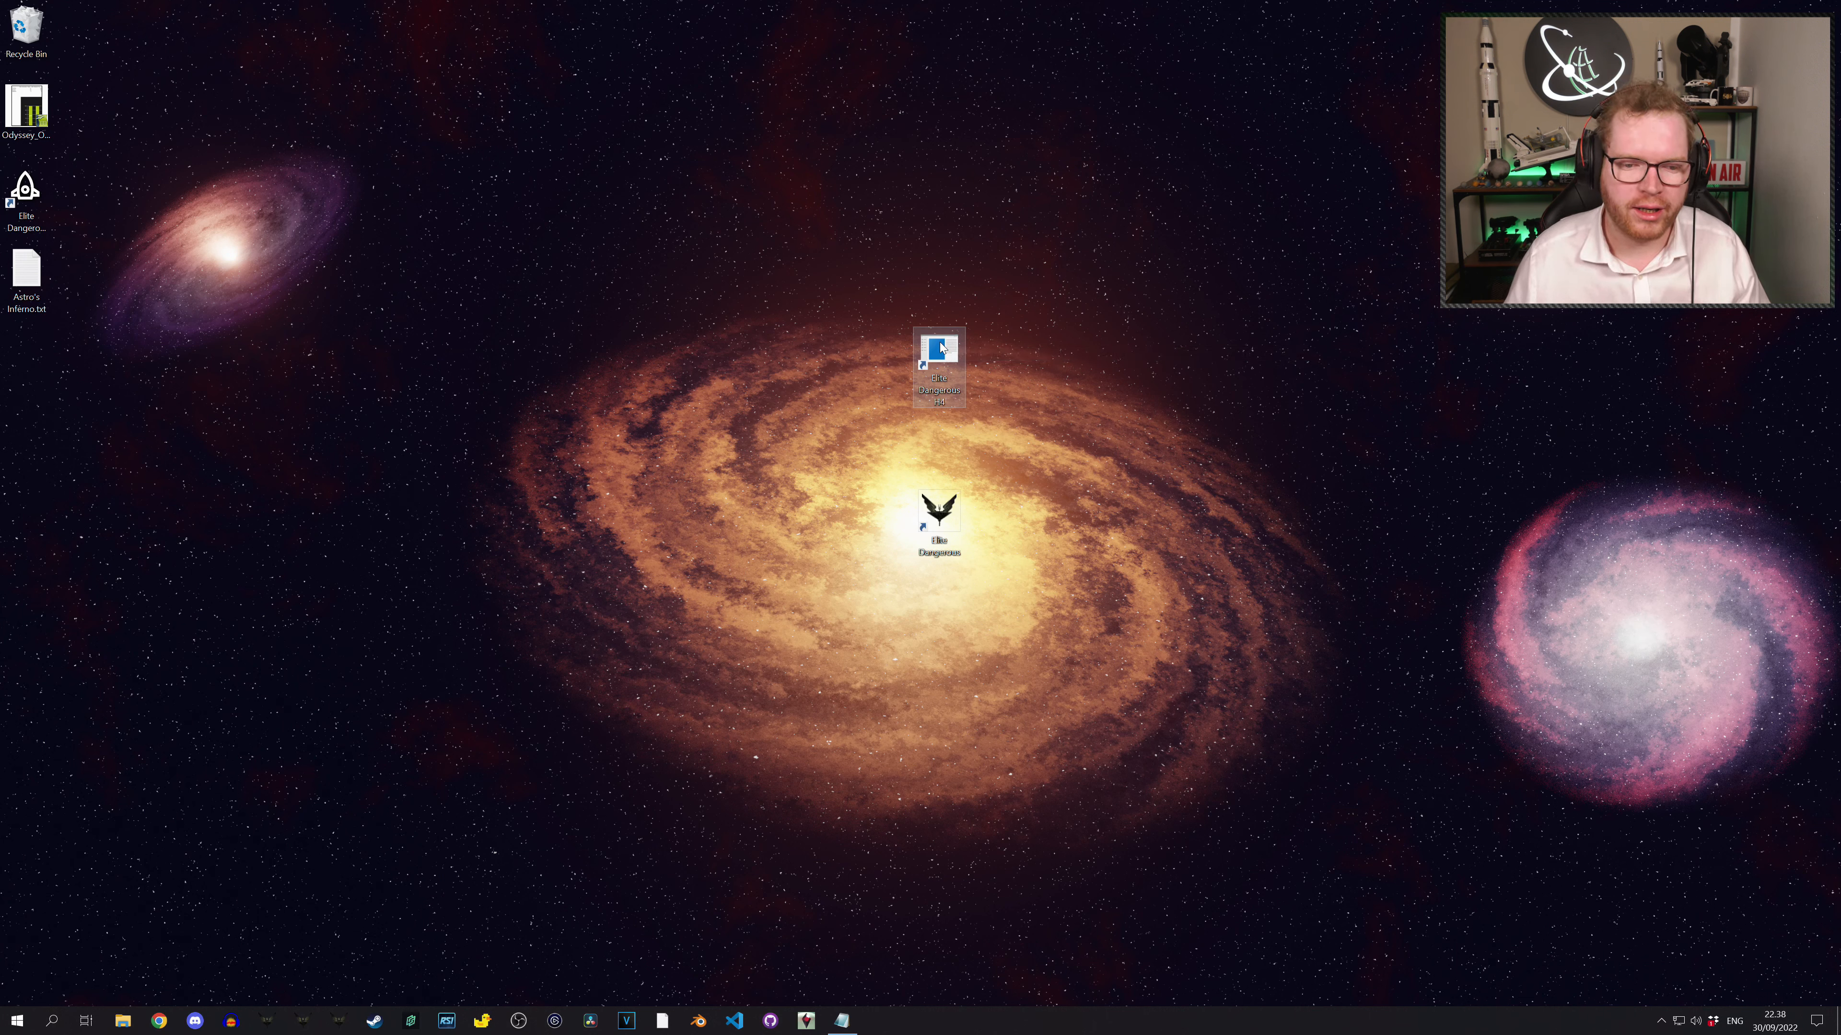
# Open the context menu of the Elite Dangerous H4 desktop shortcut.
pyautogui.rightClick(937, 364)
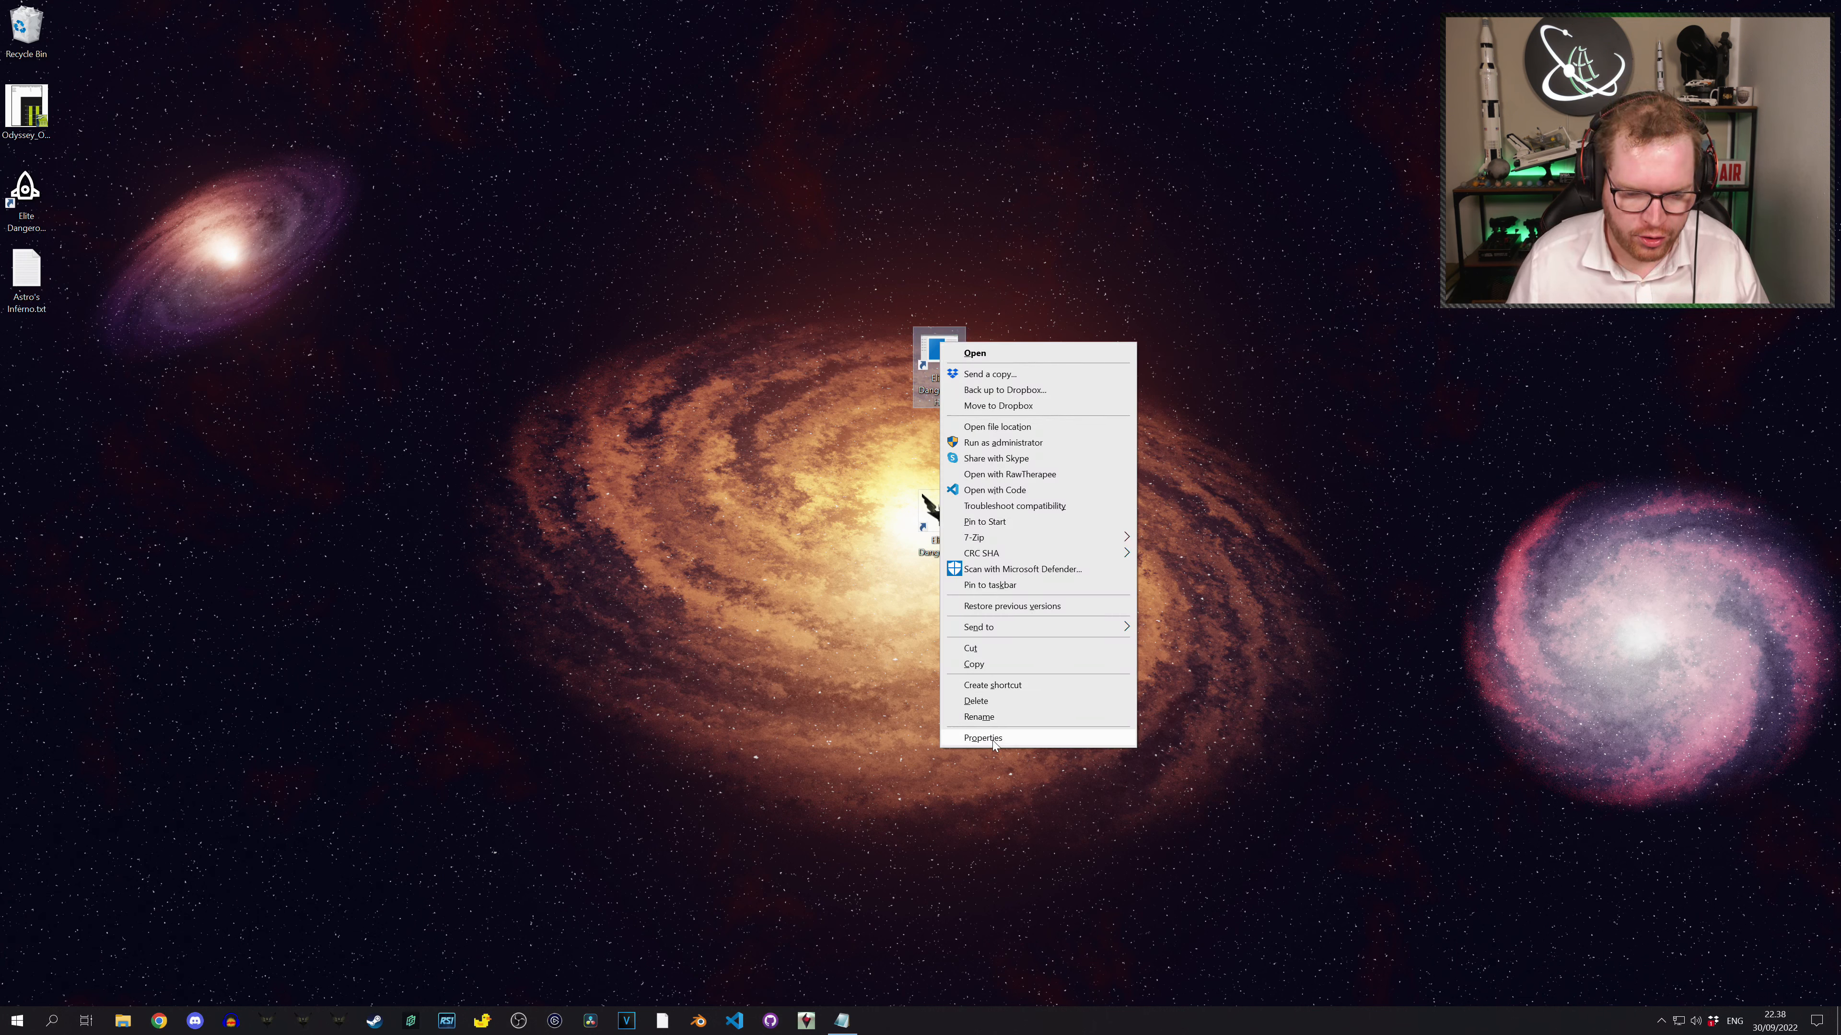
# Append /frontier "MP_Astro_demo" after MinEdLauncher.exe in the H4 shortcut's Target and save.
pyautogui.click(982, 738)
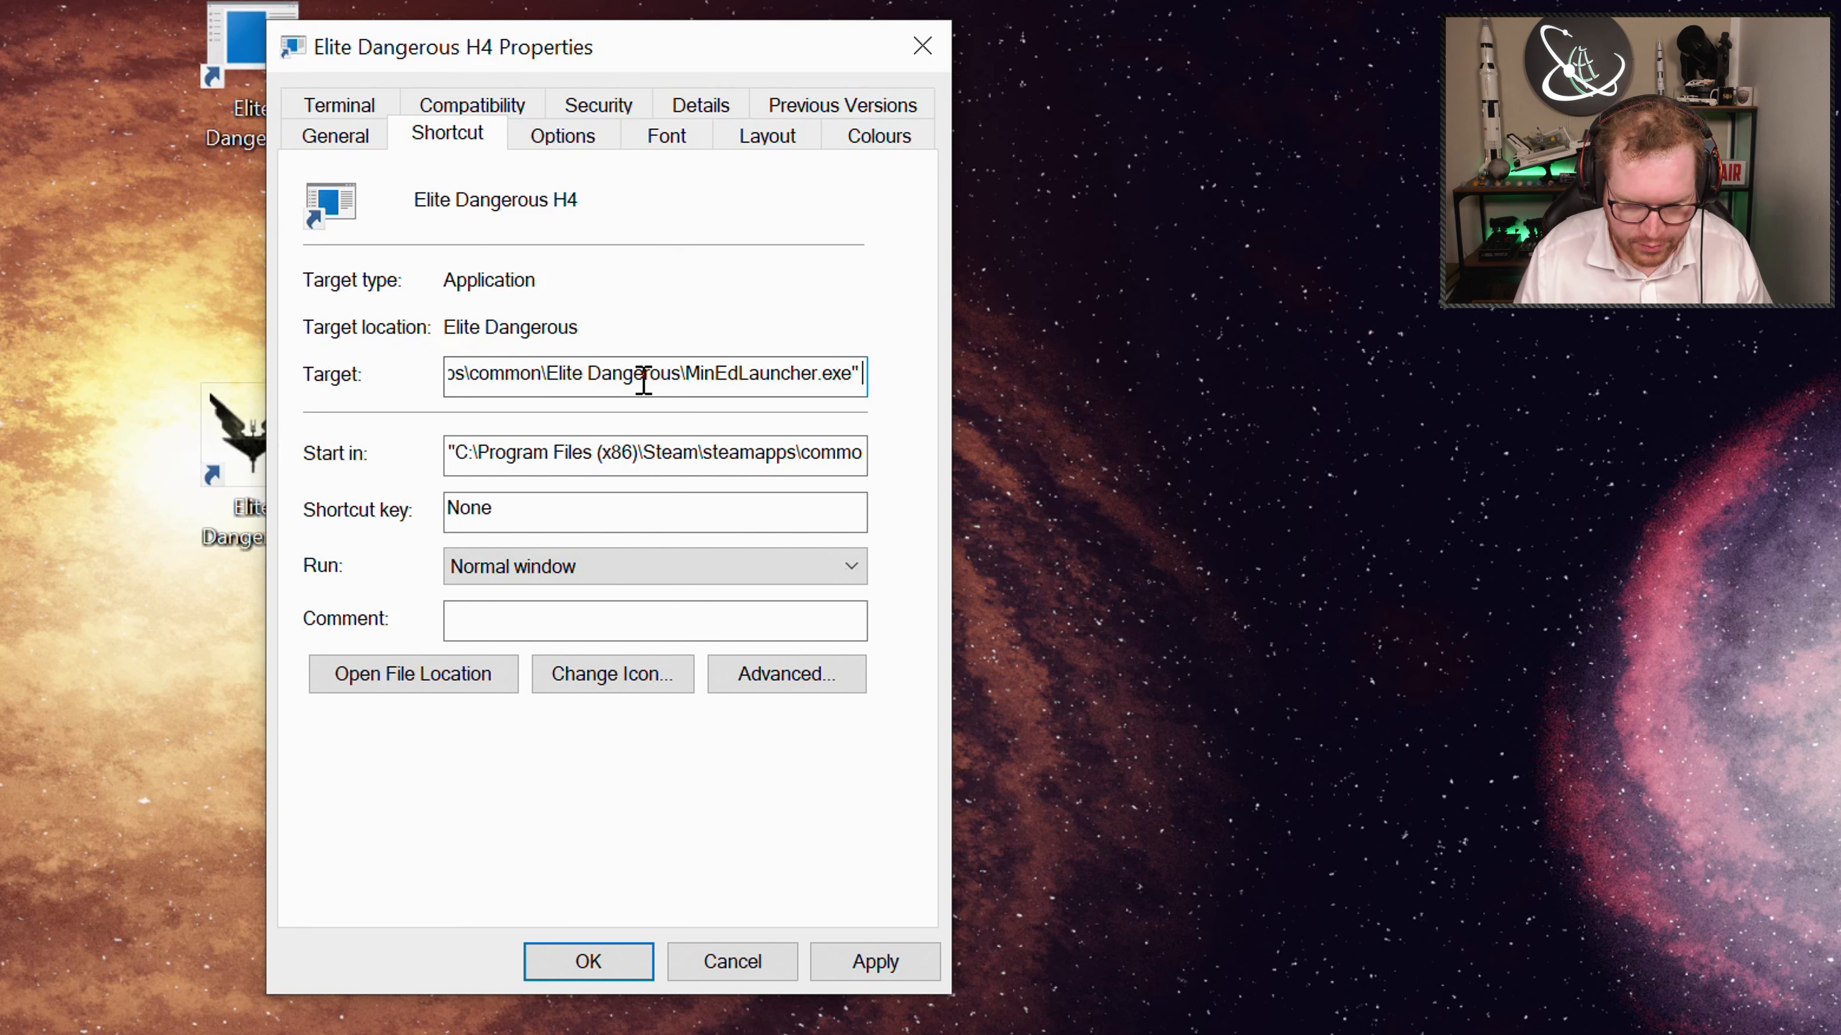
pyautogui.write('/frontier "')
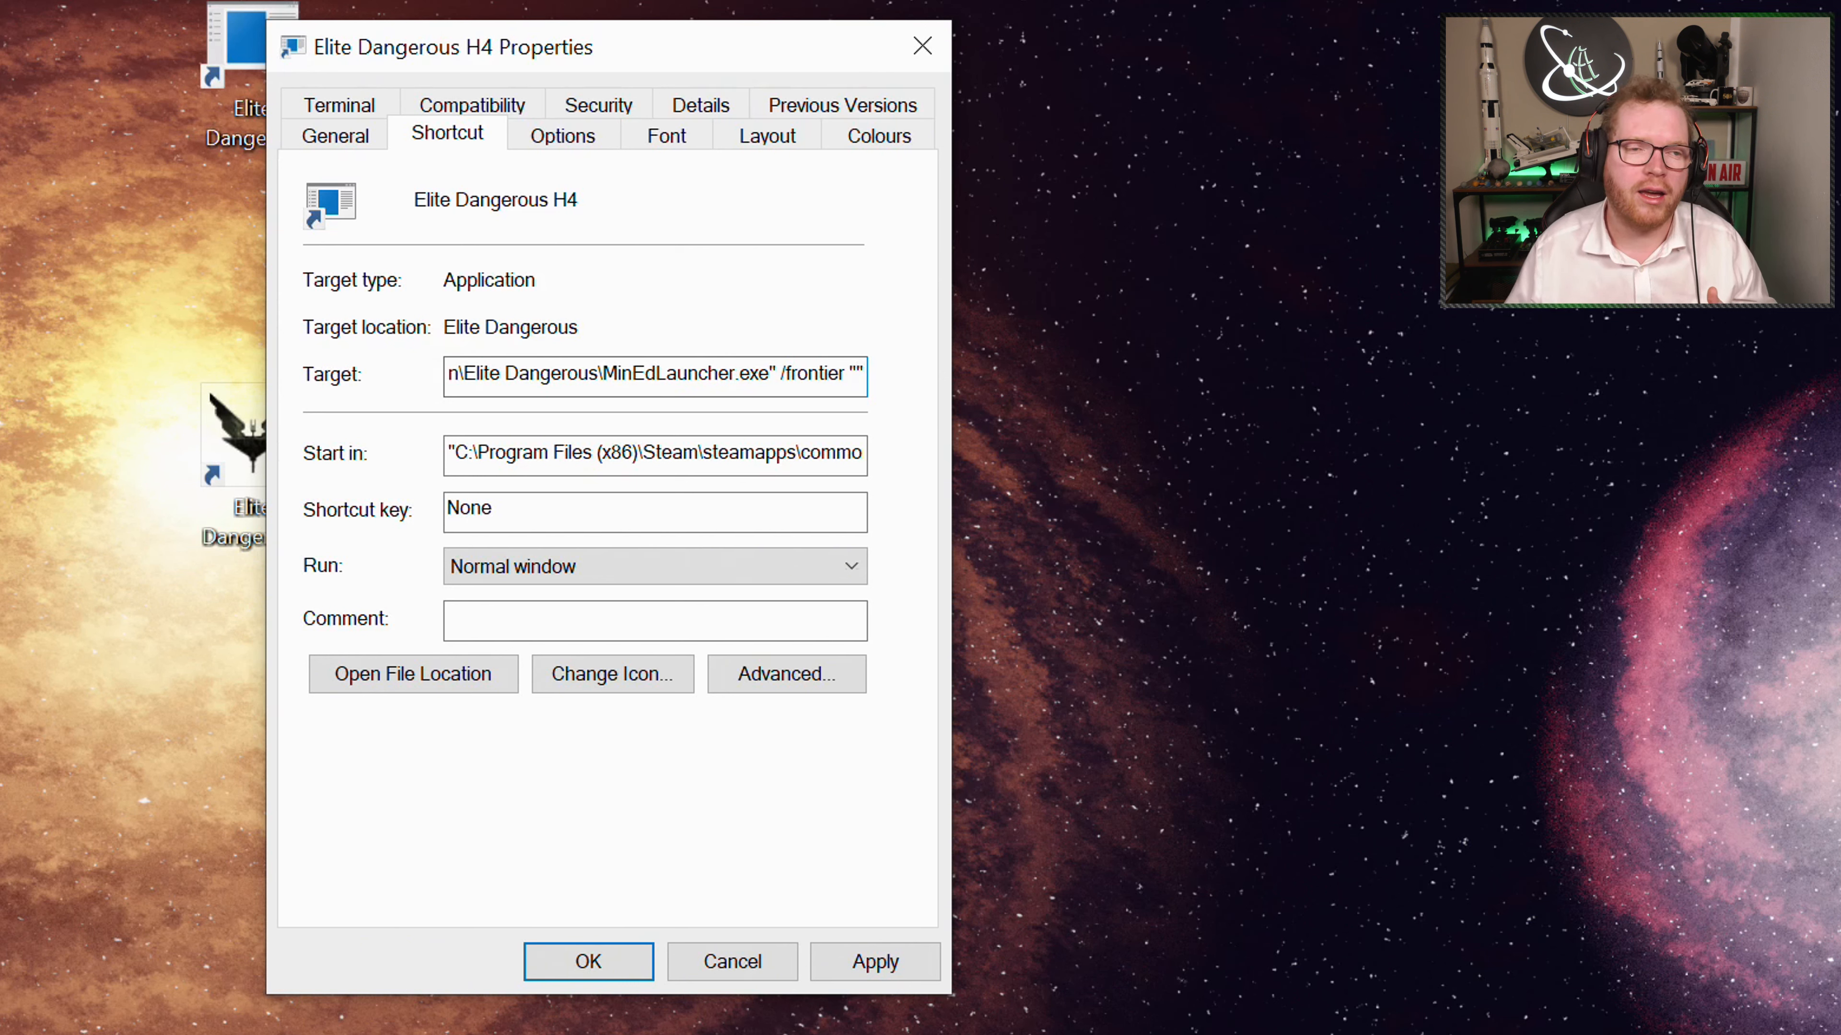
pyautogui.write('MP')
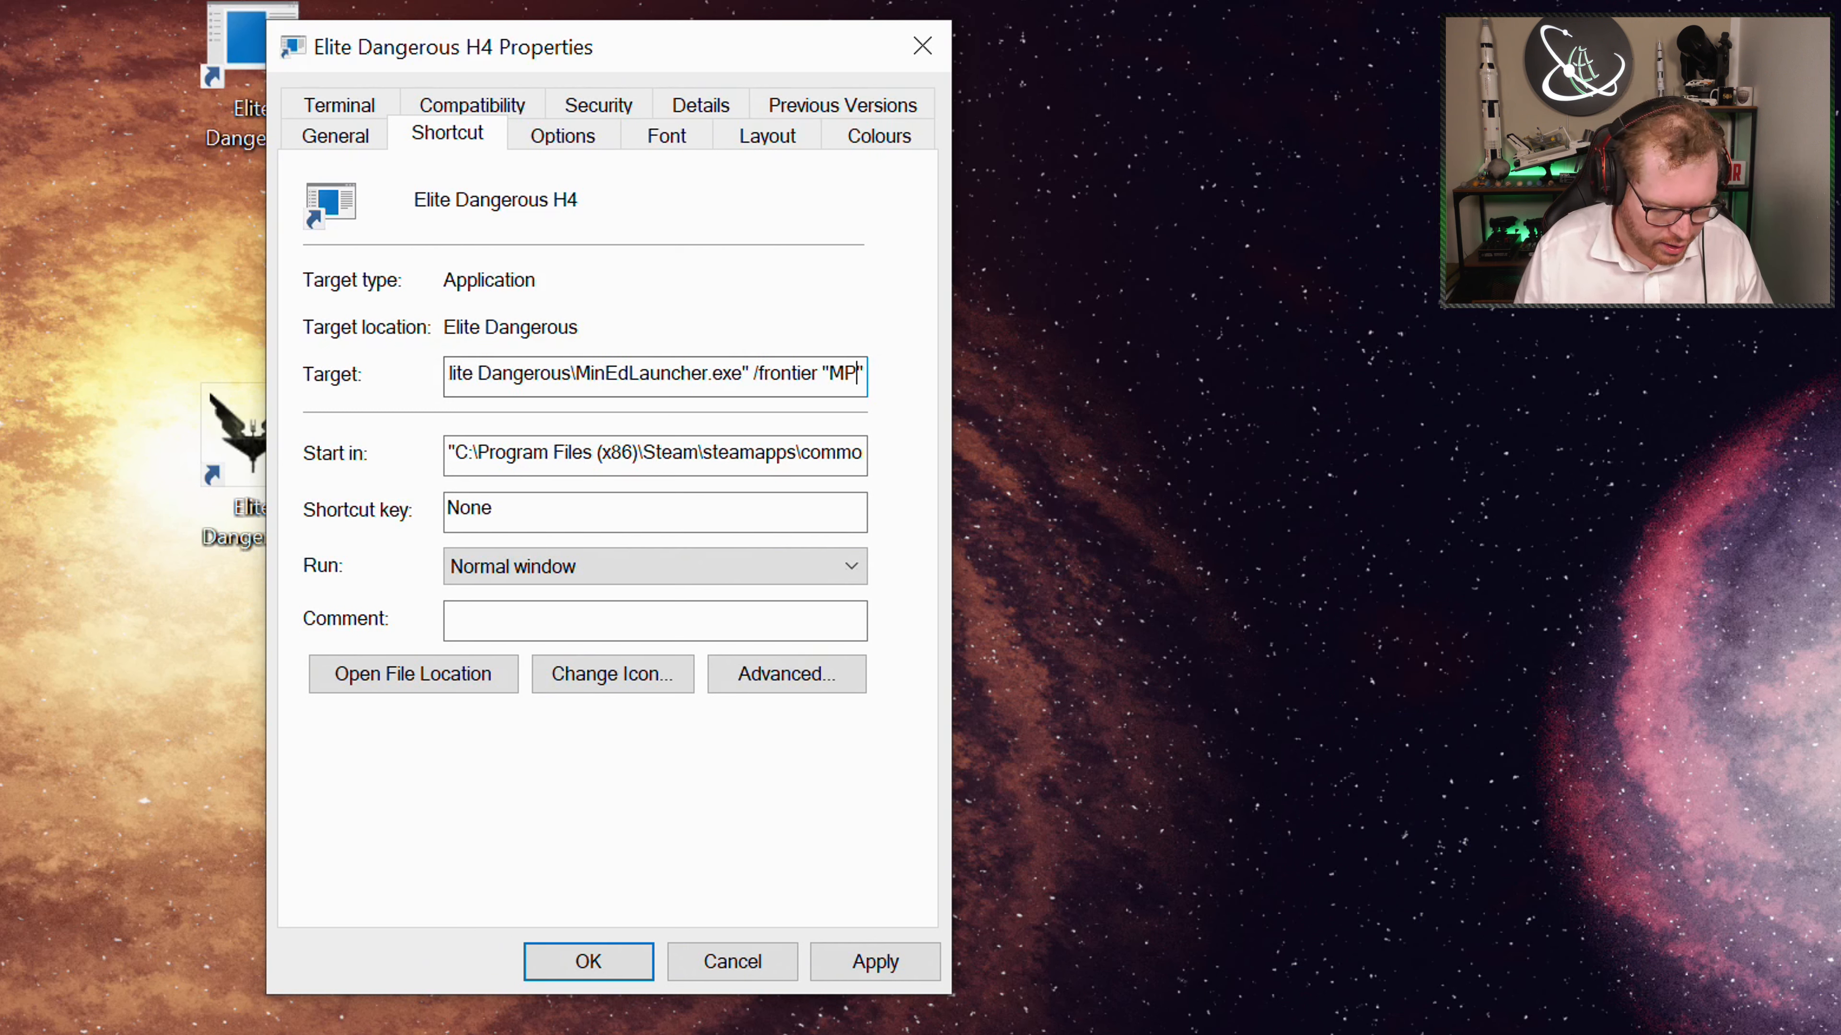
pyautogui.write('_Astr')
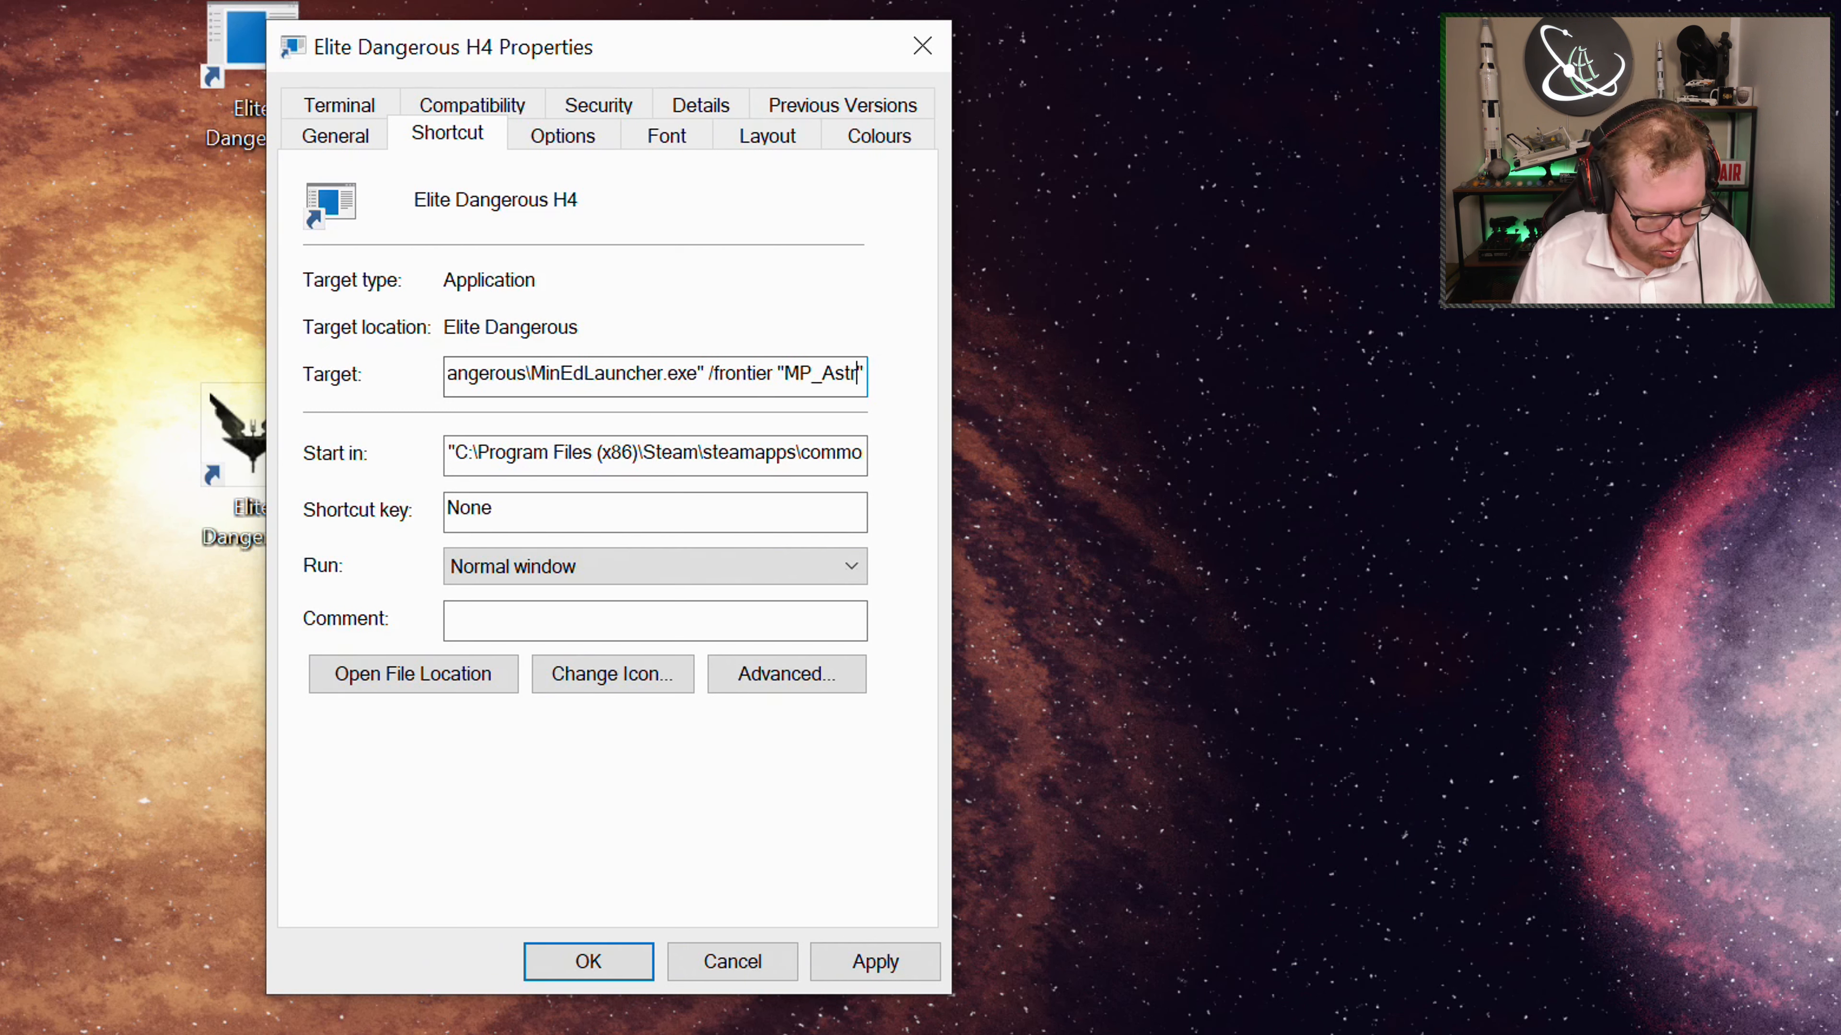
pyautogui.write('o')
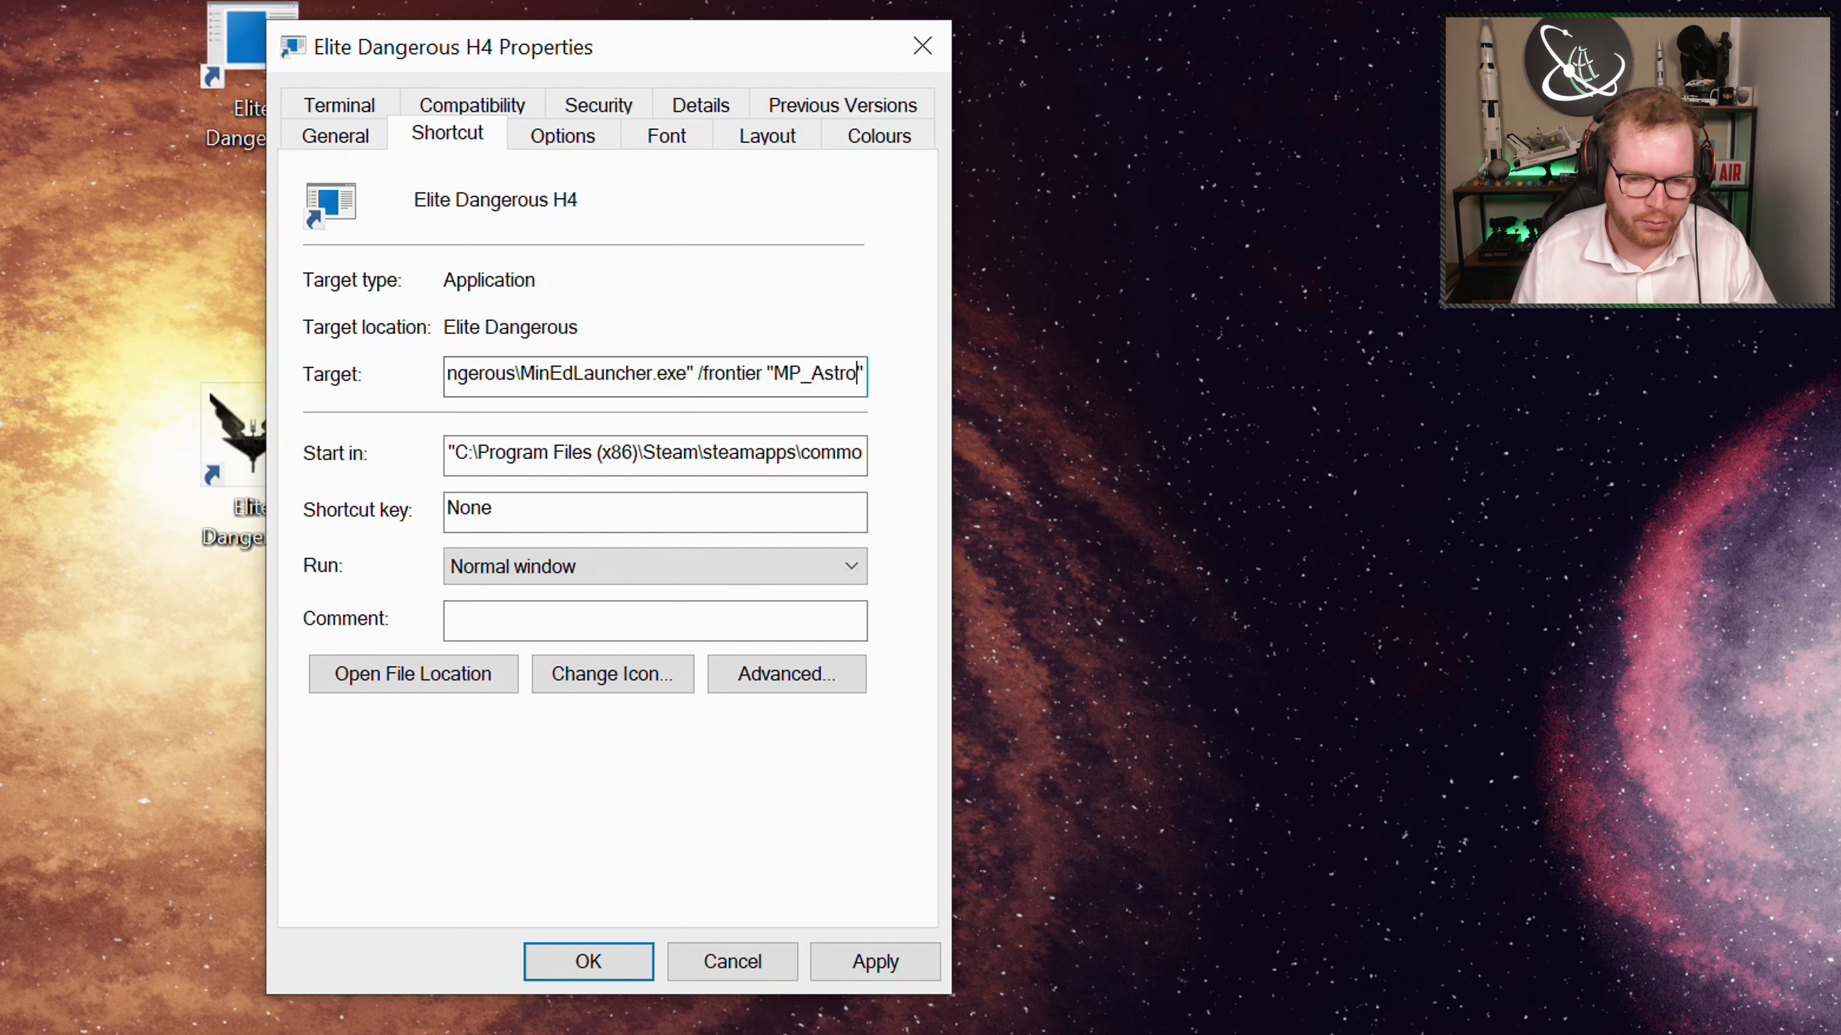
pyautogui.write('_')
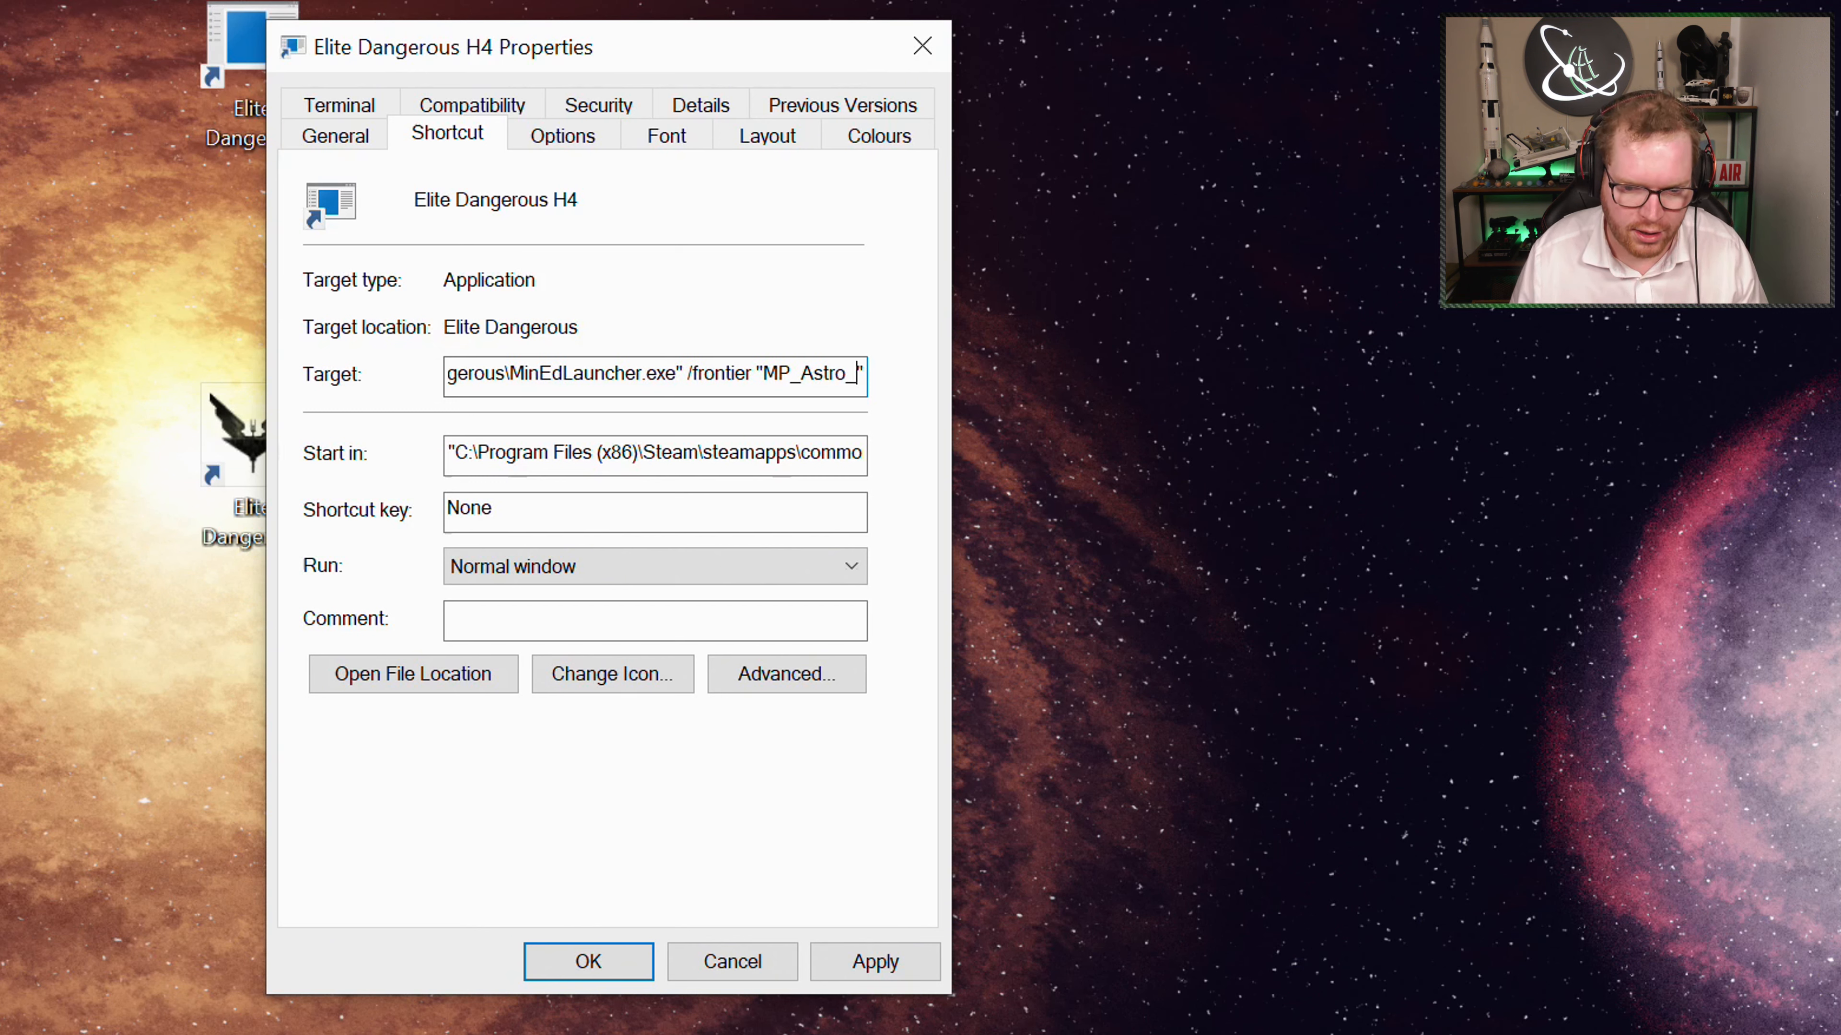
pyautogui.write('demo')
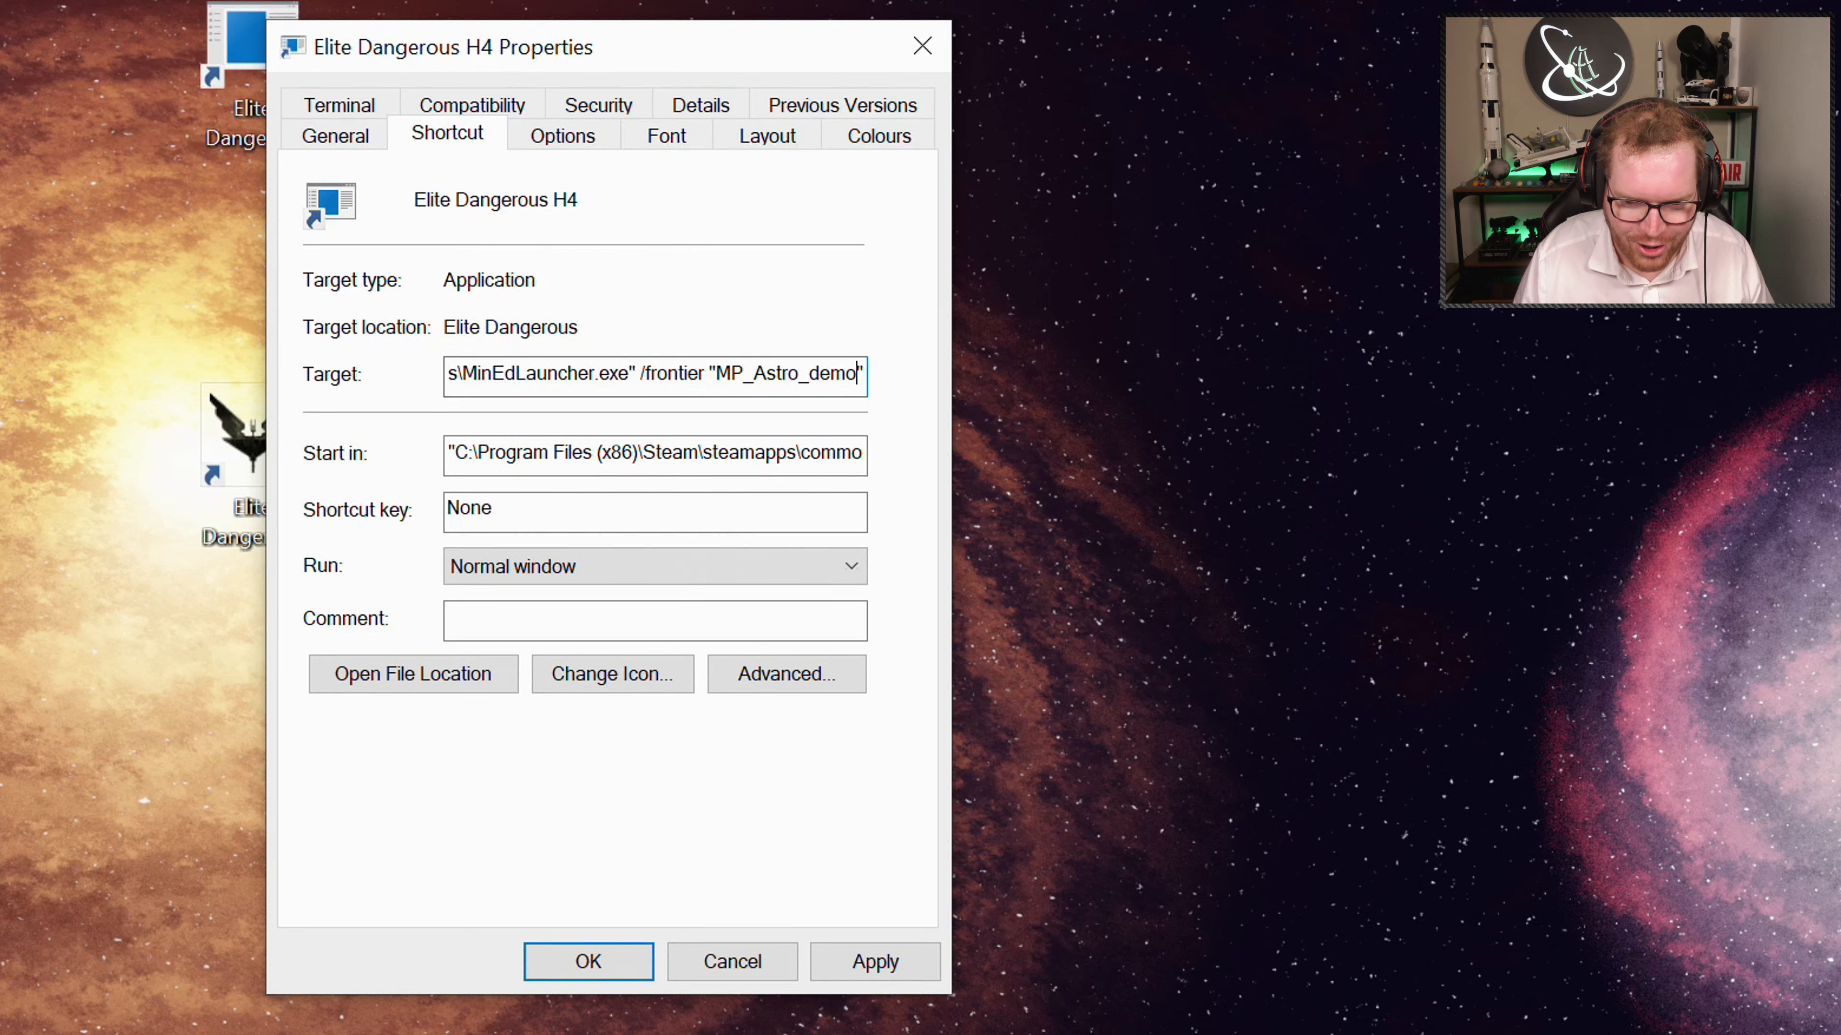
pyautogui.click(587, 962)
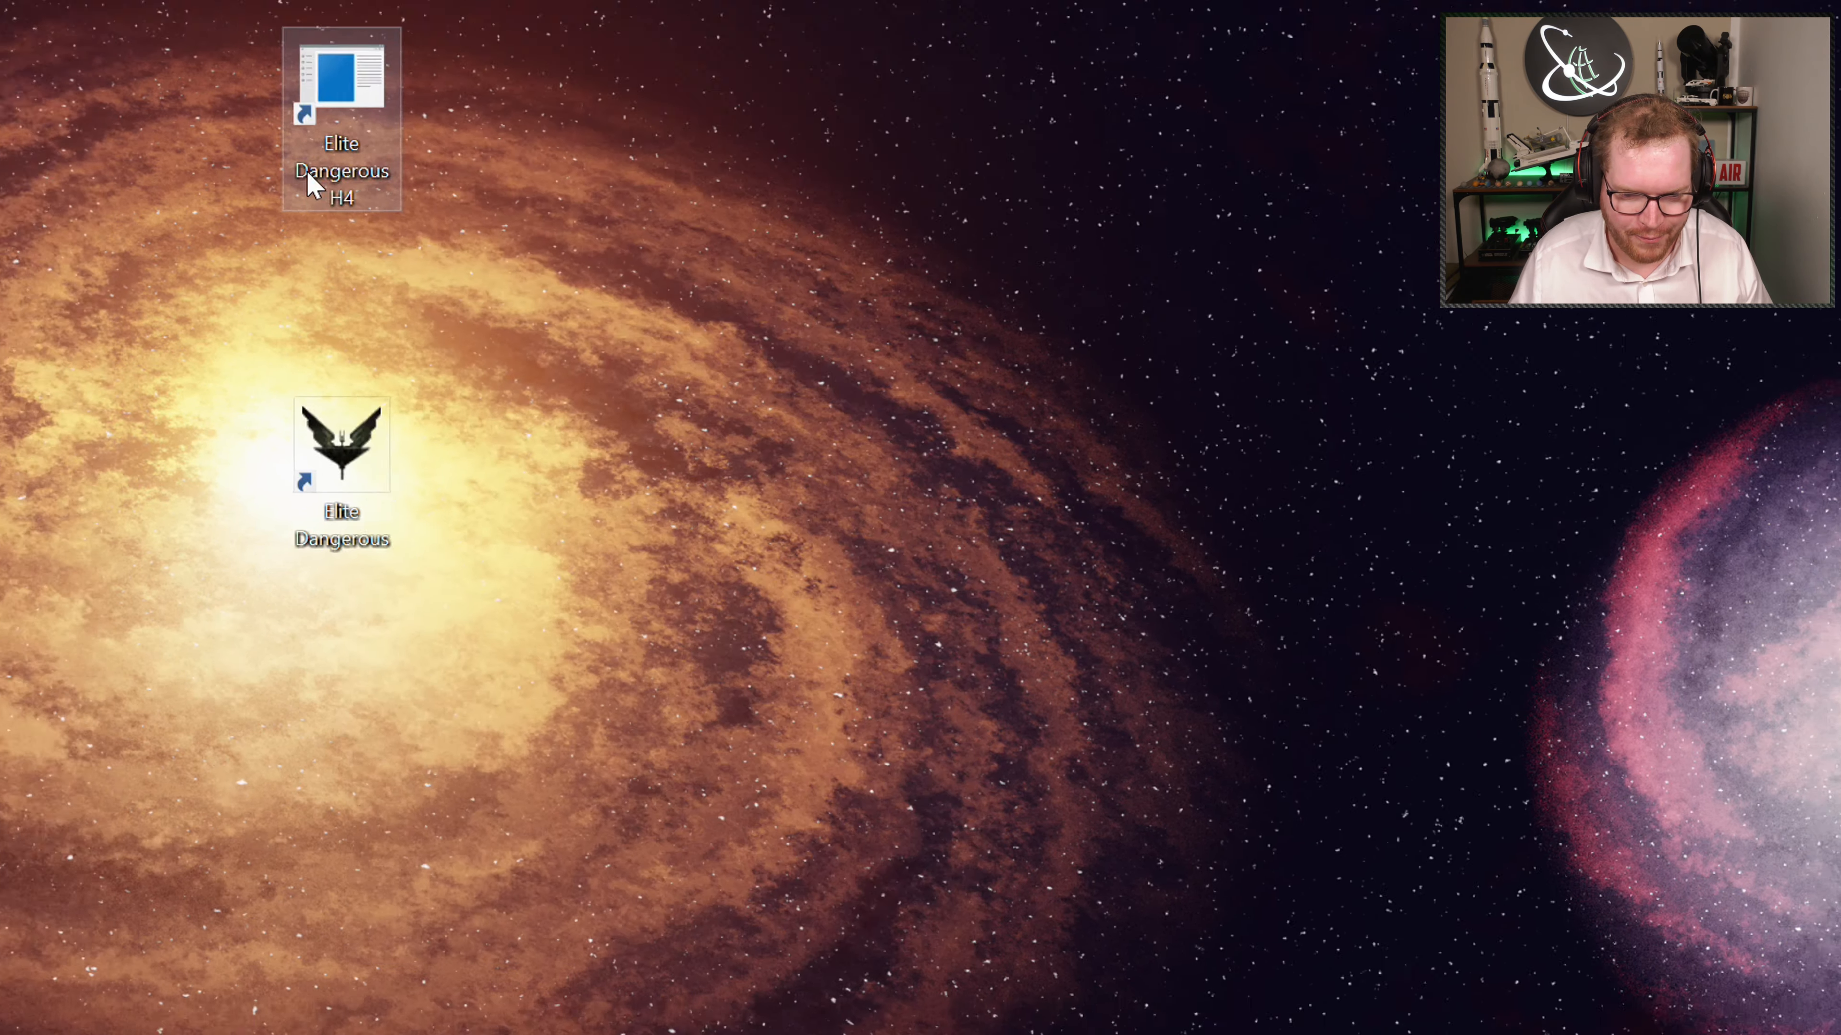
pyautogui.doubleClick(341, 77)
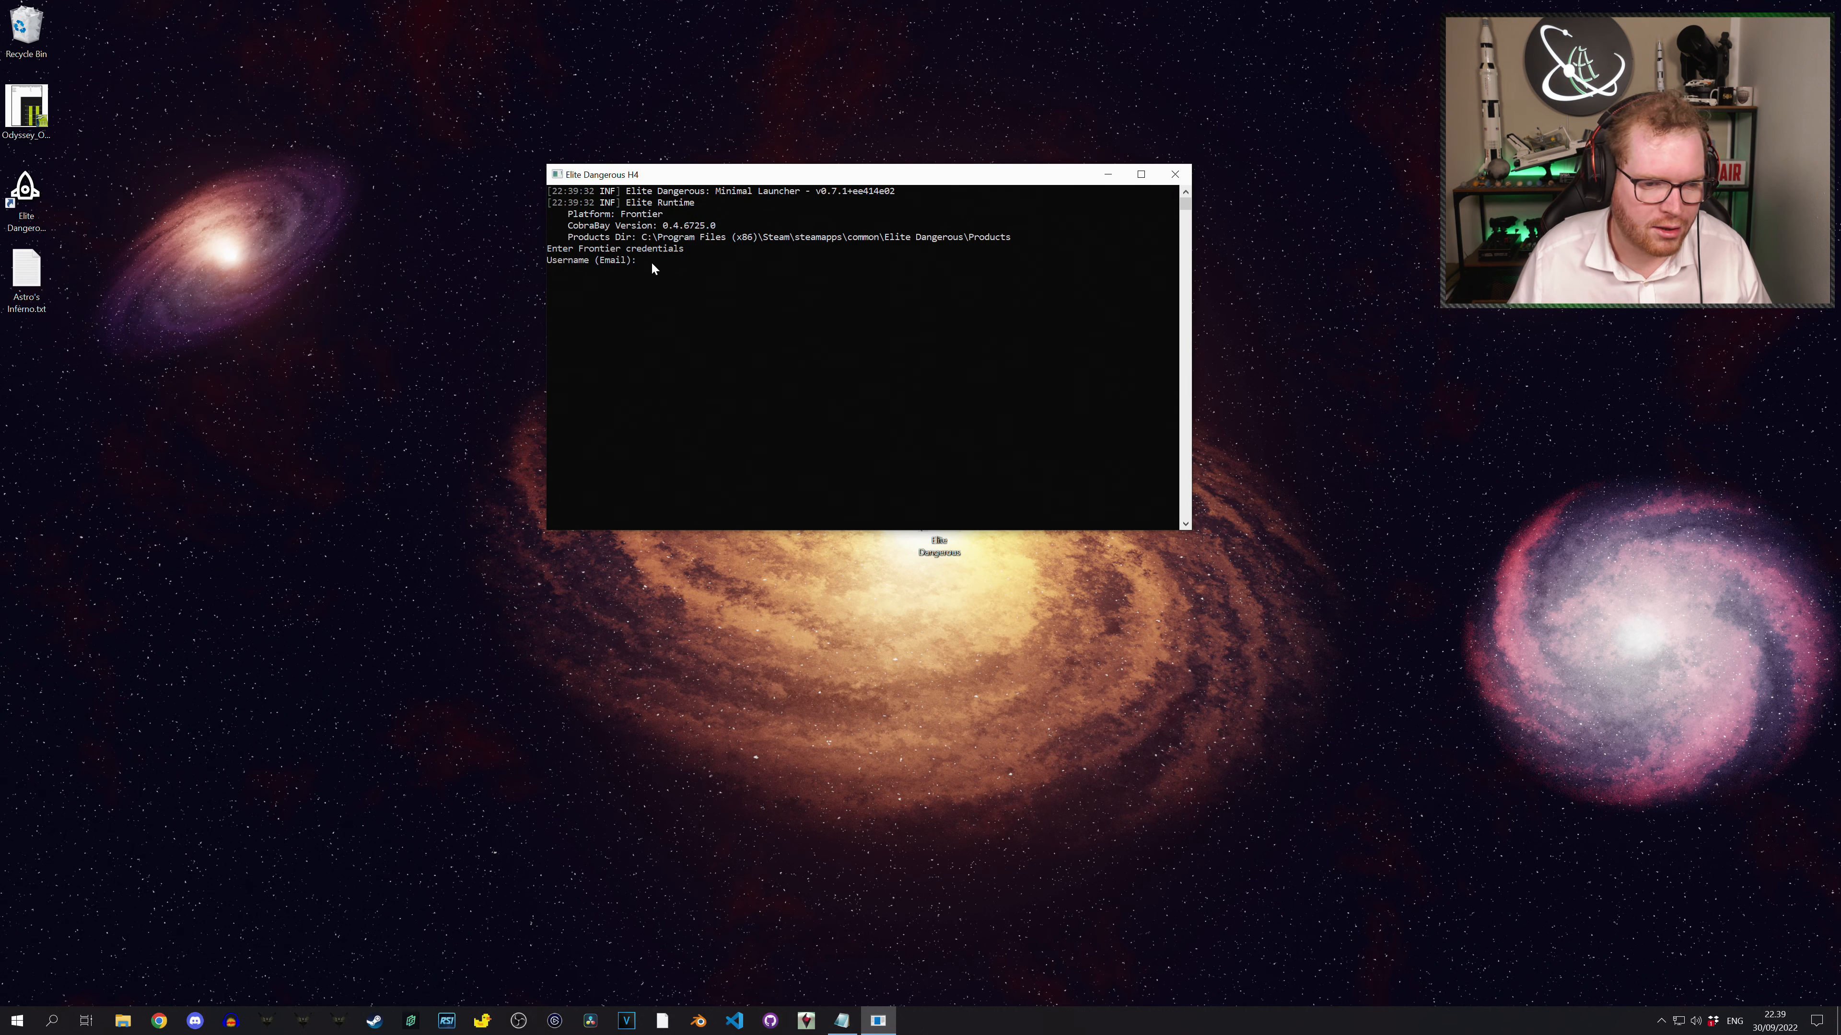
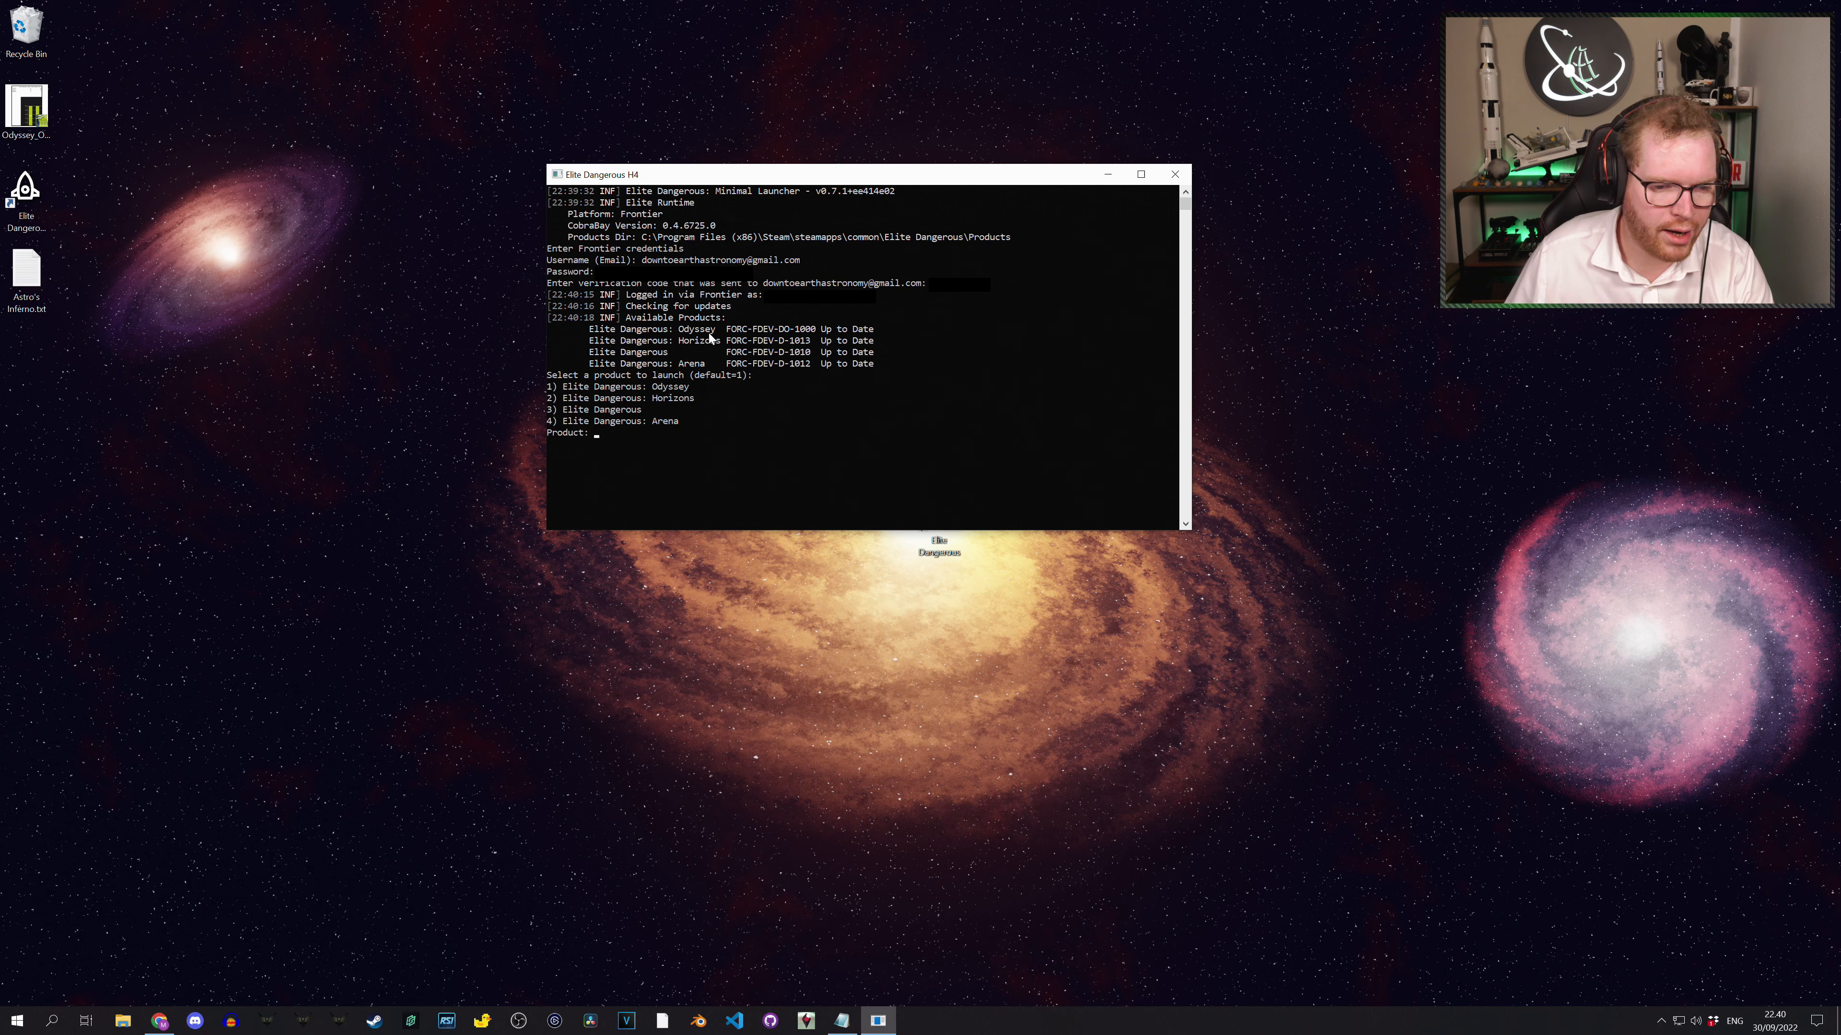
pyautogui.moveTo(851, 341)
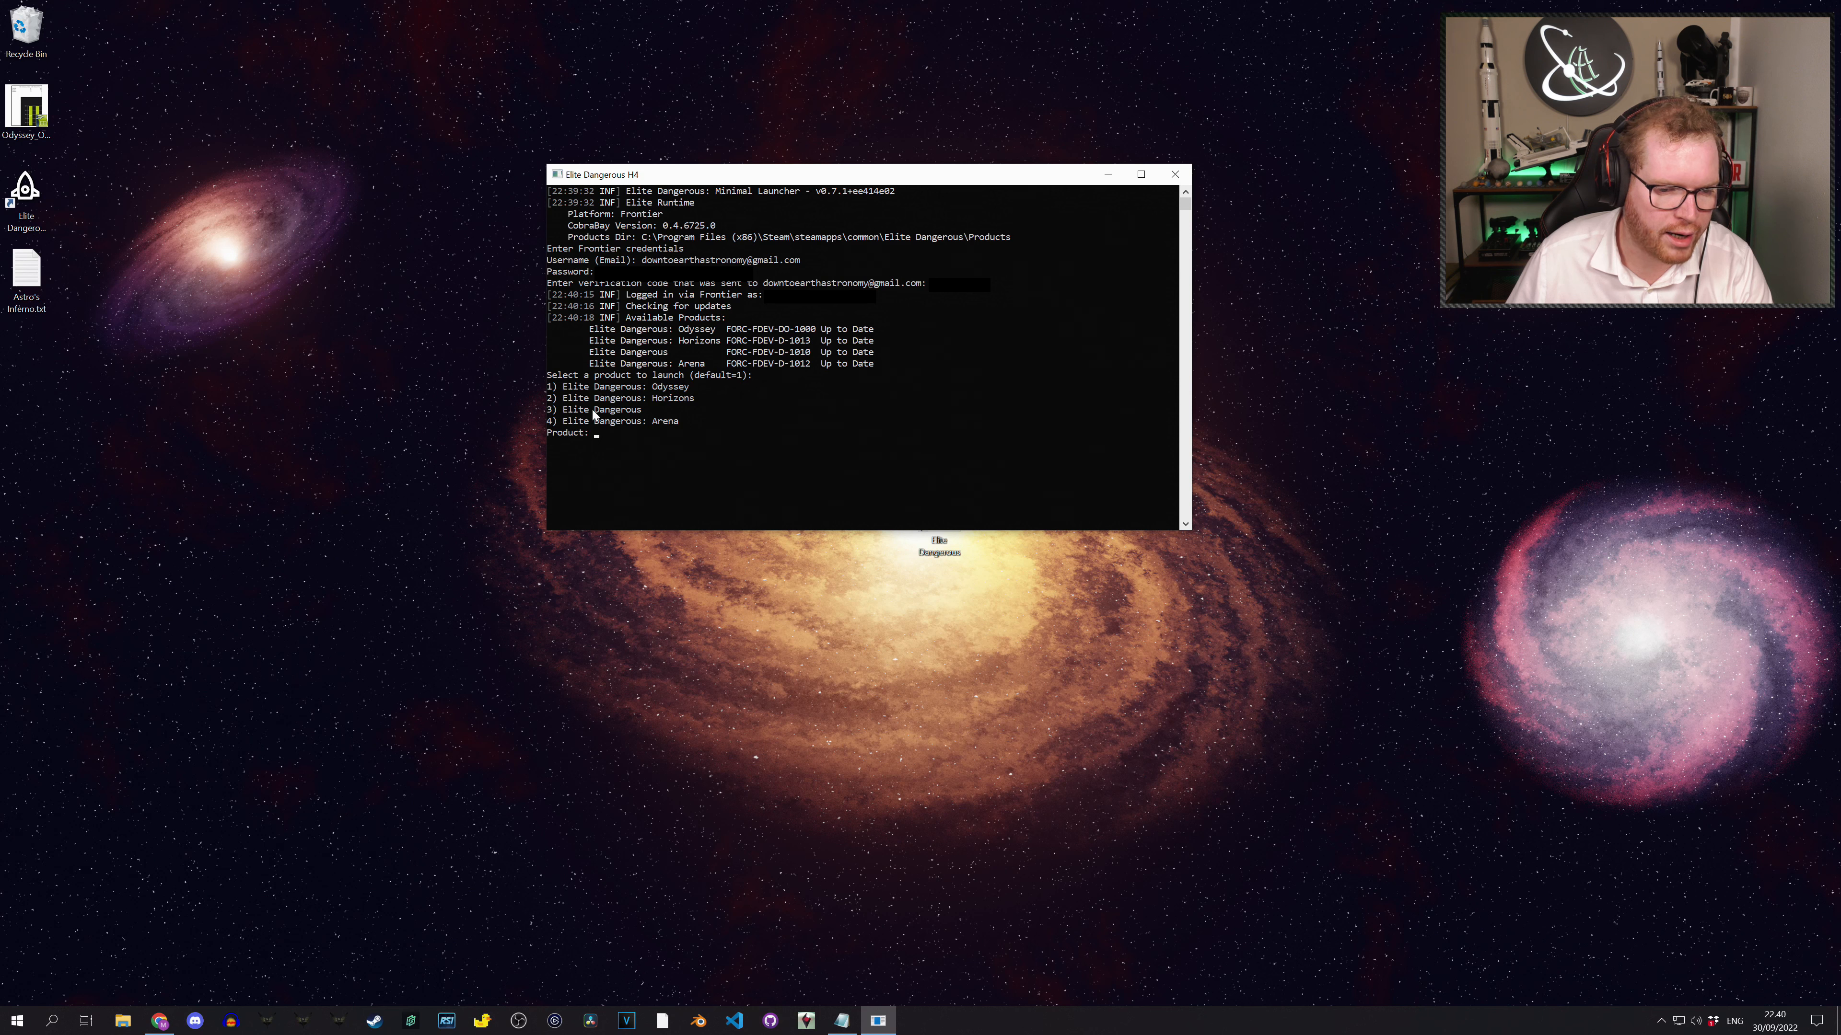
pyautogui.moveTo(696, 476)
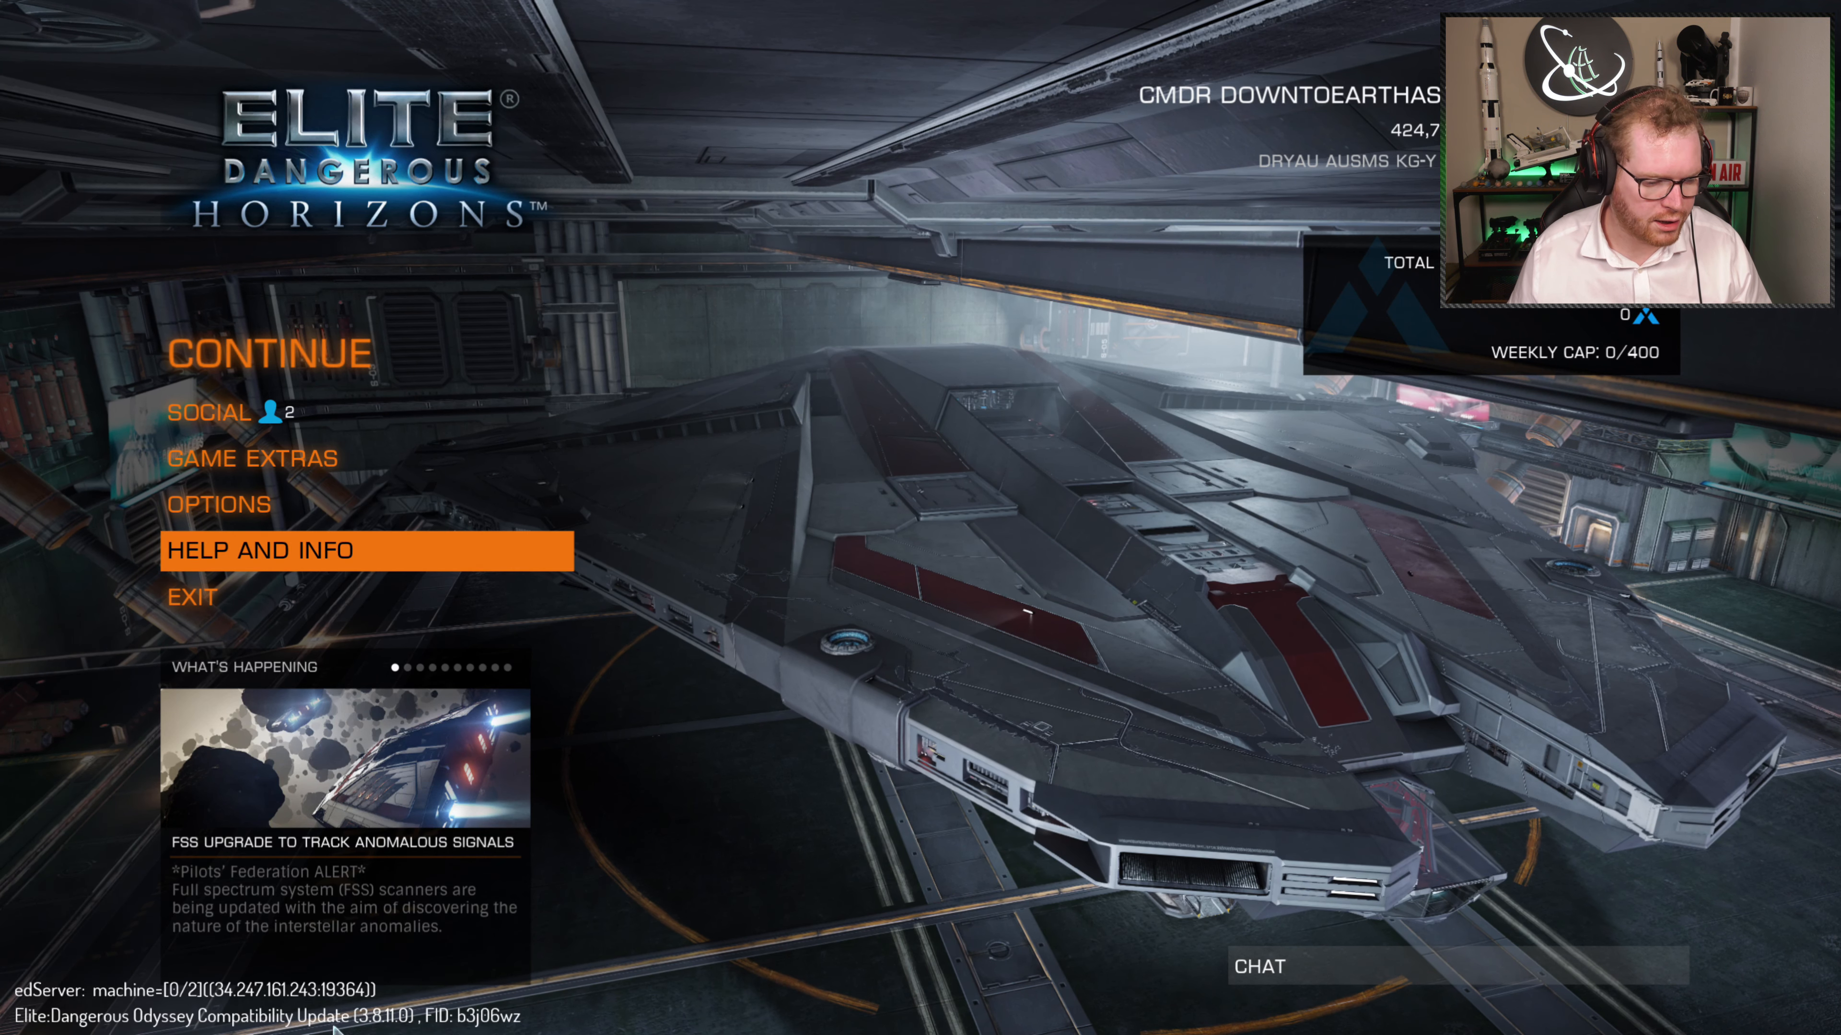
pyautogui.moveTo(195, 596)
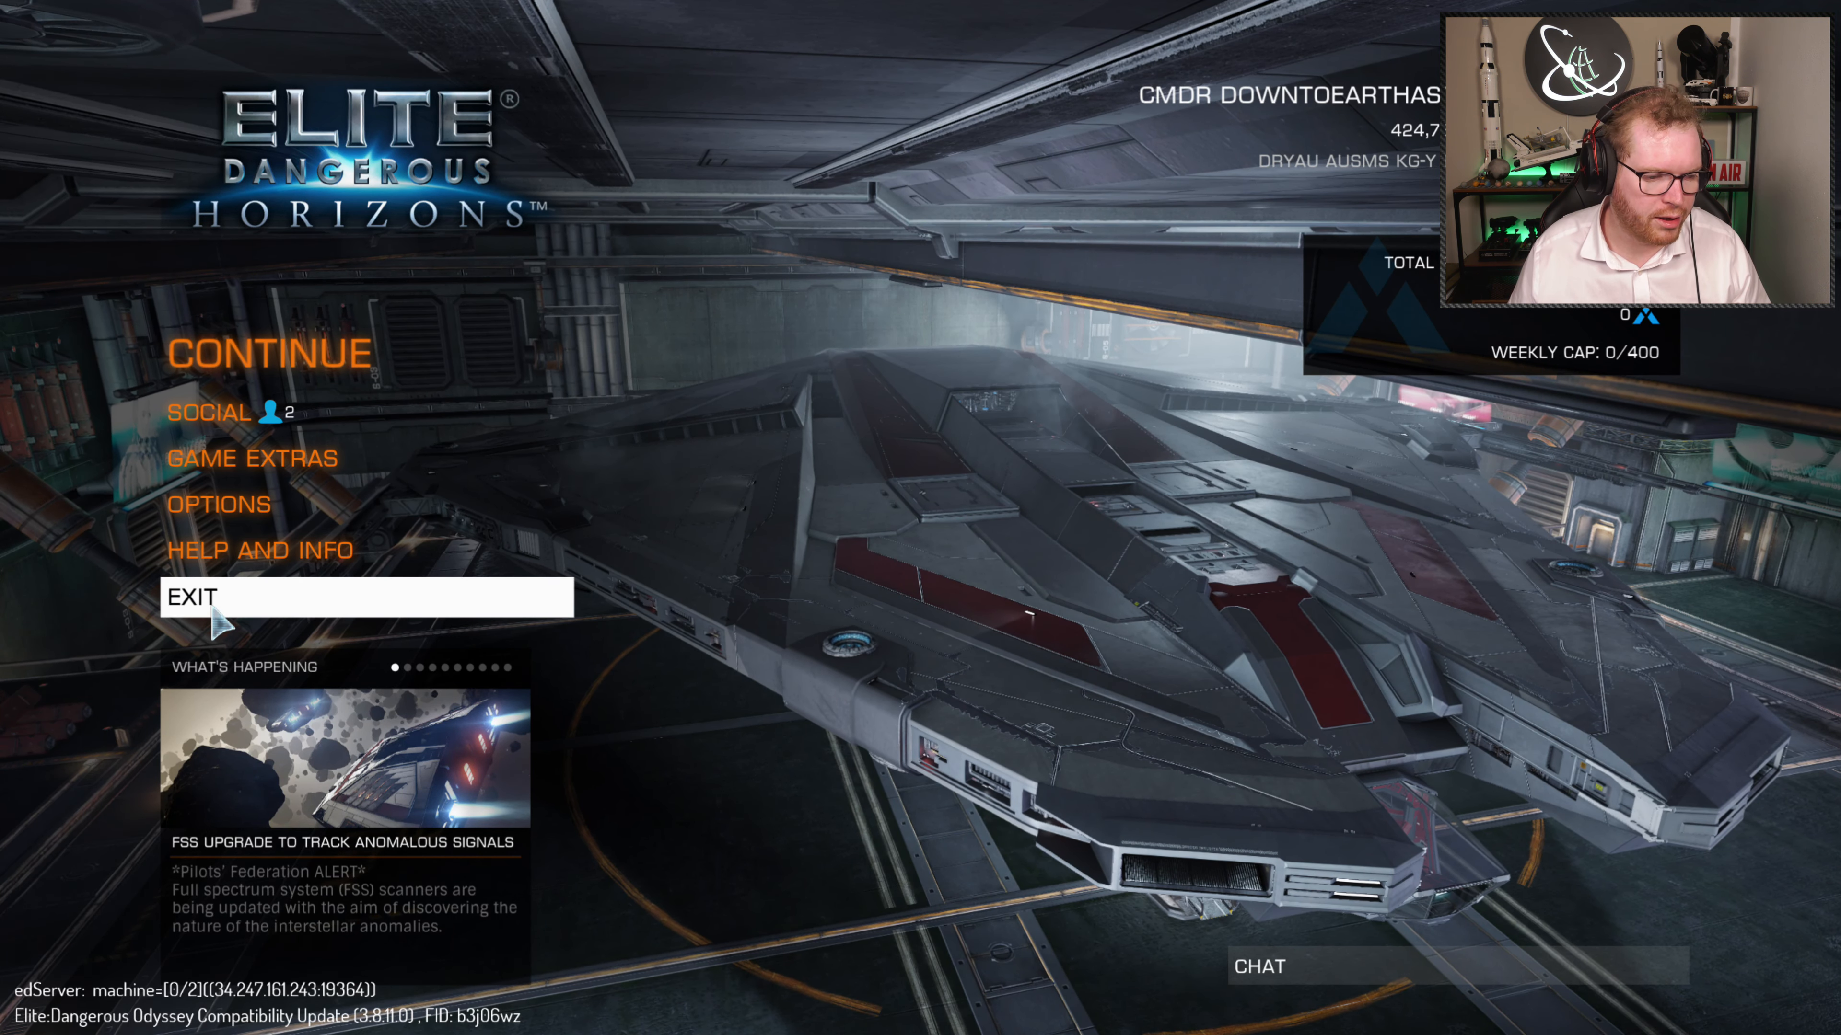
# Exit Elite Dangerous: Horizons from its main menu back to the desktop.
pyautogui.click(194, 596)
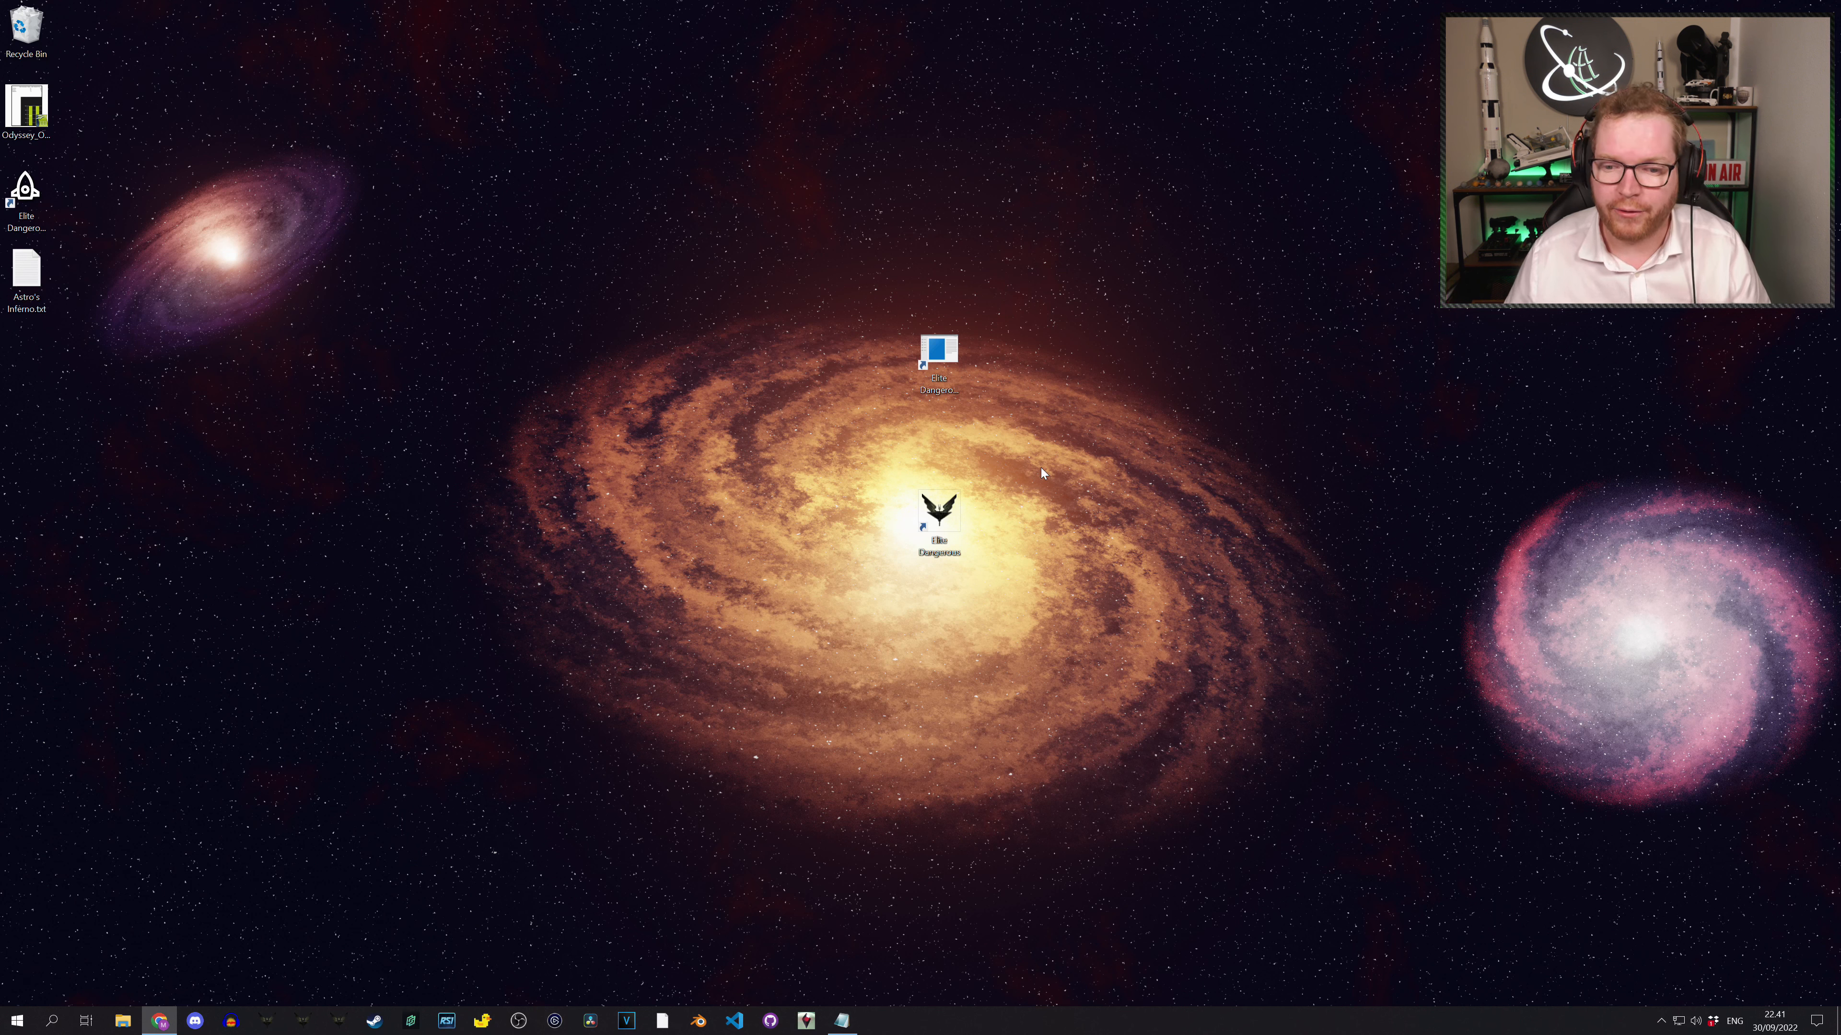
pyautogui.moveTo(789, 742)
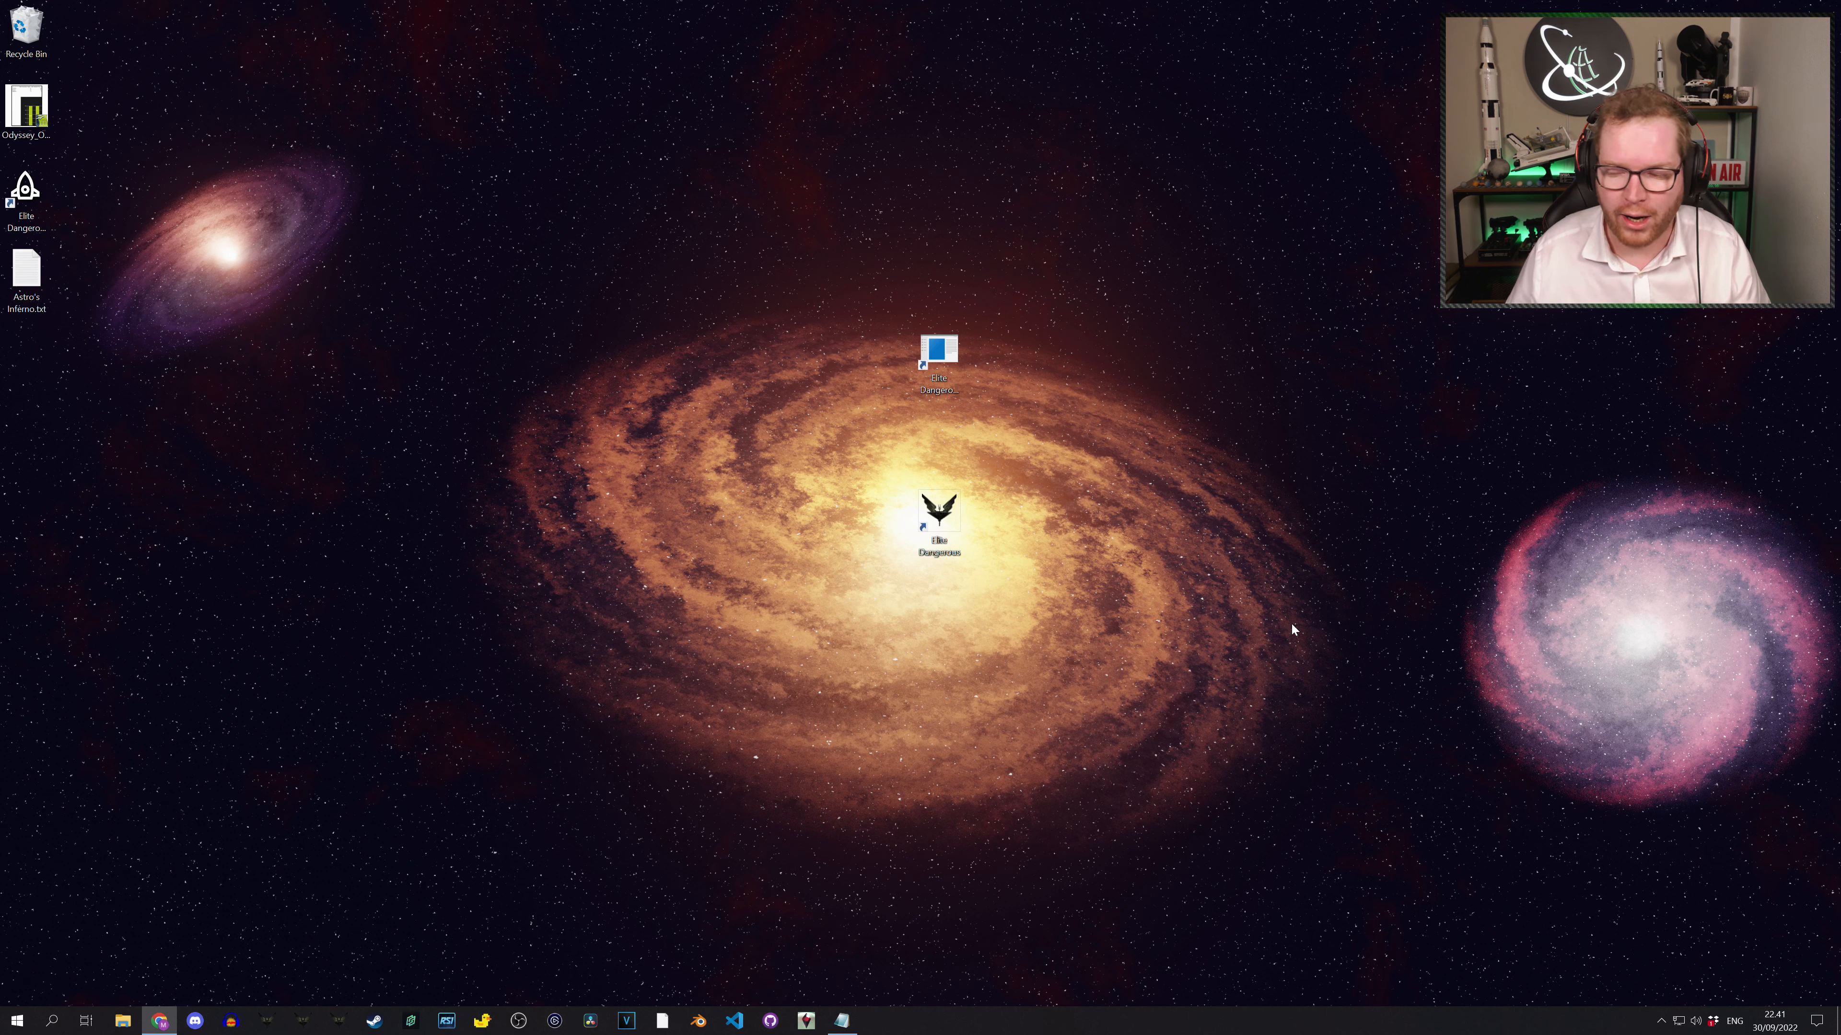
# Navigate File Explorer to %LOCALAPPDATA% and enter the min-ed-launcher folder.
pyautogui.click(121, 1020)
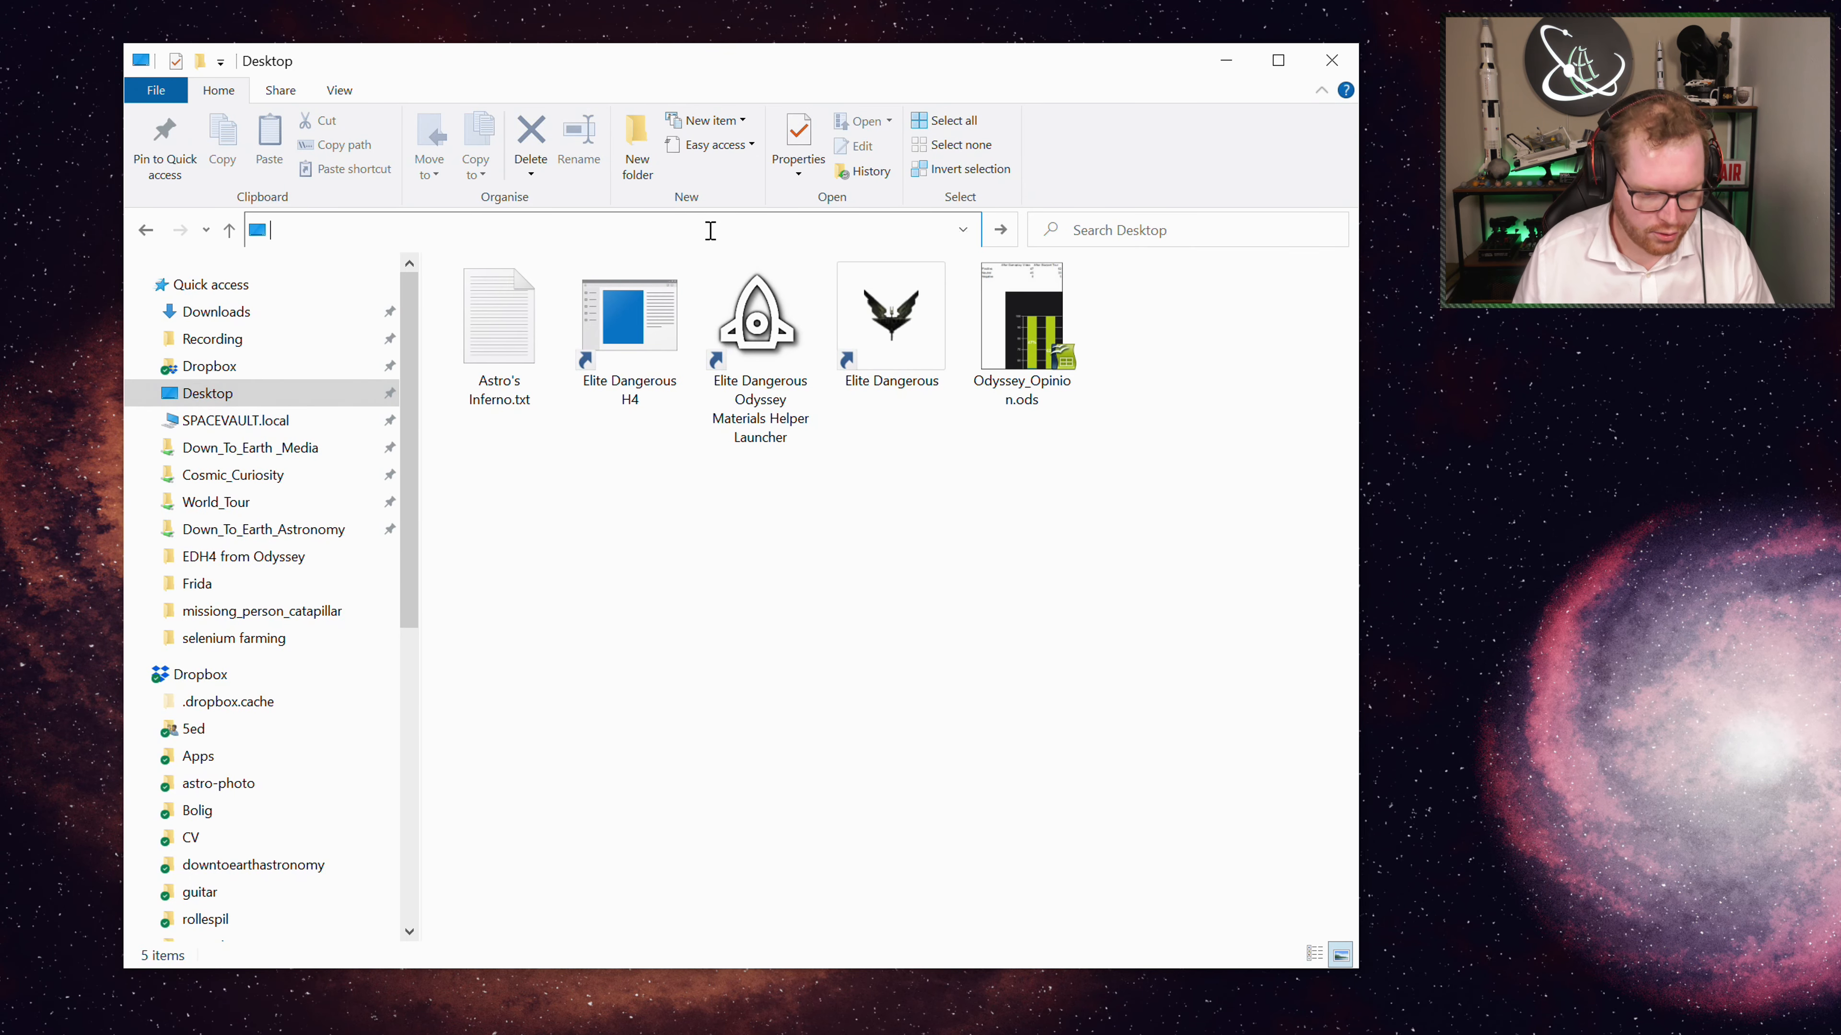
pyautogui.write('%LOC')
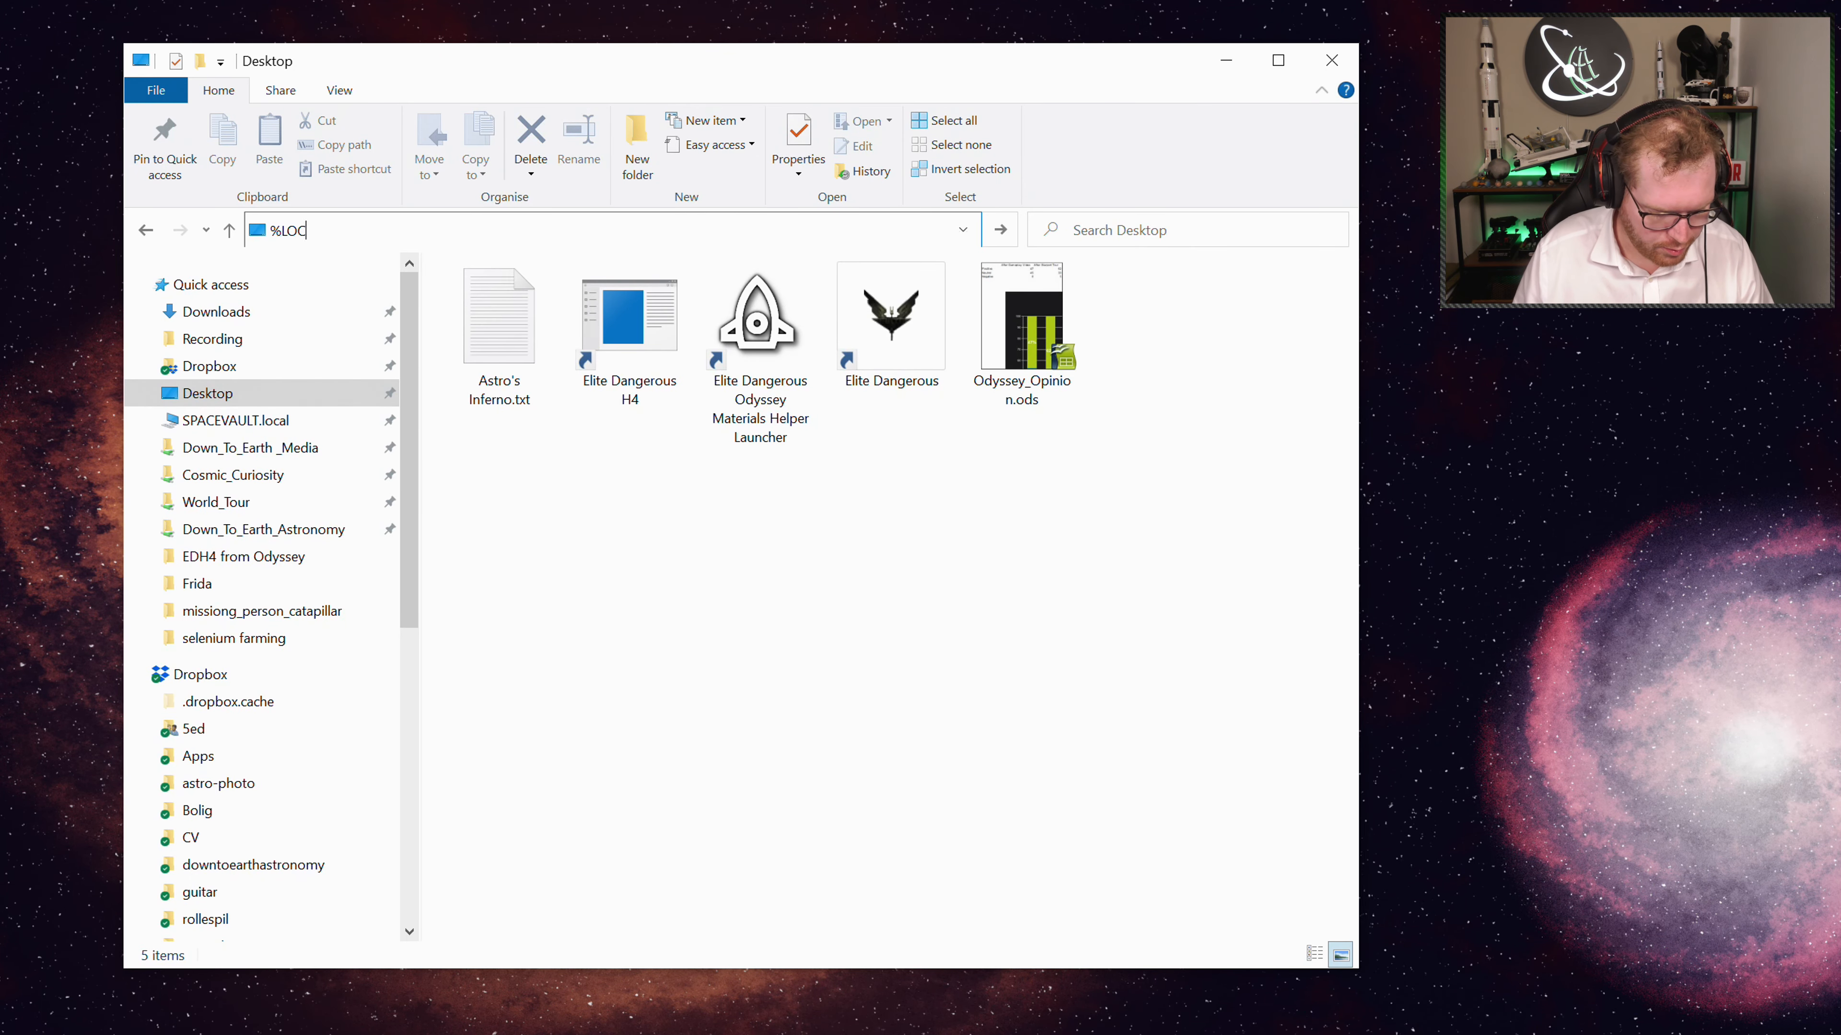
pyautogui.write('ALAPPDAT')
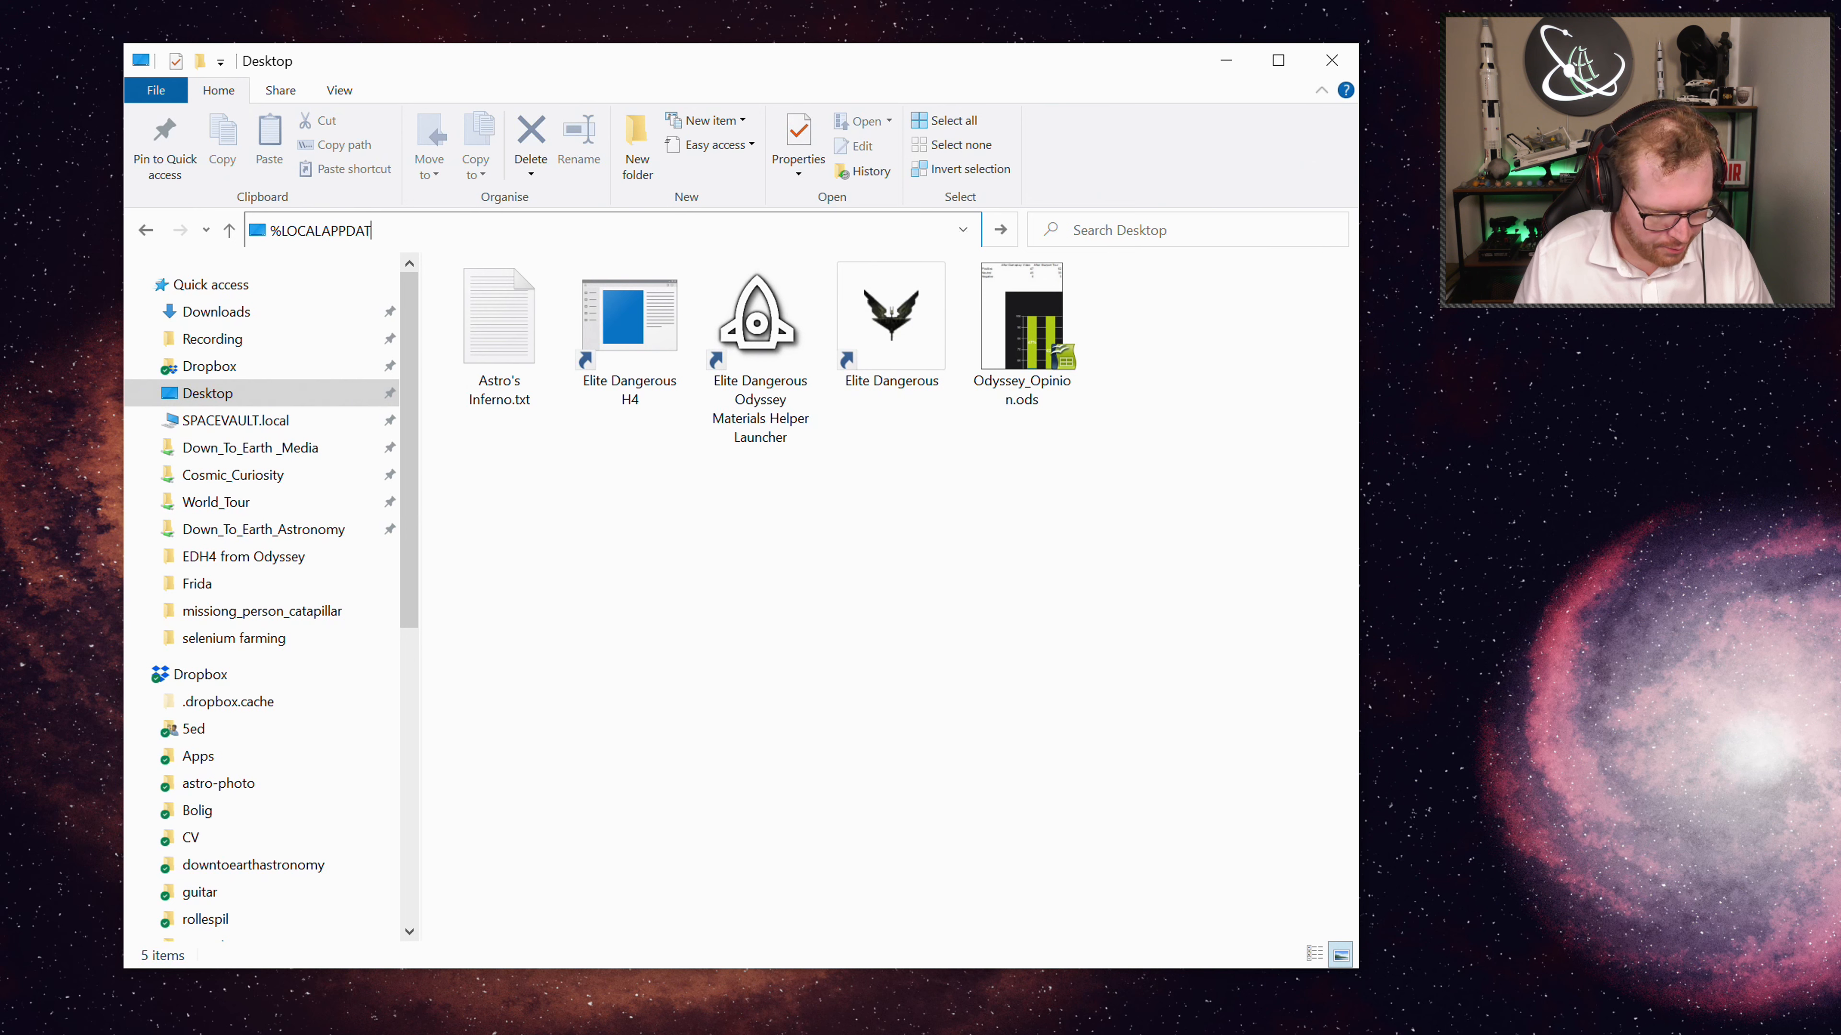
pyautogui.write('A%')
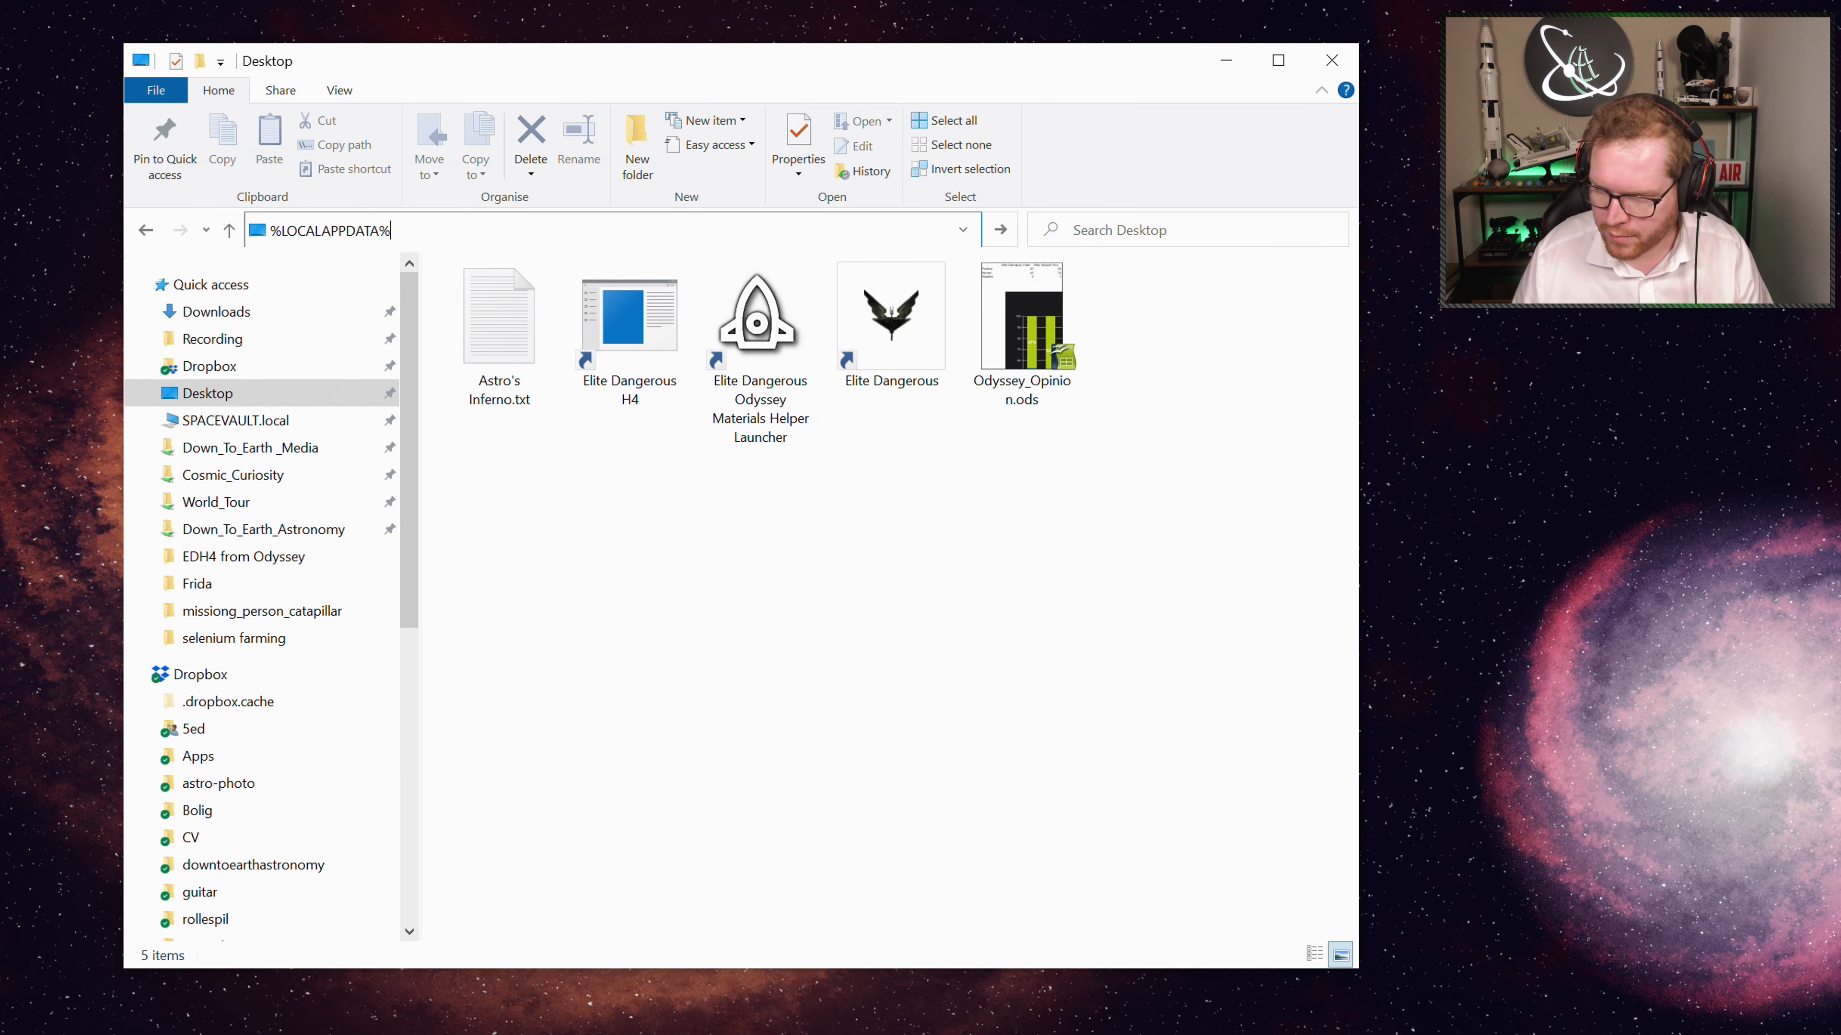
pyautogui.press('Return')
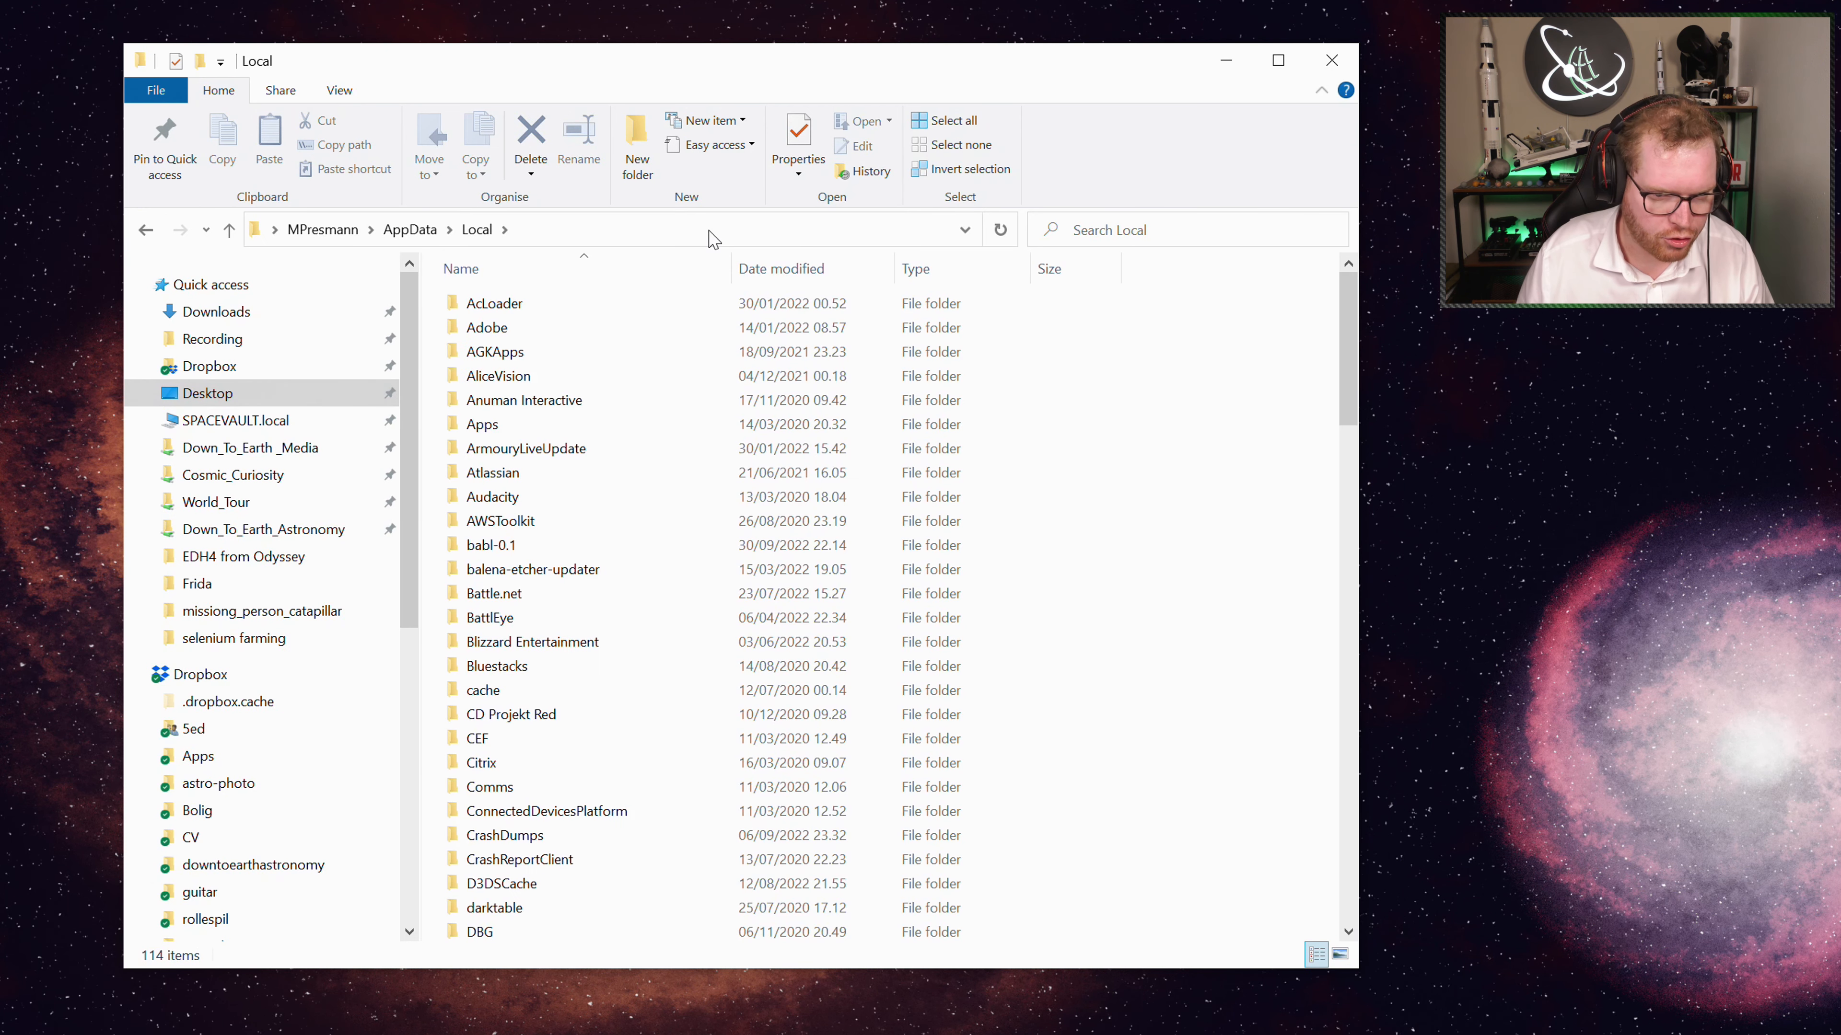
pyautogui.scroll(-3)
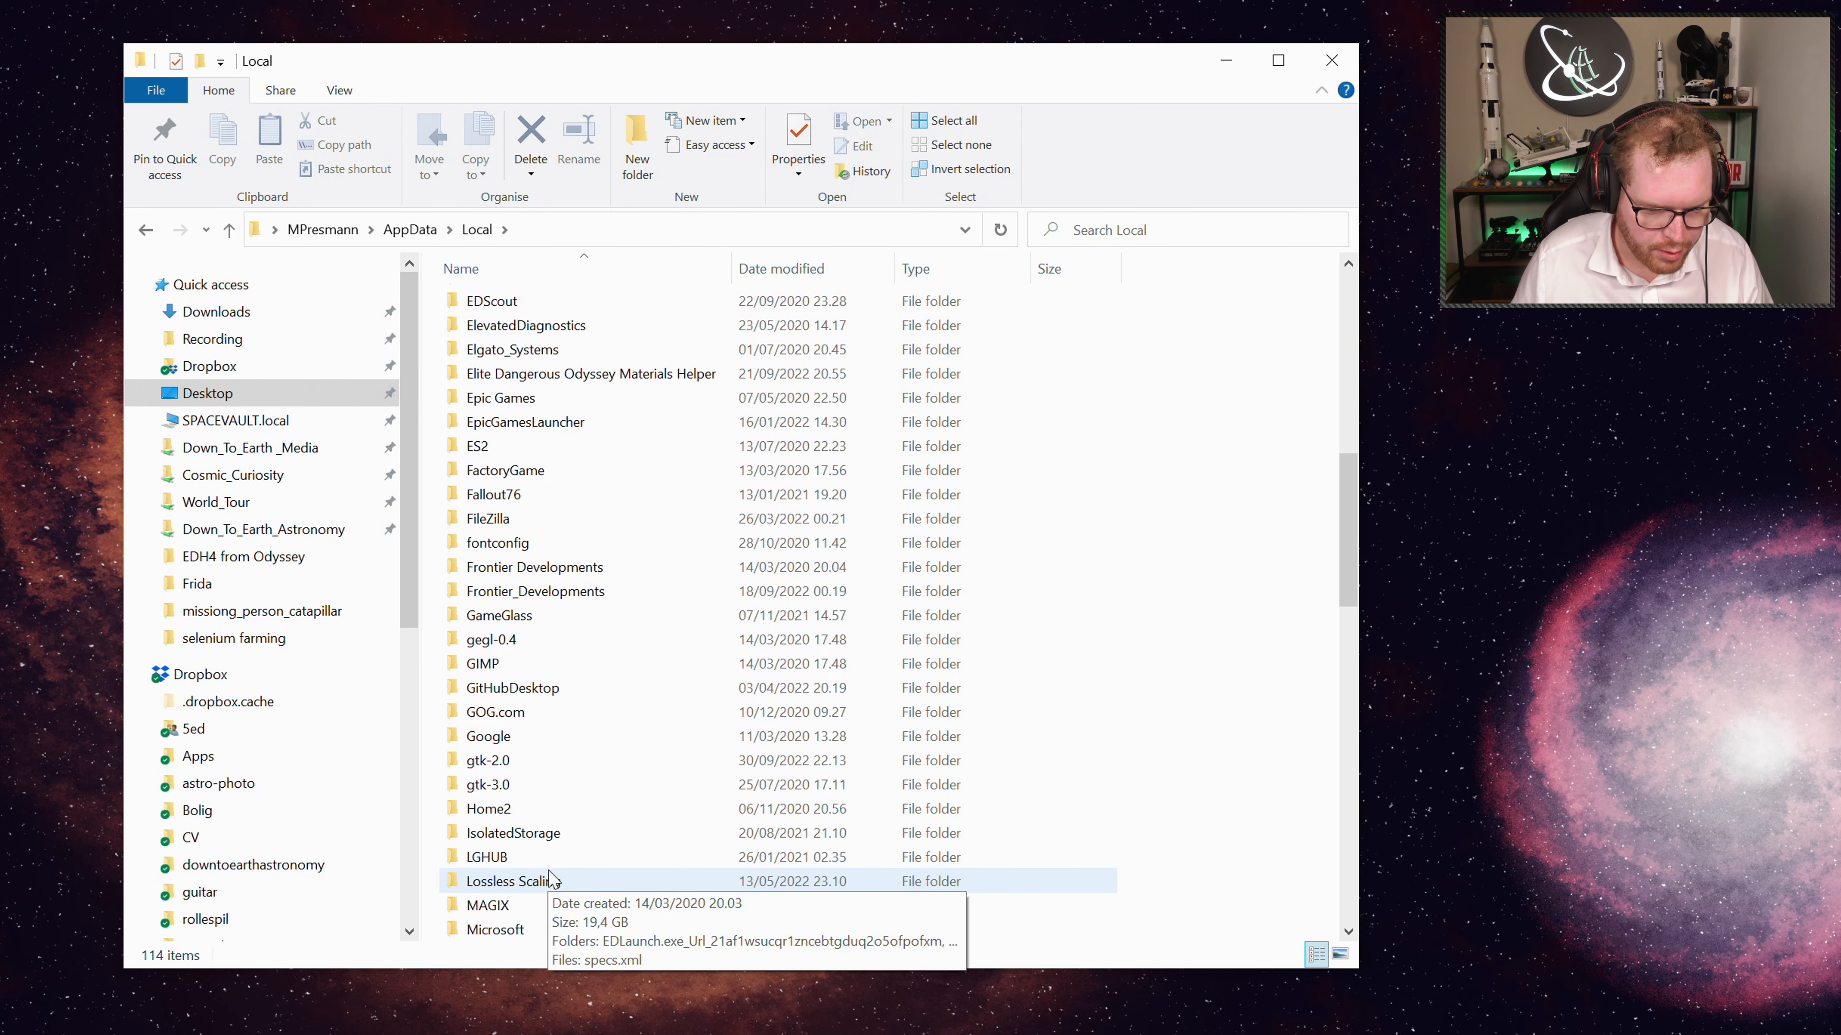
pyautogui.scroll(-3)
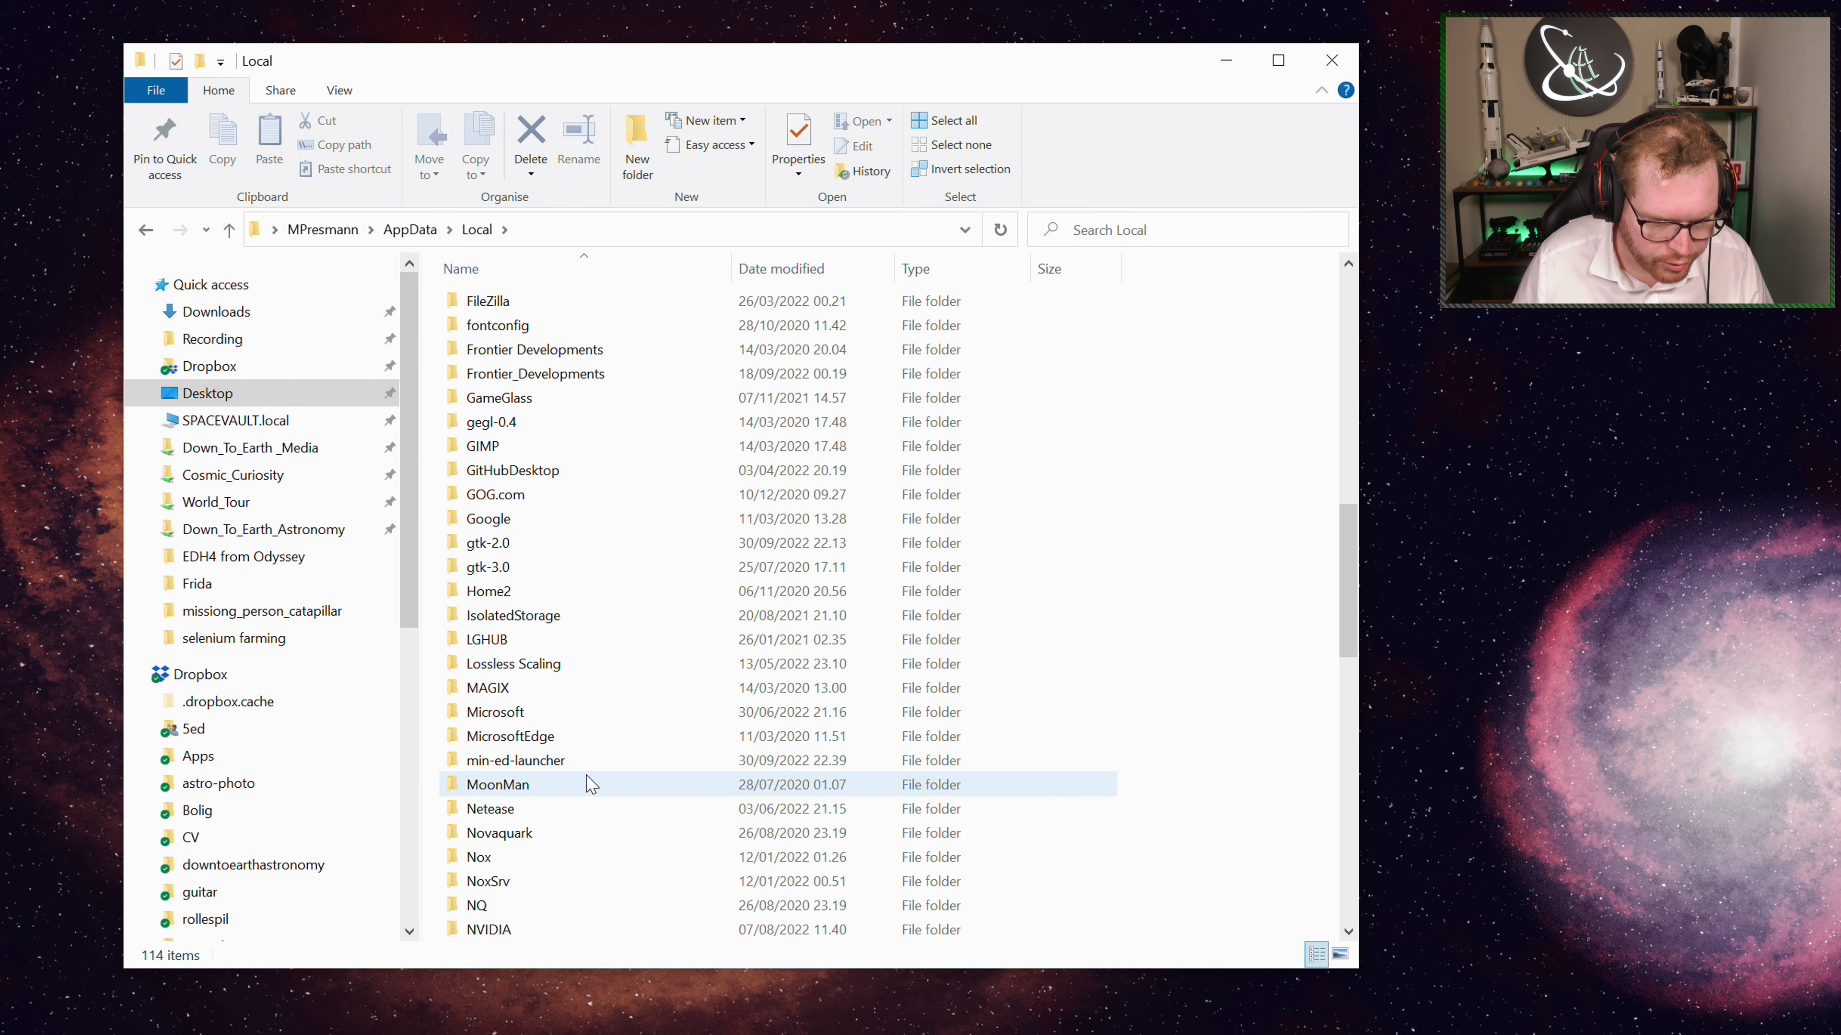
pyautogui.doubleClick(514, 759)
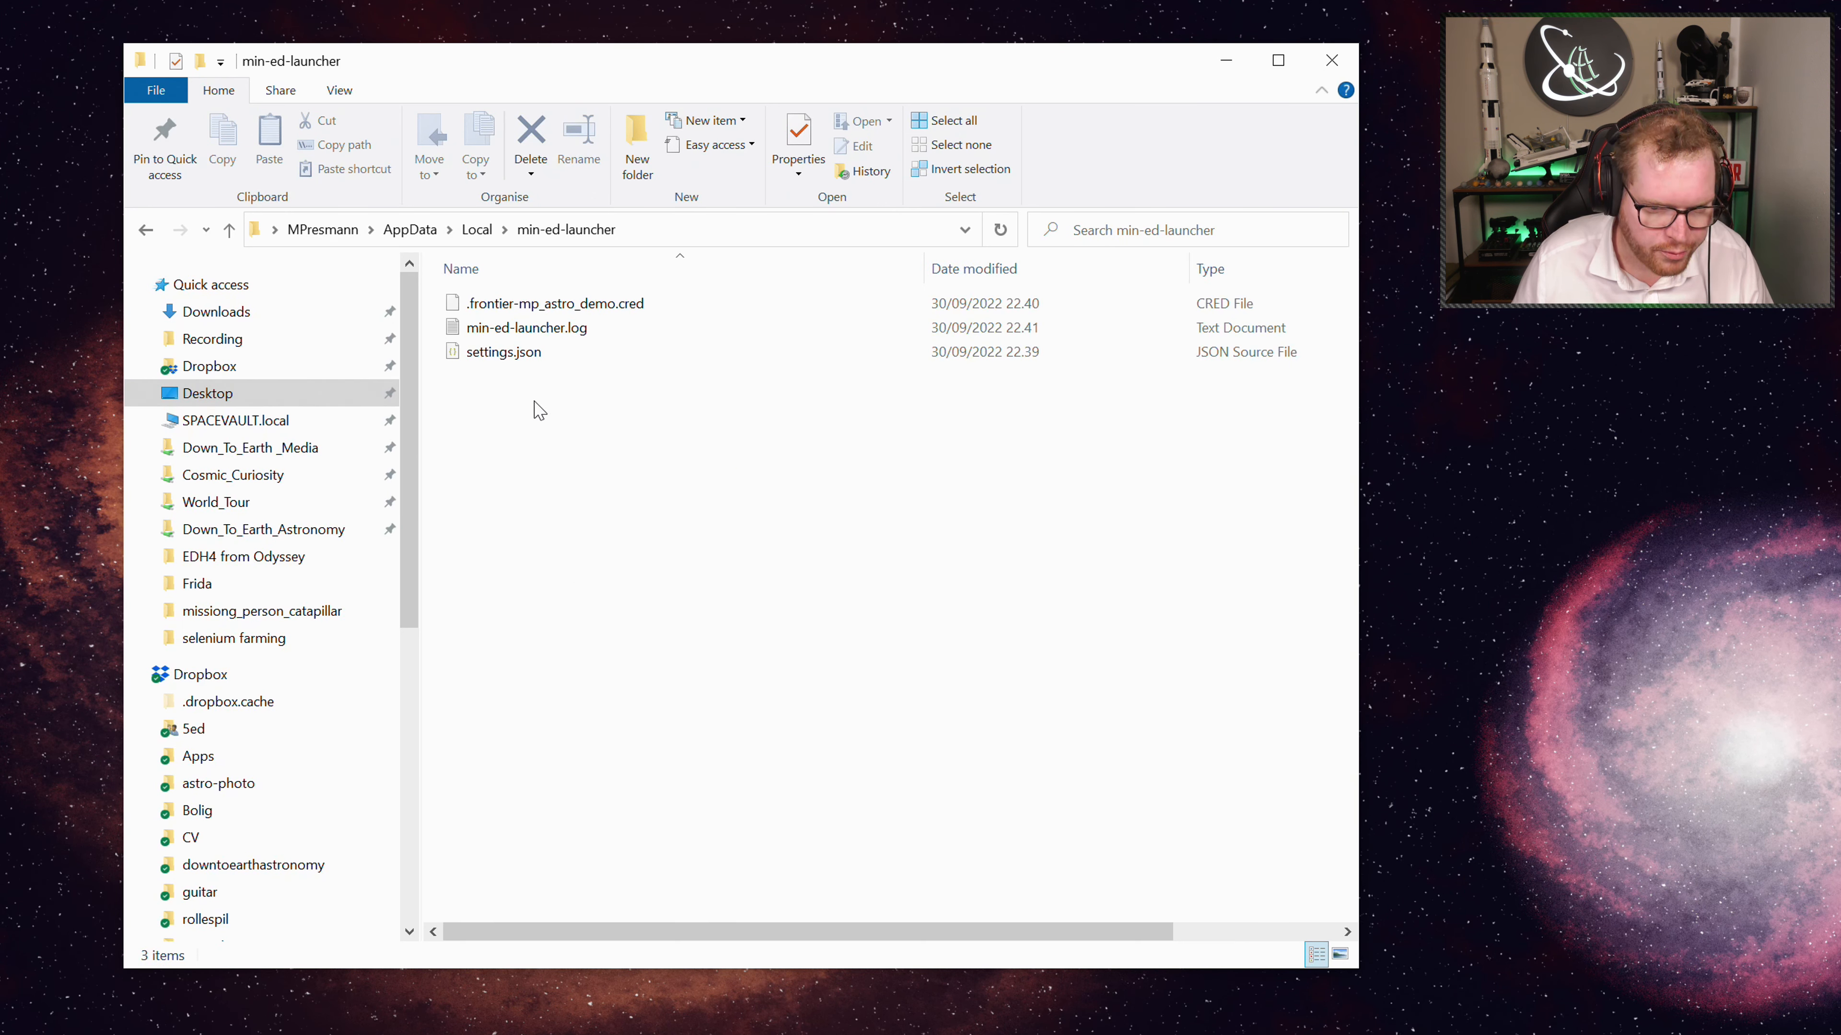
# Open settings.json with VS Code from its context menu.
pyautogui.click(501, 352)
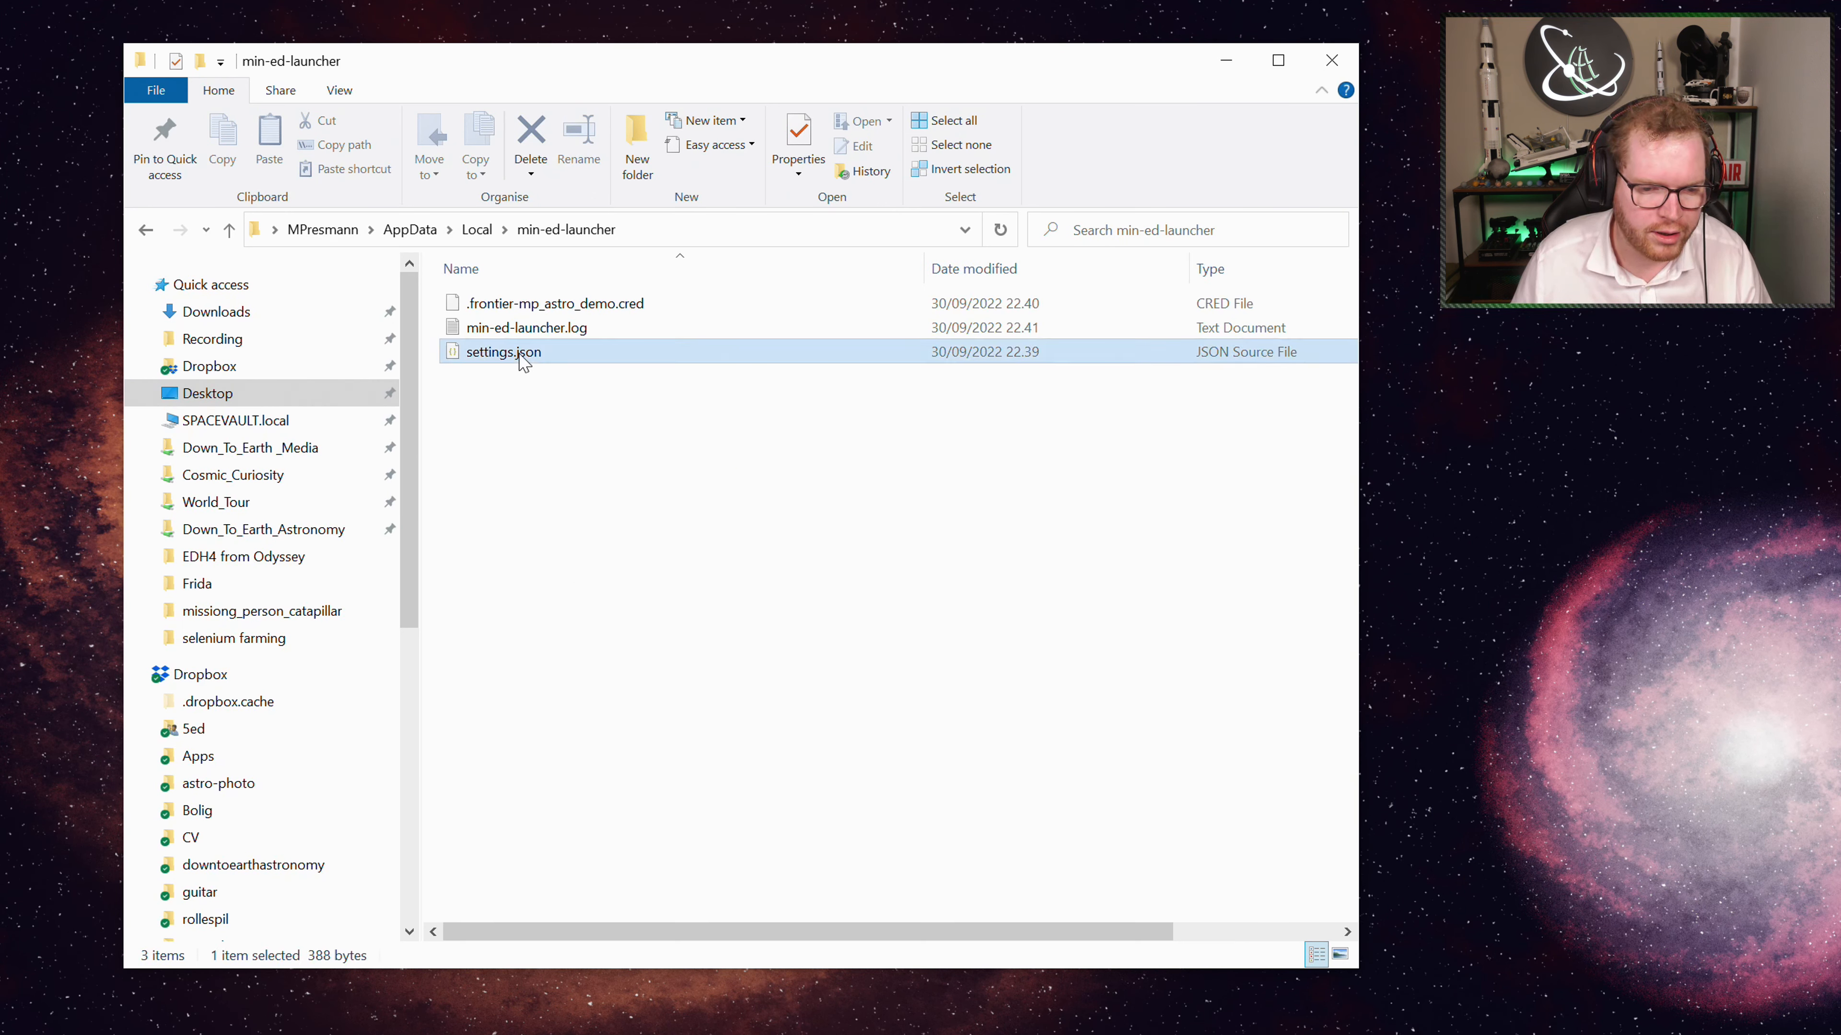
pyautogui.rightClick(502, 352)
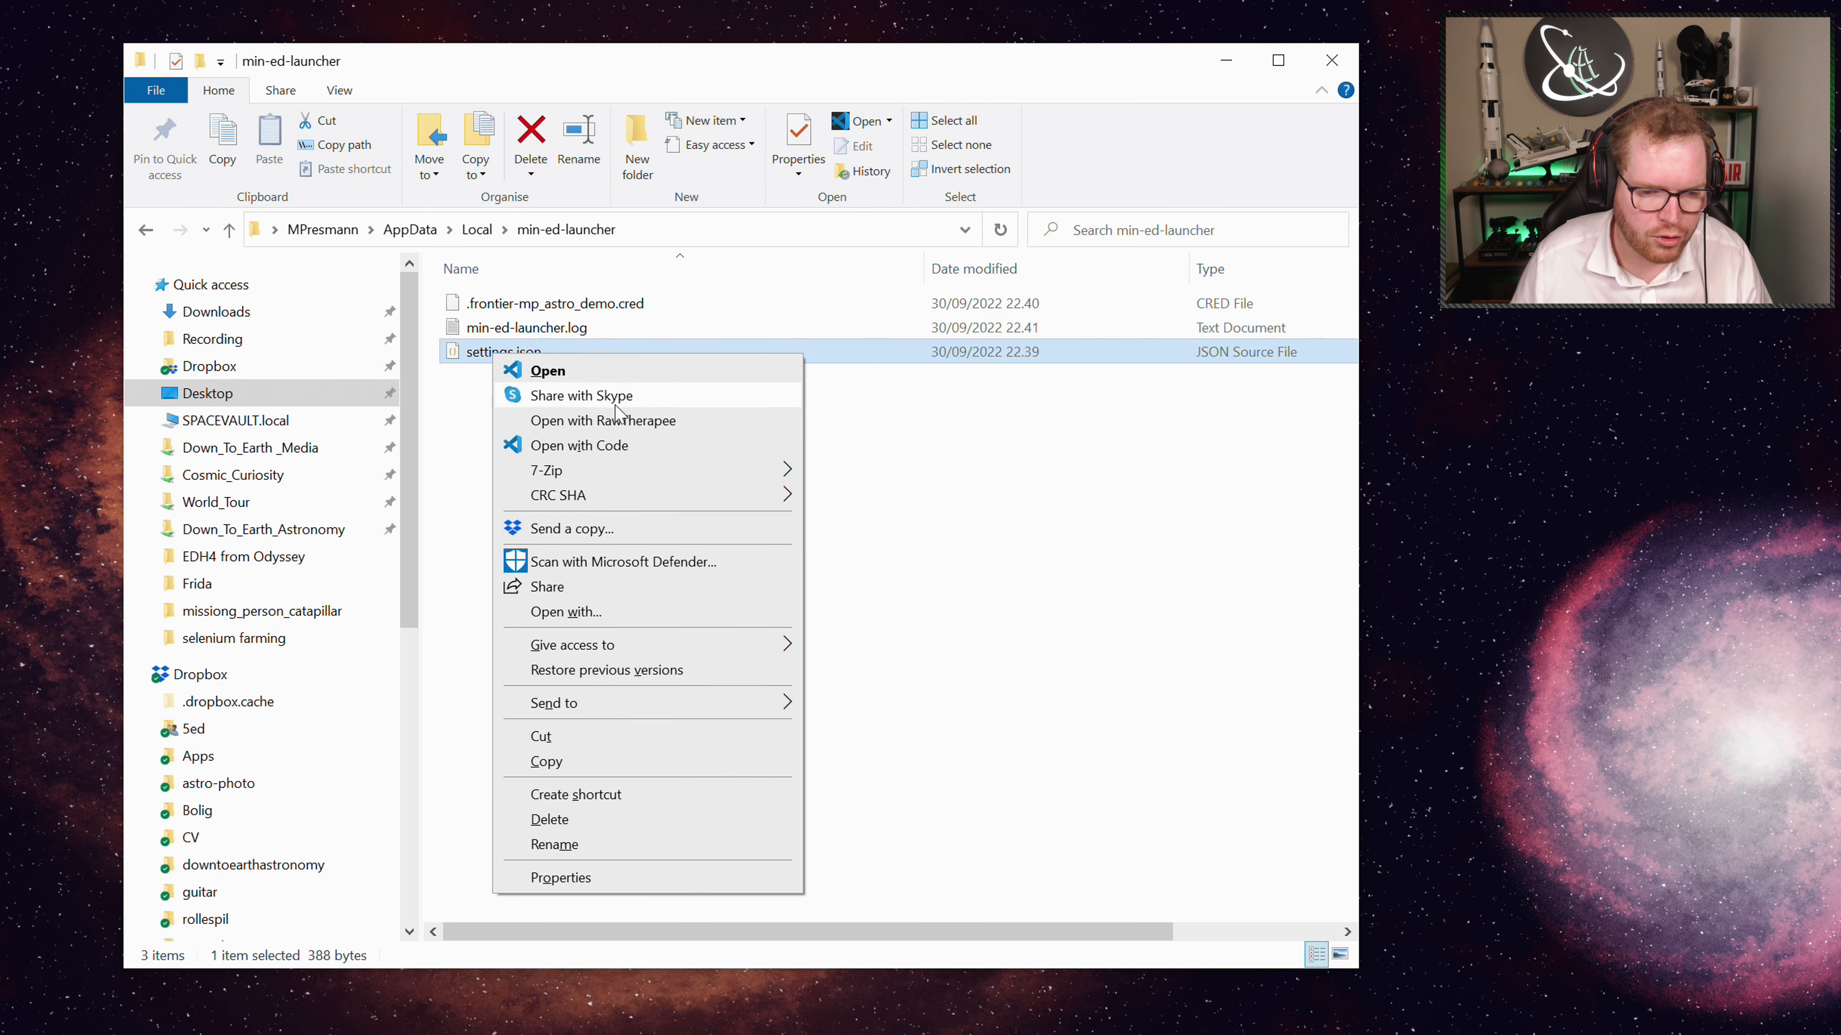
pyautogui.click(579, 445)
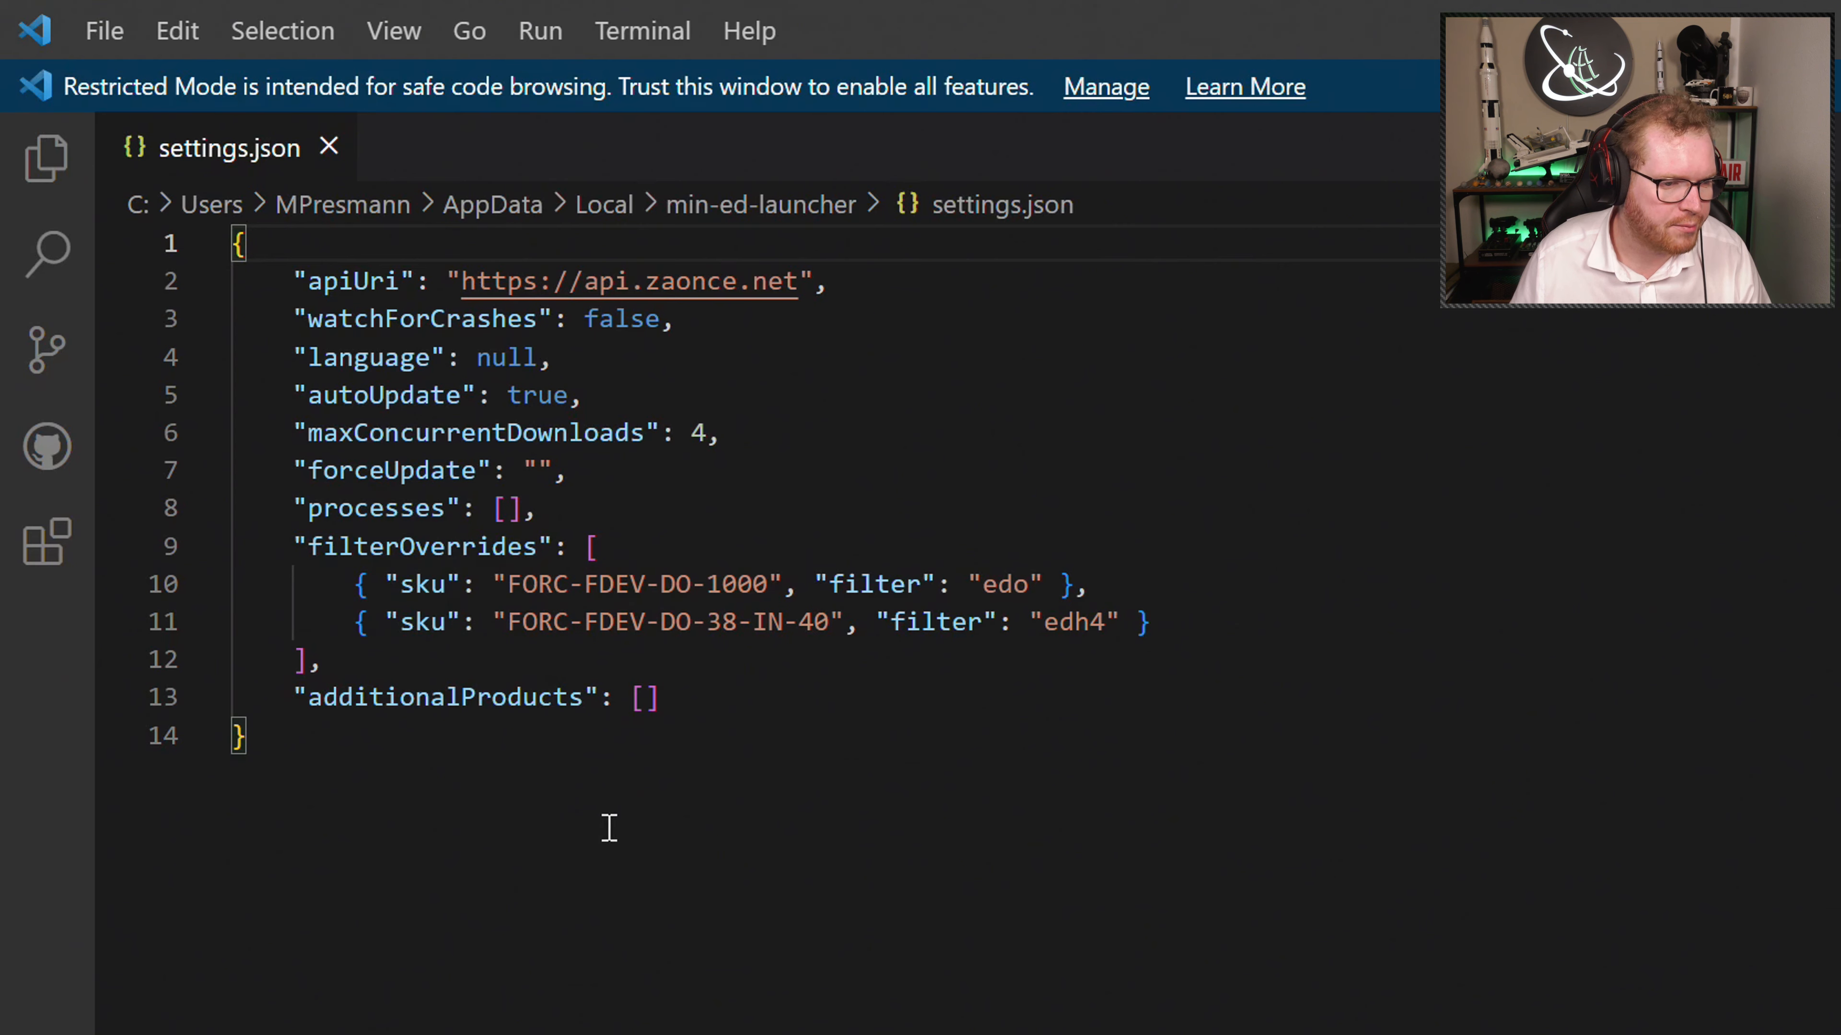
pyautogui.click(300, 696)
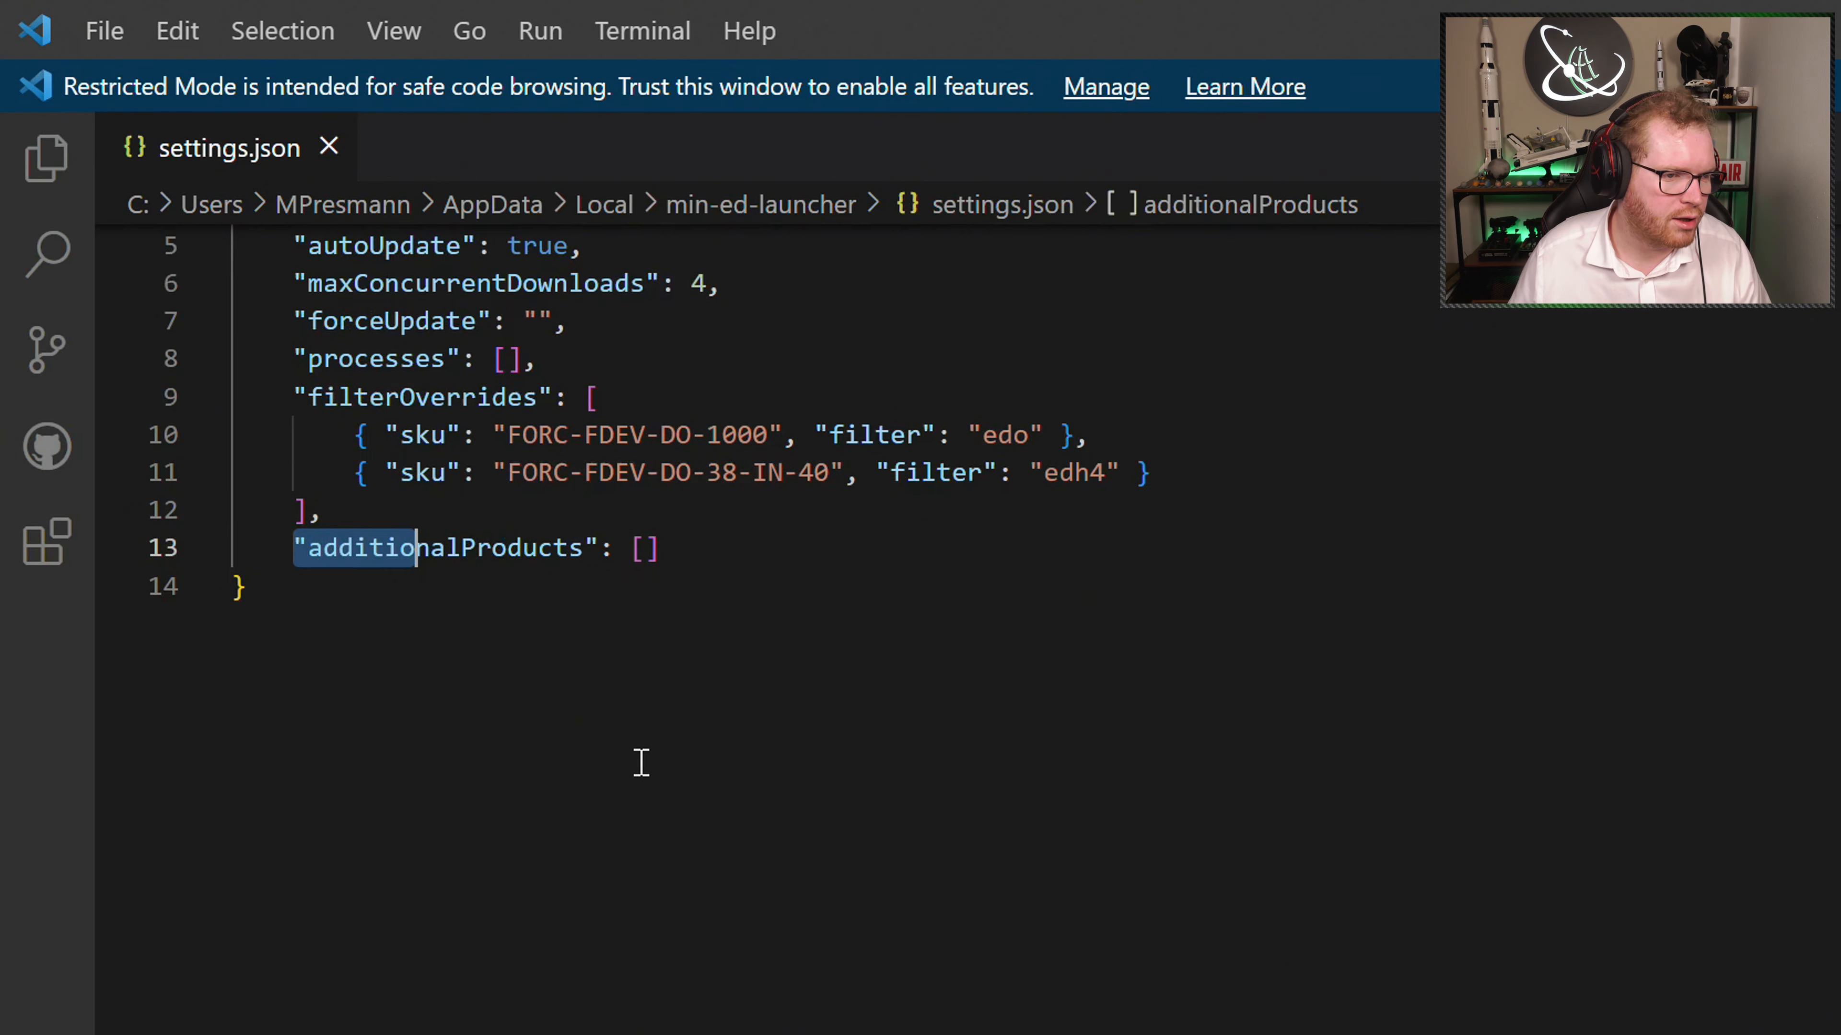
pyautogui.scroll(3)
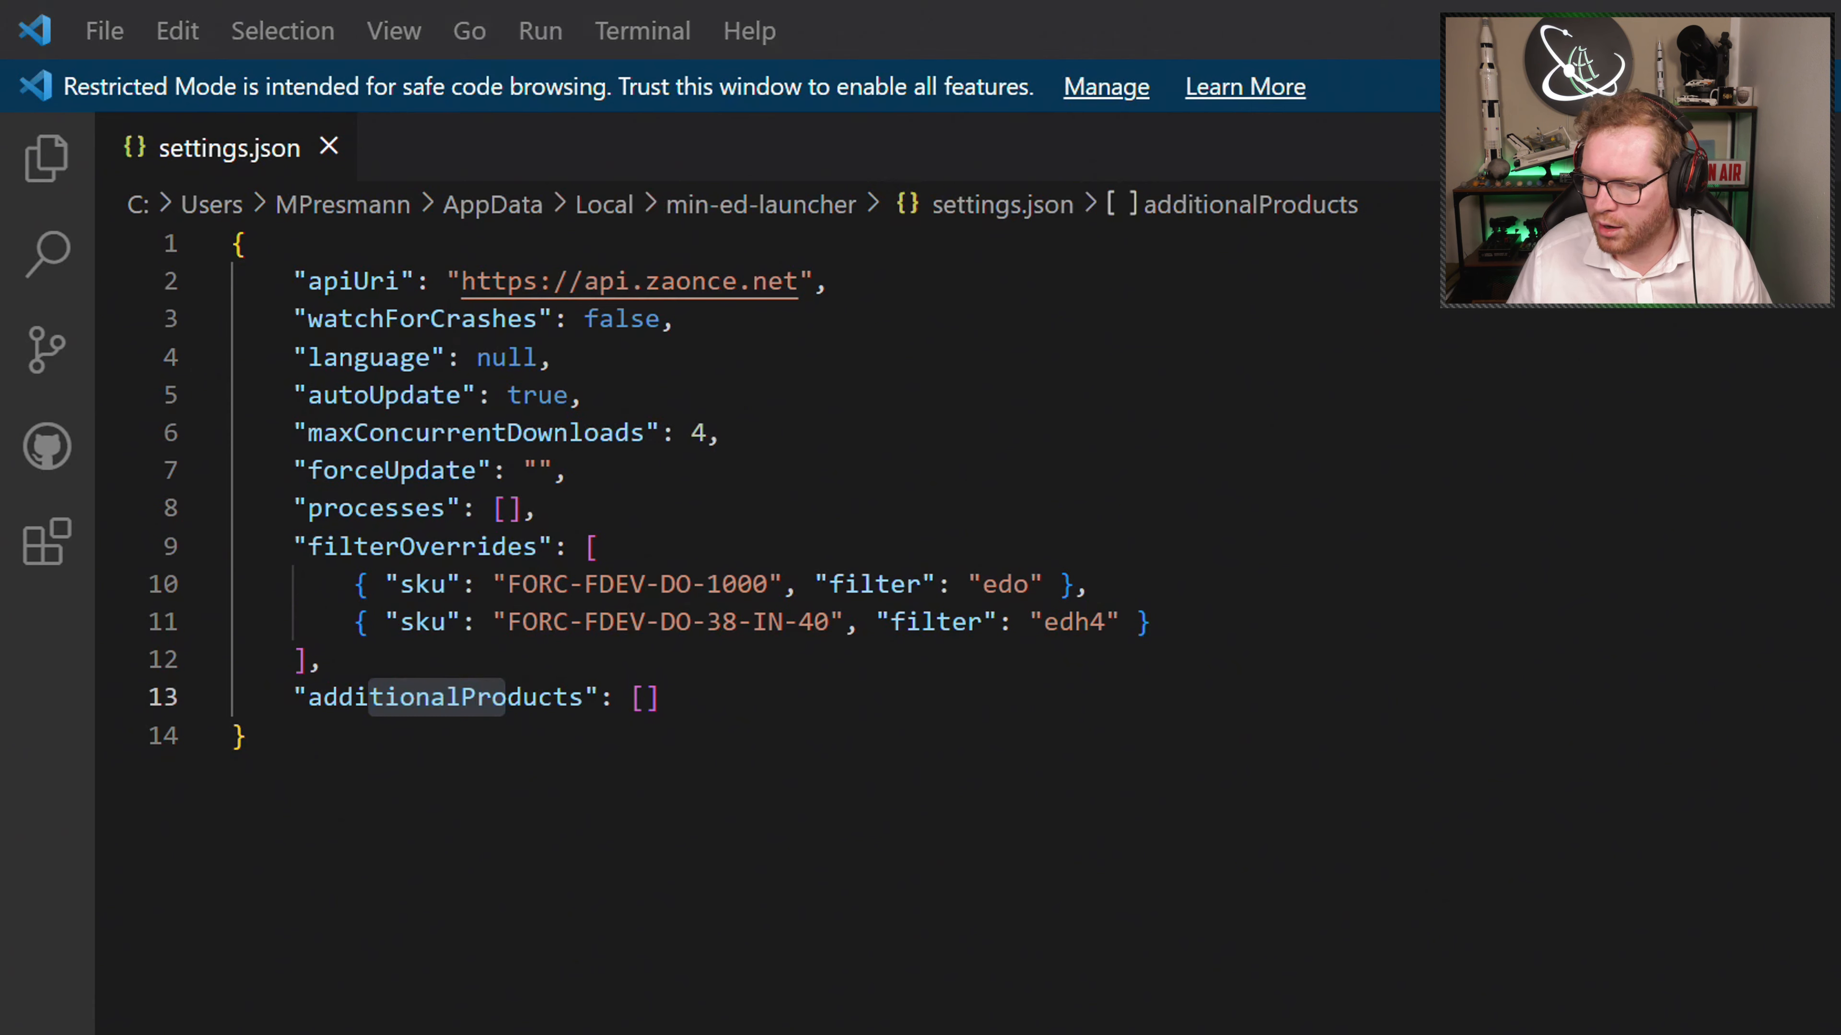
pyautogui.click(650, 696)
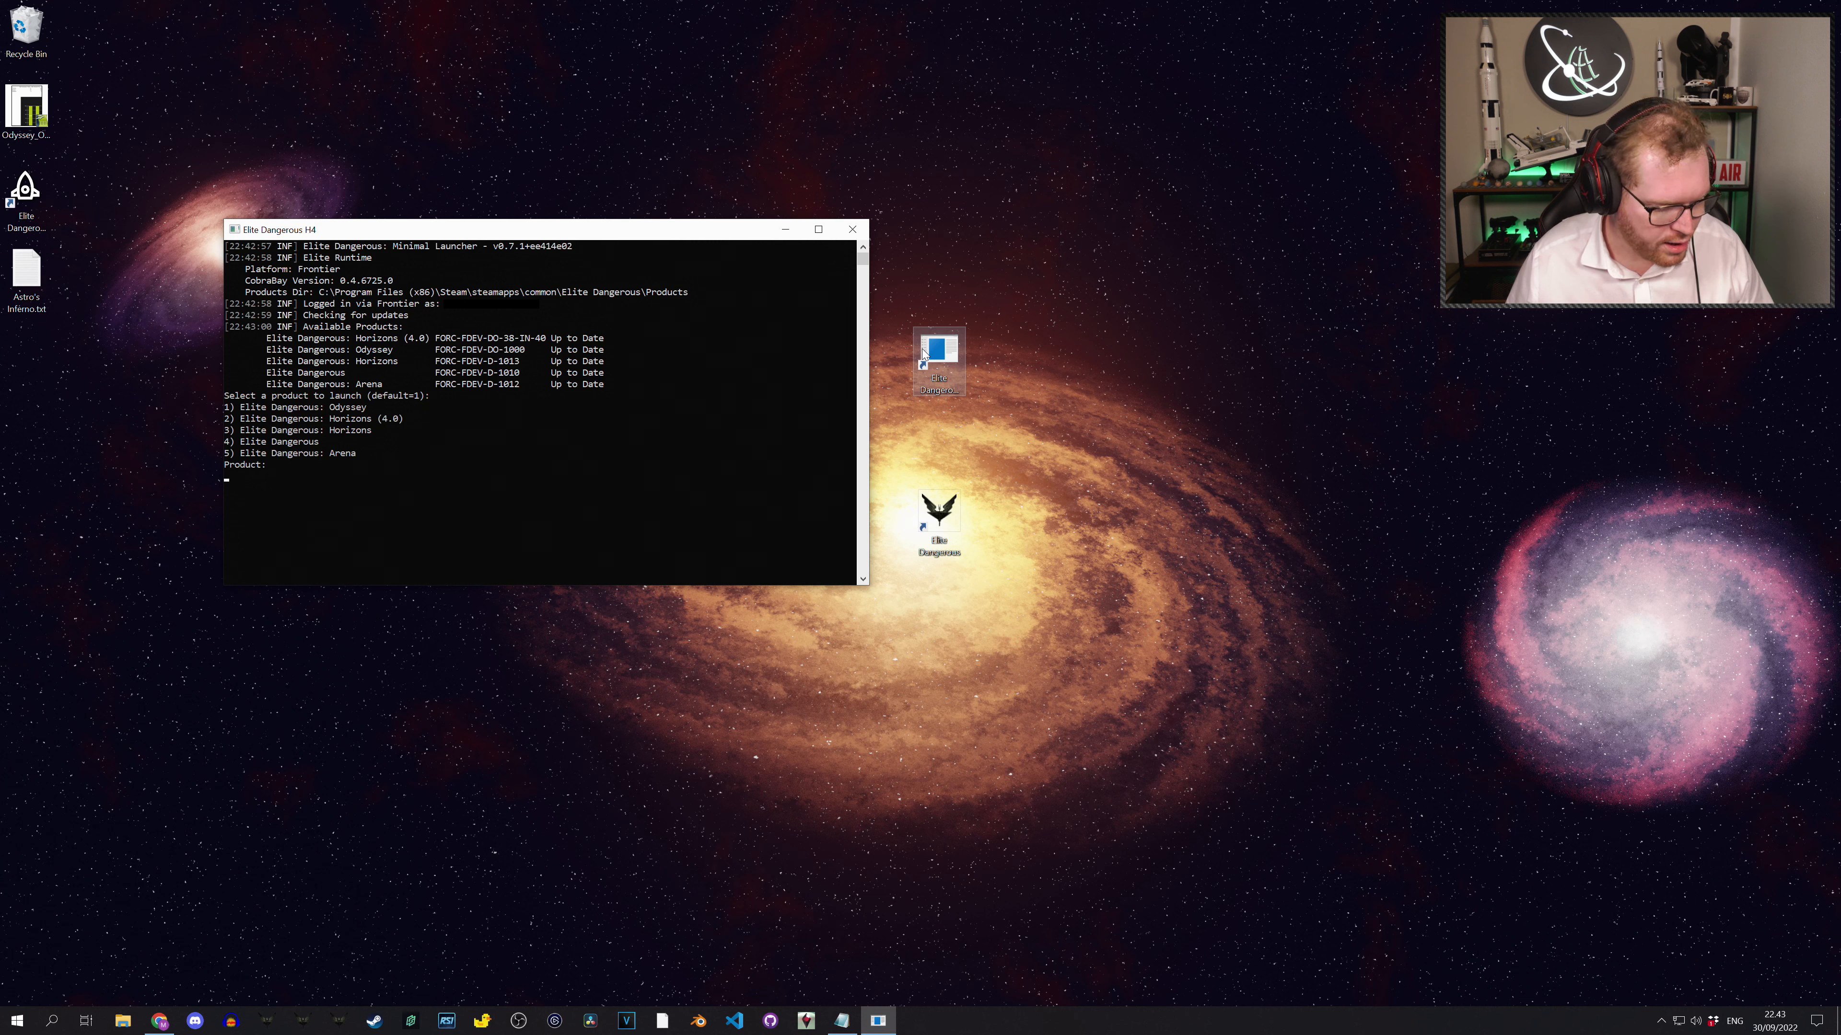
# Confirm the Horizons (4.0) product number so MinEdLauncher starts the game.
pyautogui.press('Return')
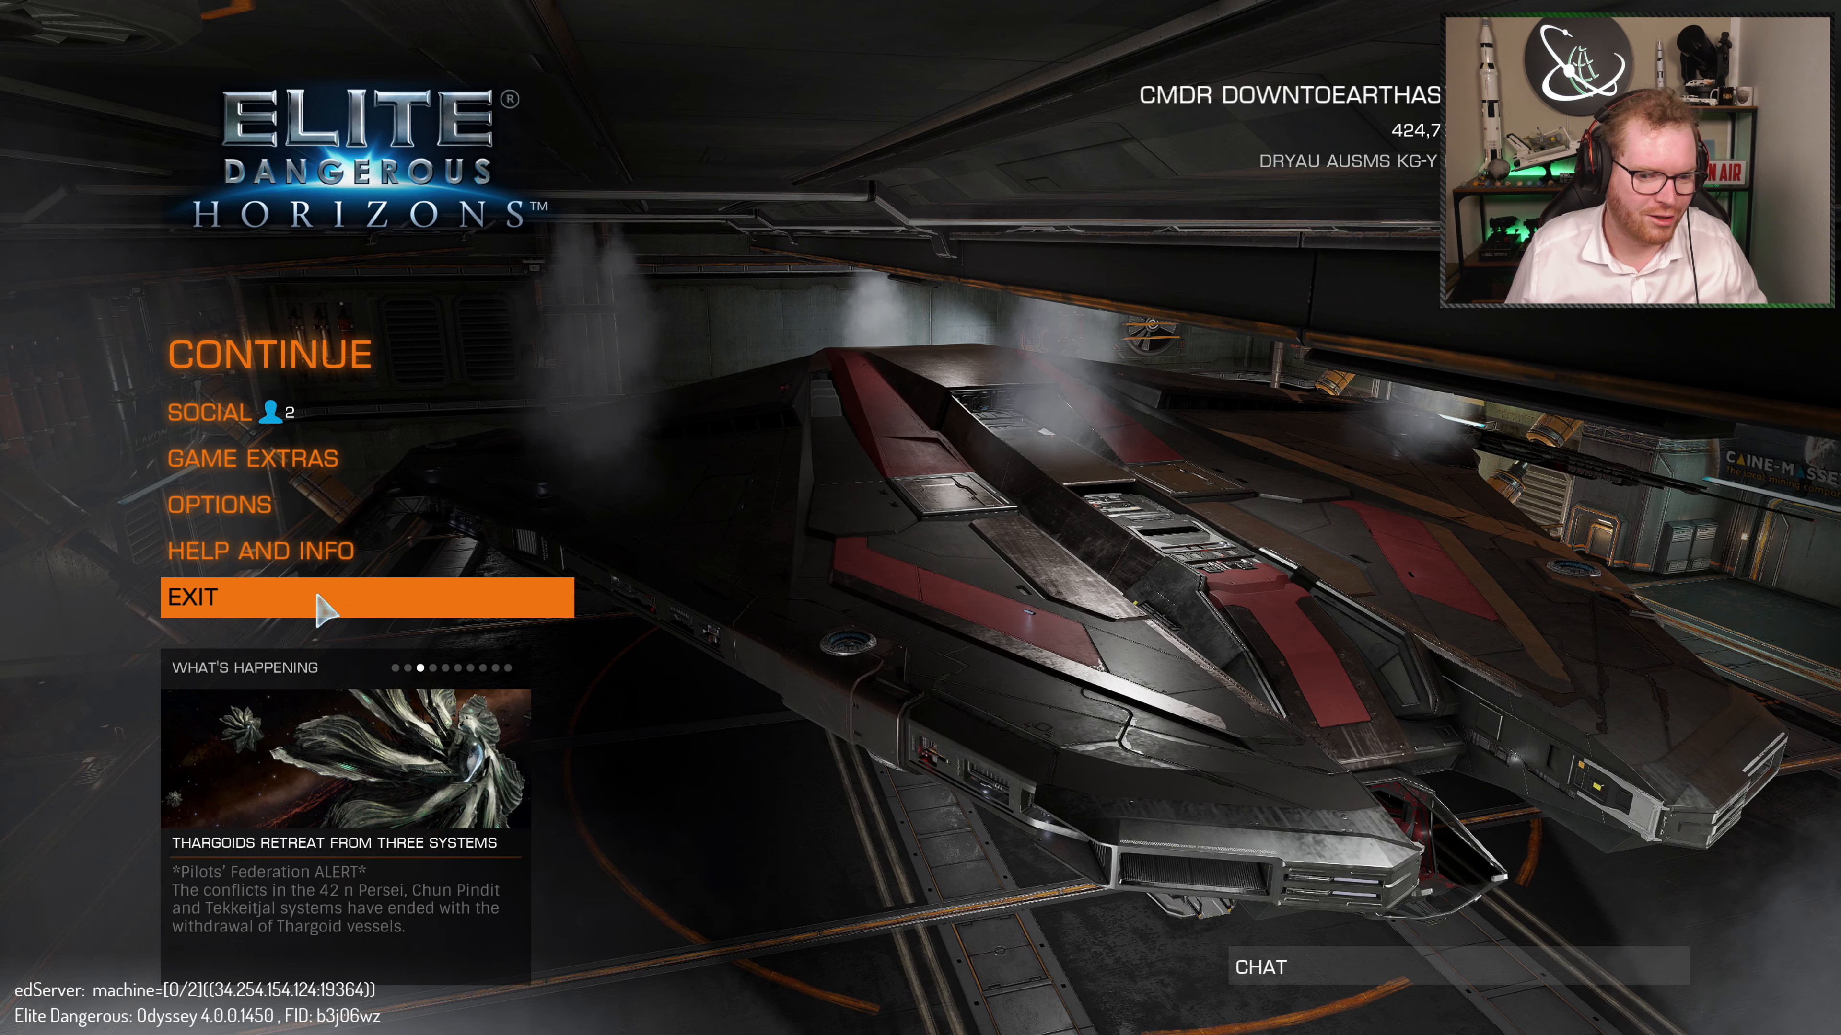
# Exit the game and add /AUTORUN /EDH4 /AUTOQUIT after /frontier in the H4 shortcut's Target.
pyautogui.click(191, 598)
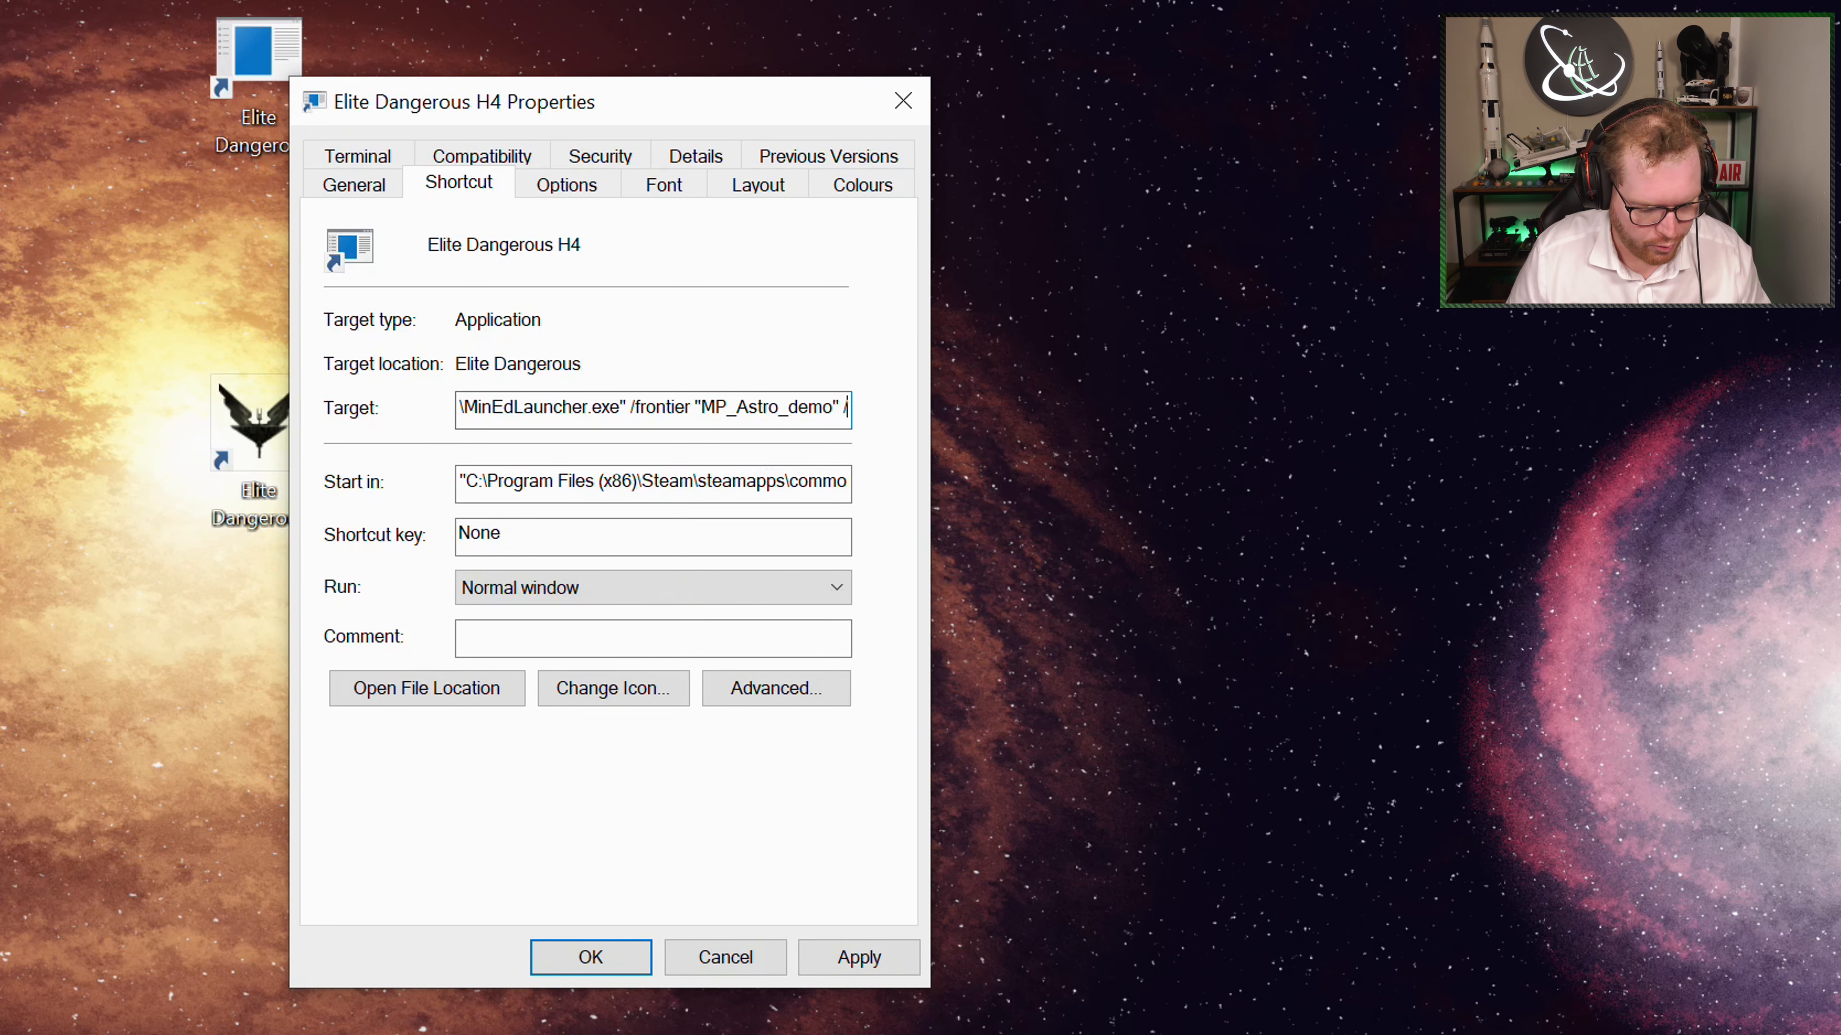
pyautogui.write('/AURORUN')
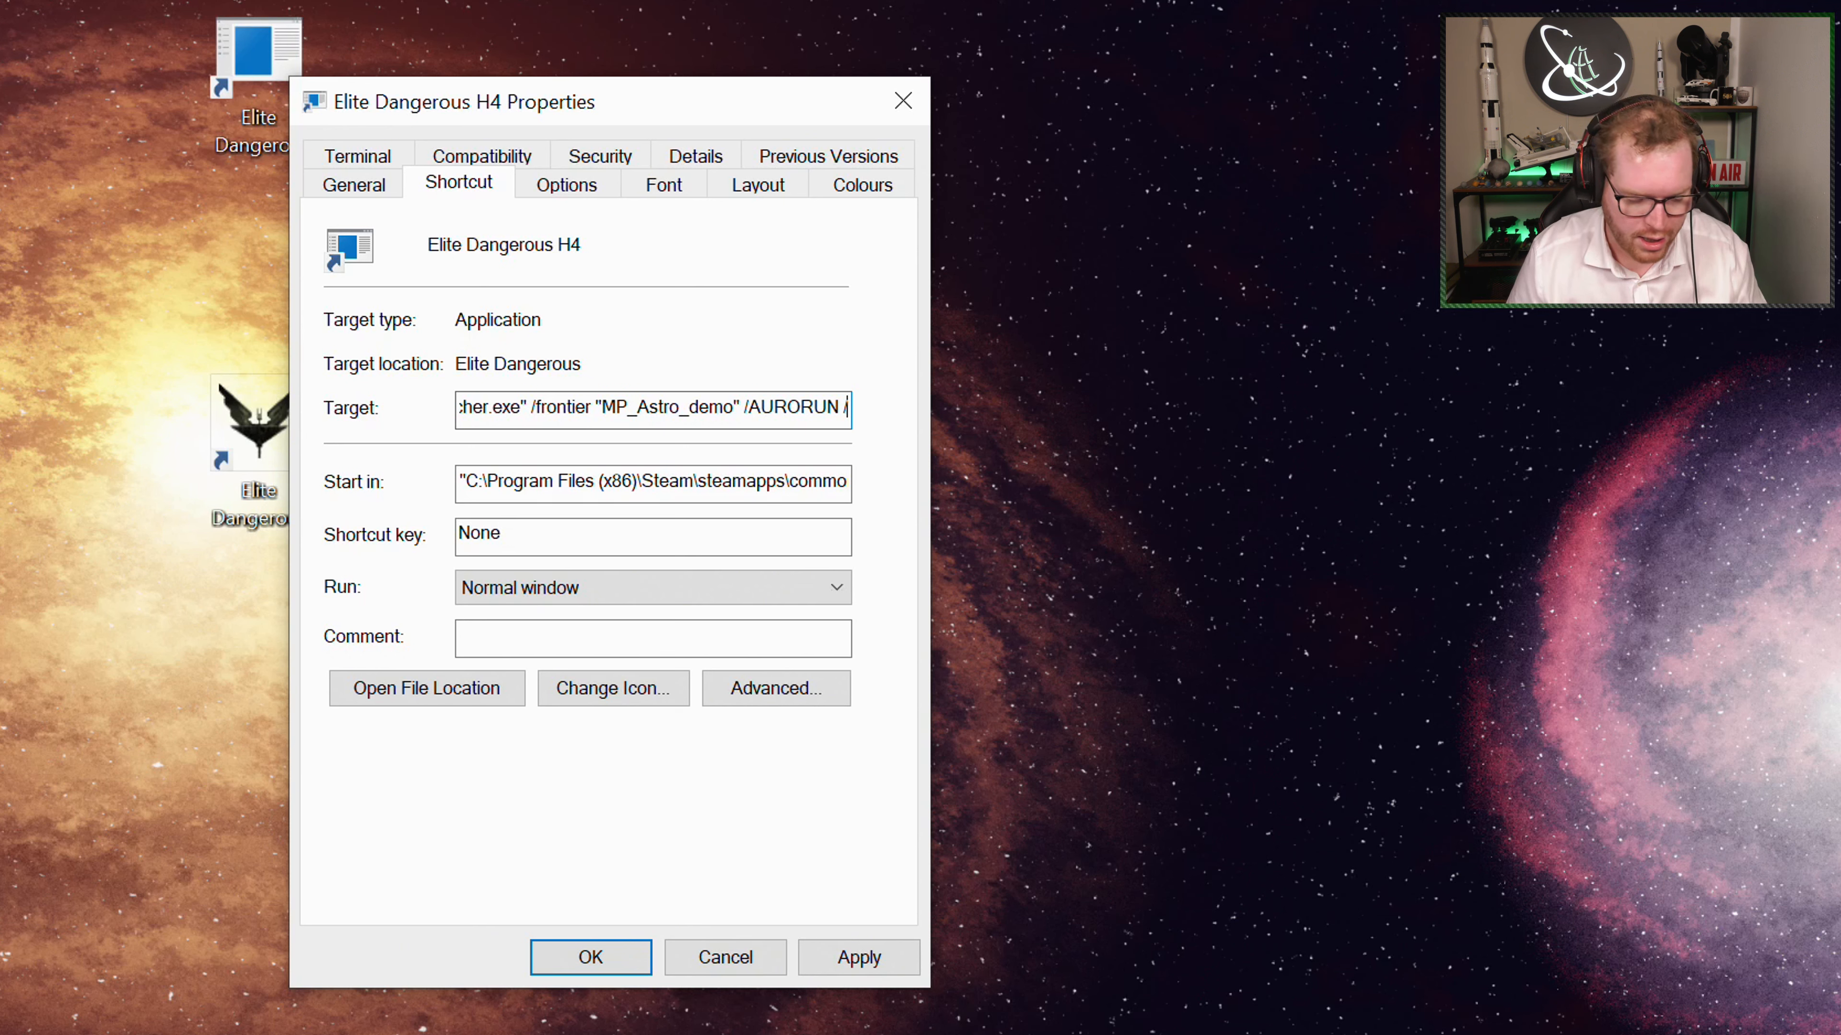
pyautogui.write('/EDH4')
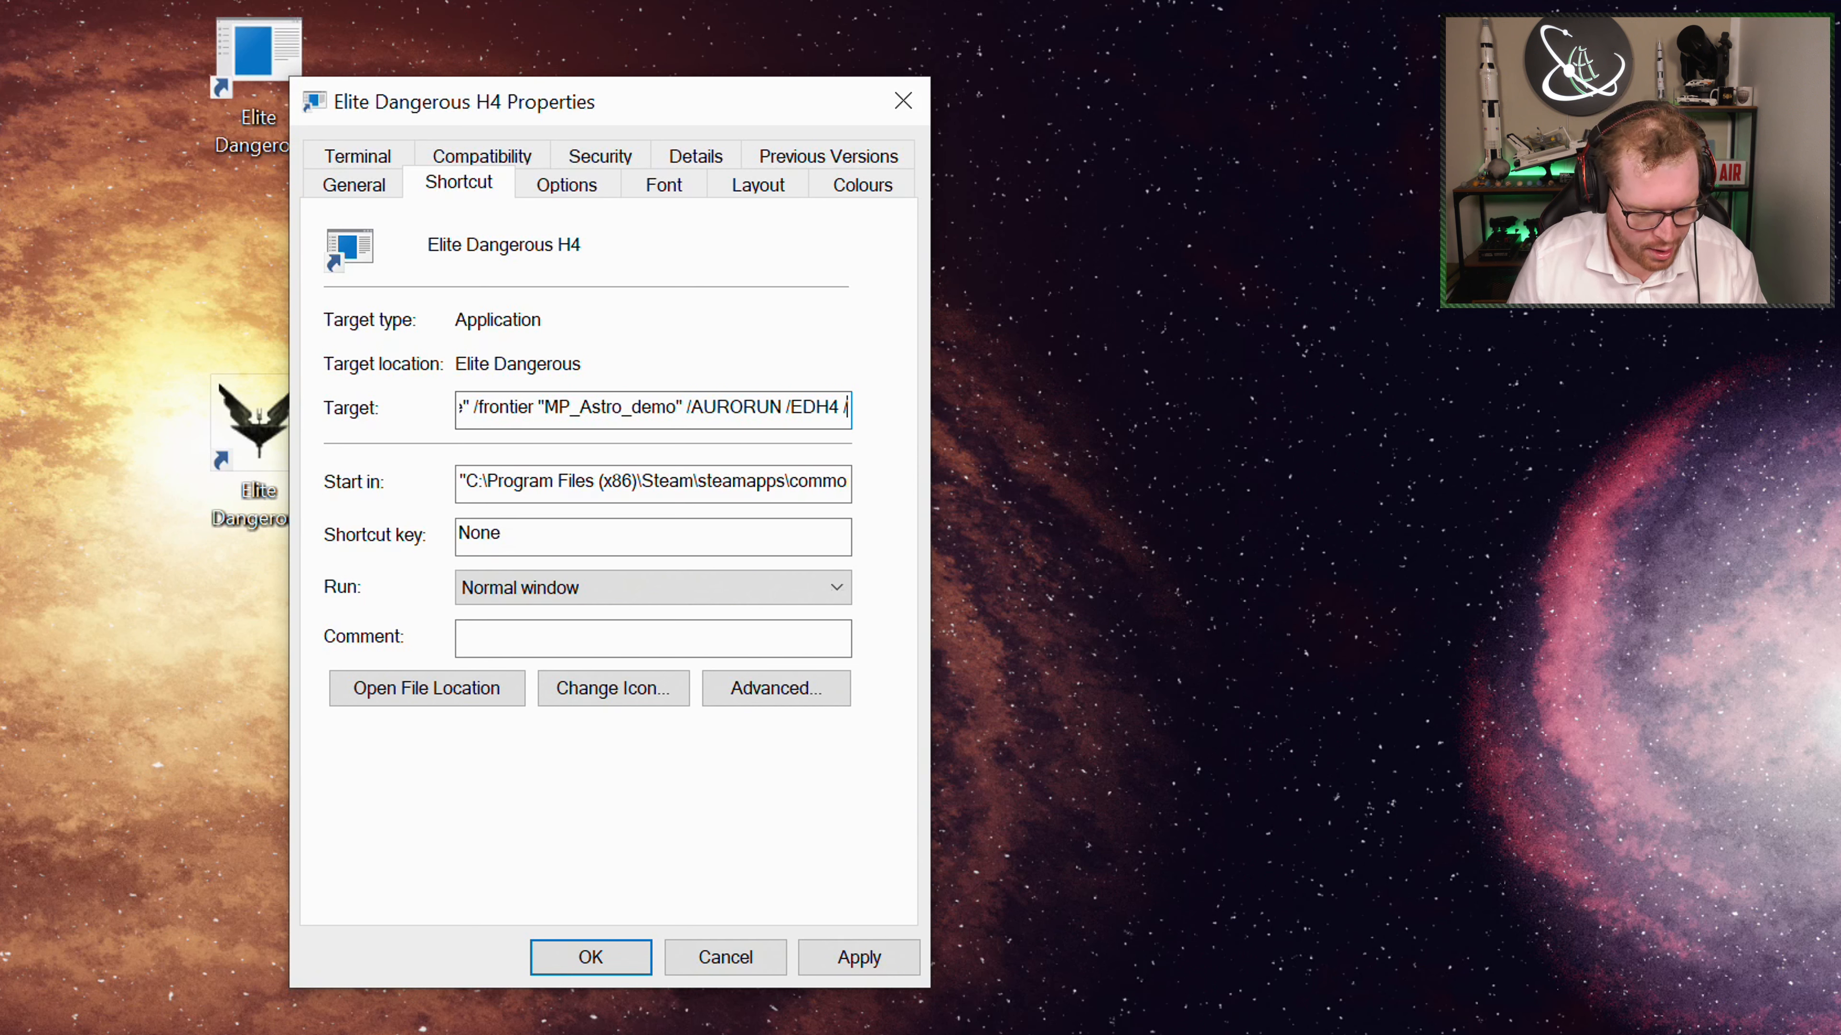
pyautogui.write('/AUTO')
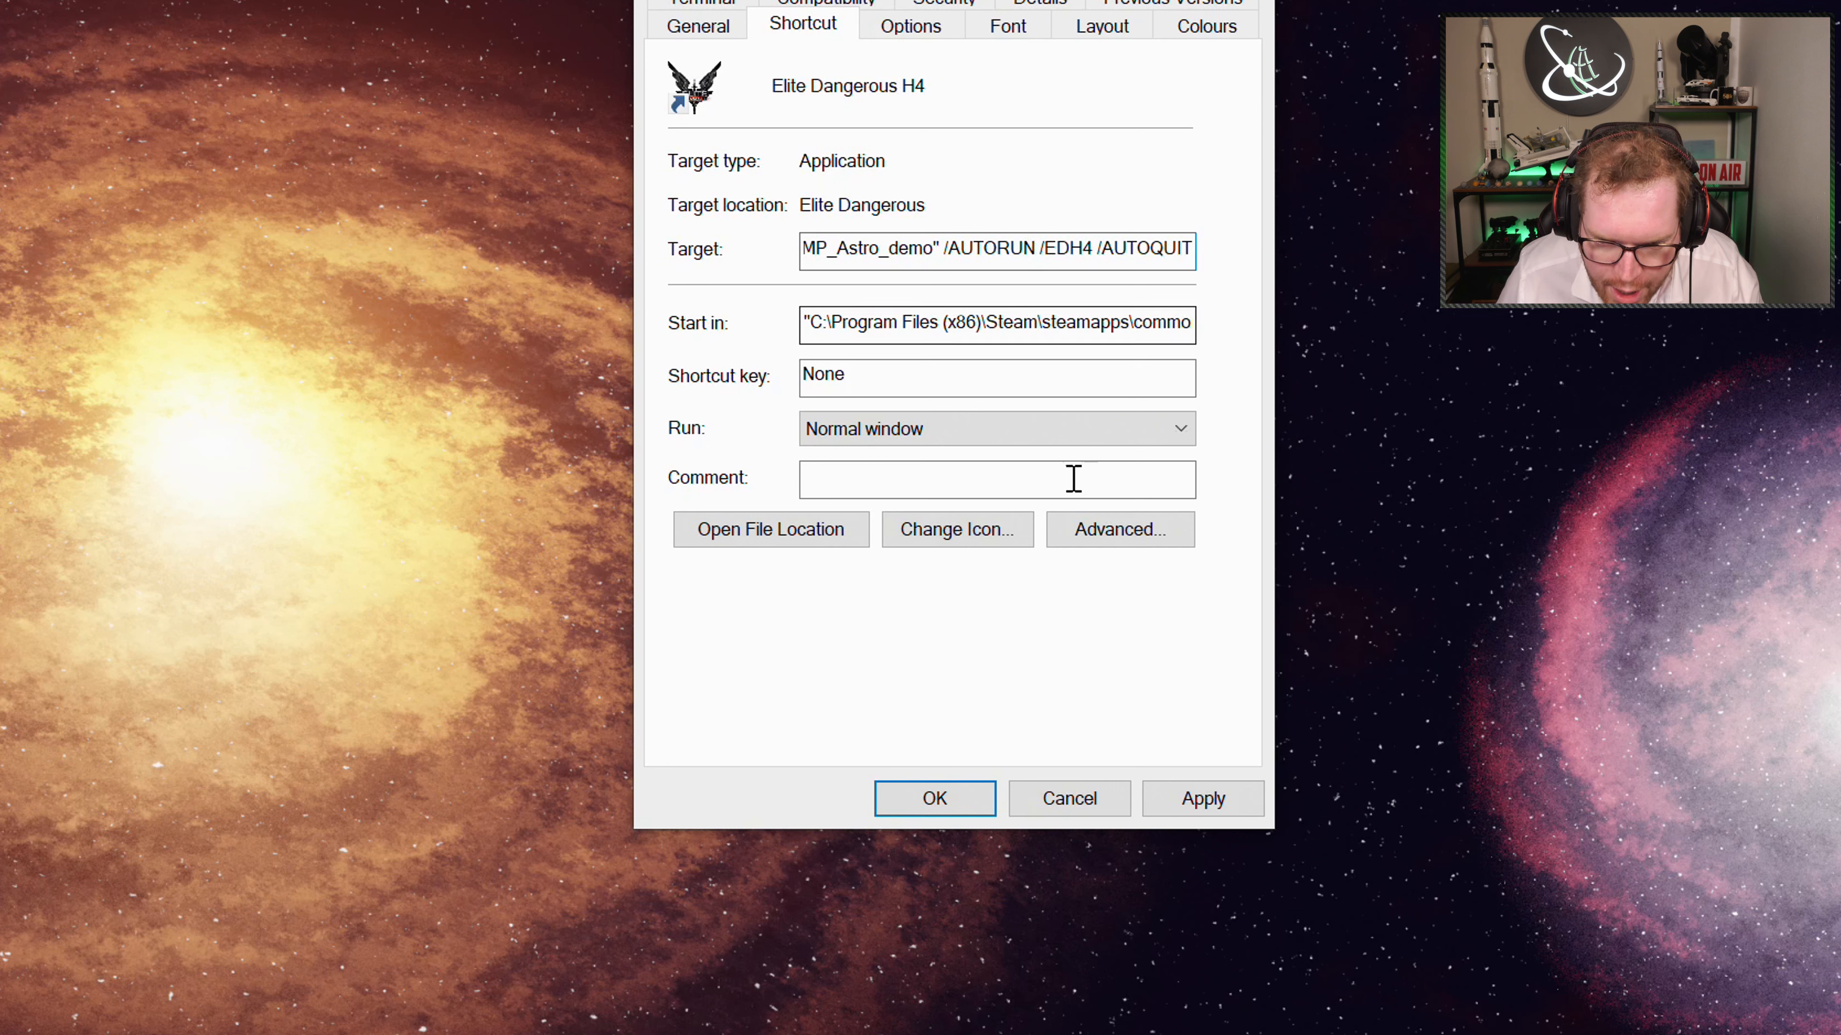
pyautogui.click(995, 250)
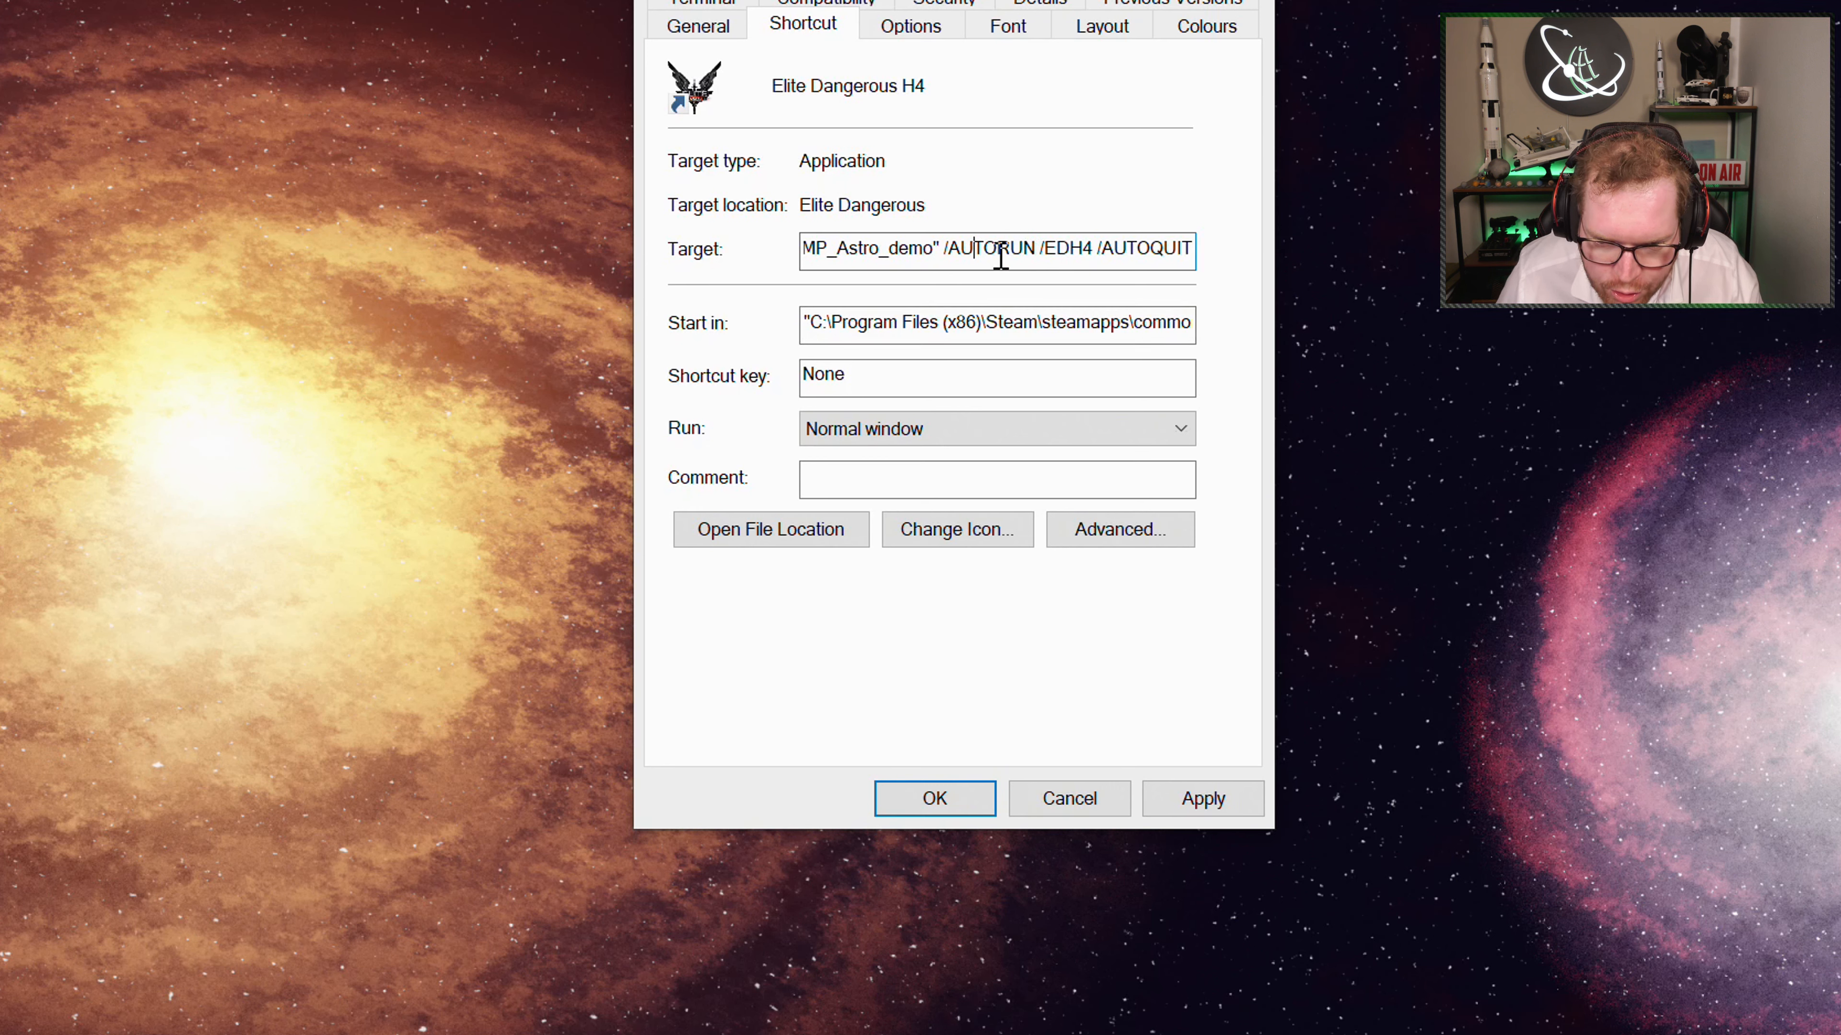
# Save the H4 shortcut, launch it and accept the Windows Security warning.
pyautogui.click(932, 799)
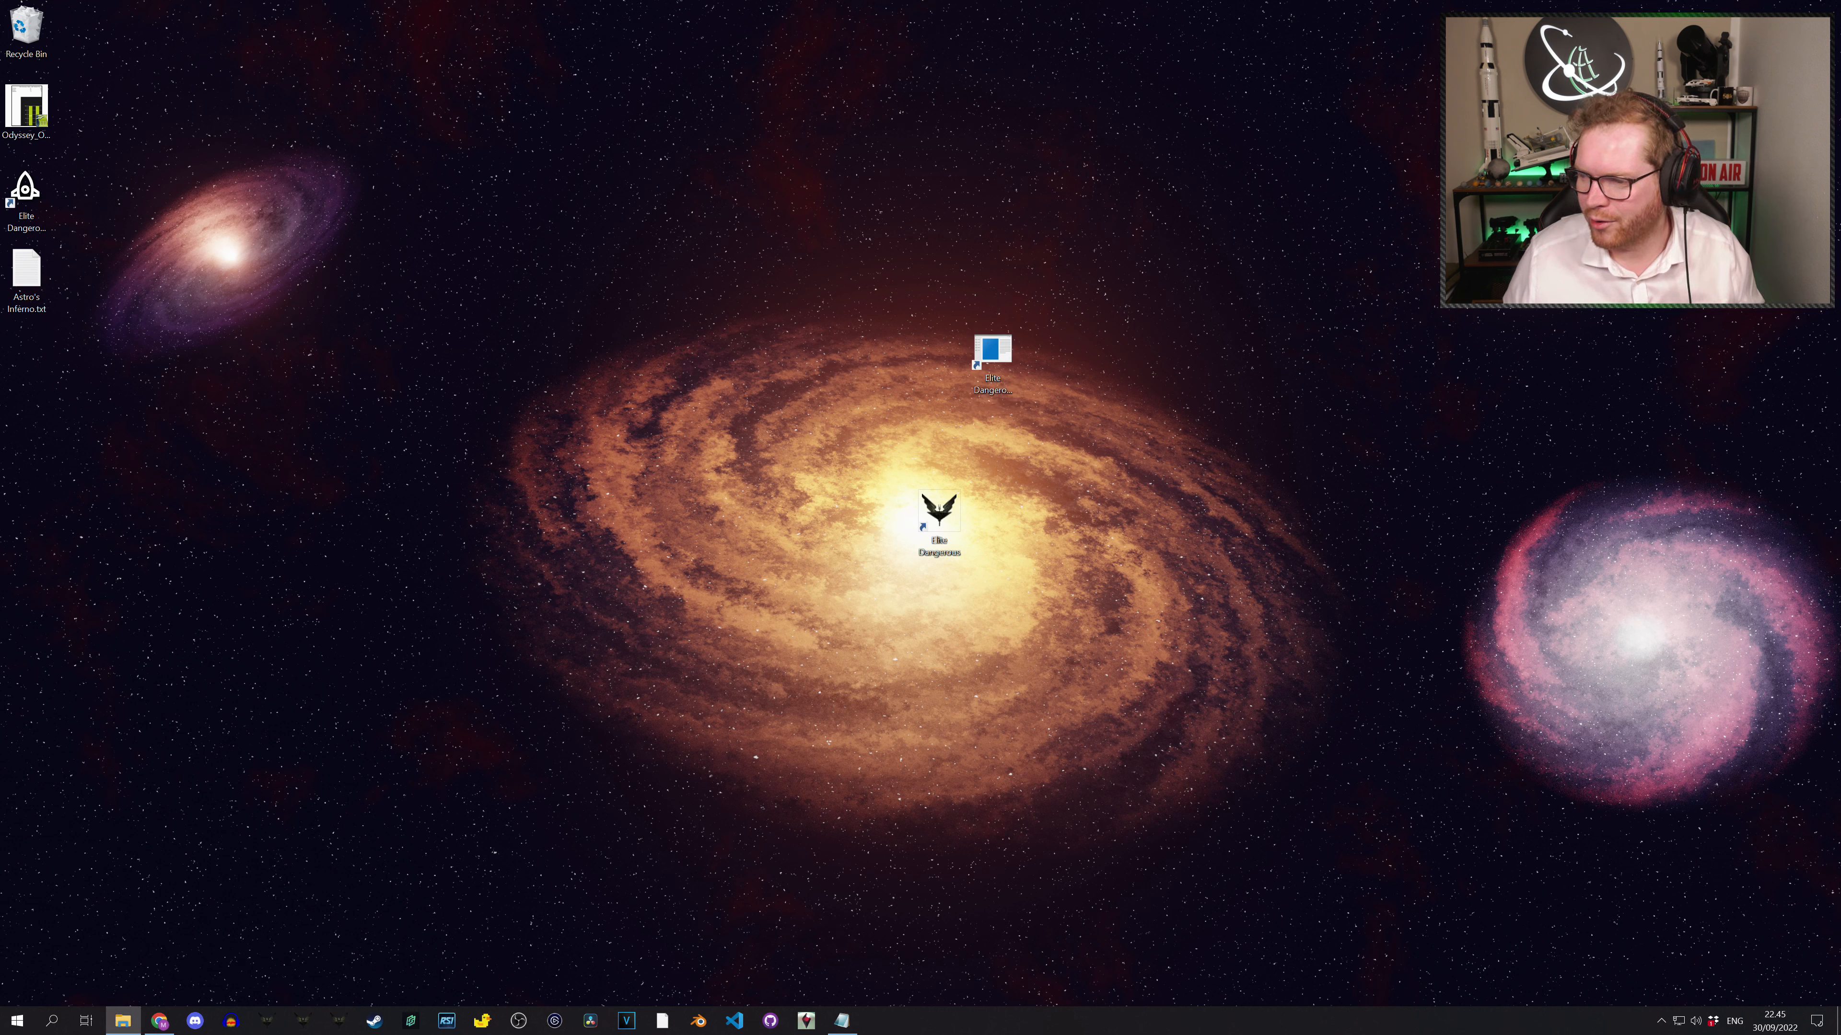
pyautogui.doubleClick(939, 517)
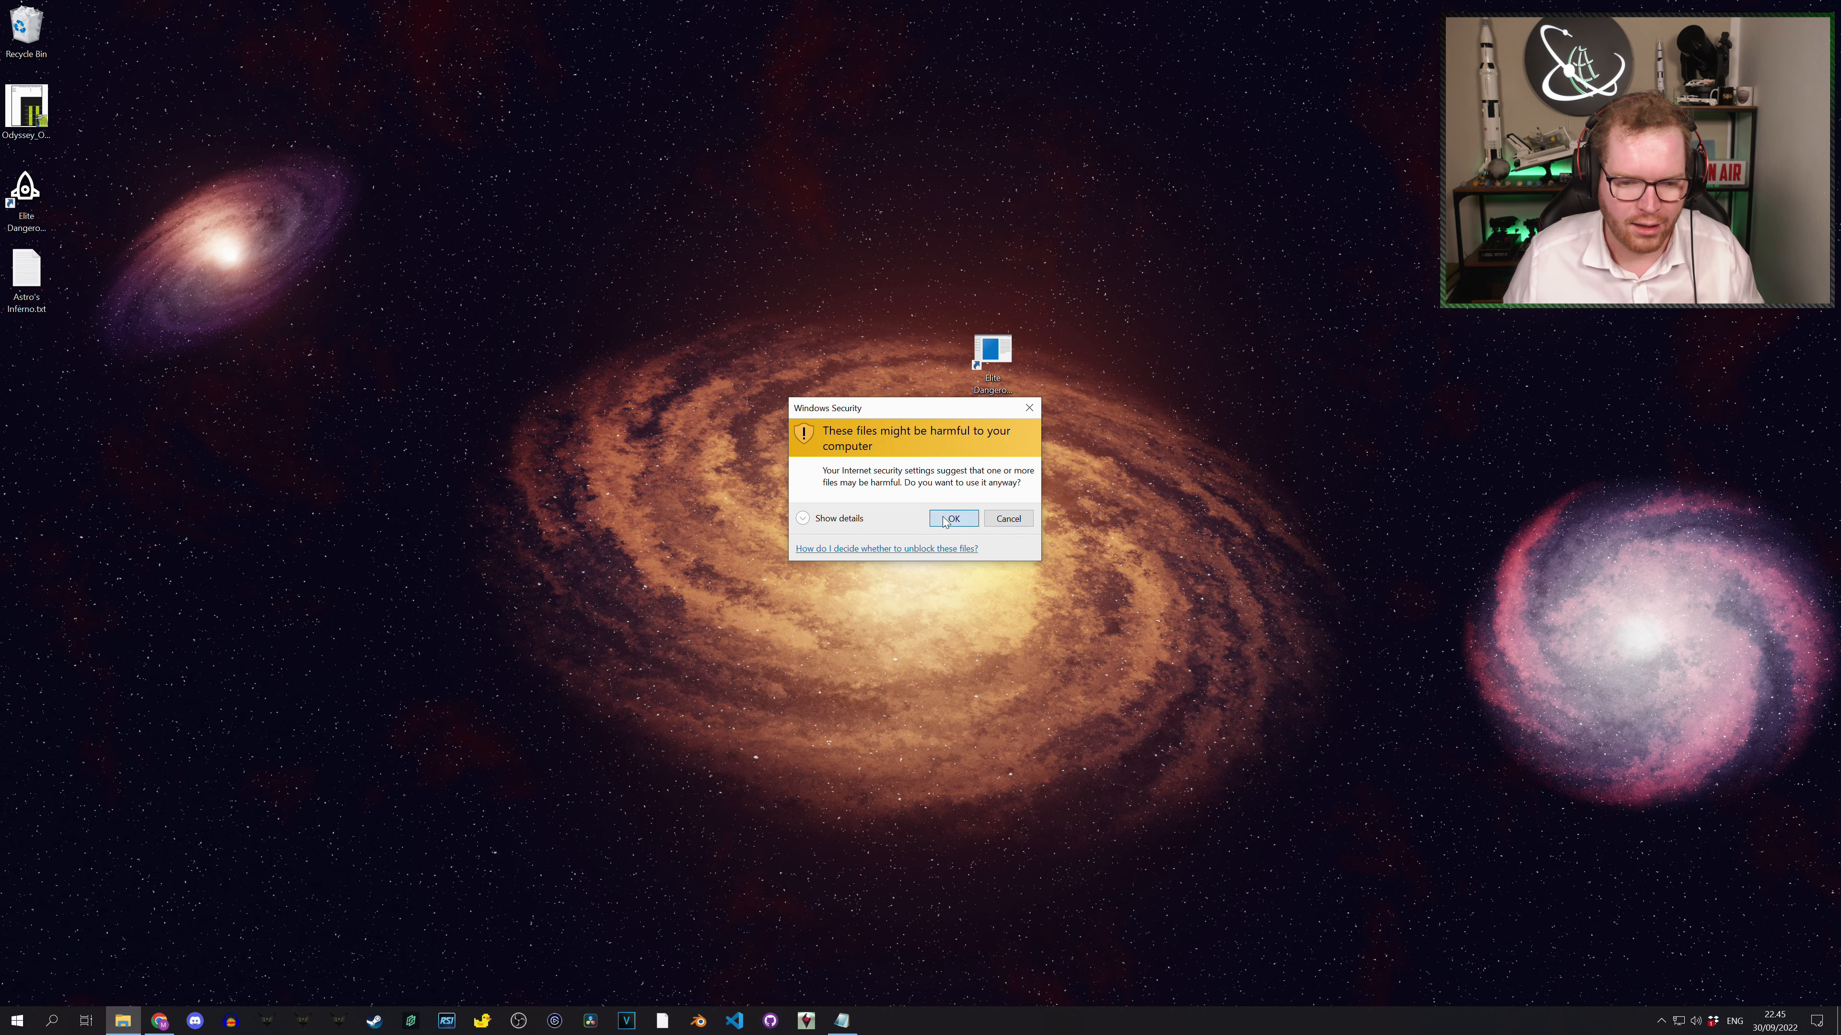
pyautogui.click(952, 518)
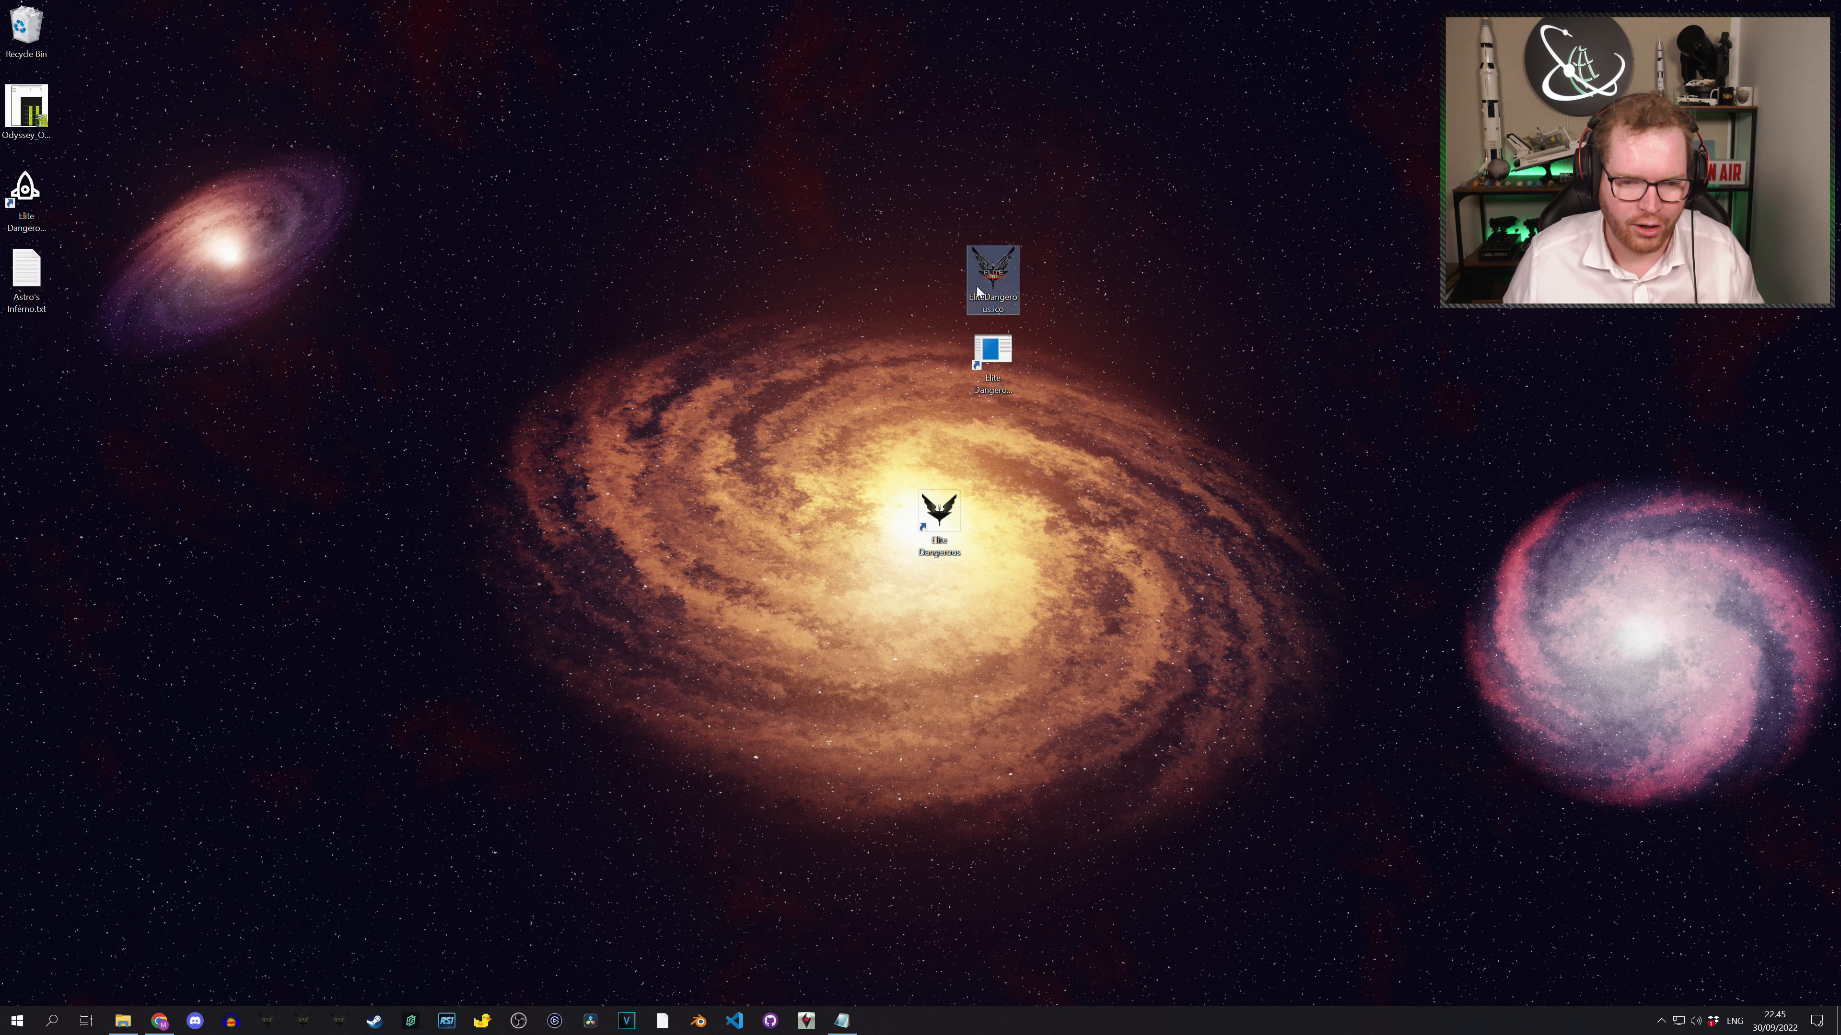
pyautogui.moveTo(1042, 334)
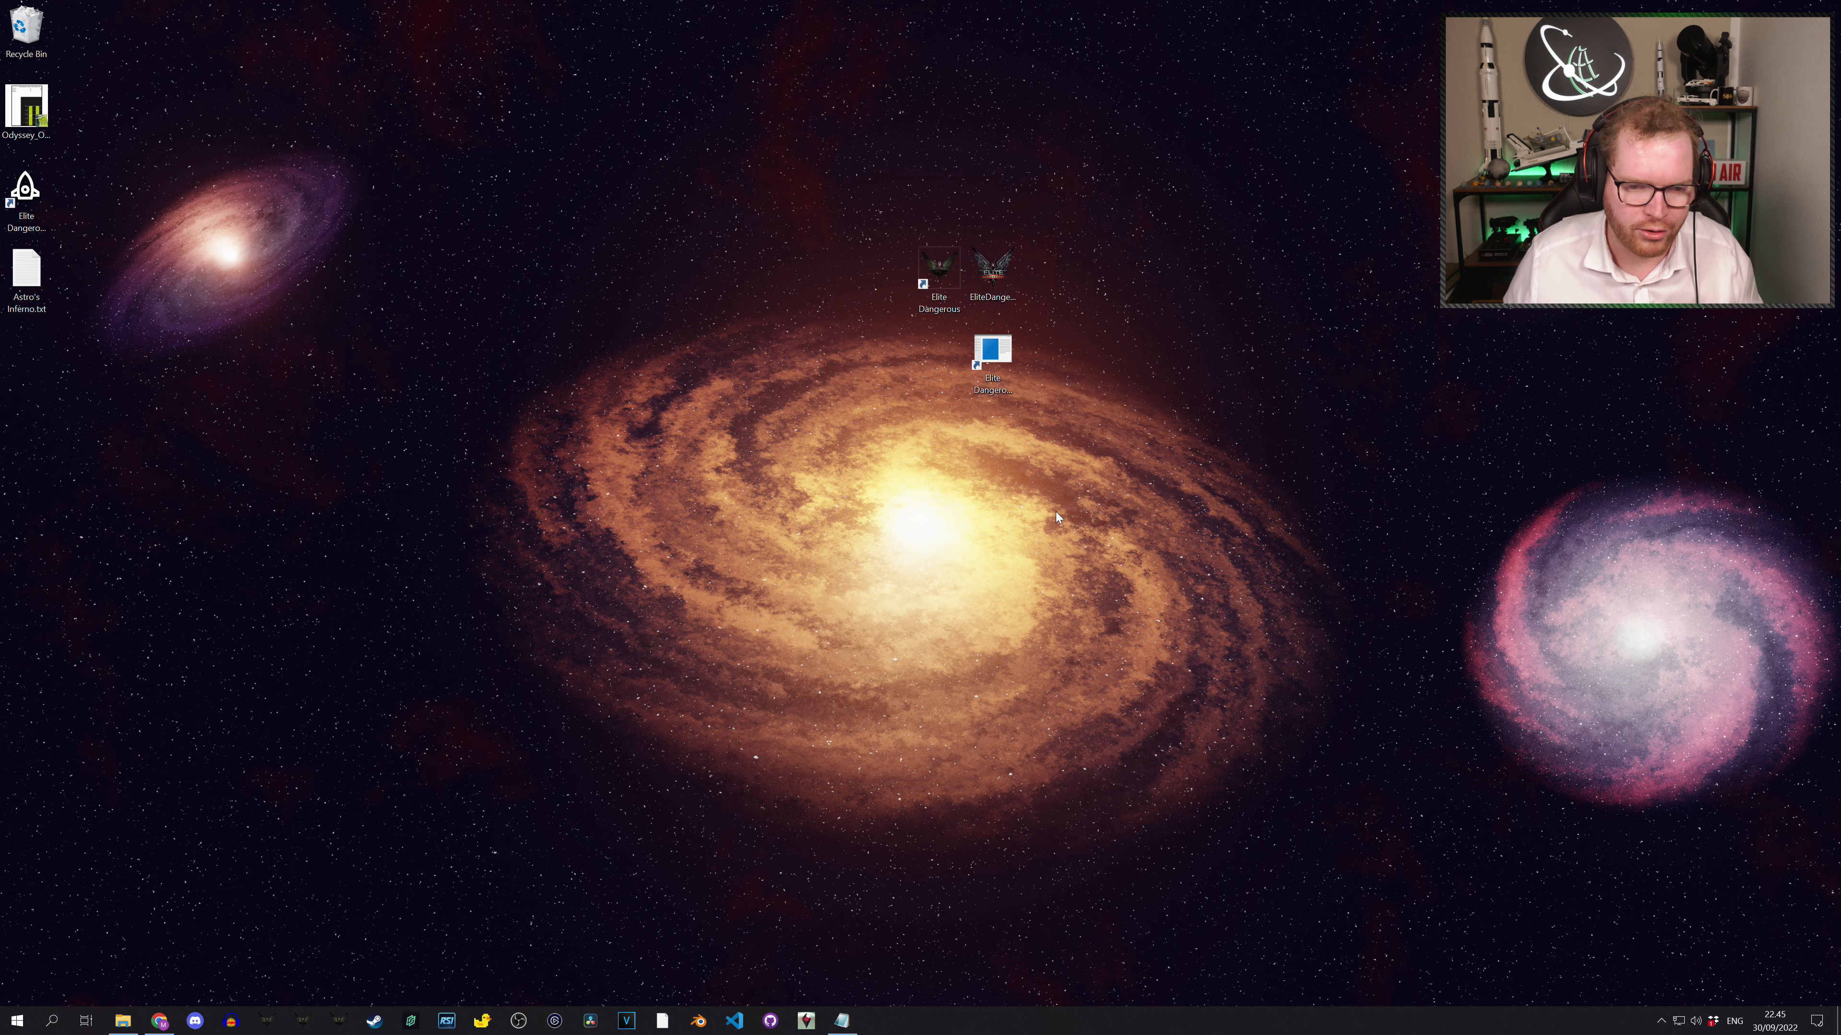
pyautogui.moveTo(992, 364)
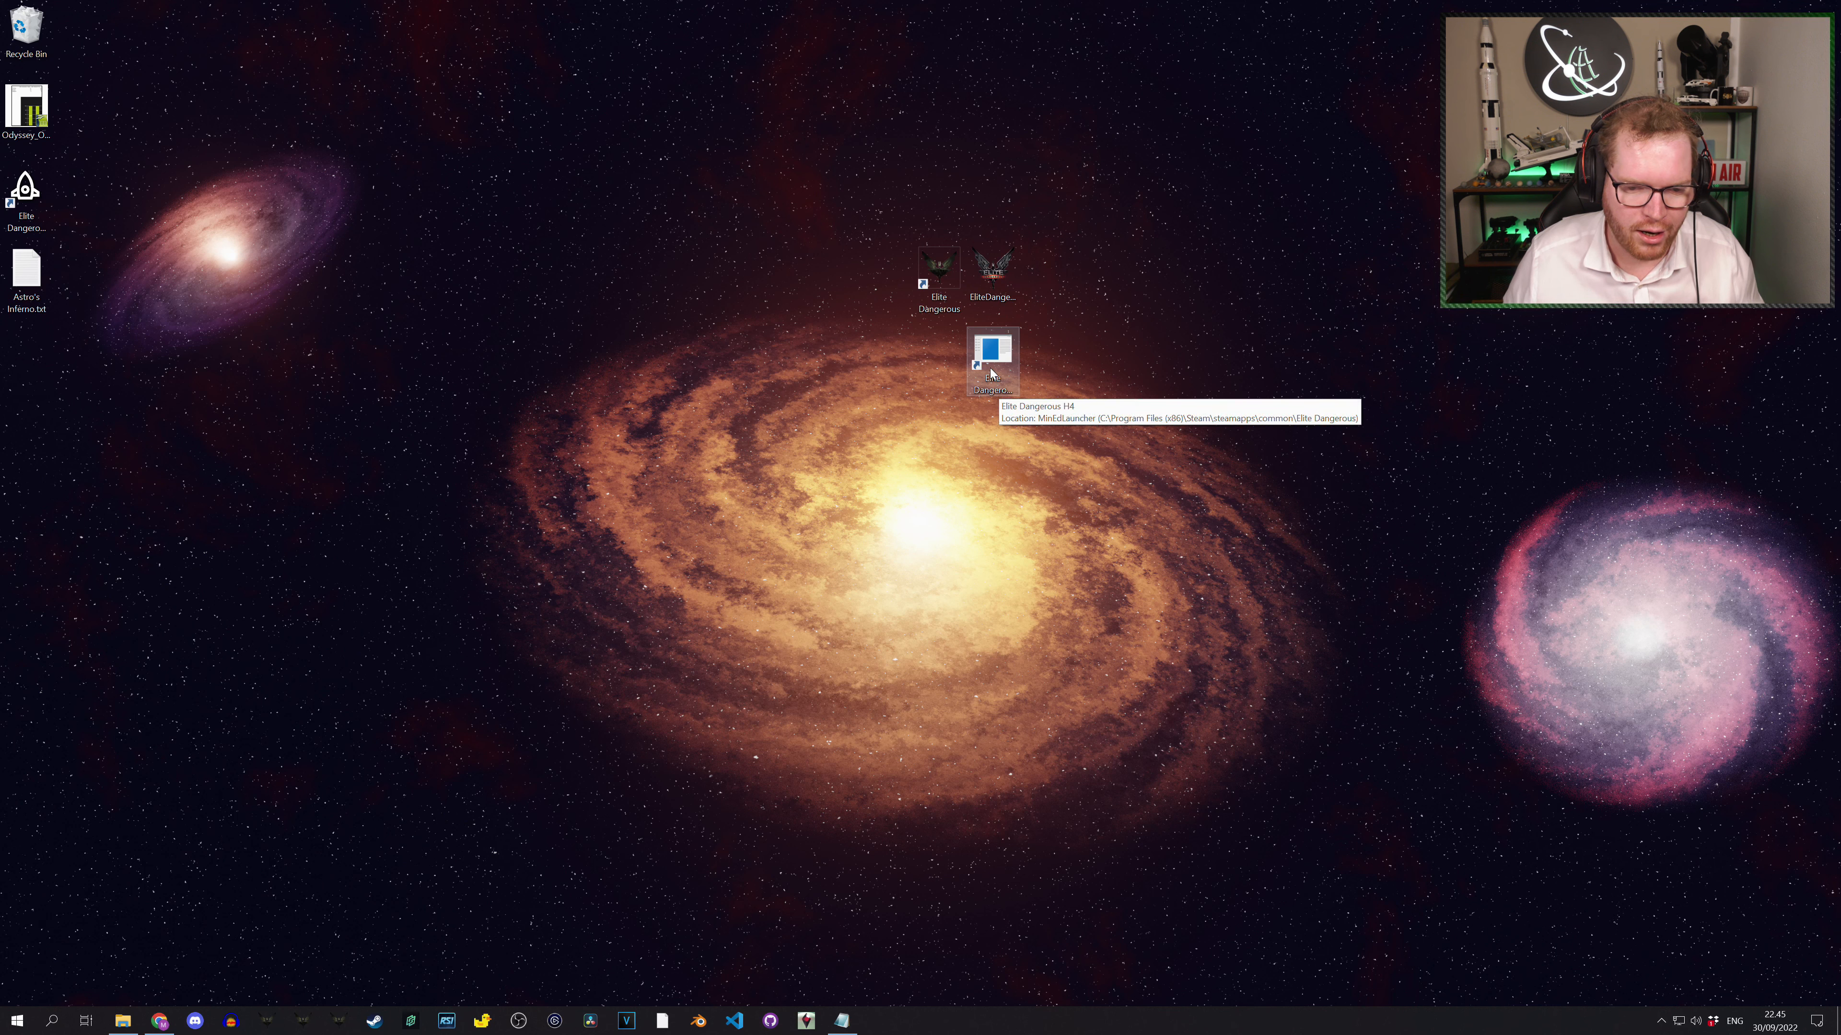
# Reach the Change Icon dialog from the H4 shortcut's Properties.
pyautogui.rightClick(992, 361)
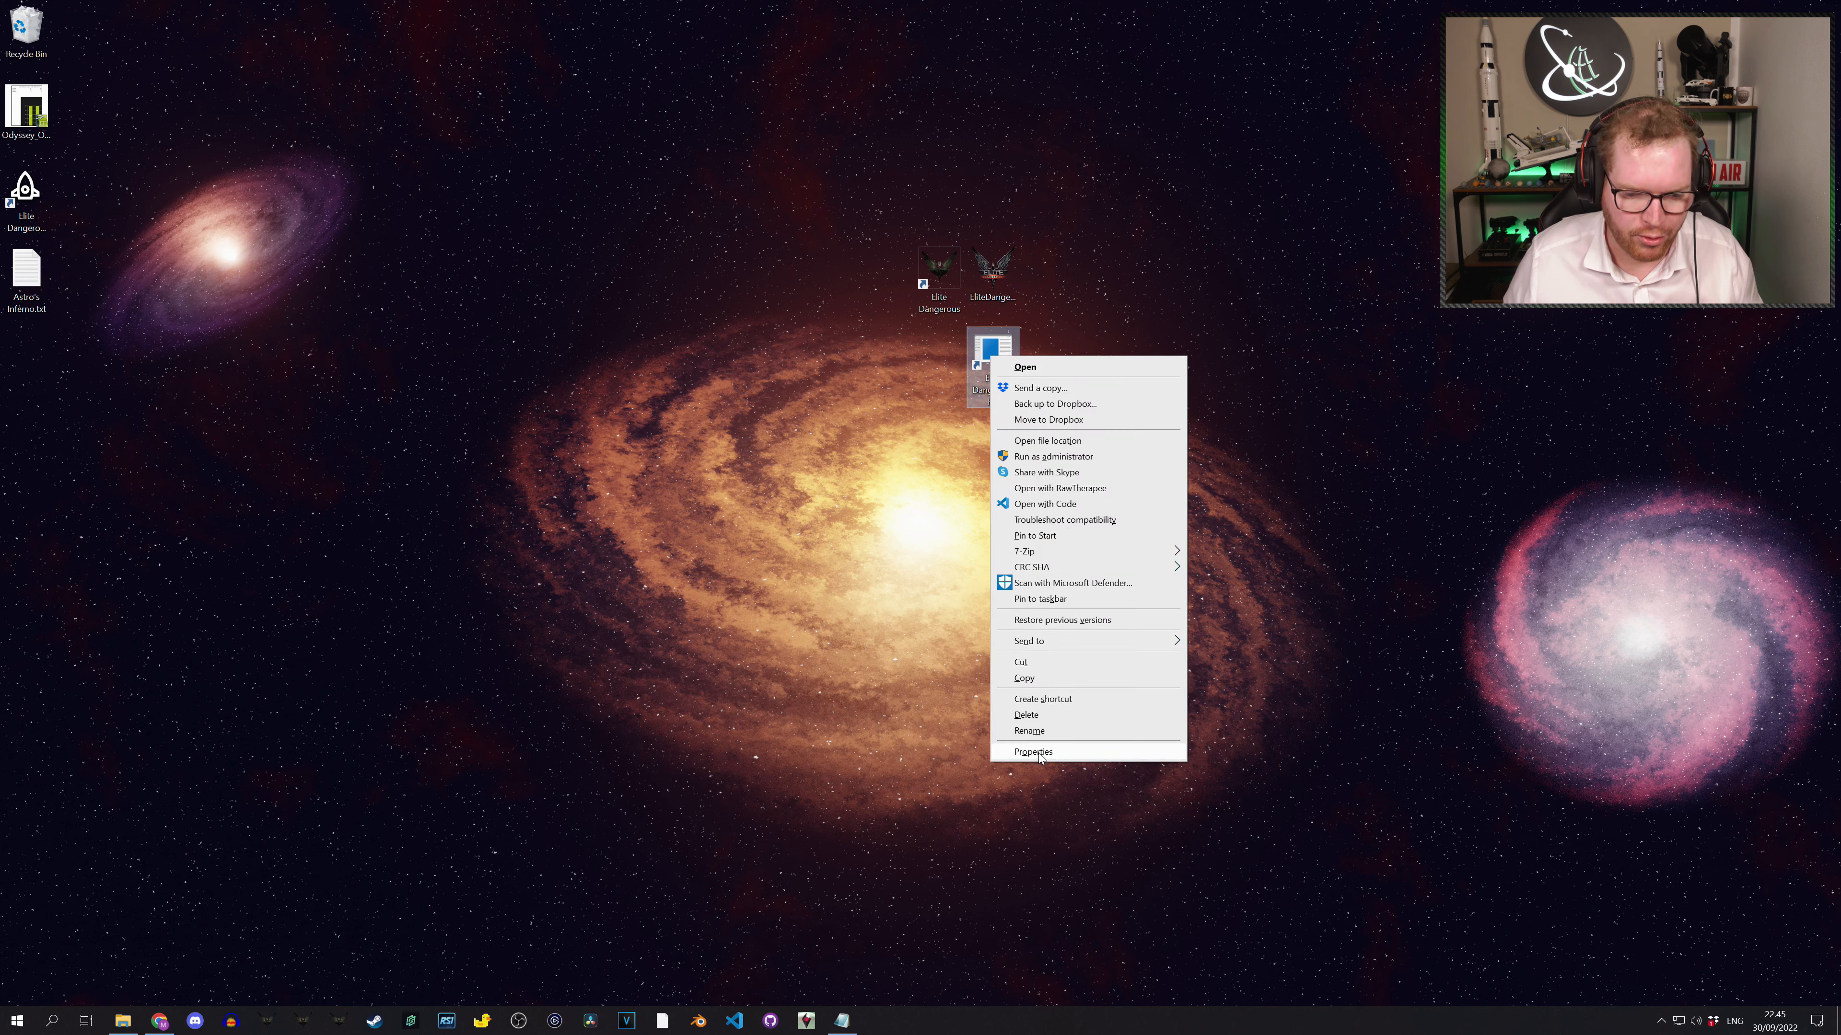
pyautogui.click(1033, 751)
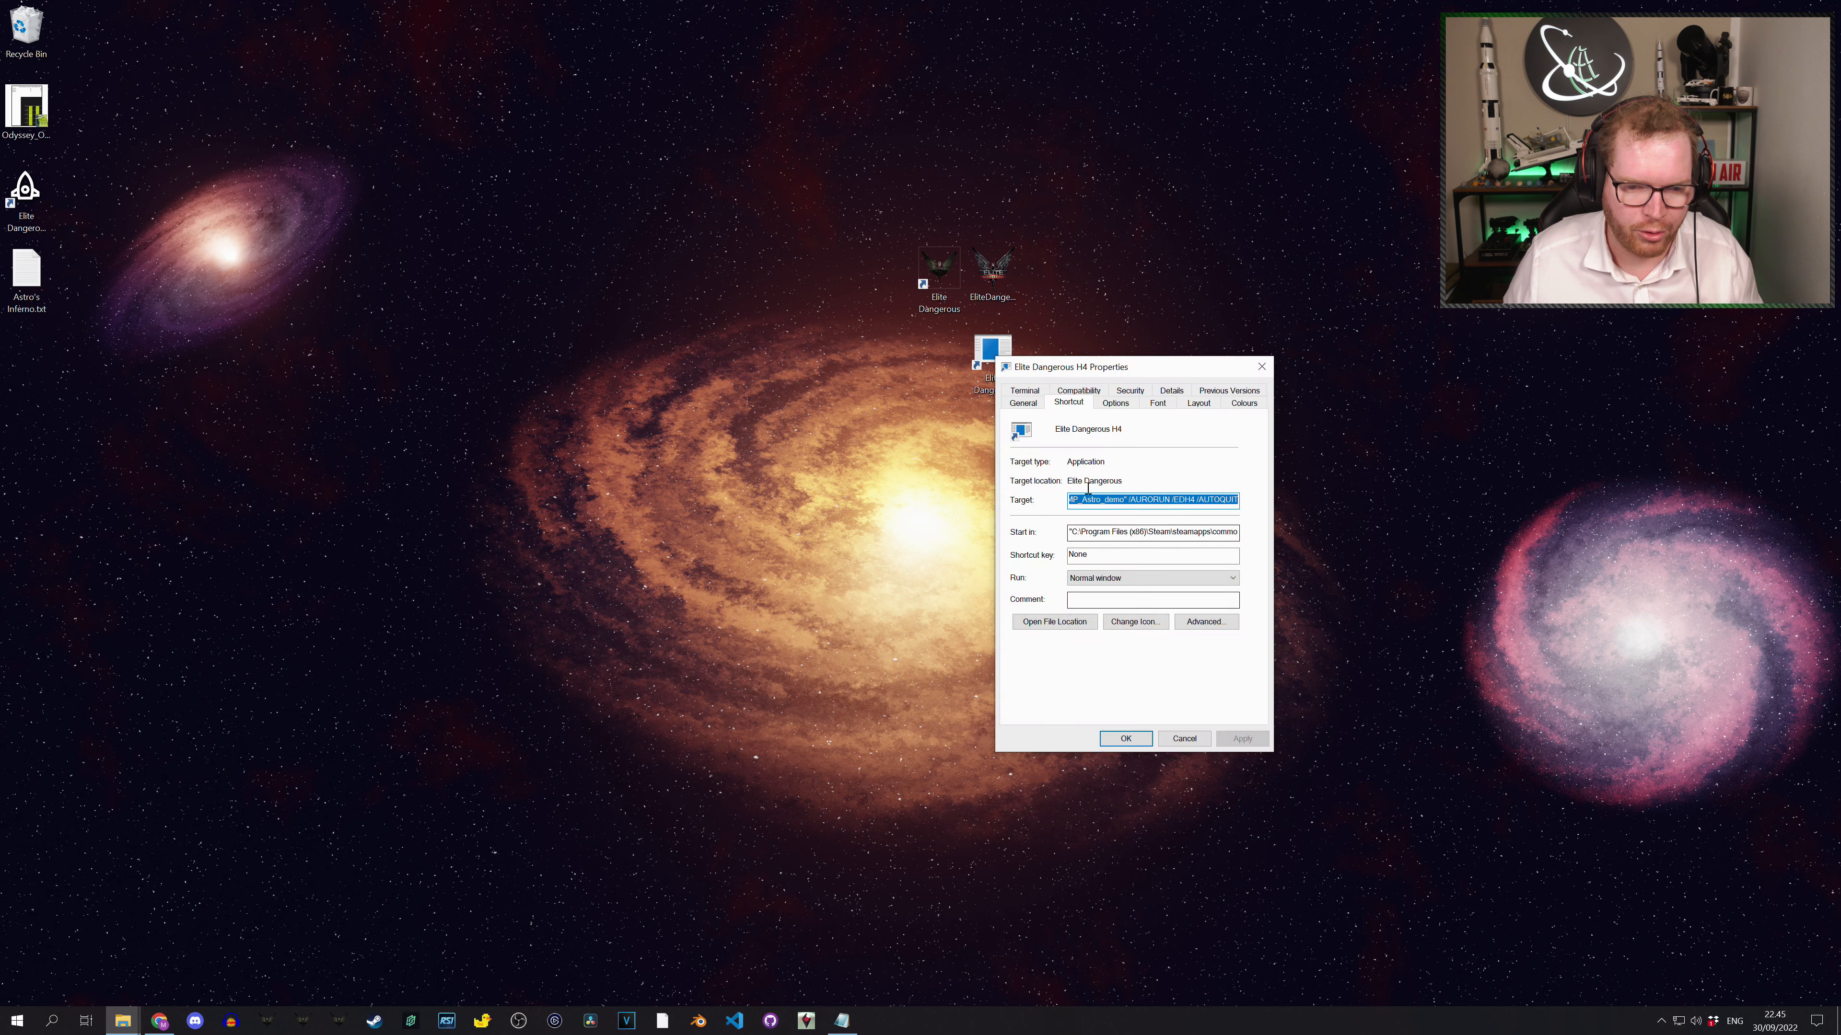
pyautogui.moveTo(1066, 366); pyautogui.dragTo(1154, 297)
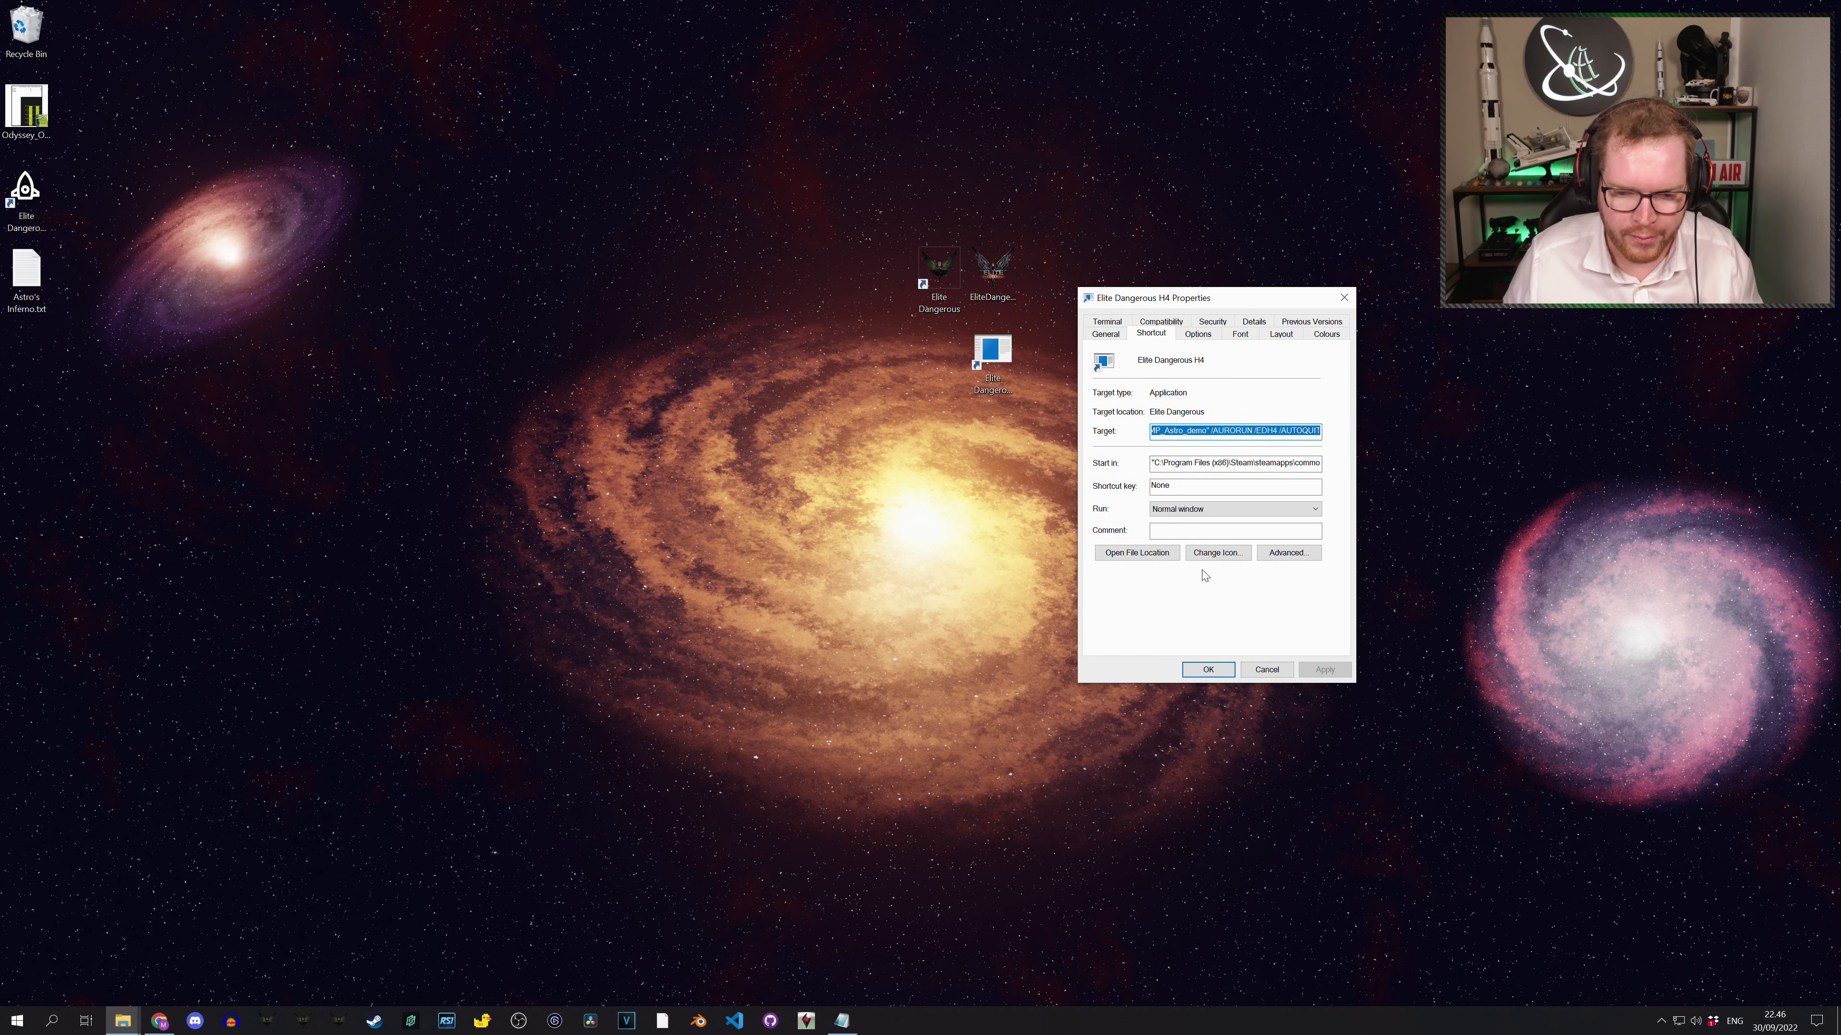
pyautogui.click(1218, 553)
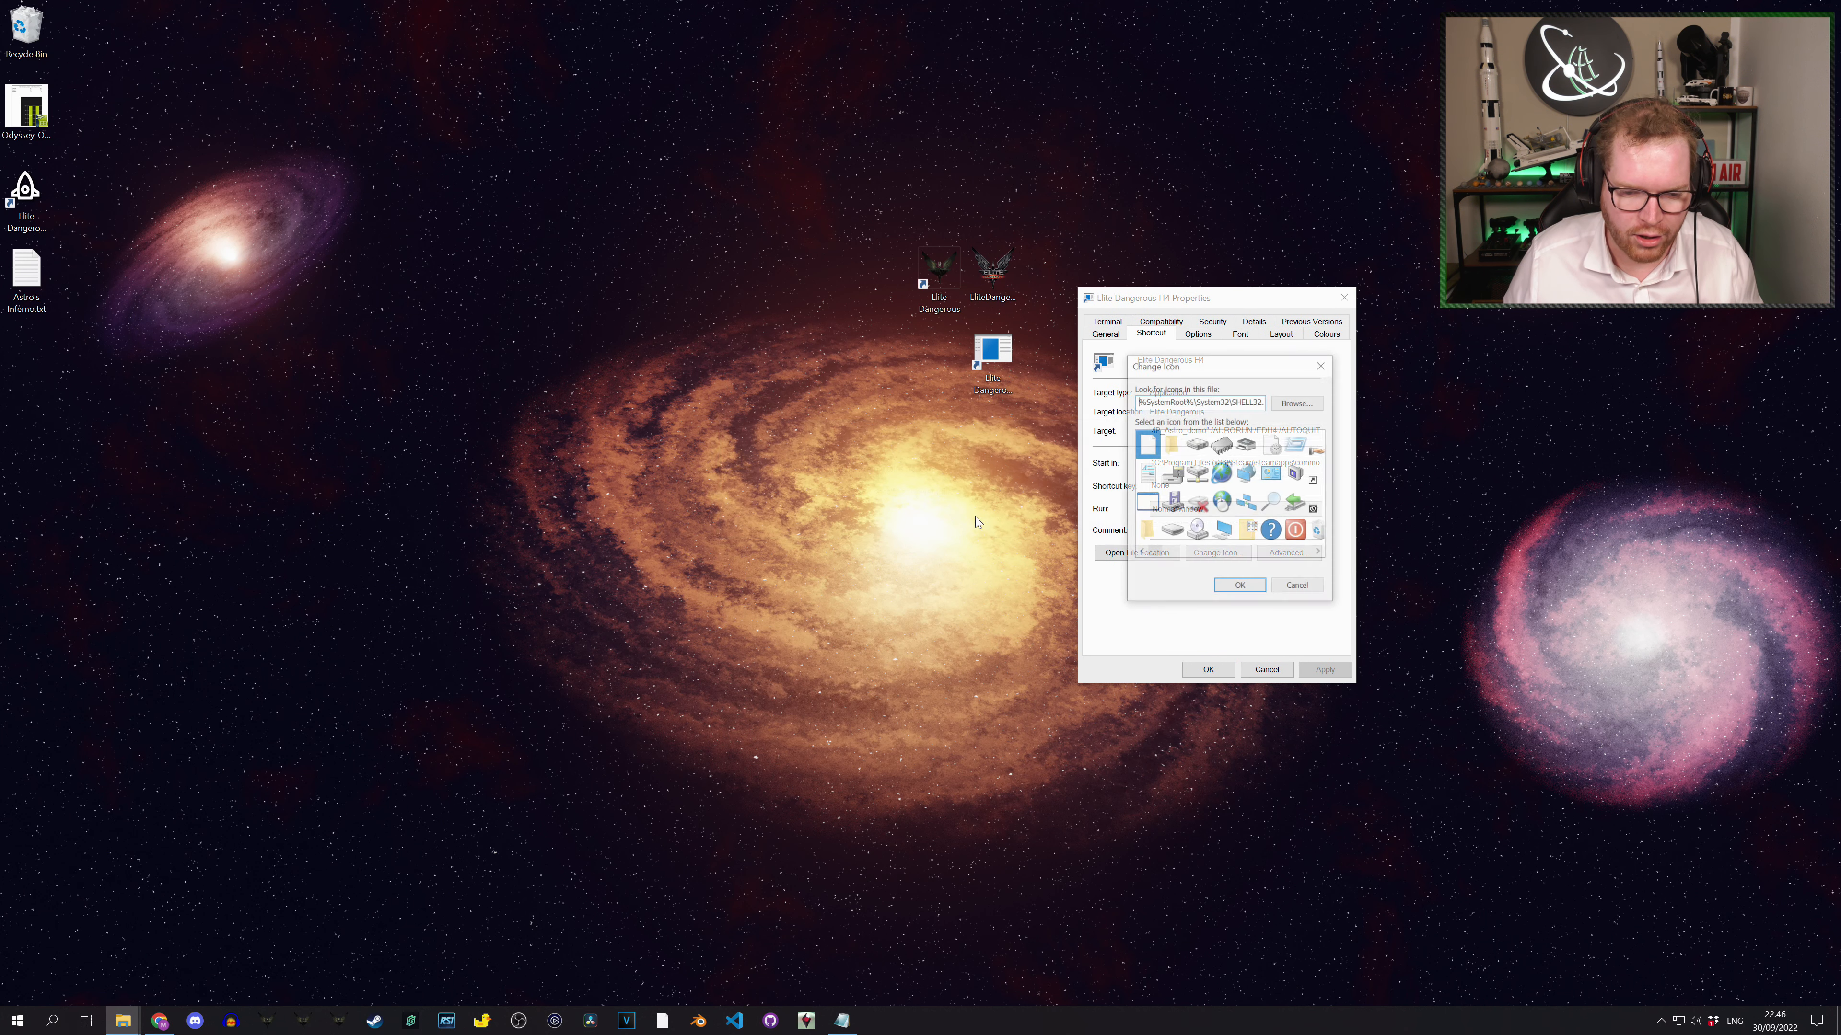
# Assign EliteDangerous.ico from the desktop as the shortcut's icon and save.
pyautogui.click(1297, 403)
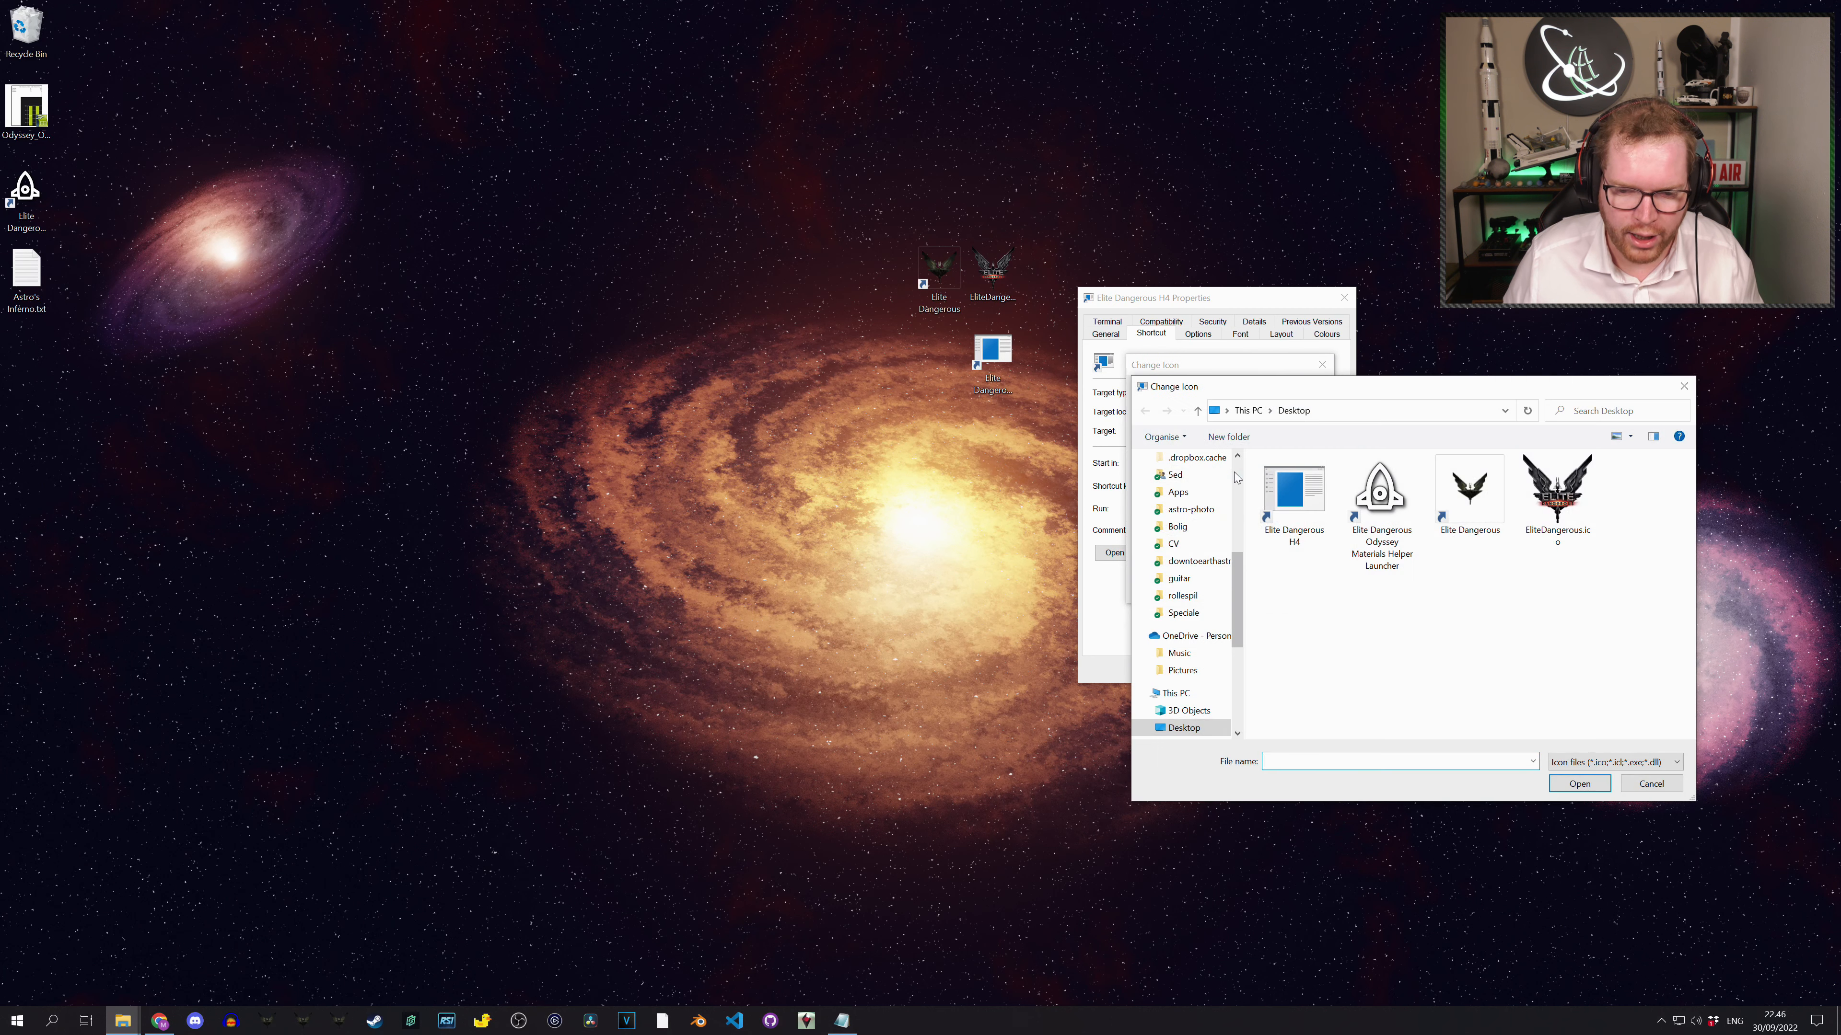
pyautogui.click(1558, 485)
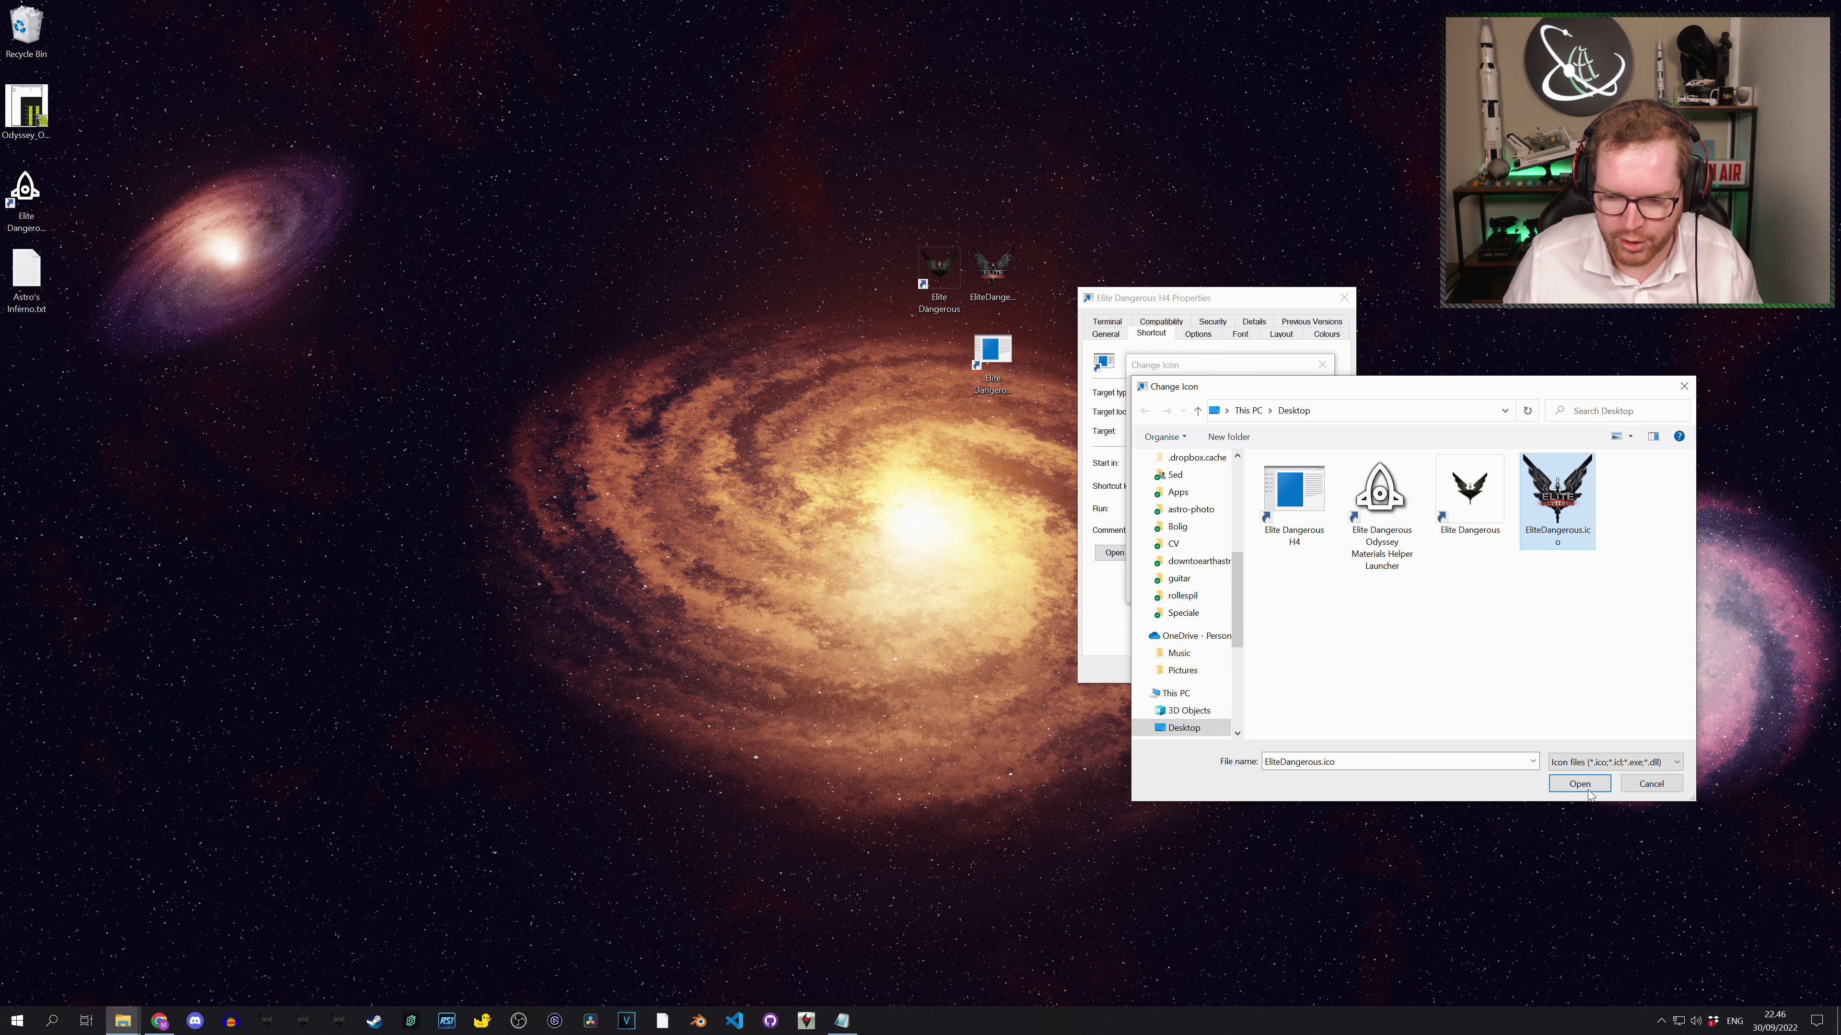
pyautogui.click(1579, 783)
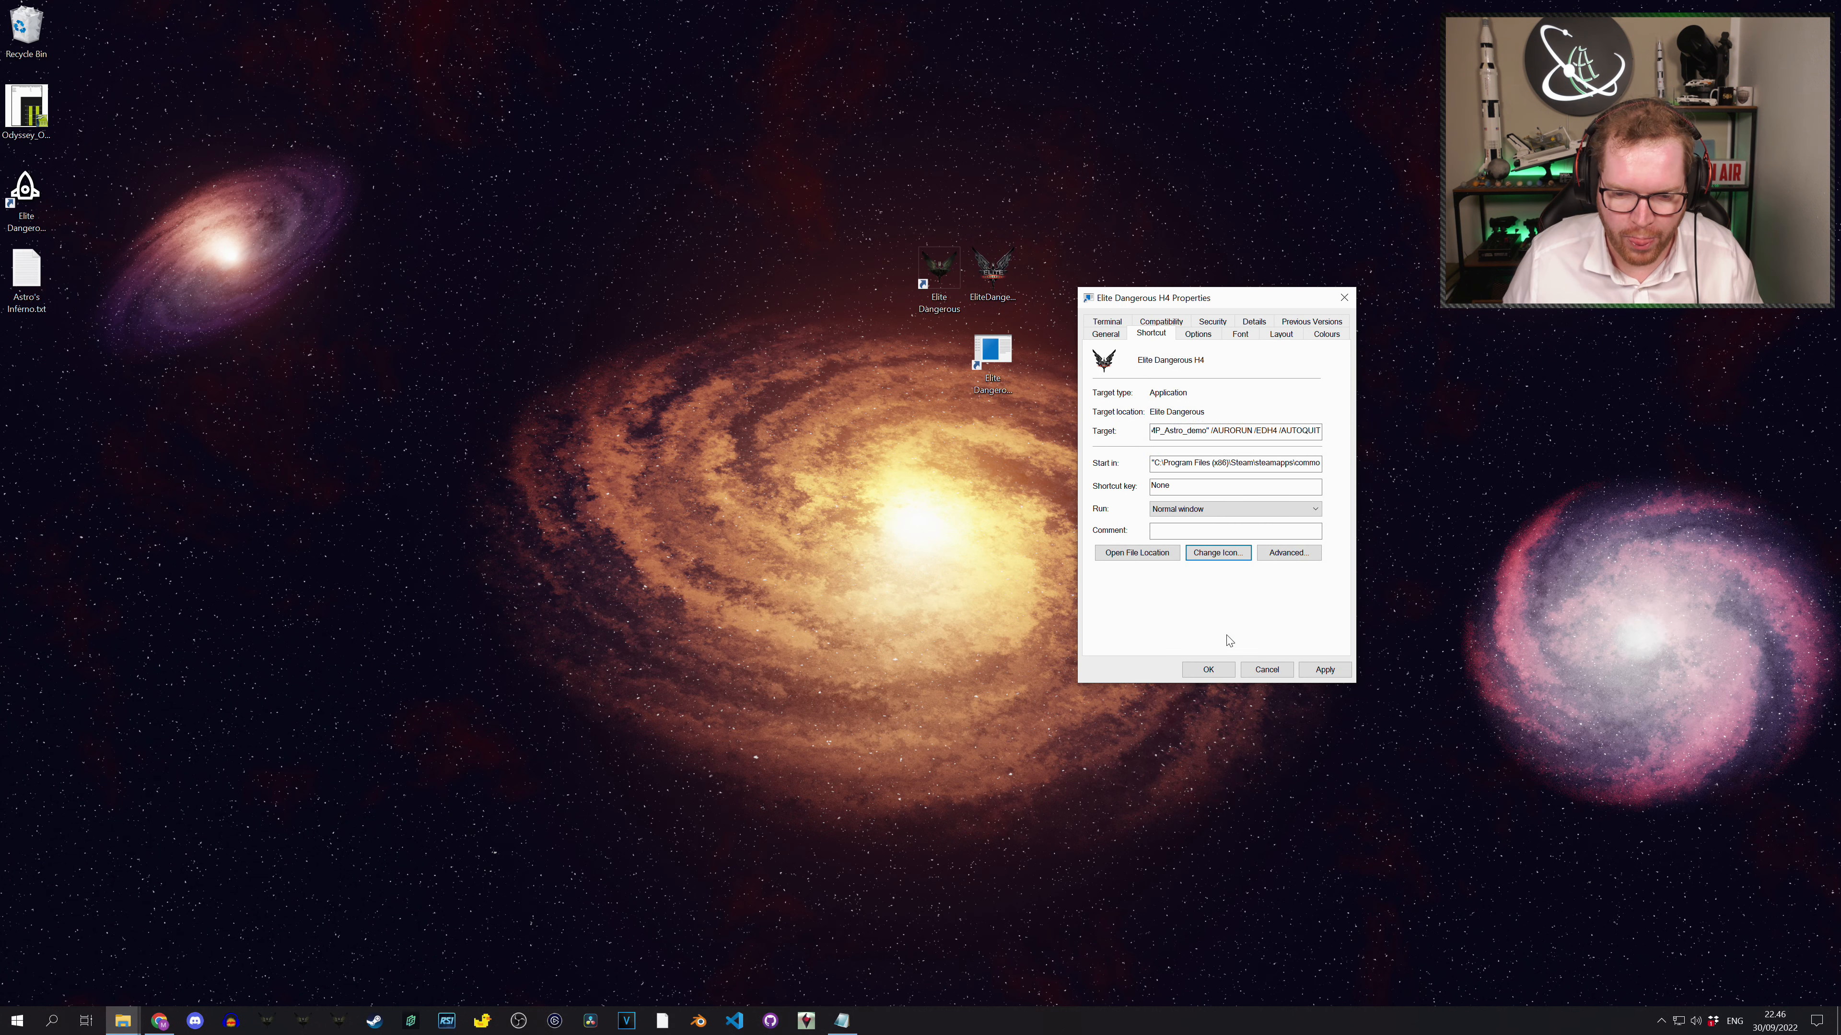
pyautogui.click(1207, 669)
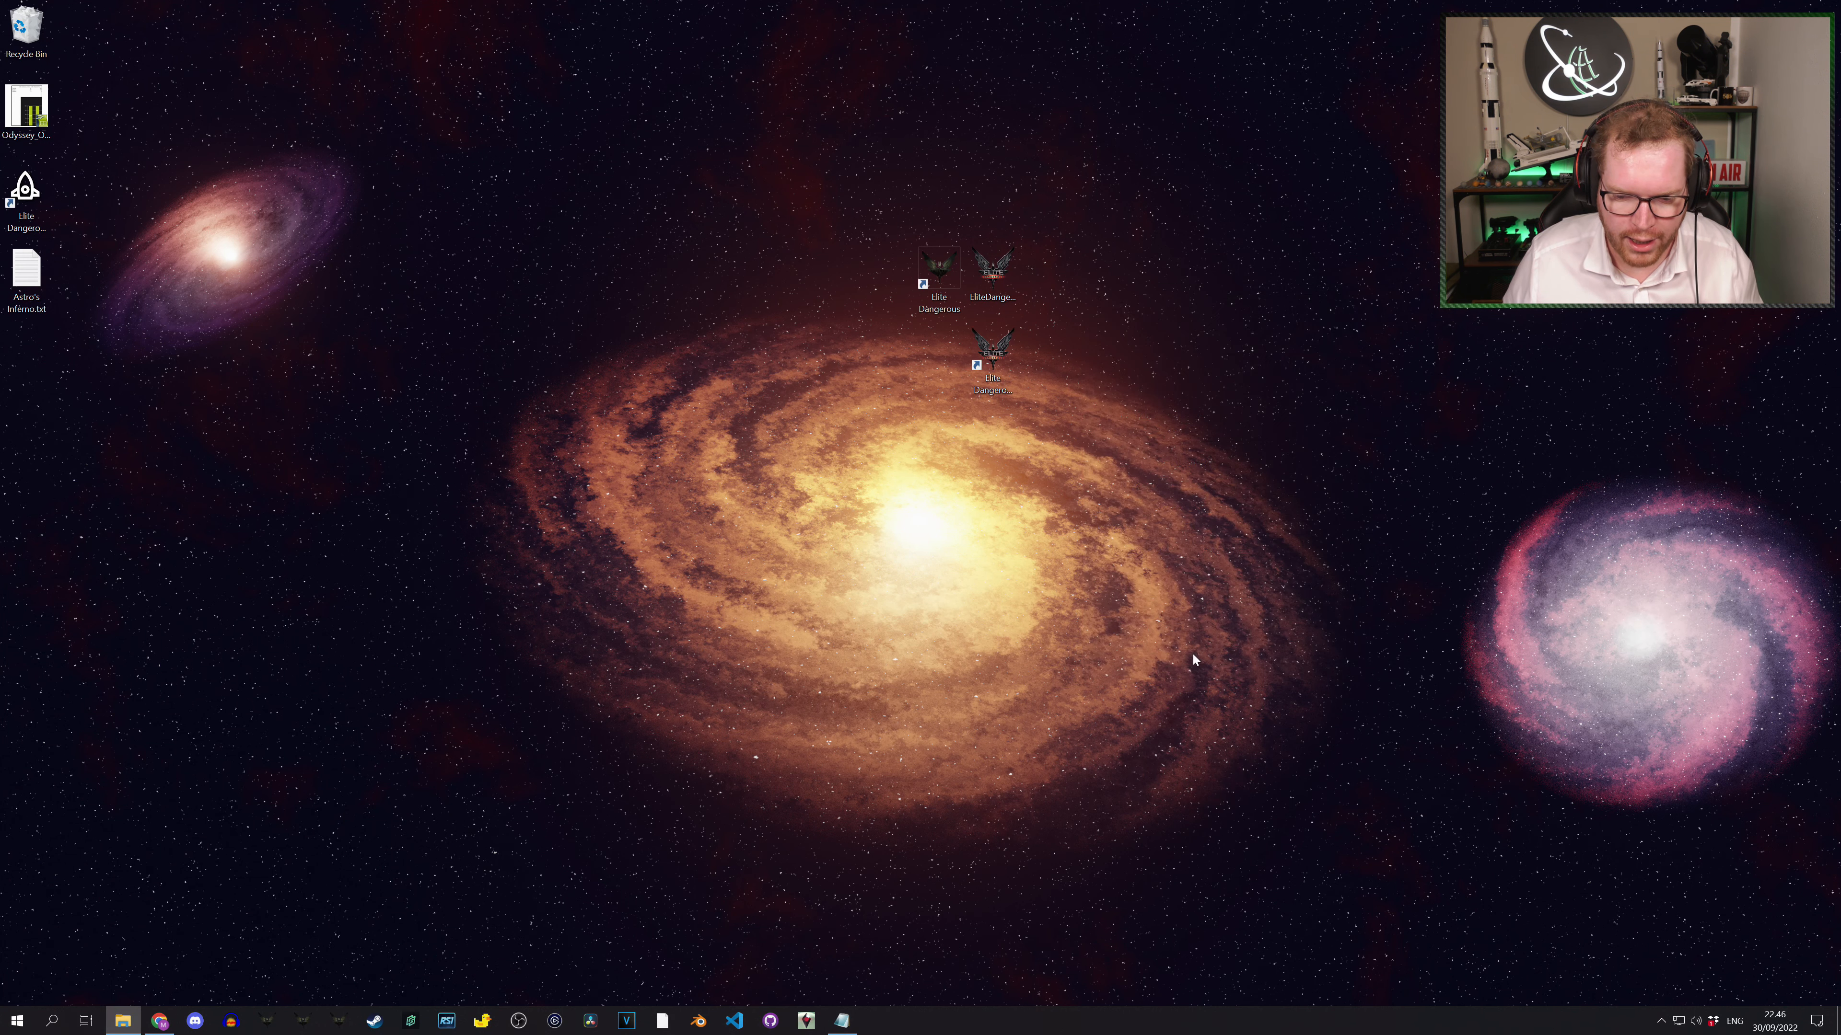